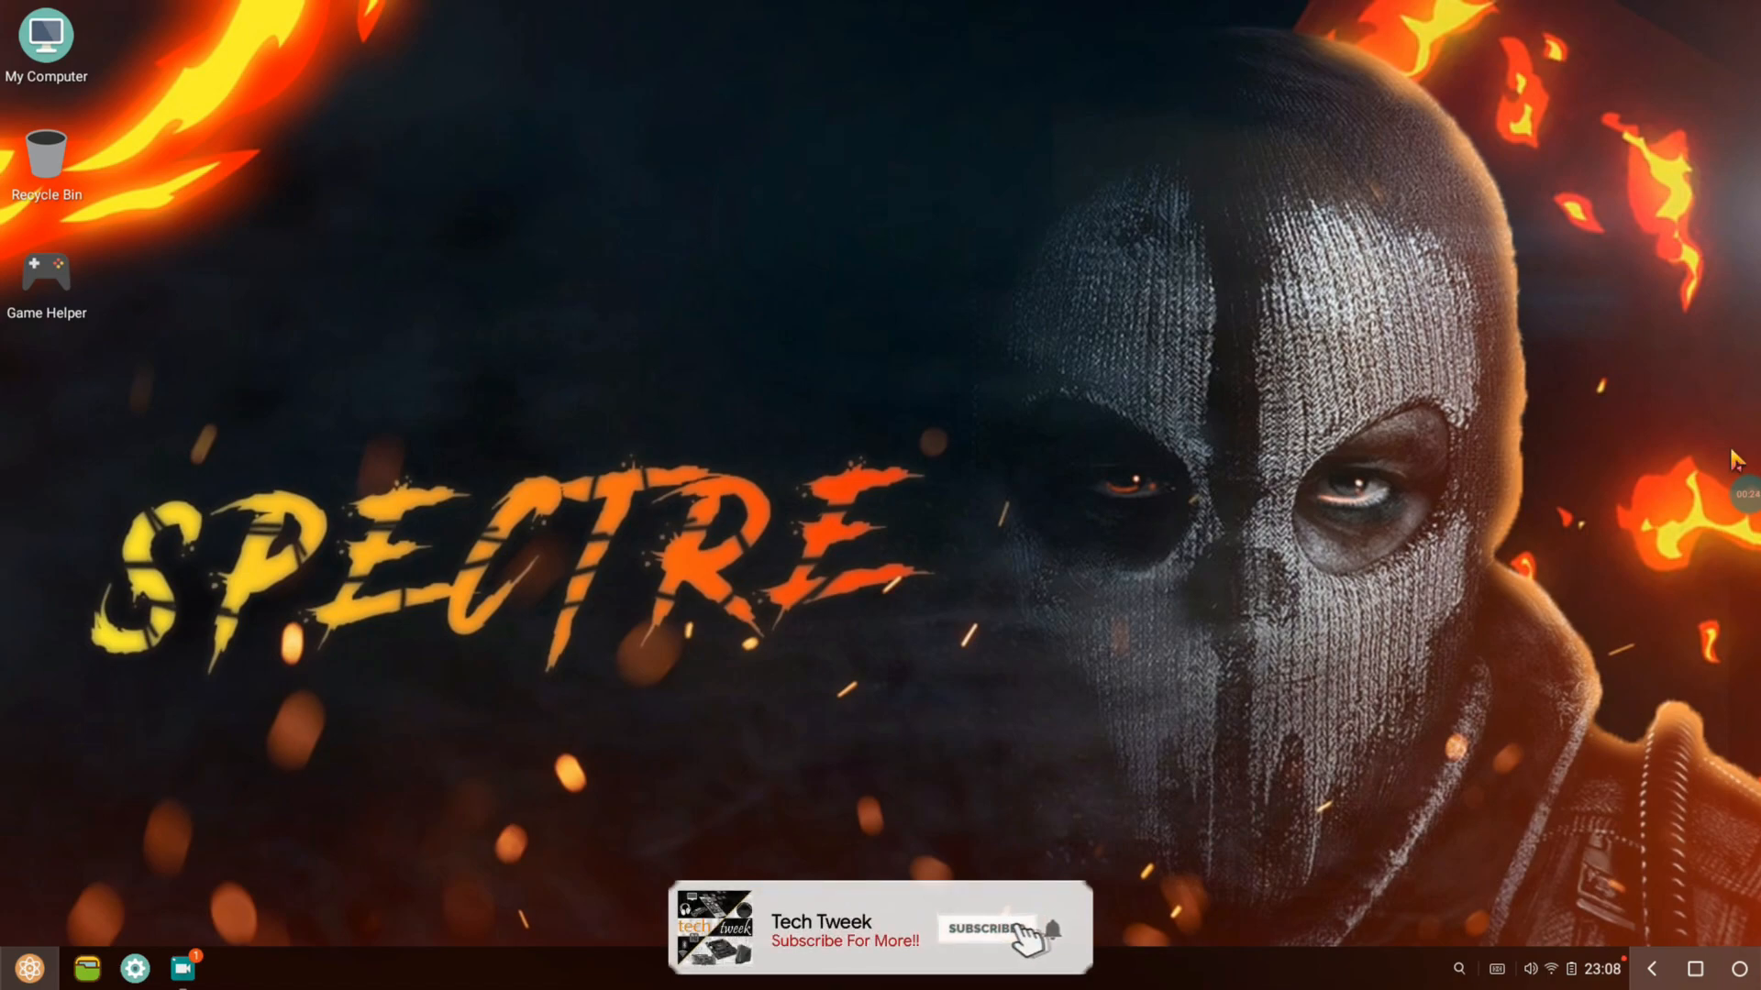
- Open the app menu listing installed apps such as Settings, Play Store, Discord and PUBG Mobile
click(986, 931)
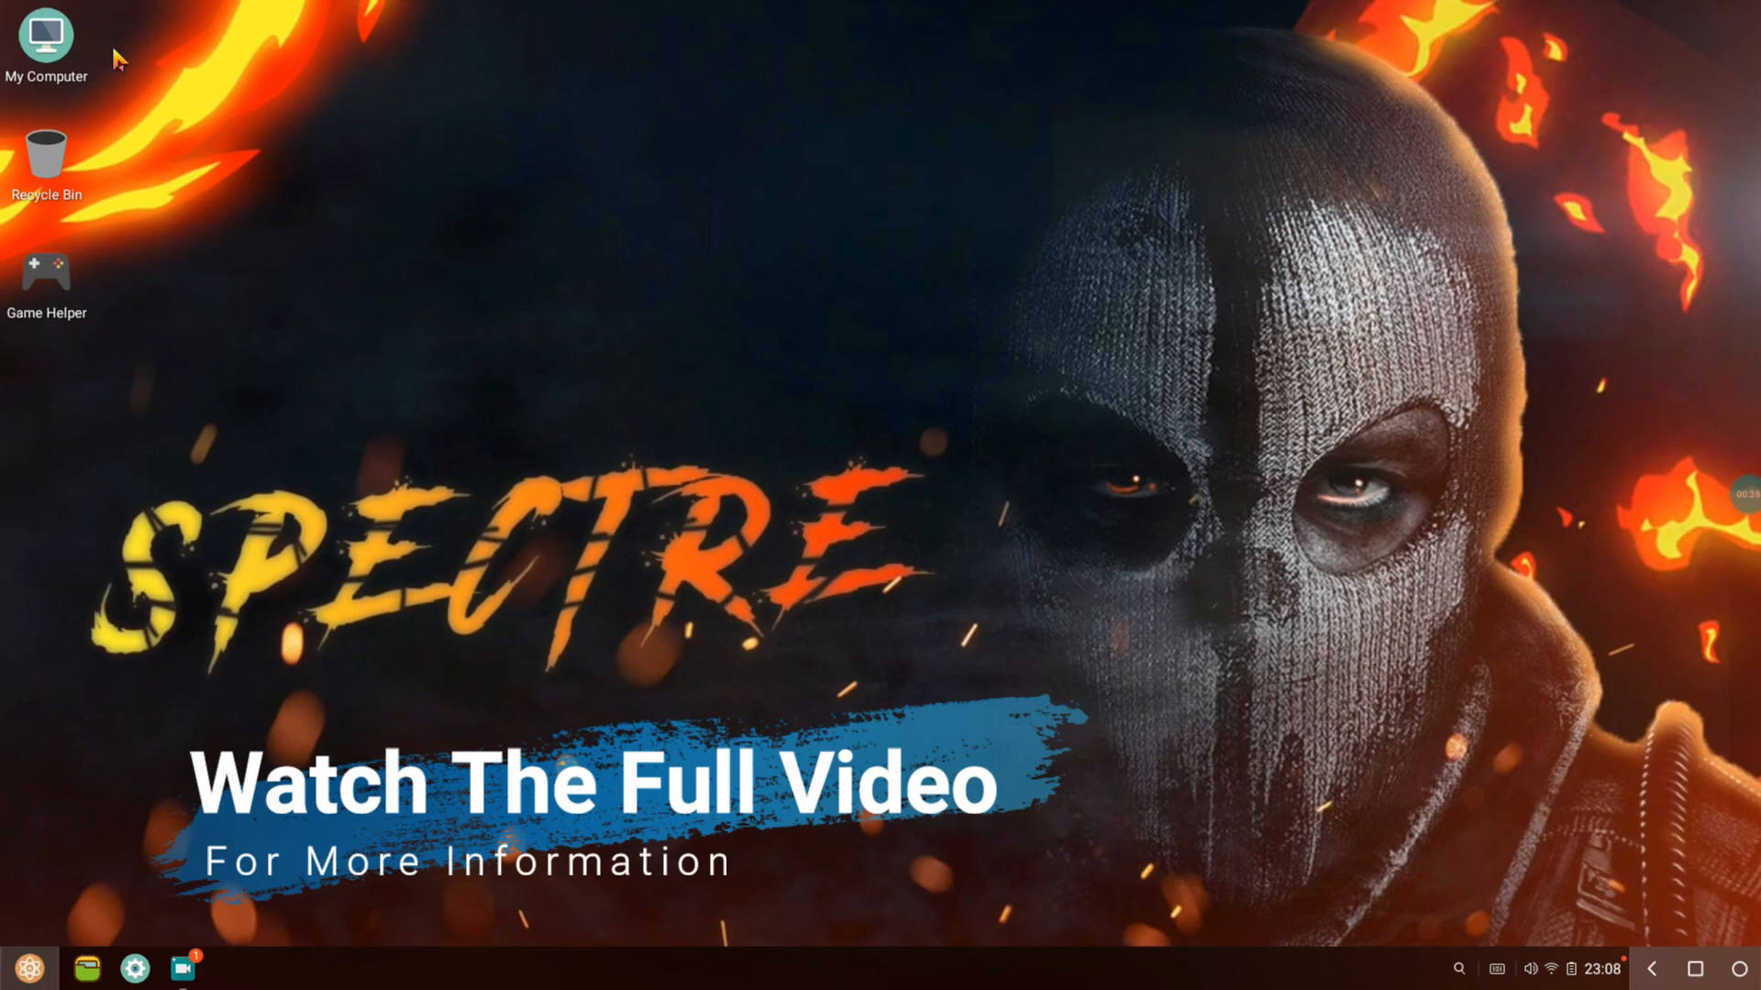
mouse_move(11, 405)
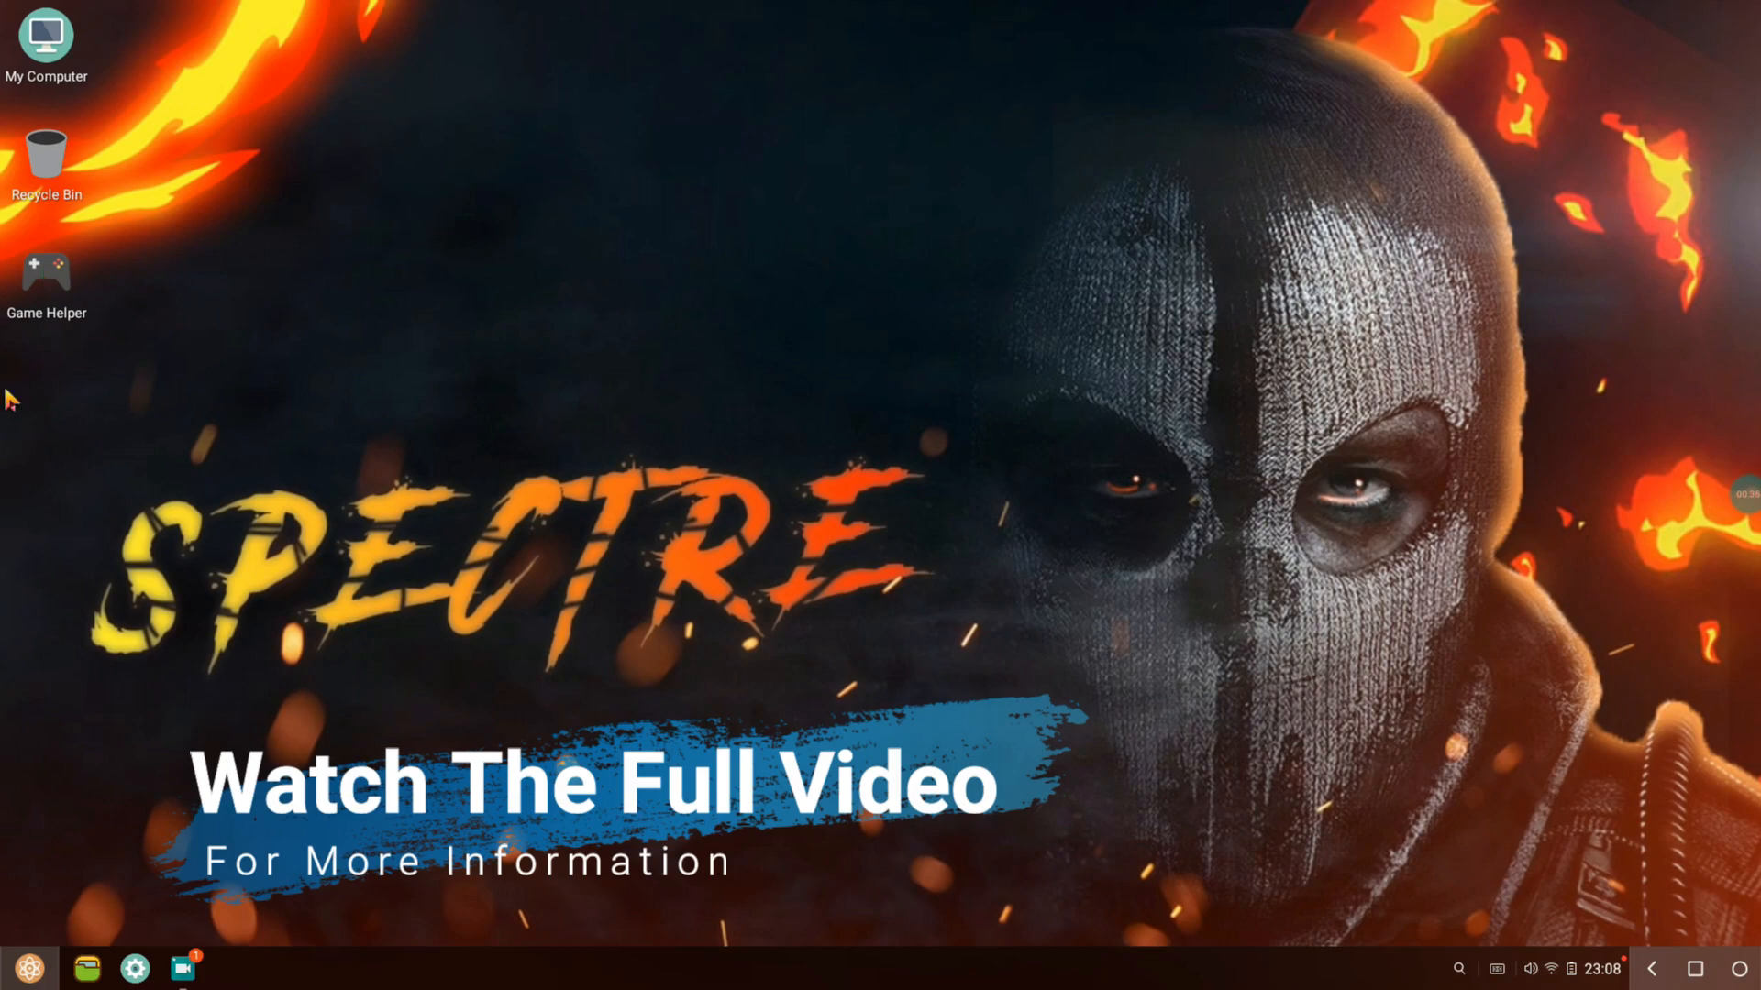
mouse_move(138, 965)
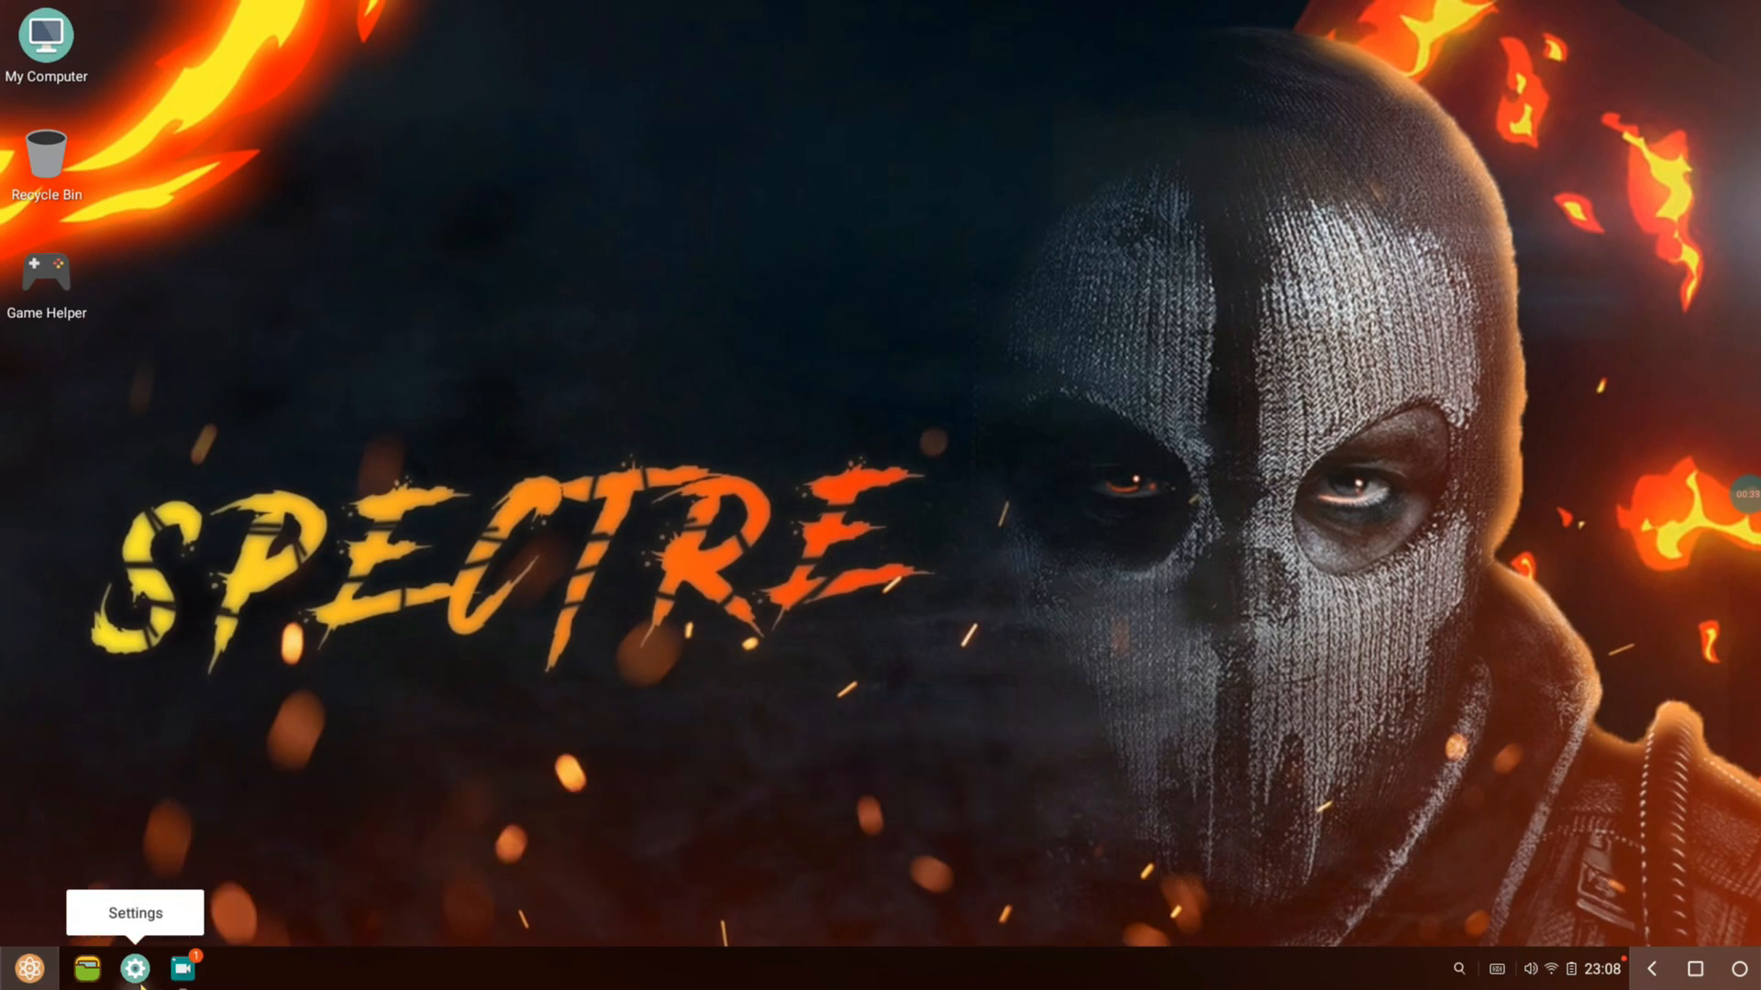
mouse_move(89, 965)
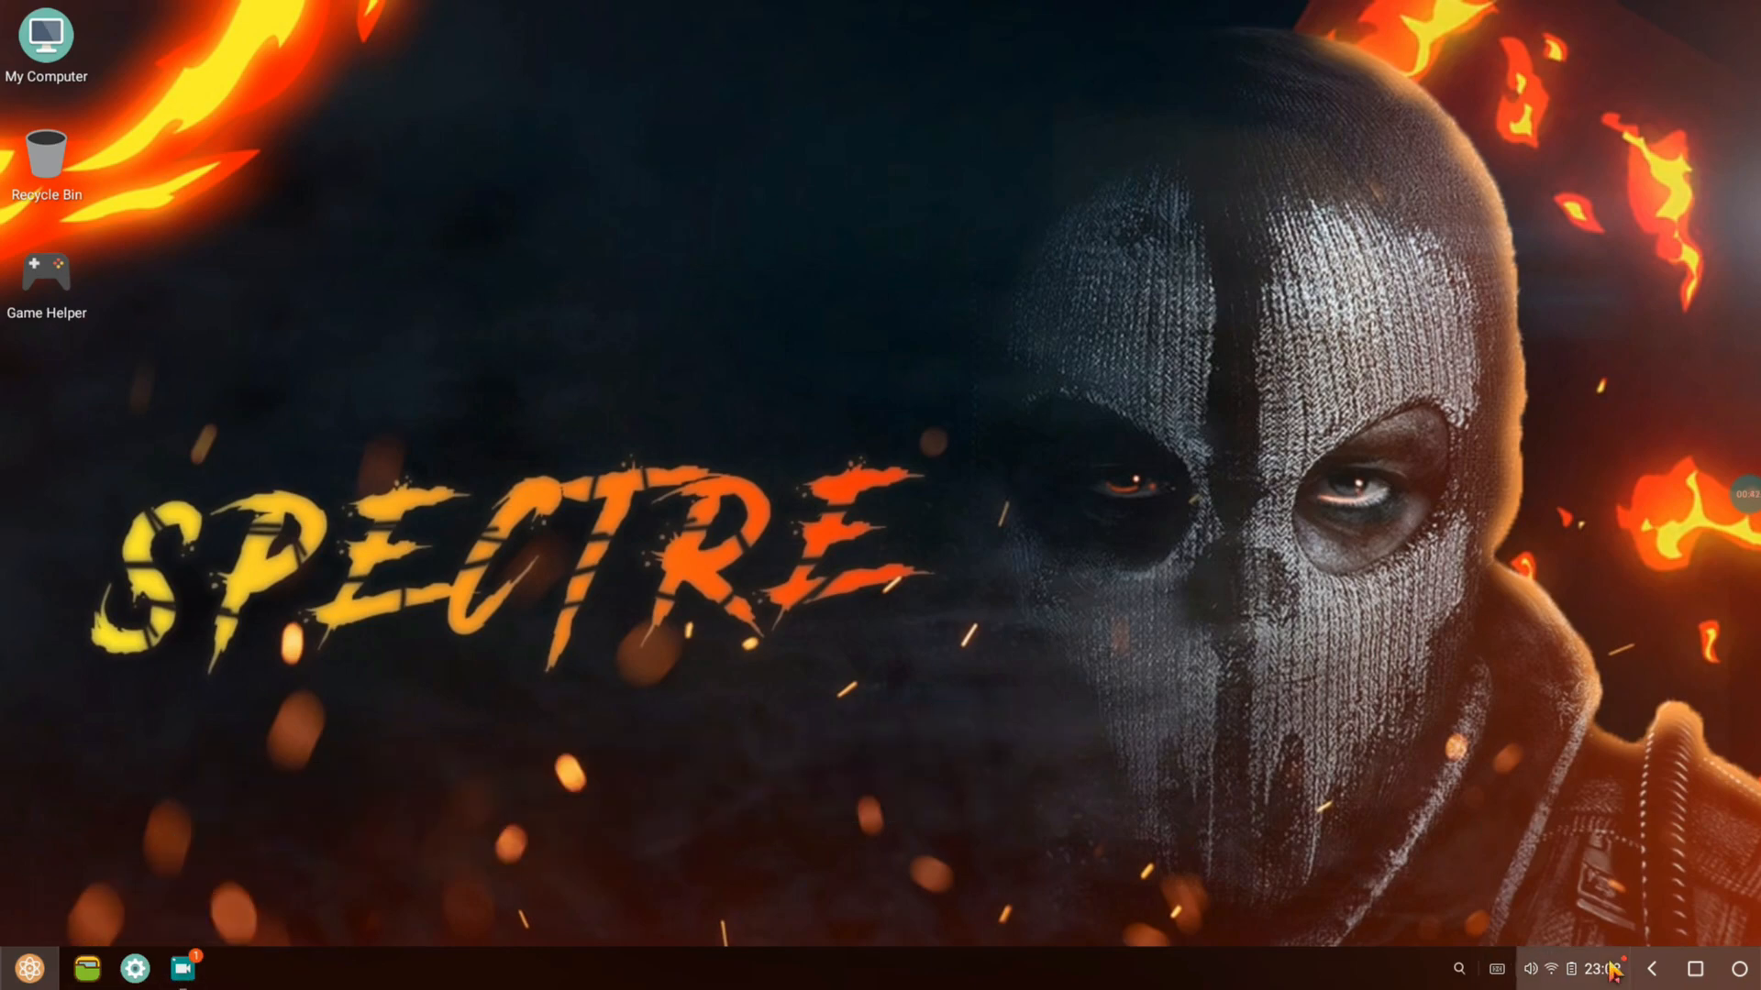
click(1614, 967)
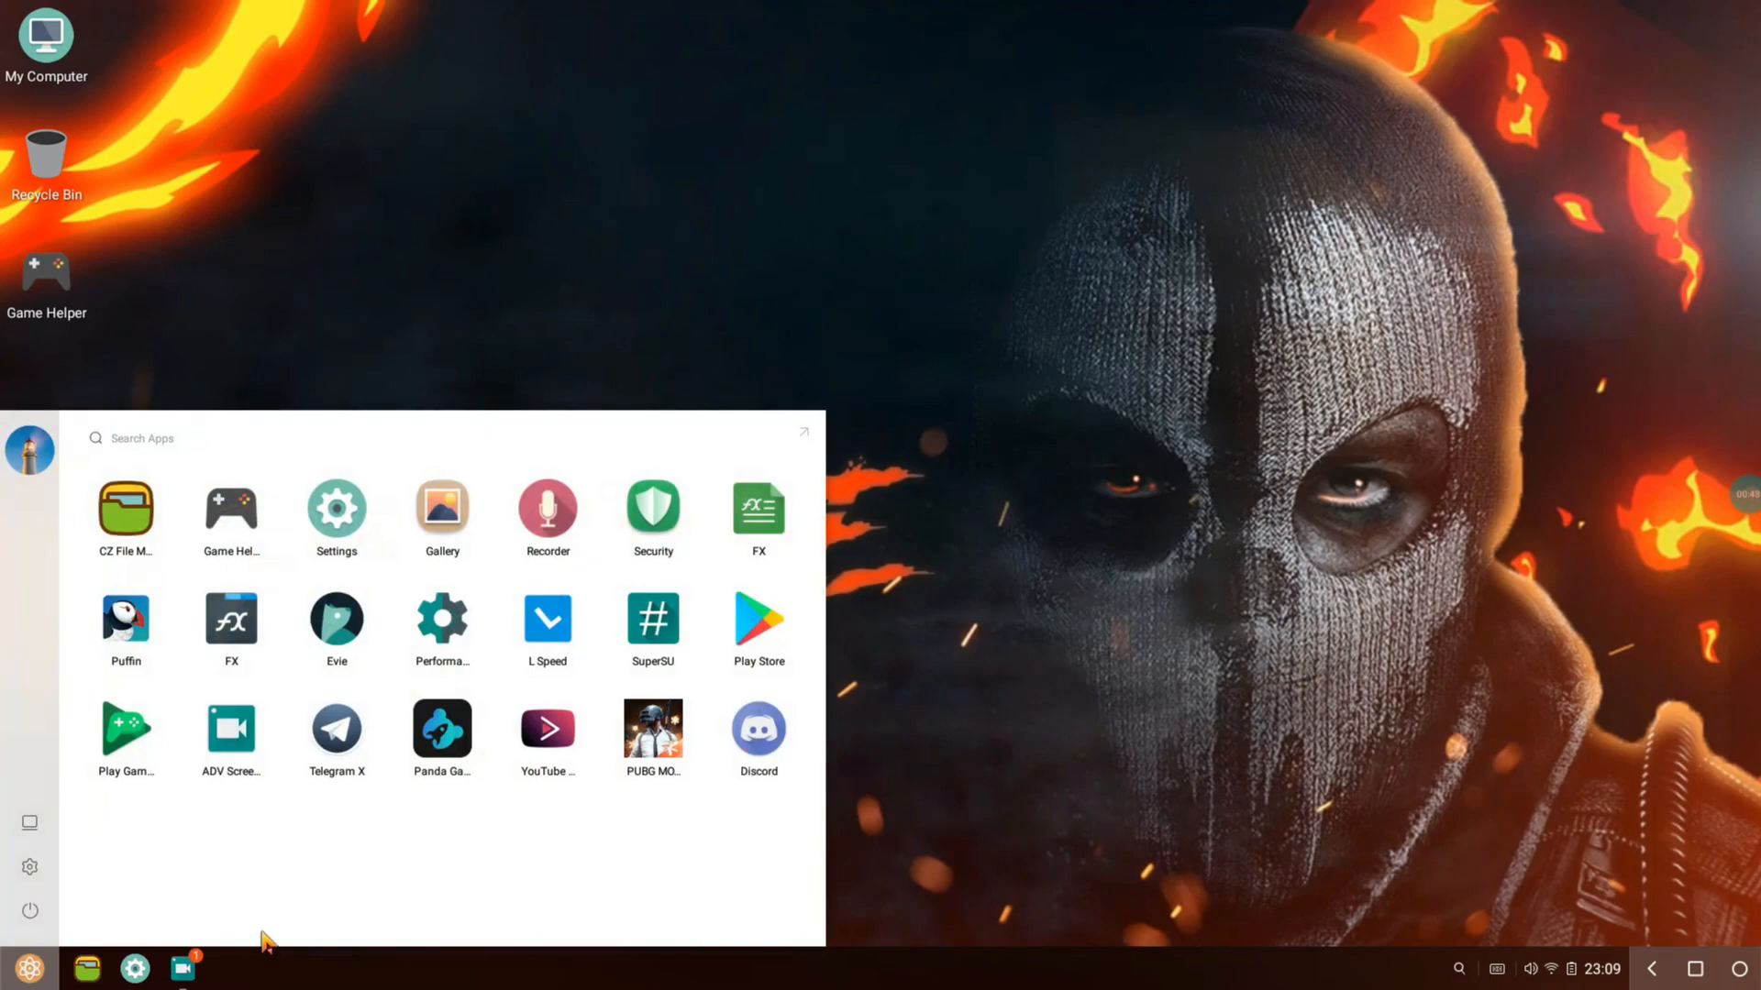
mouse_move(374, 856)
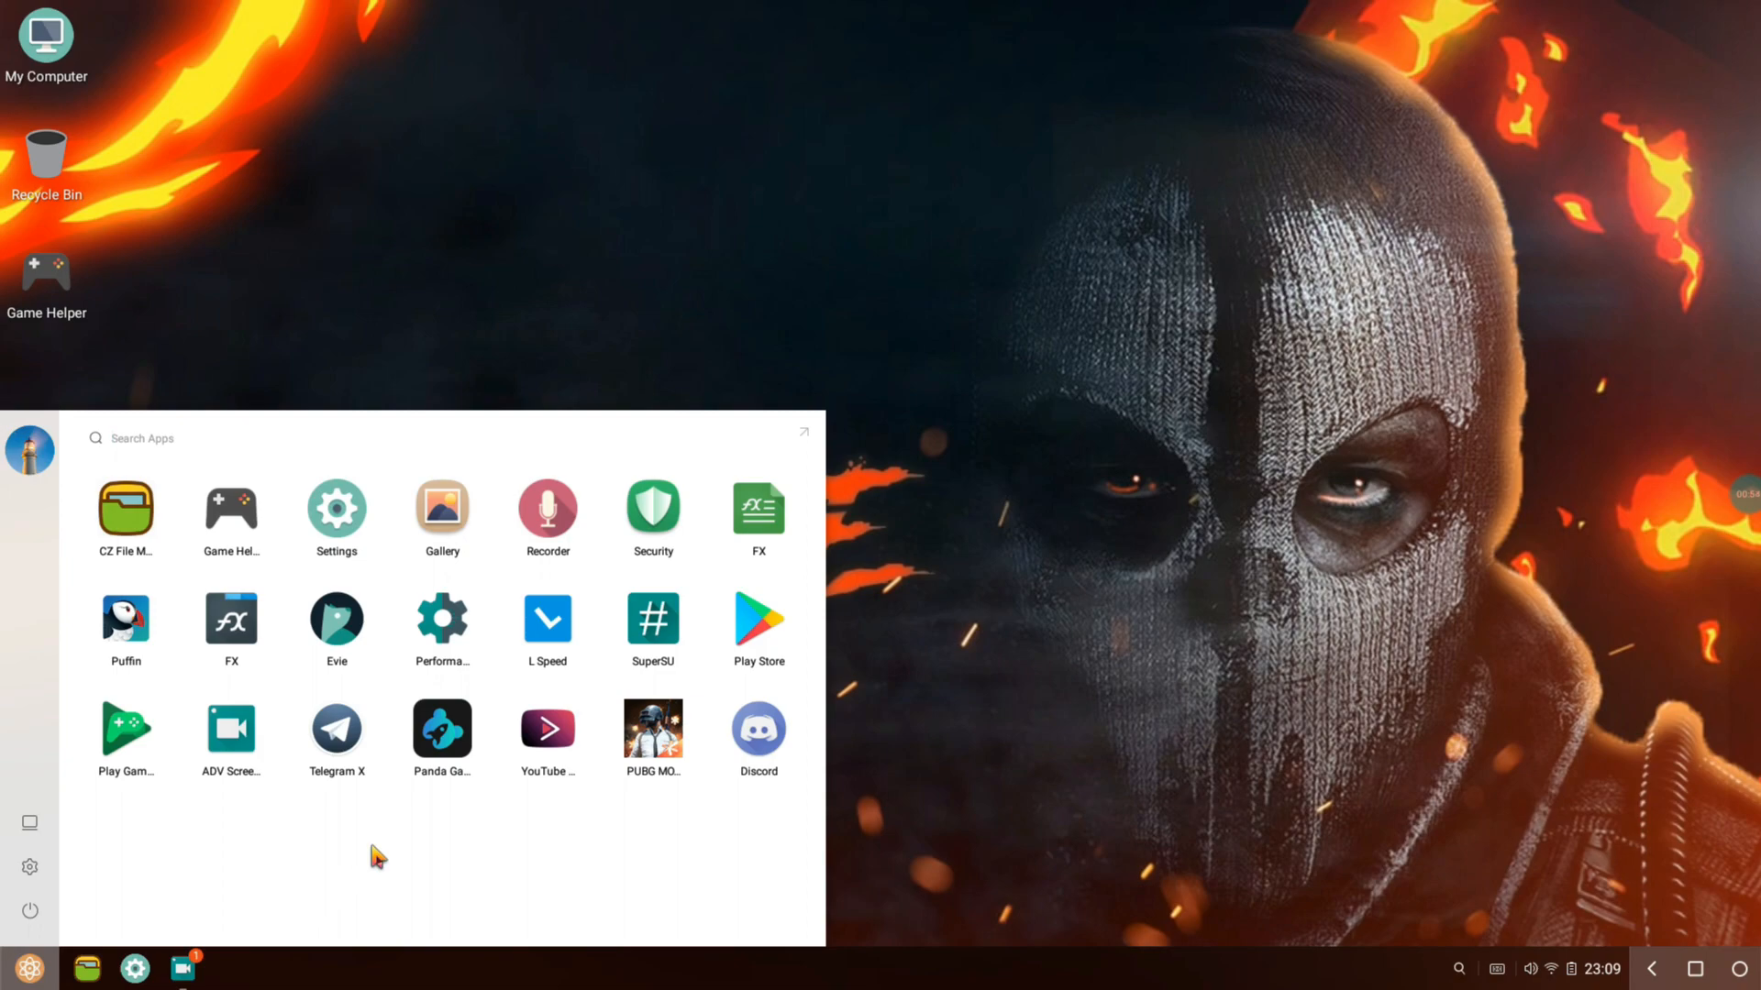
mouse_move(134, 469)
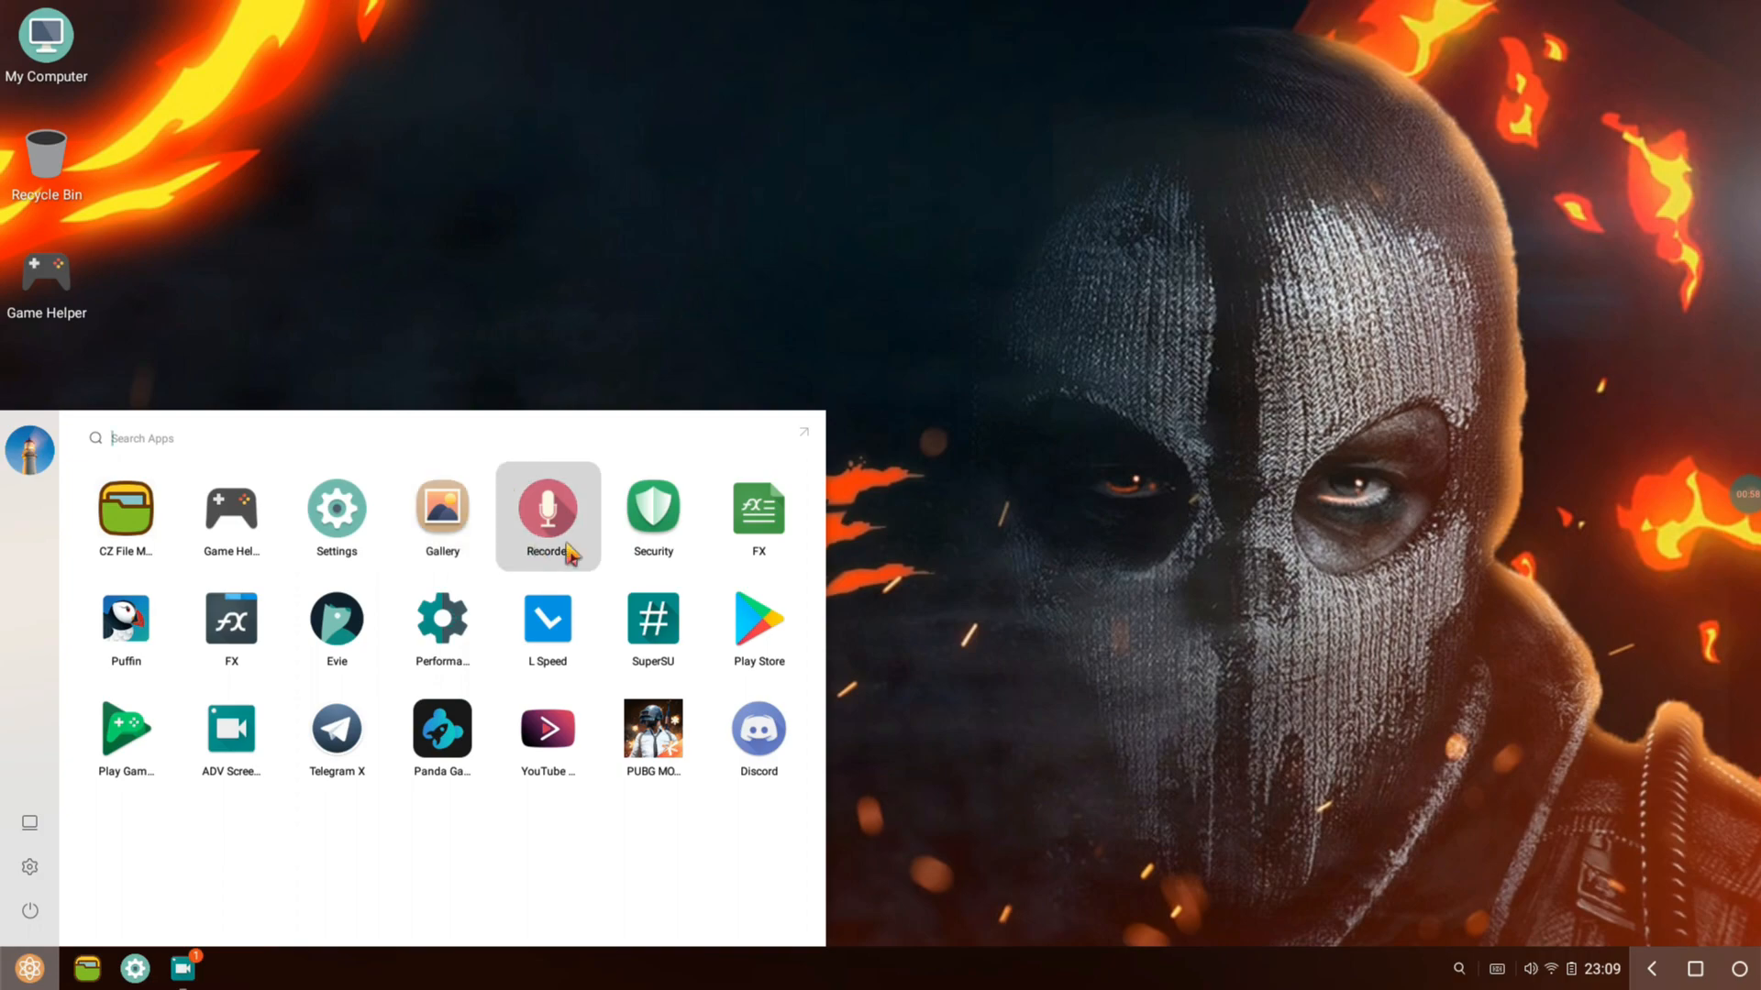
mouse_move(842, 743)
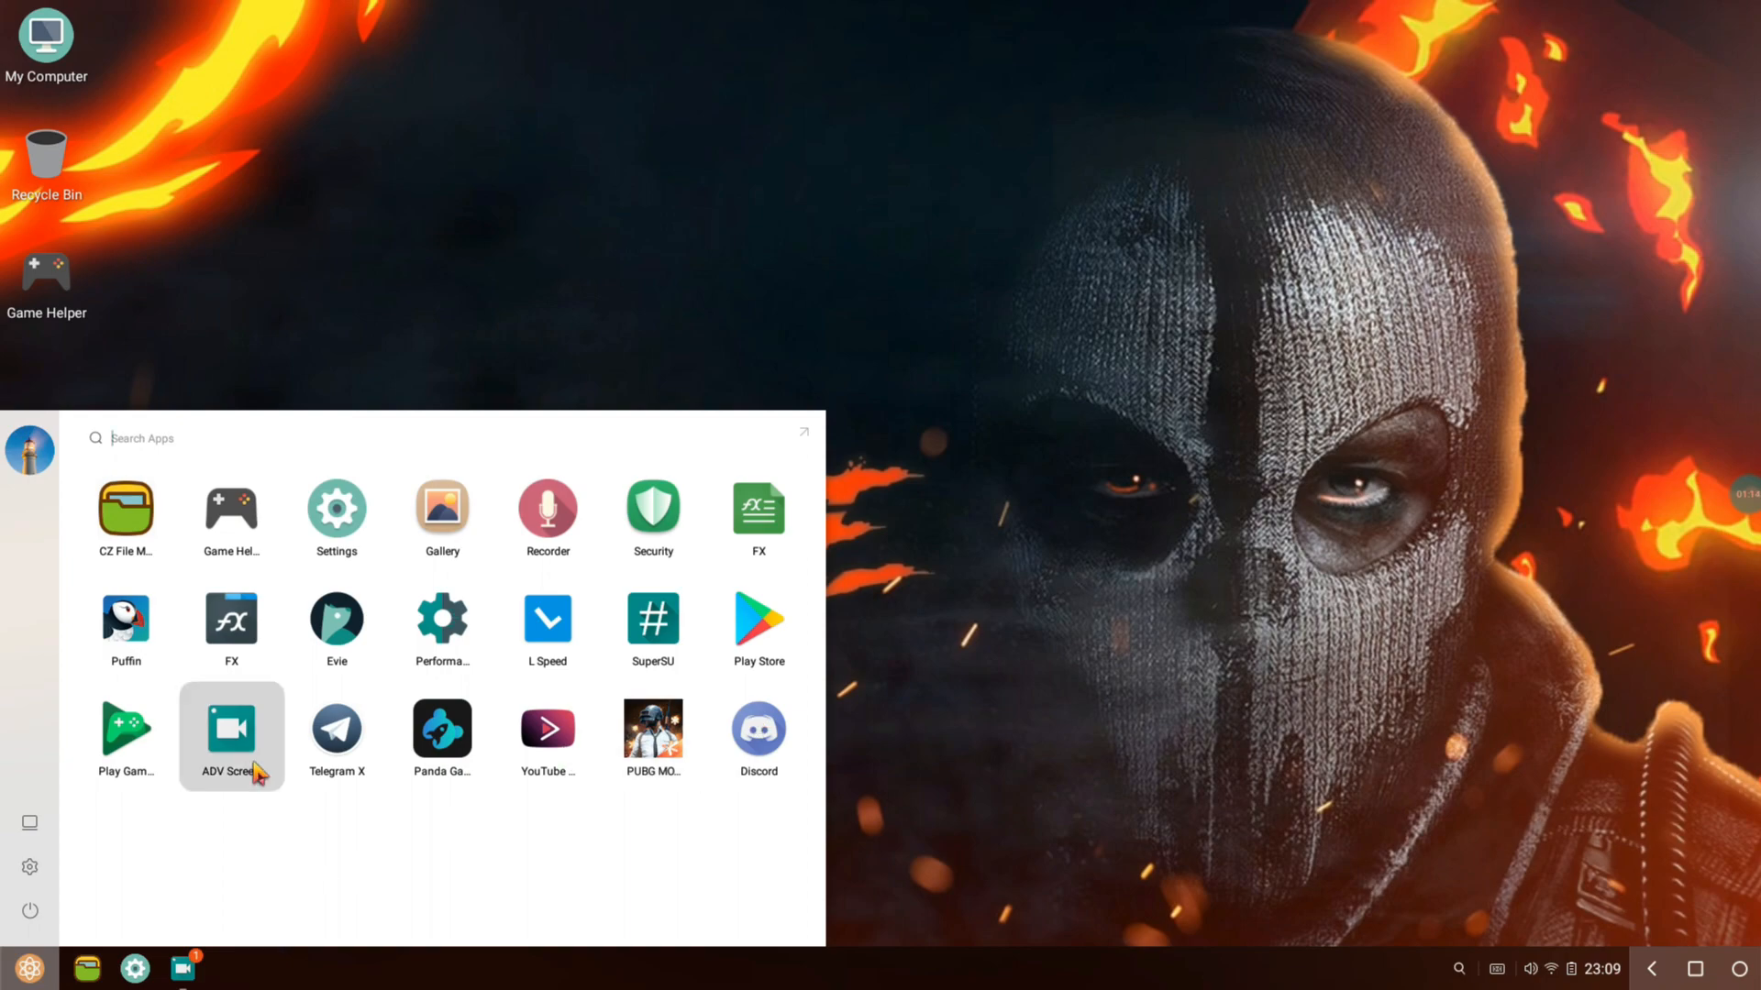
mouse_move(469, 668)
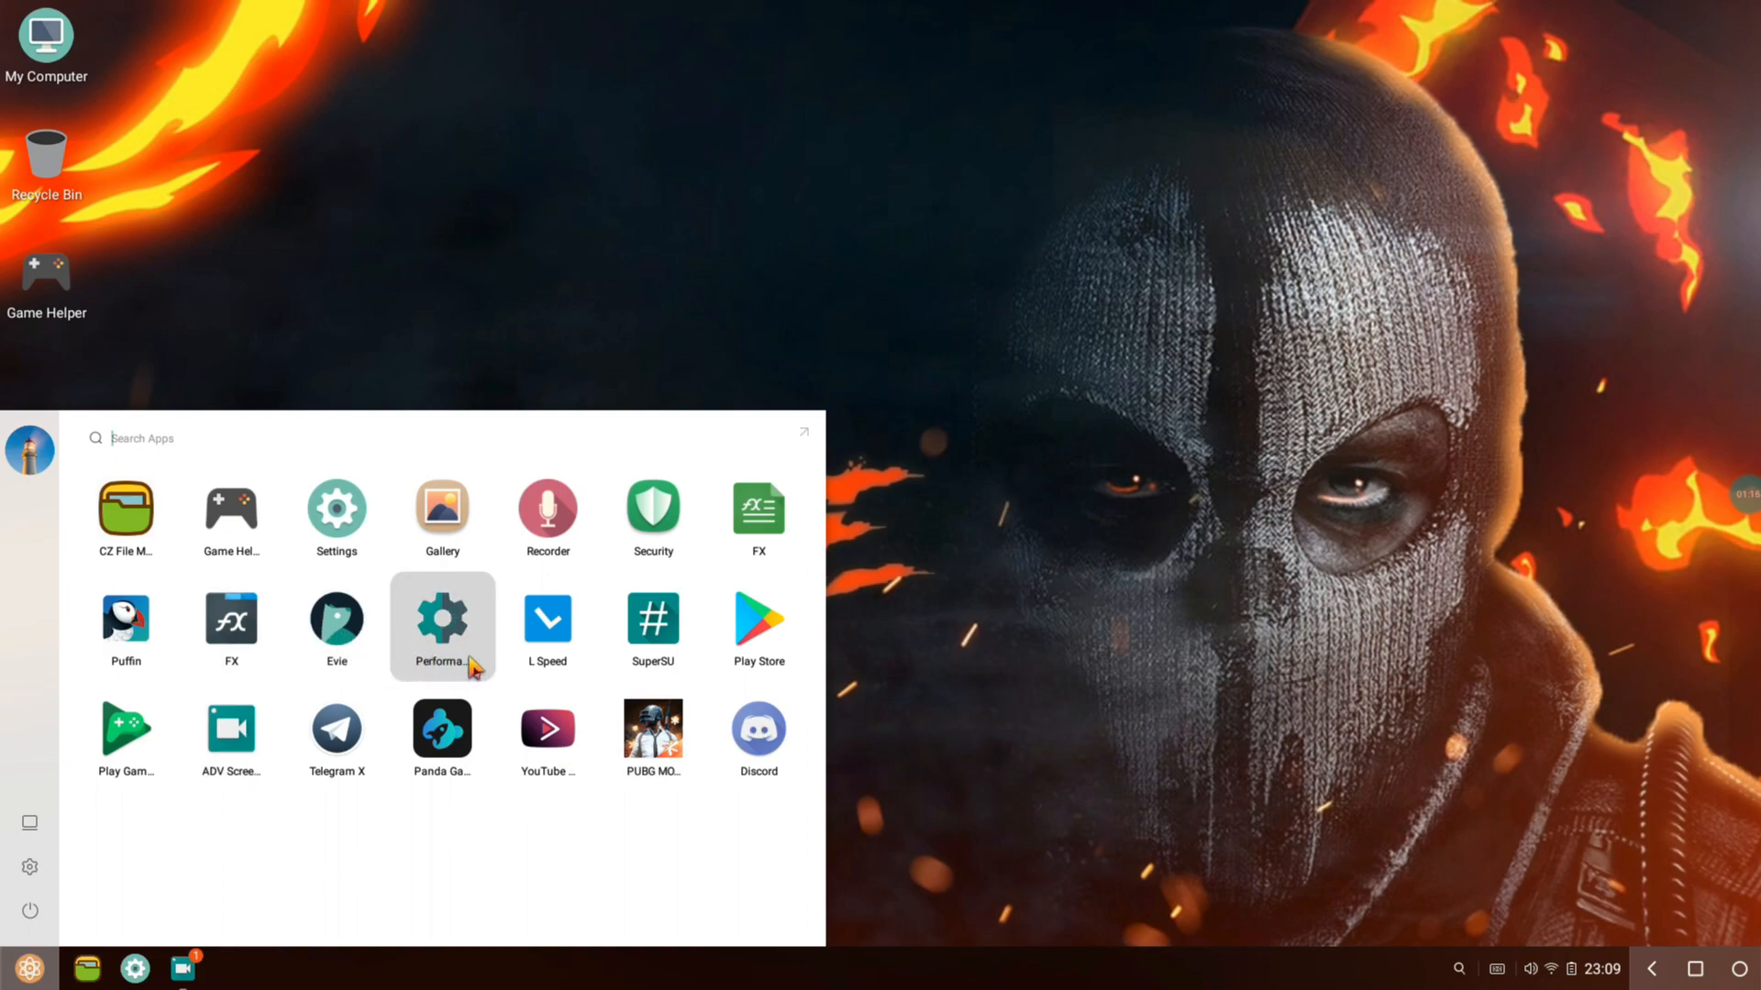
mouse_move(680, 641)
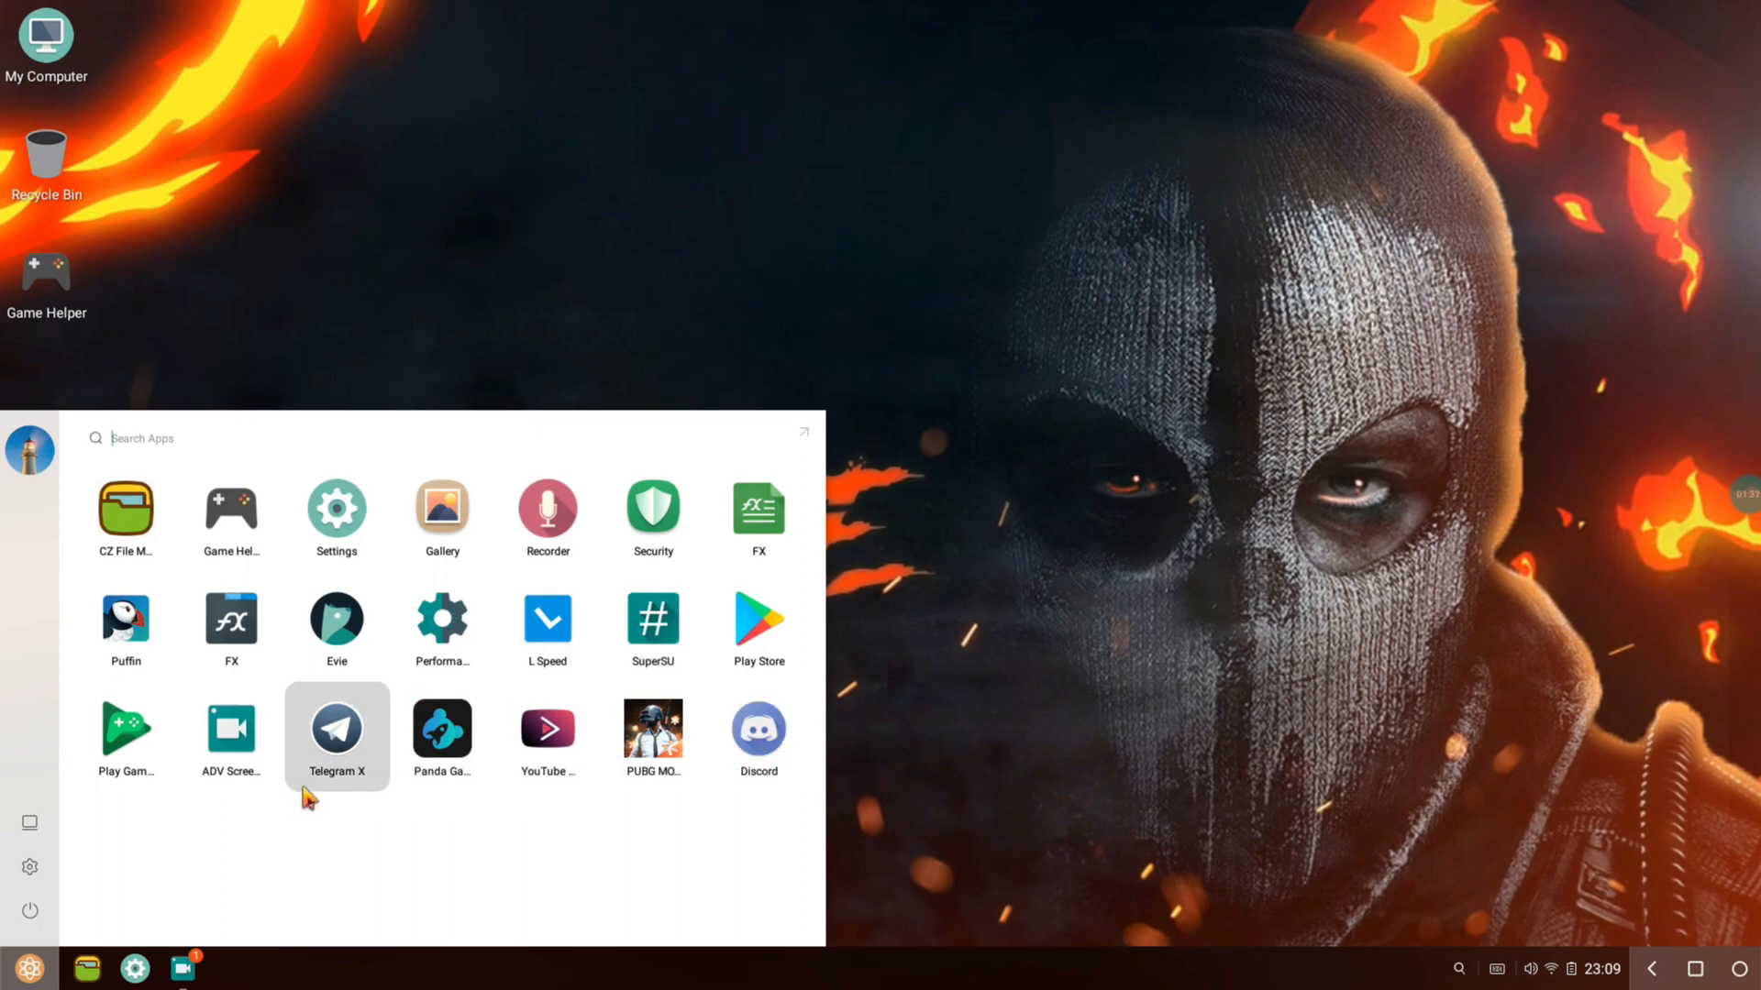
mouse_move(386, 800)
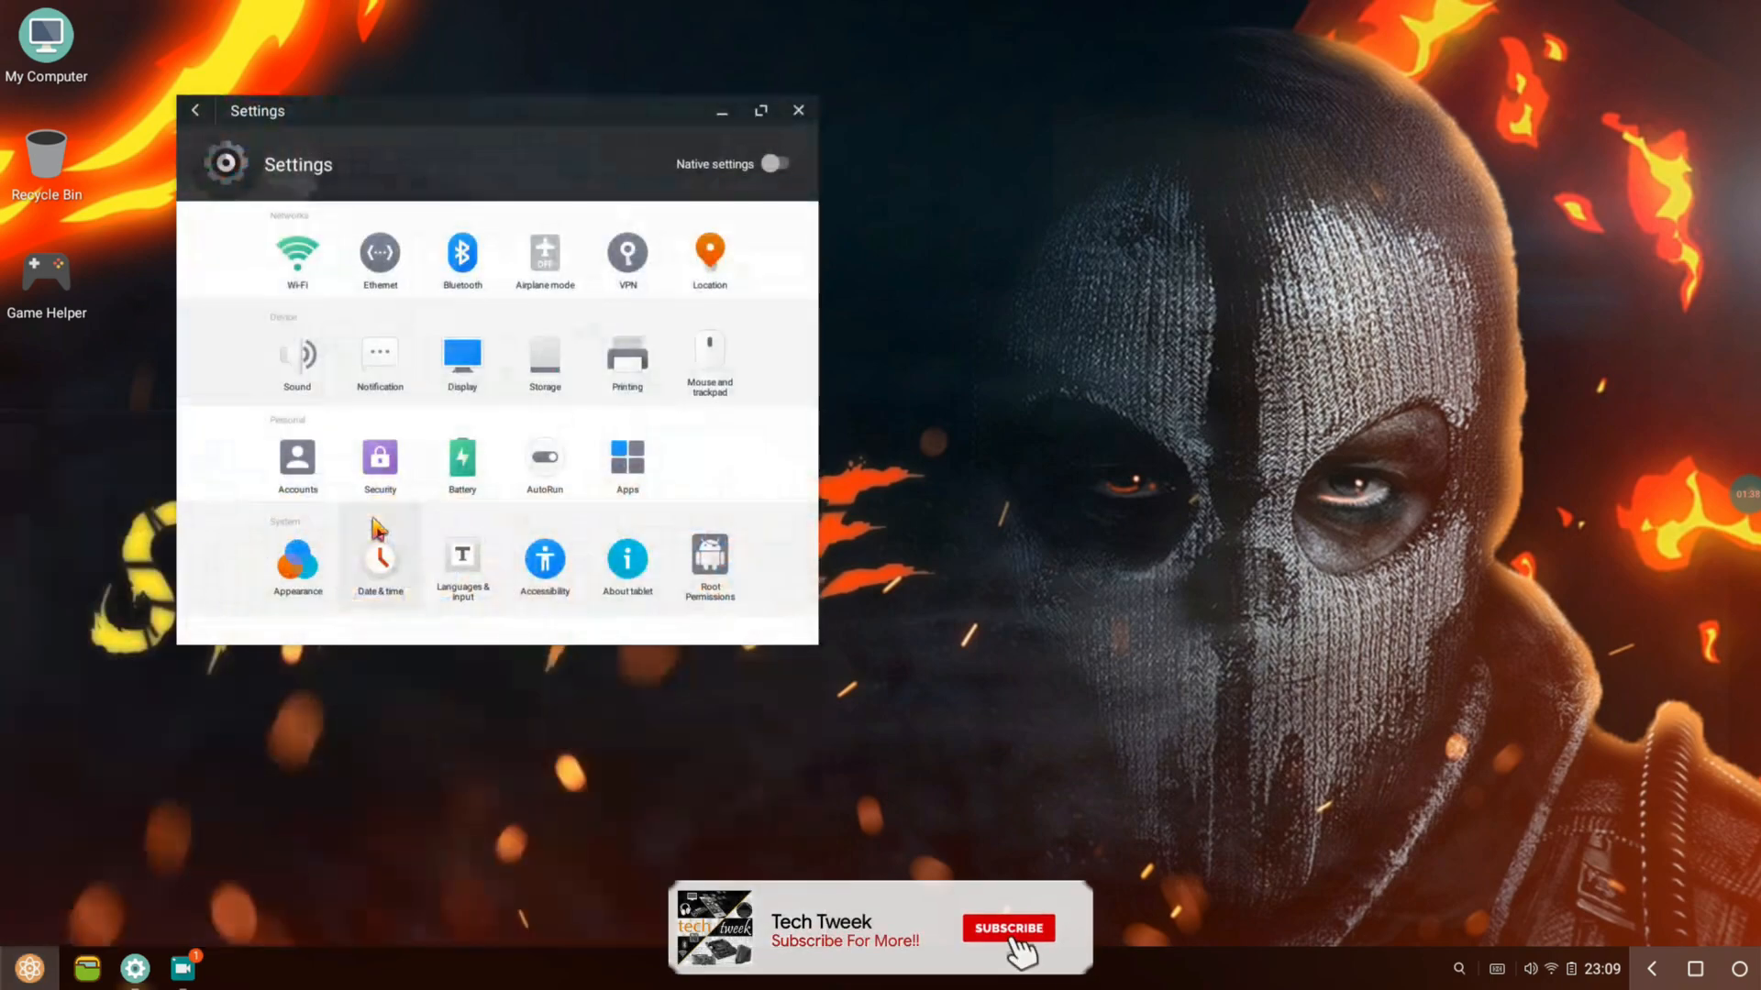
- Open About tablet and scroll to the Spectre Edition 2.0, kernel and build number details
click(1012, 954)
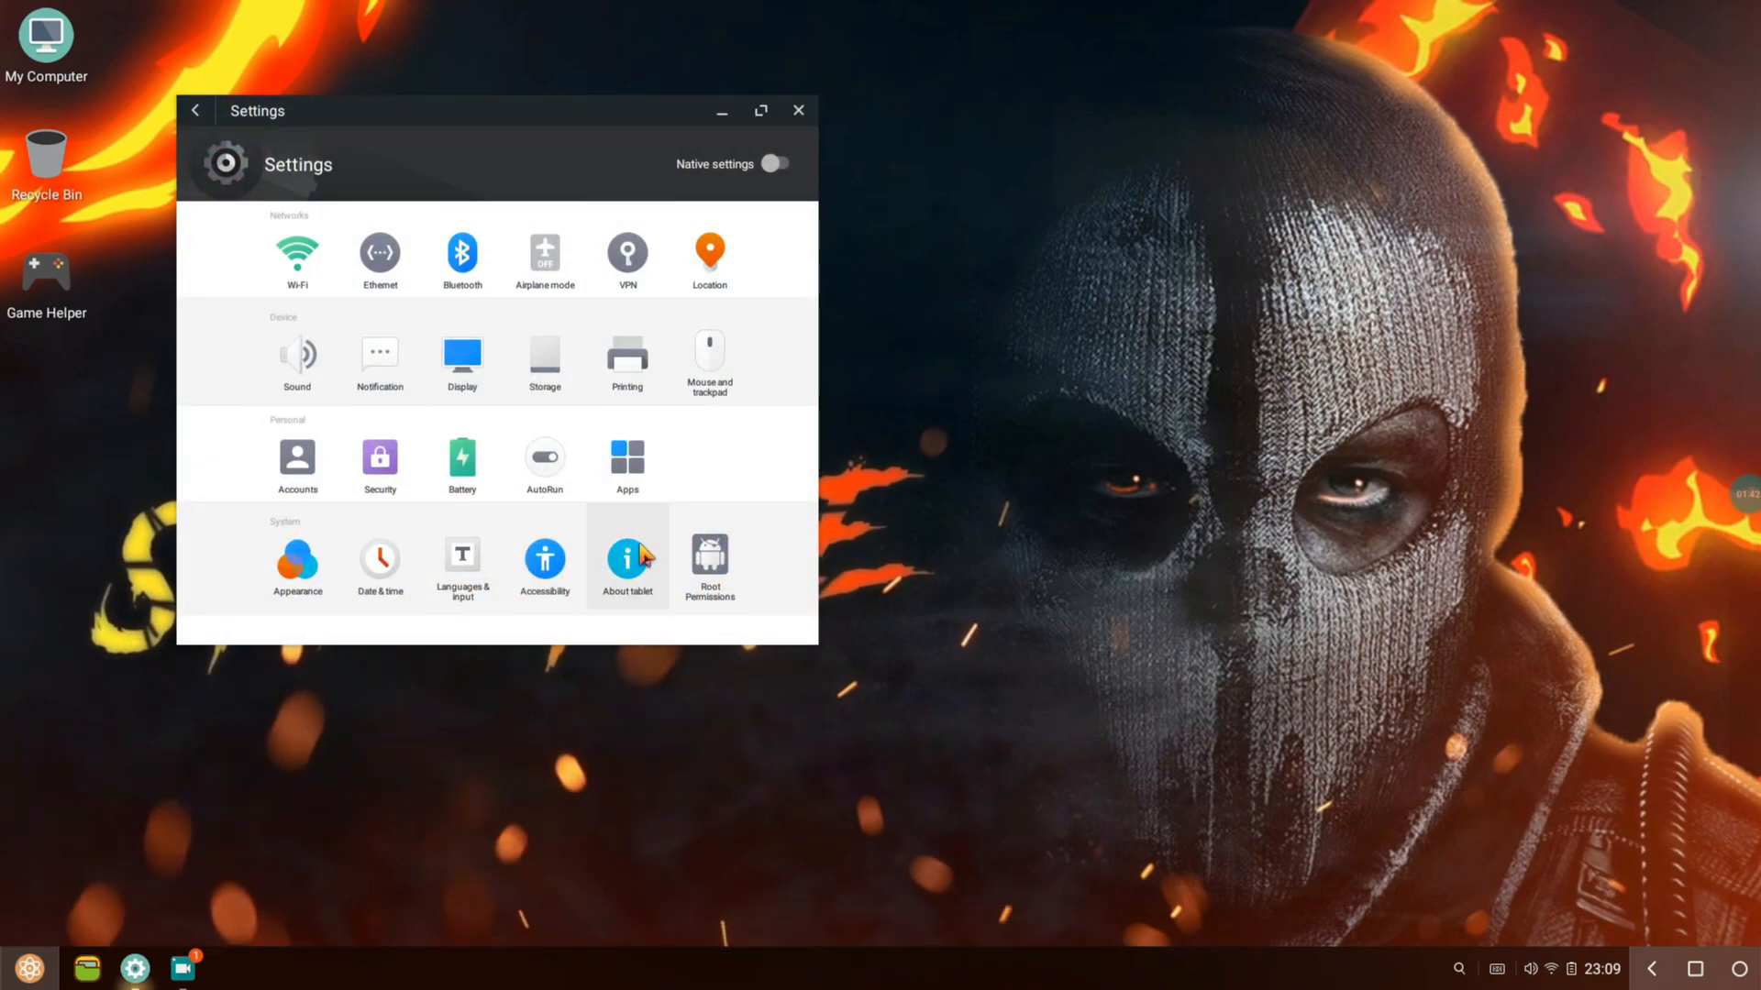
click(627, 556)
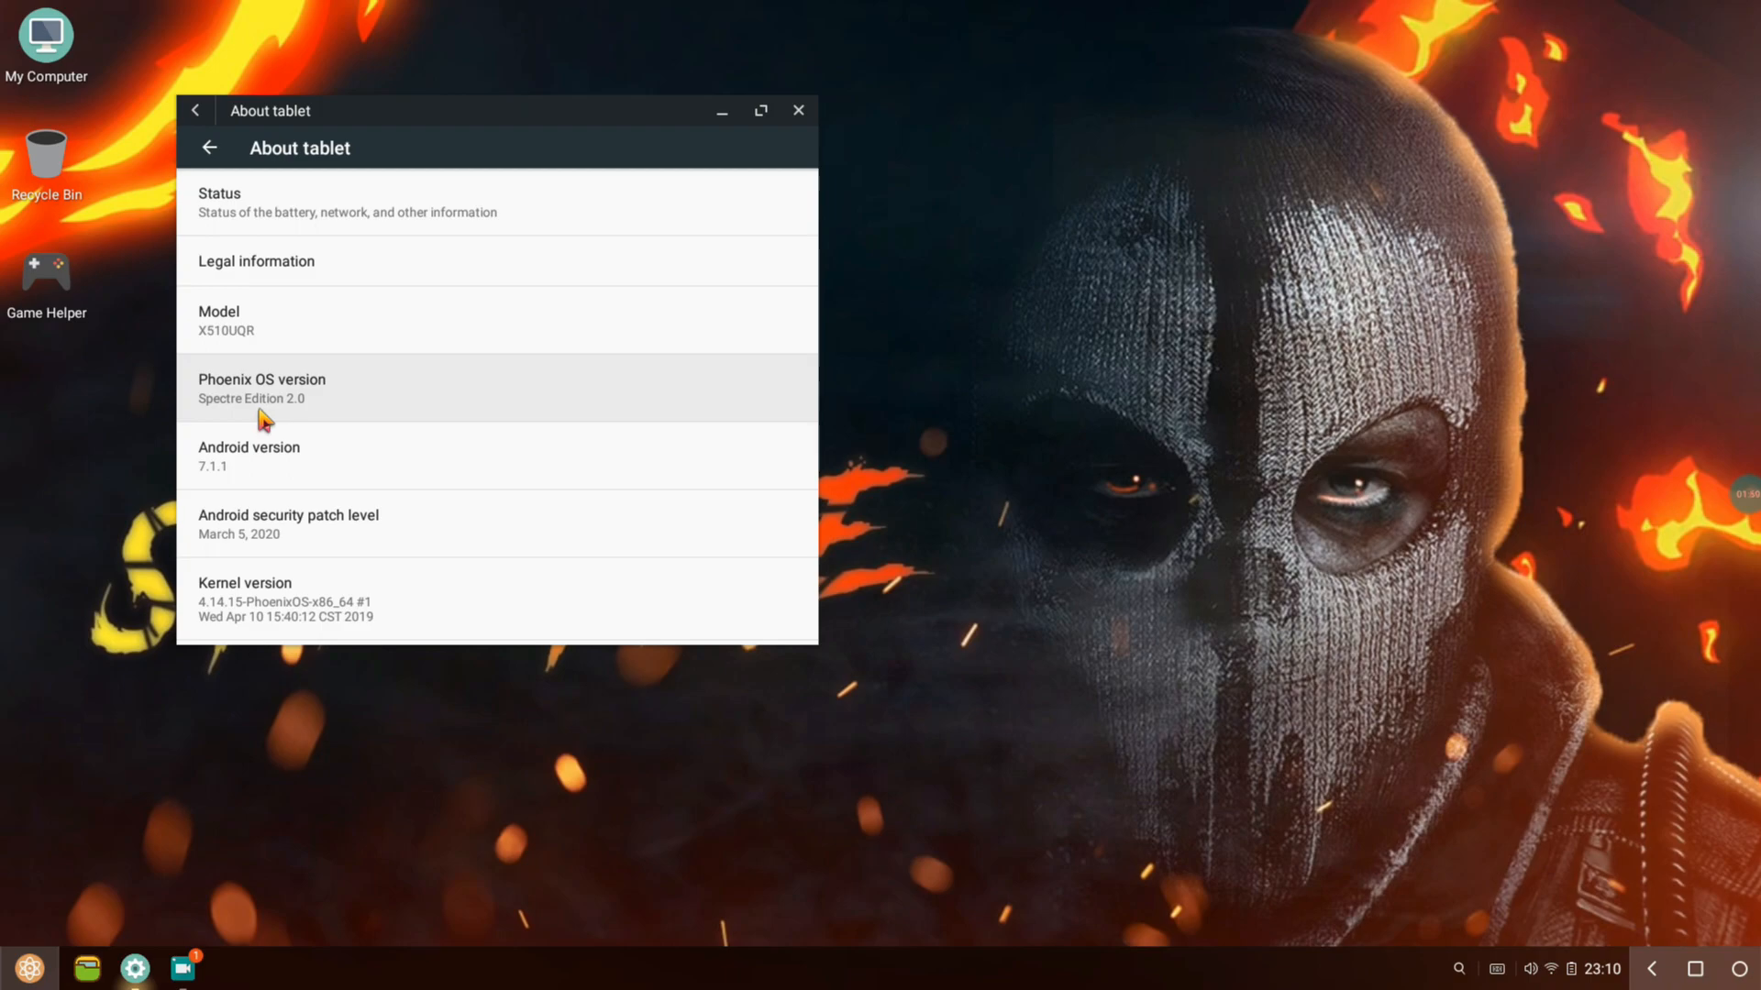
scroll(down, 3)
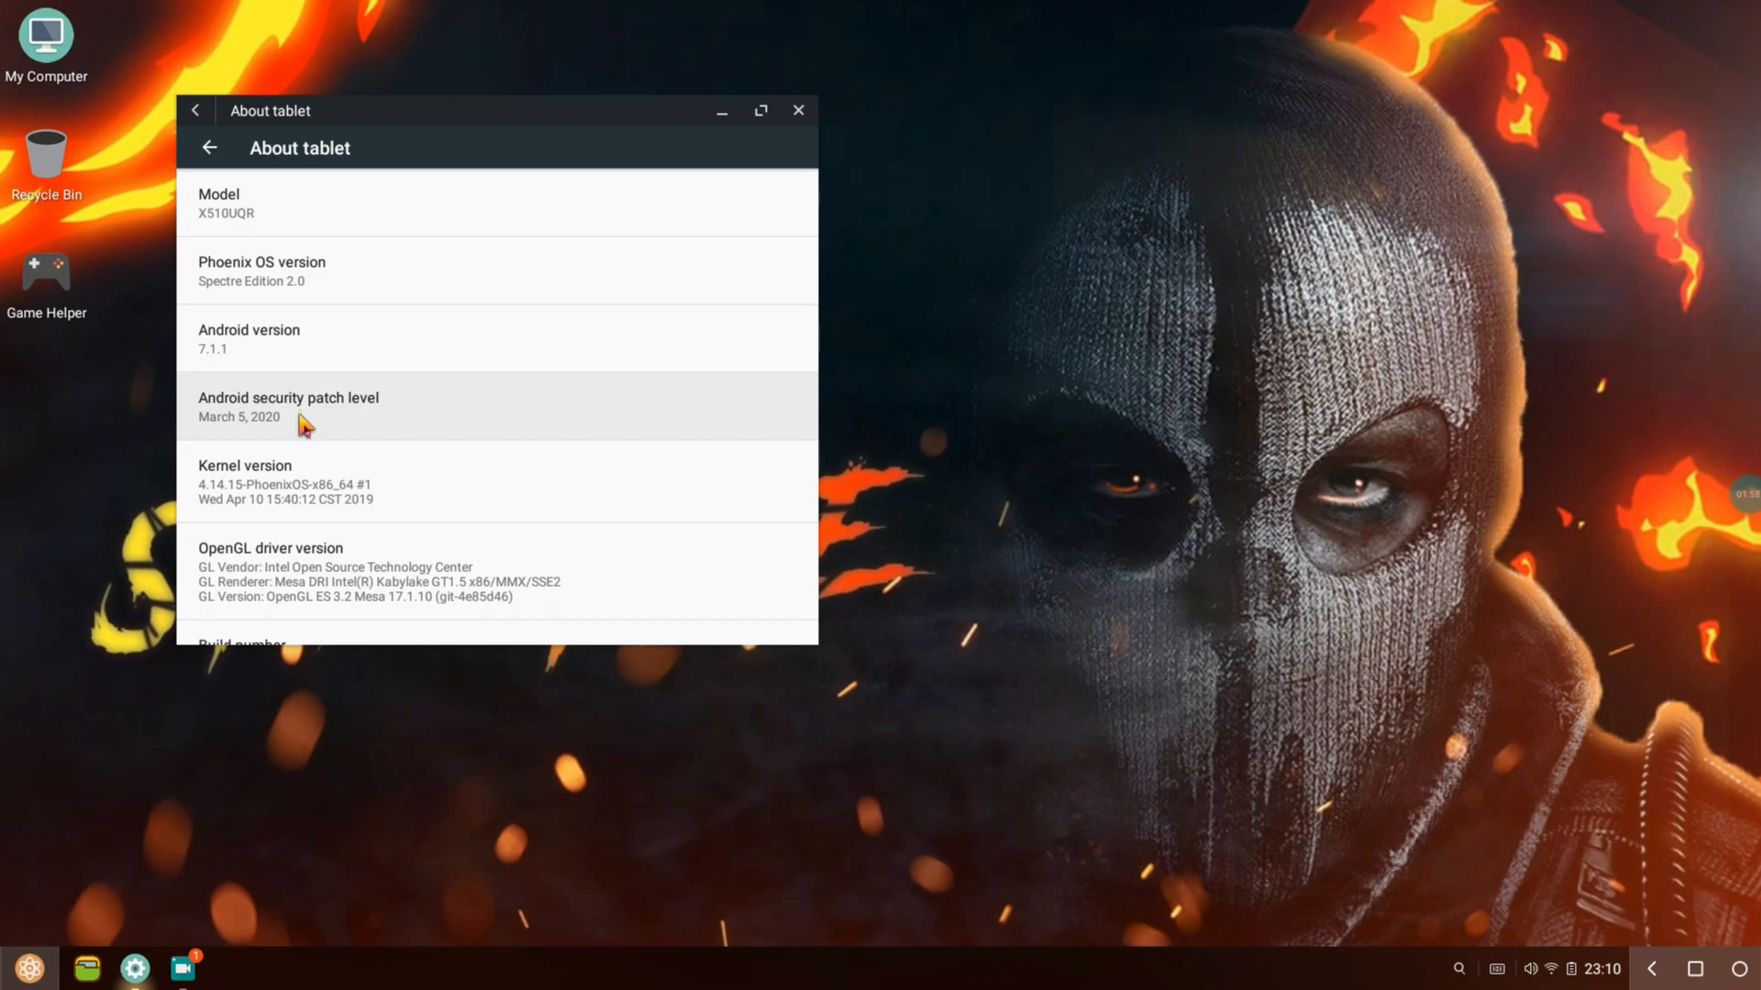
scroll(down, 3)
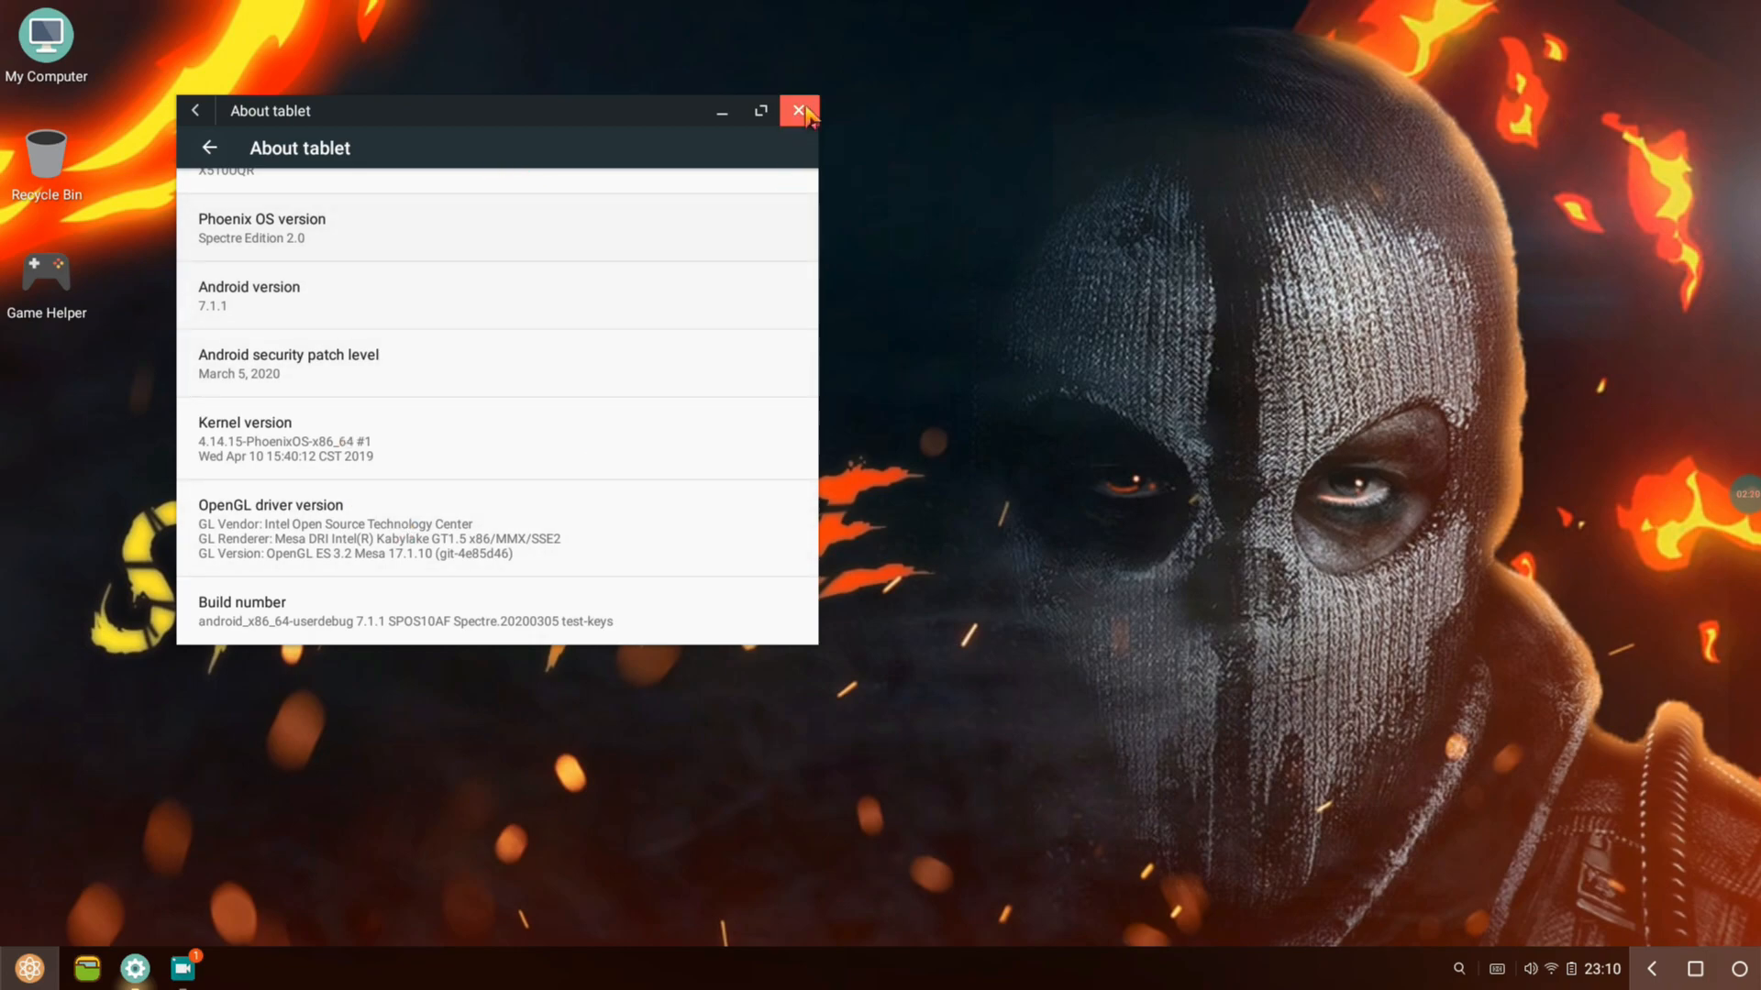
- Close the Settings window and launch Discord from the app menu
click(798, 110)
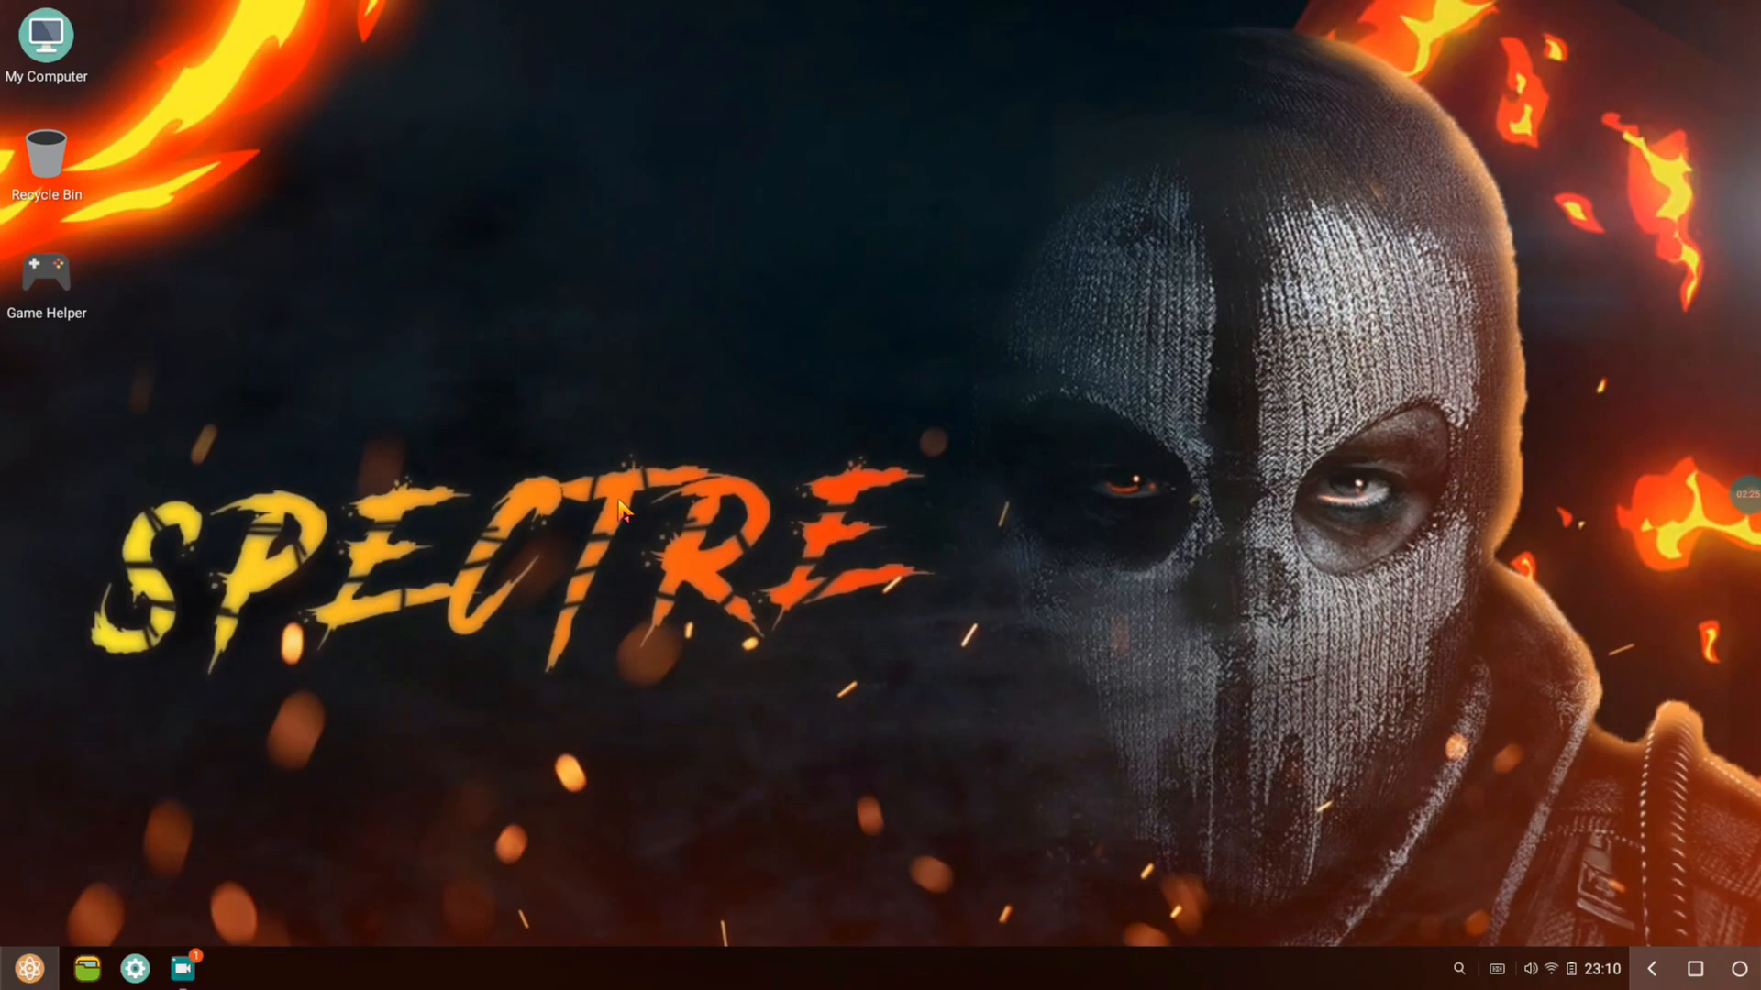
mouse_move(630, 275)
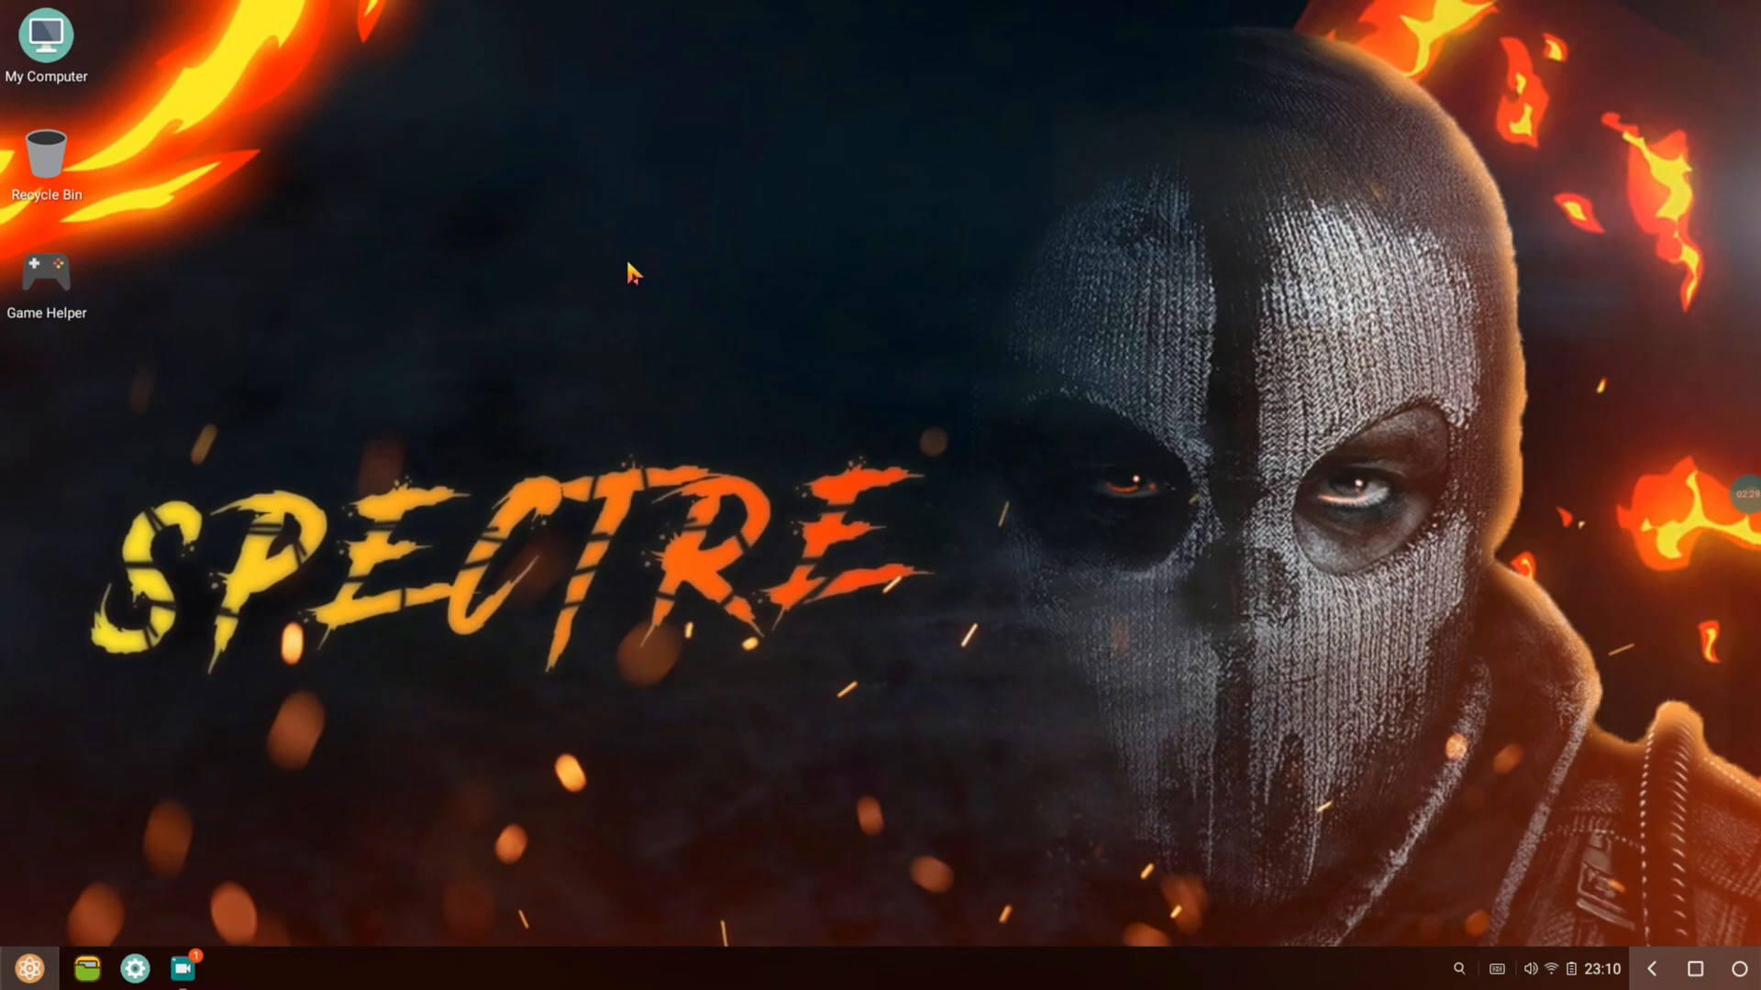
mouse_move(618, 278)
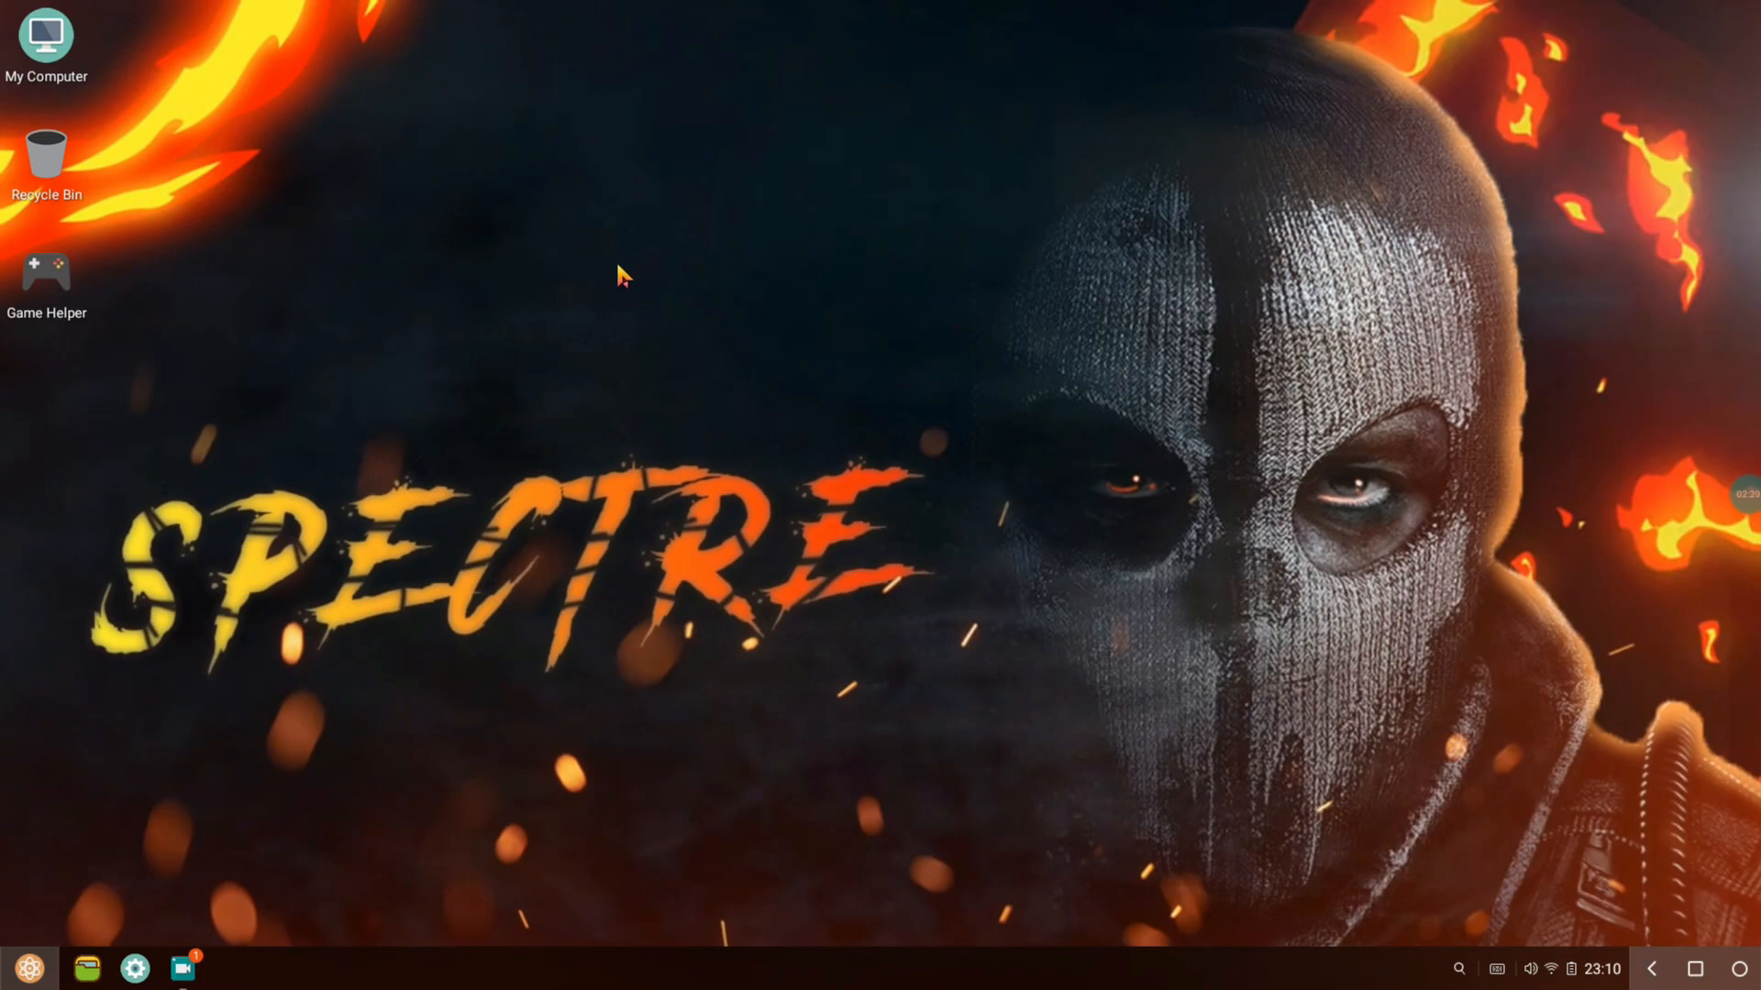
click(25, 960)
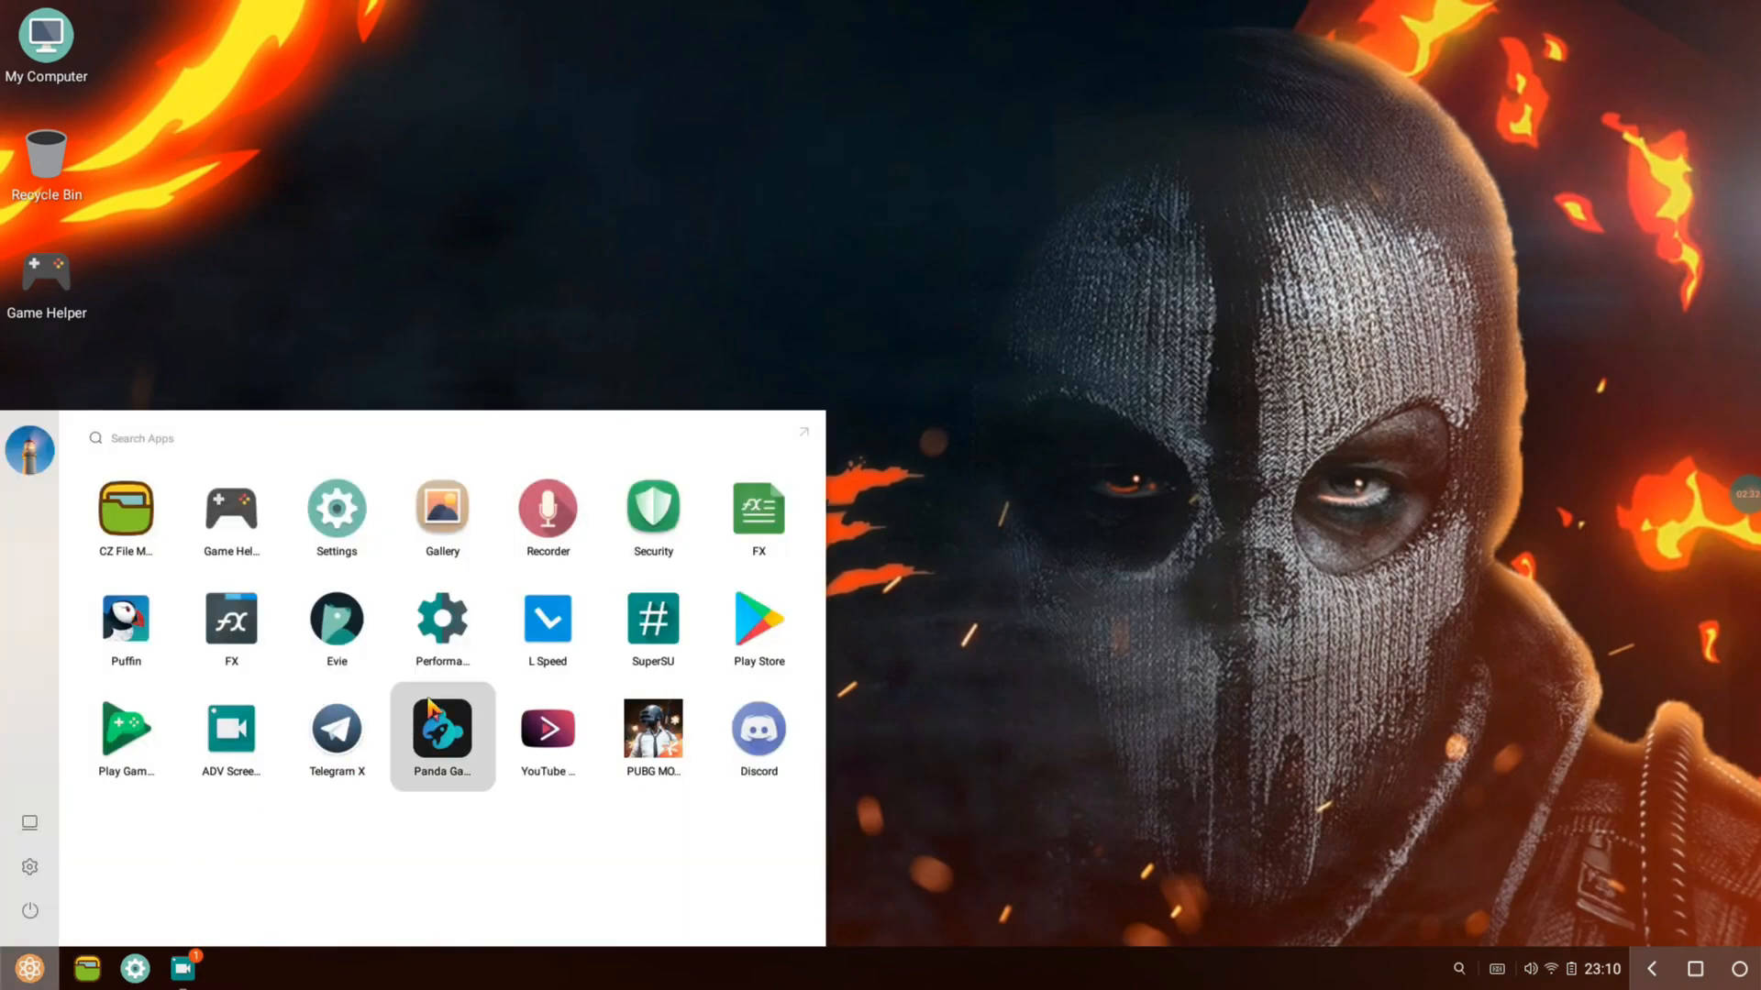
click(759, 721)
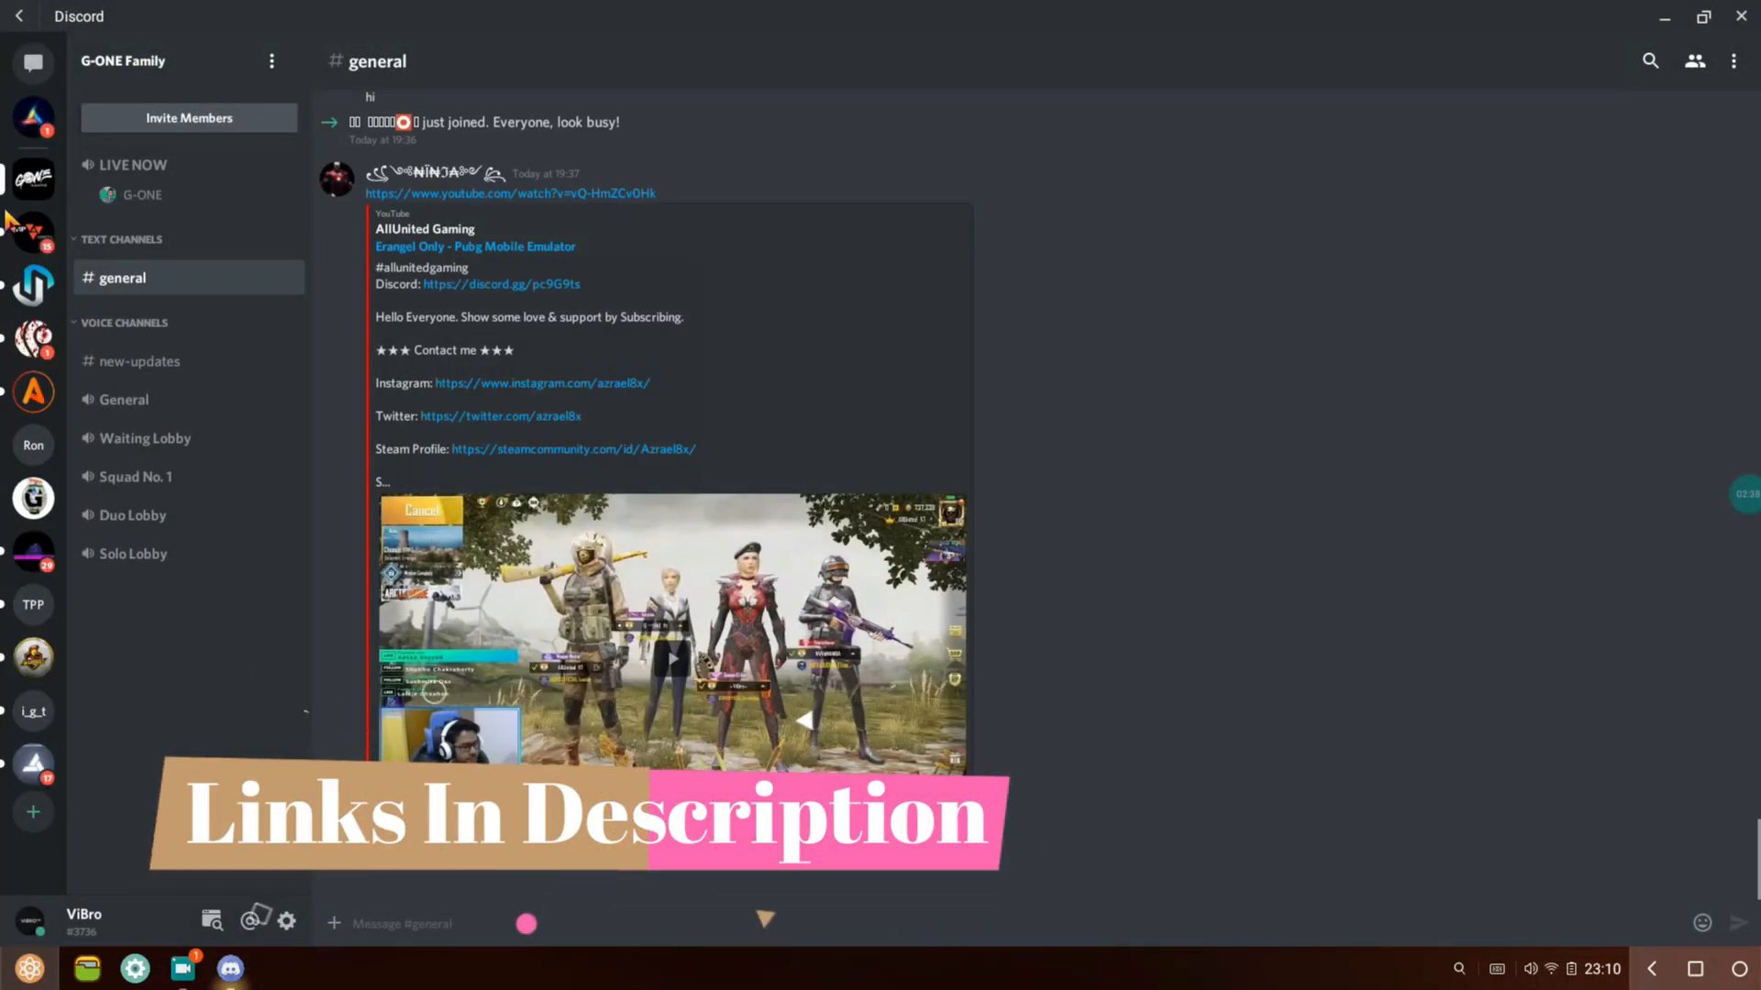
- Switch to the Ghost Official server and scroll up through its #announcements posts
click(33, 359)
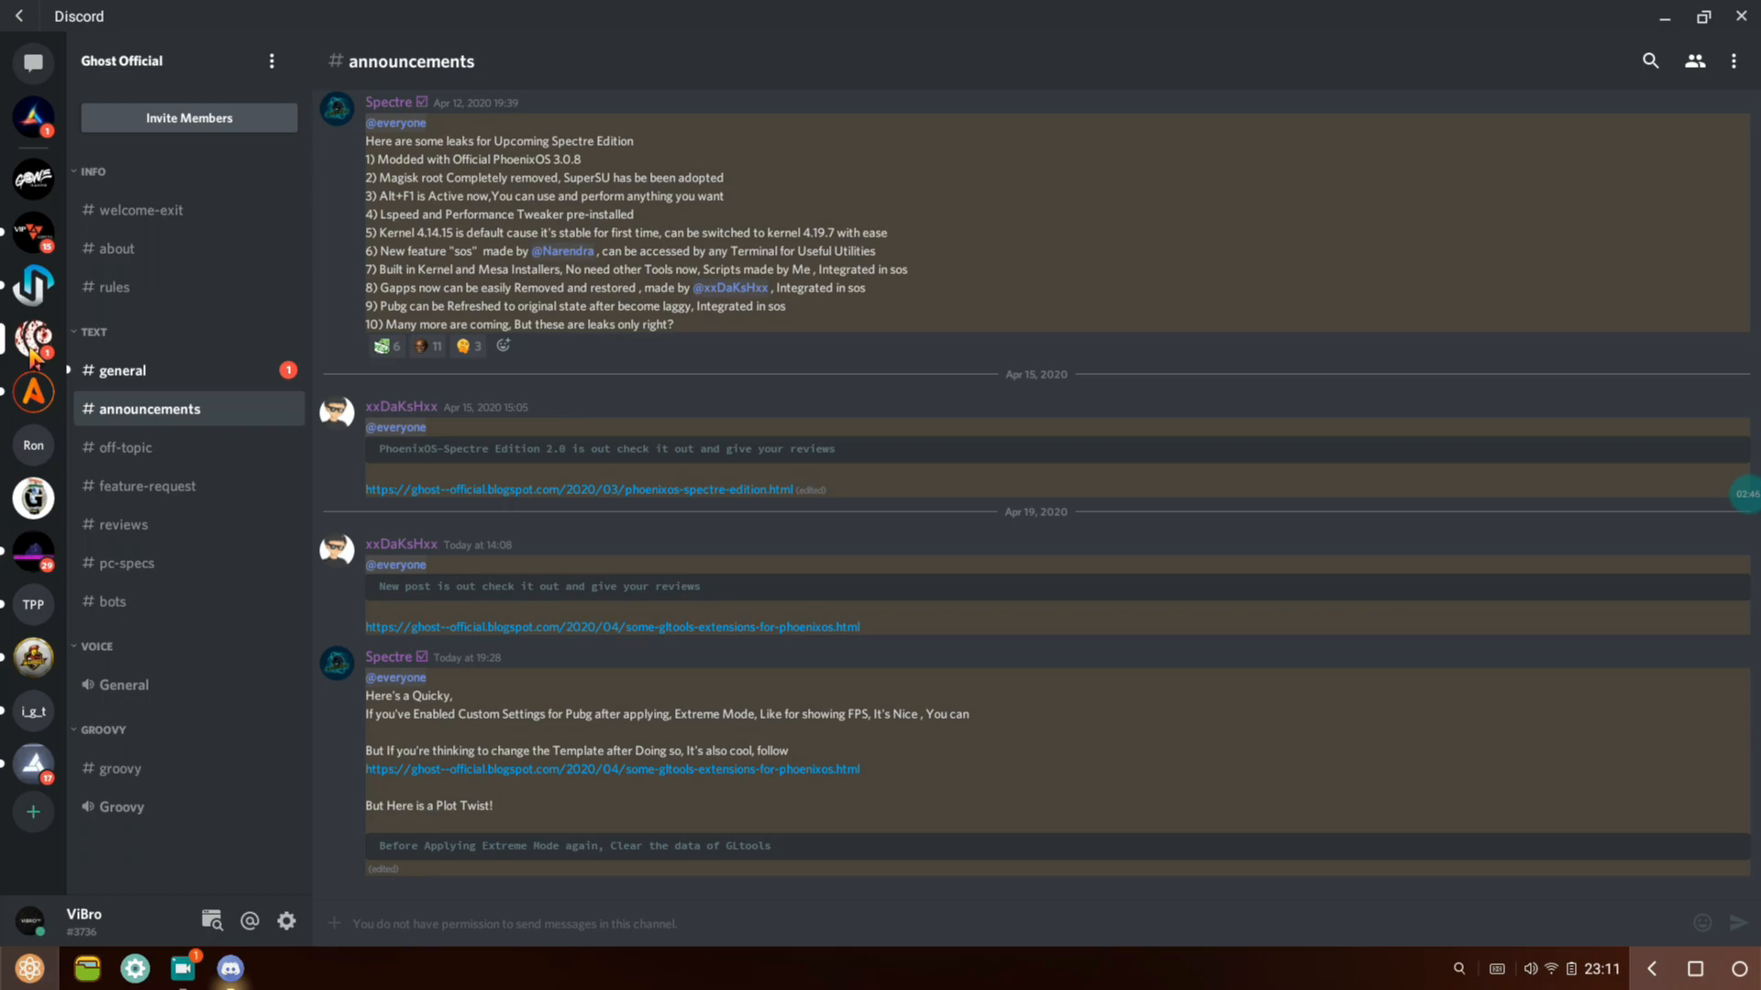
mouse_move(955, 74)
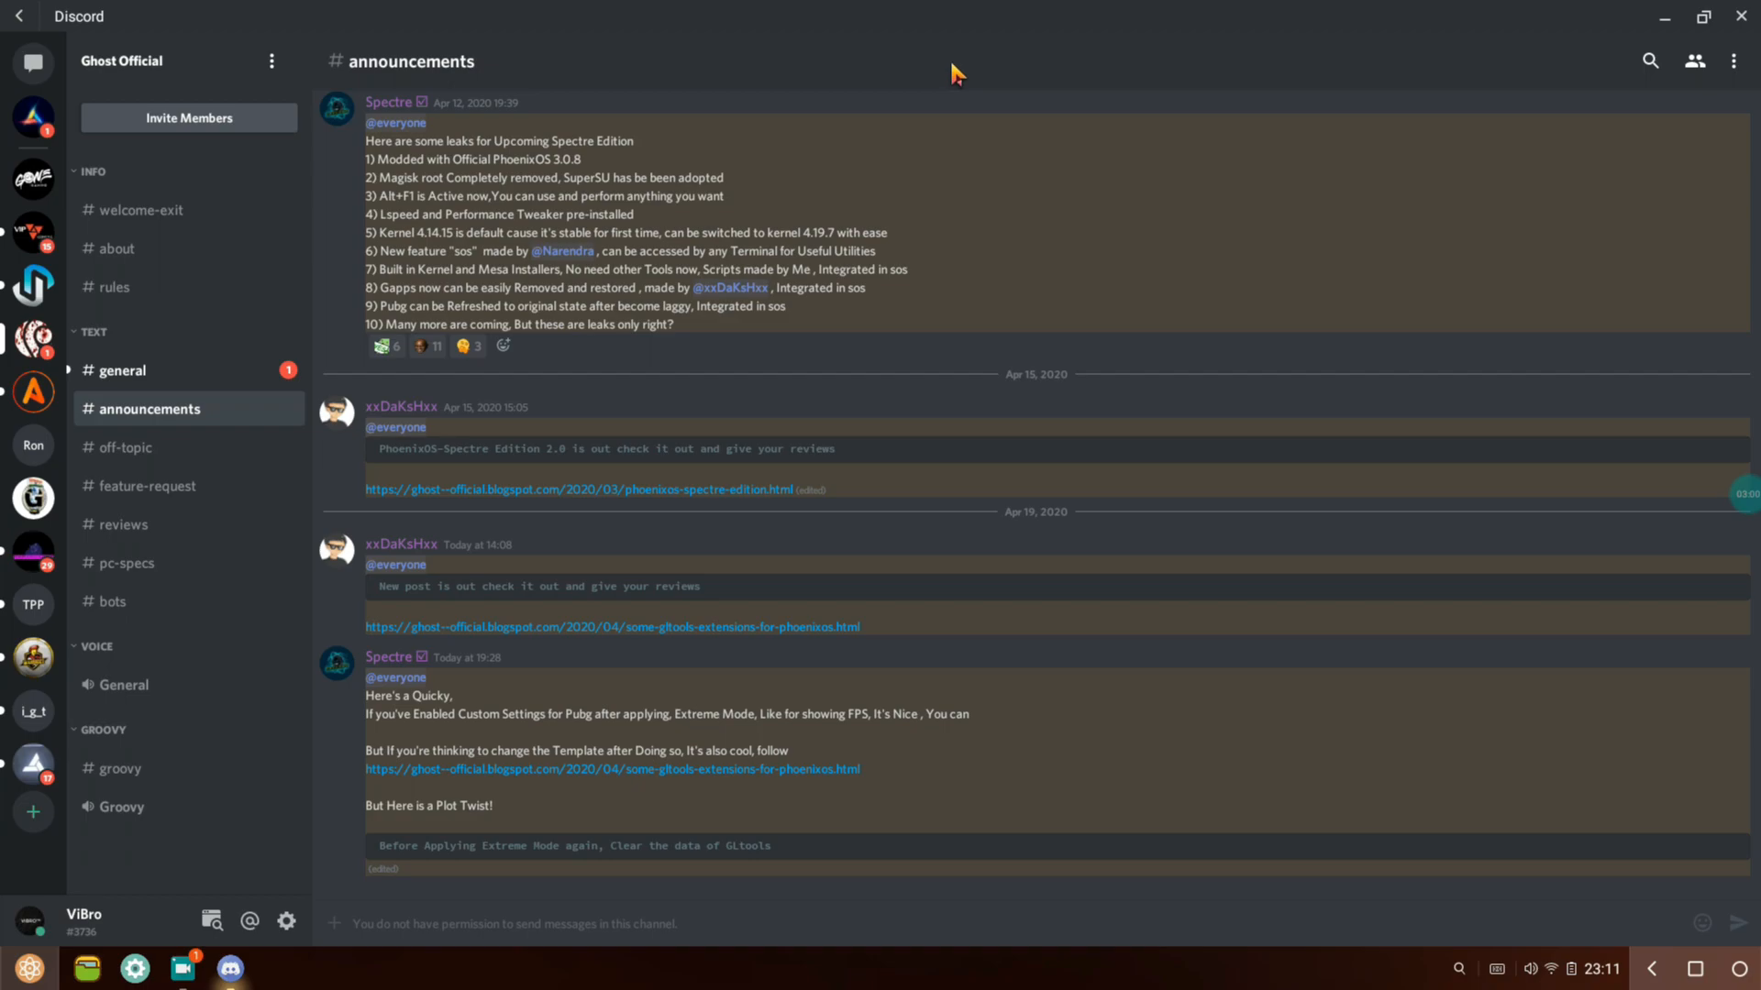
mouse_move(1321, 196)
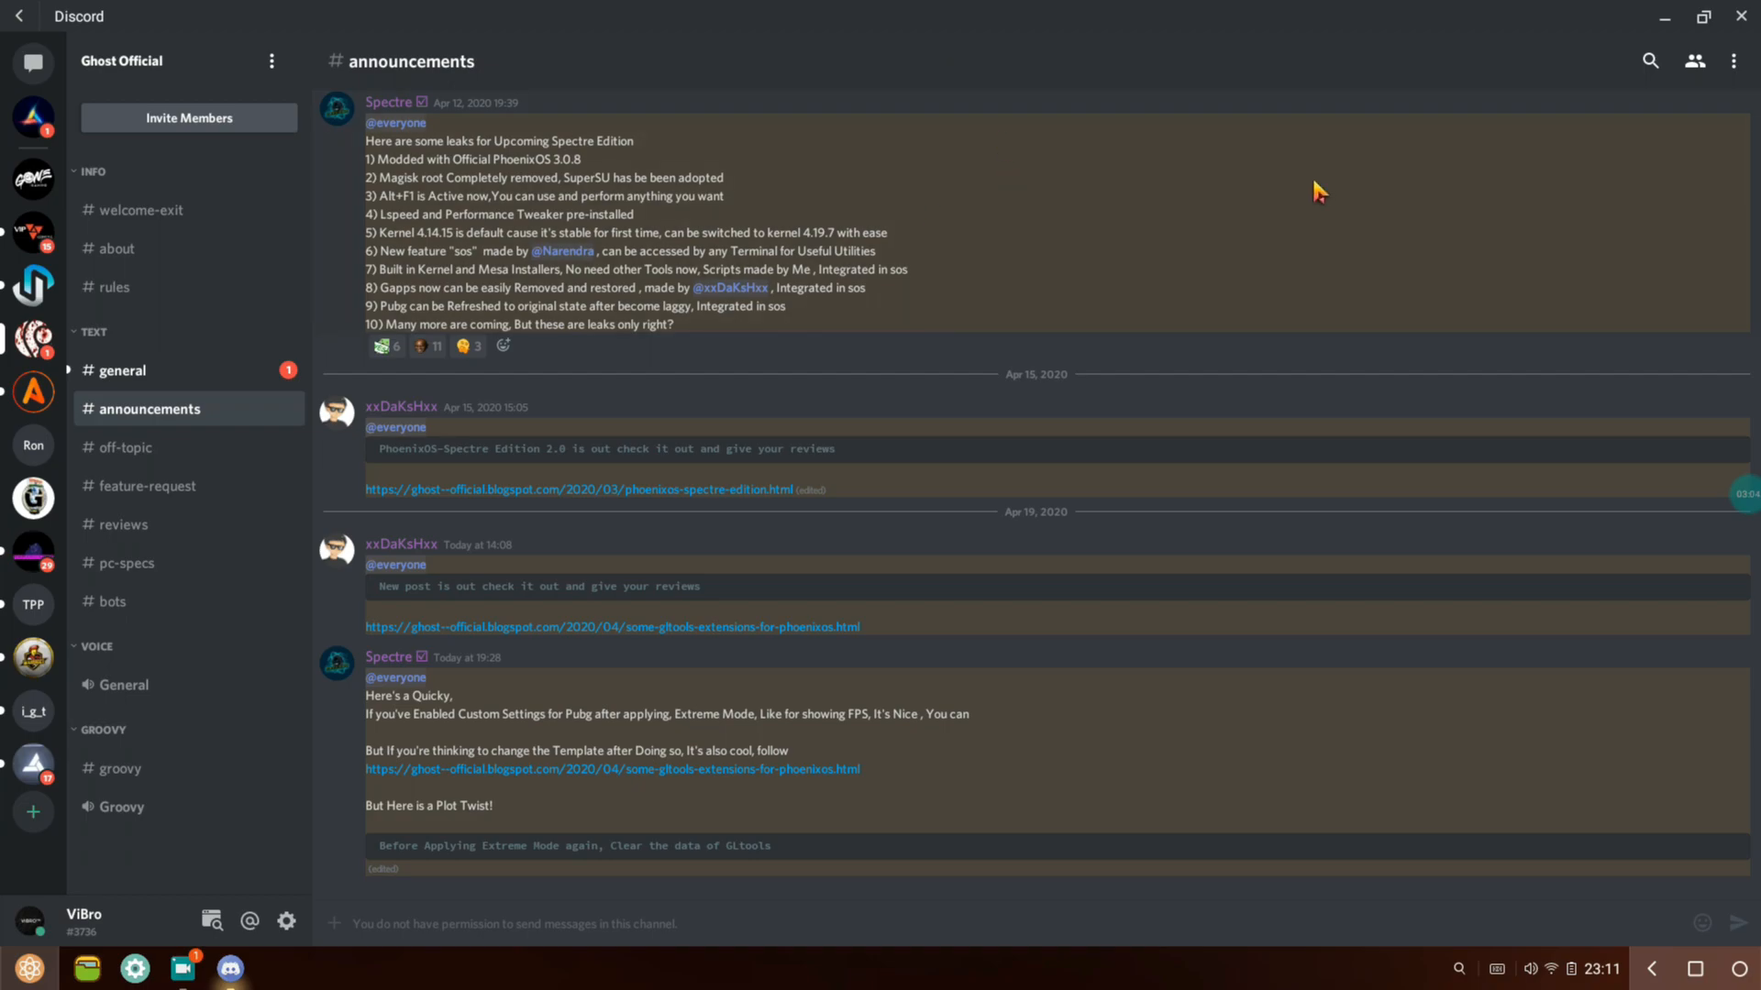
scroll(up, 3)
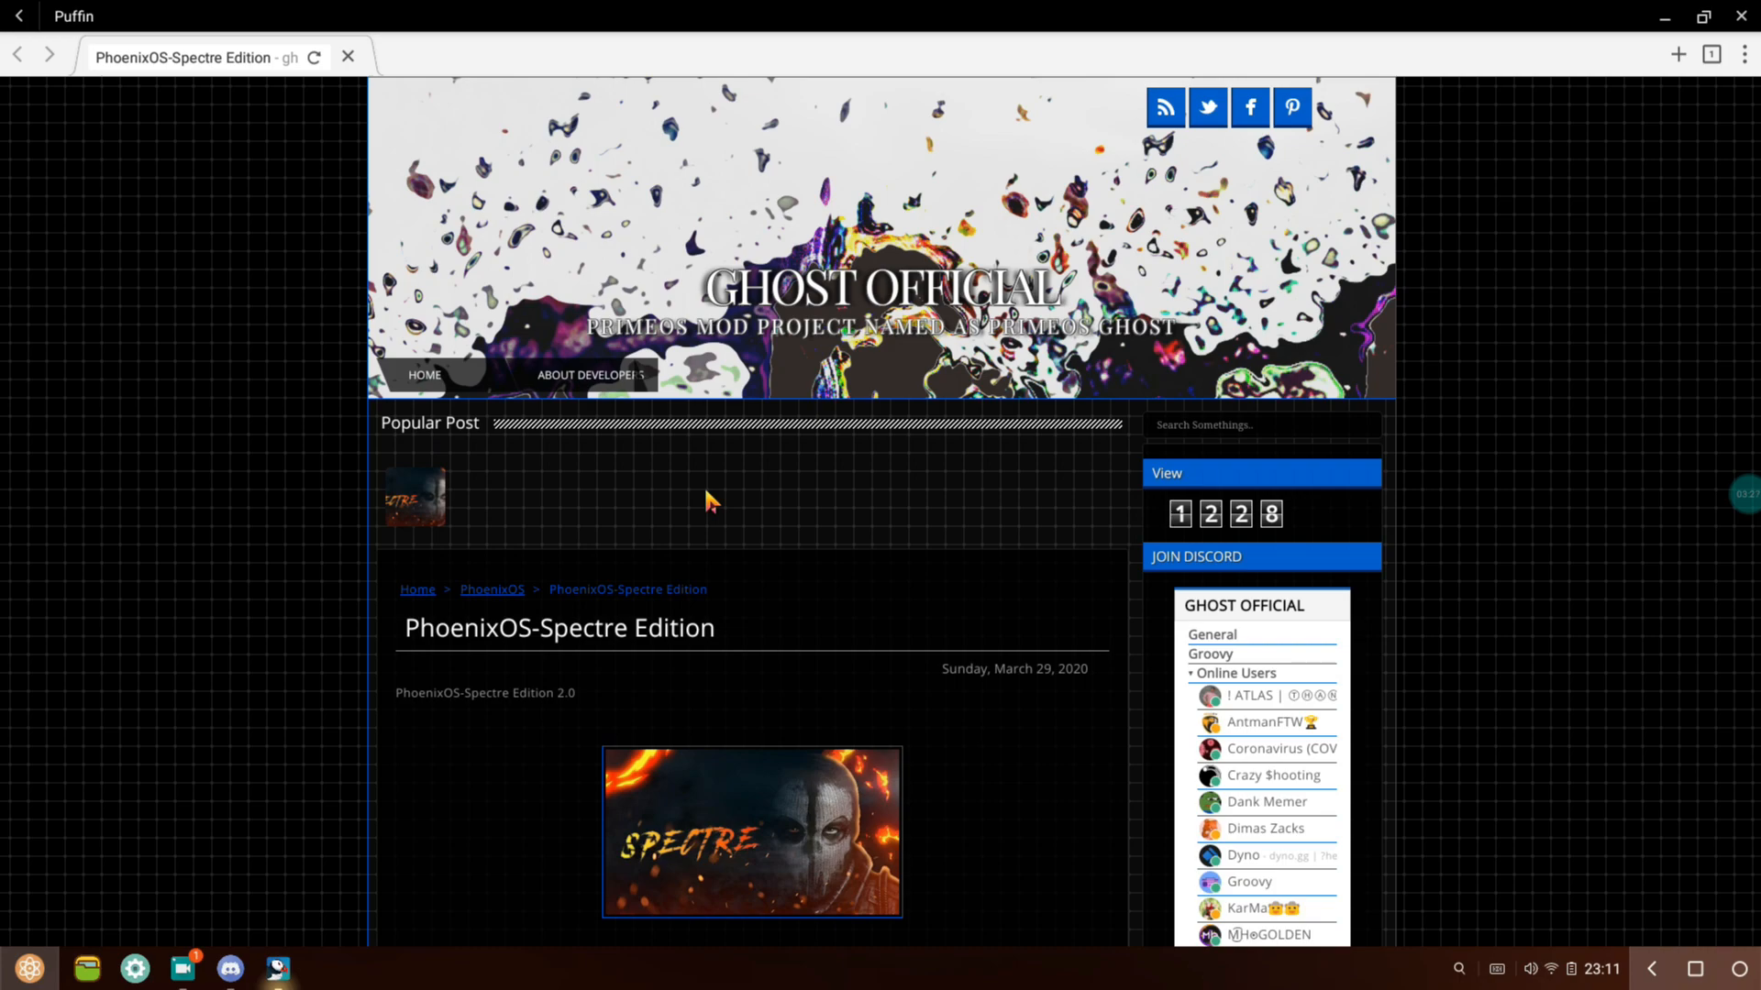
mouse_move(704, 509)
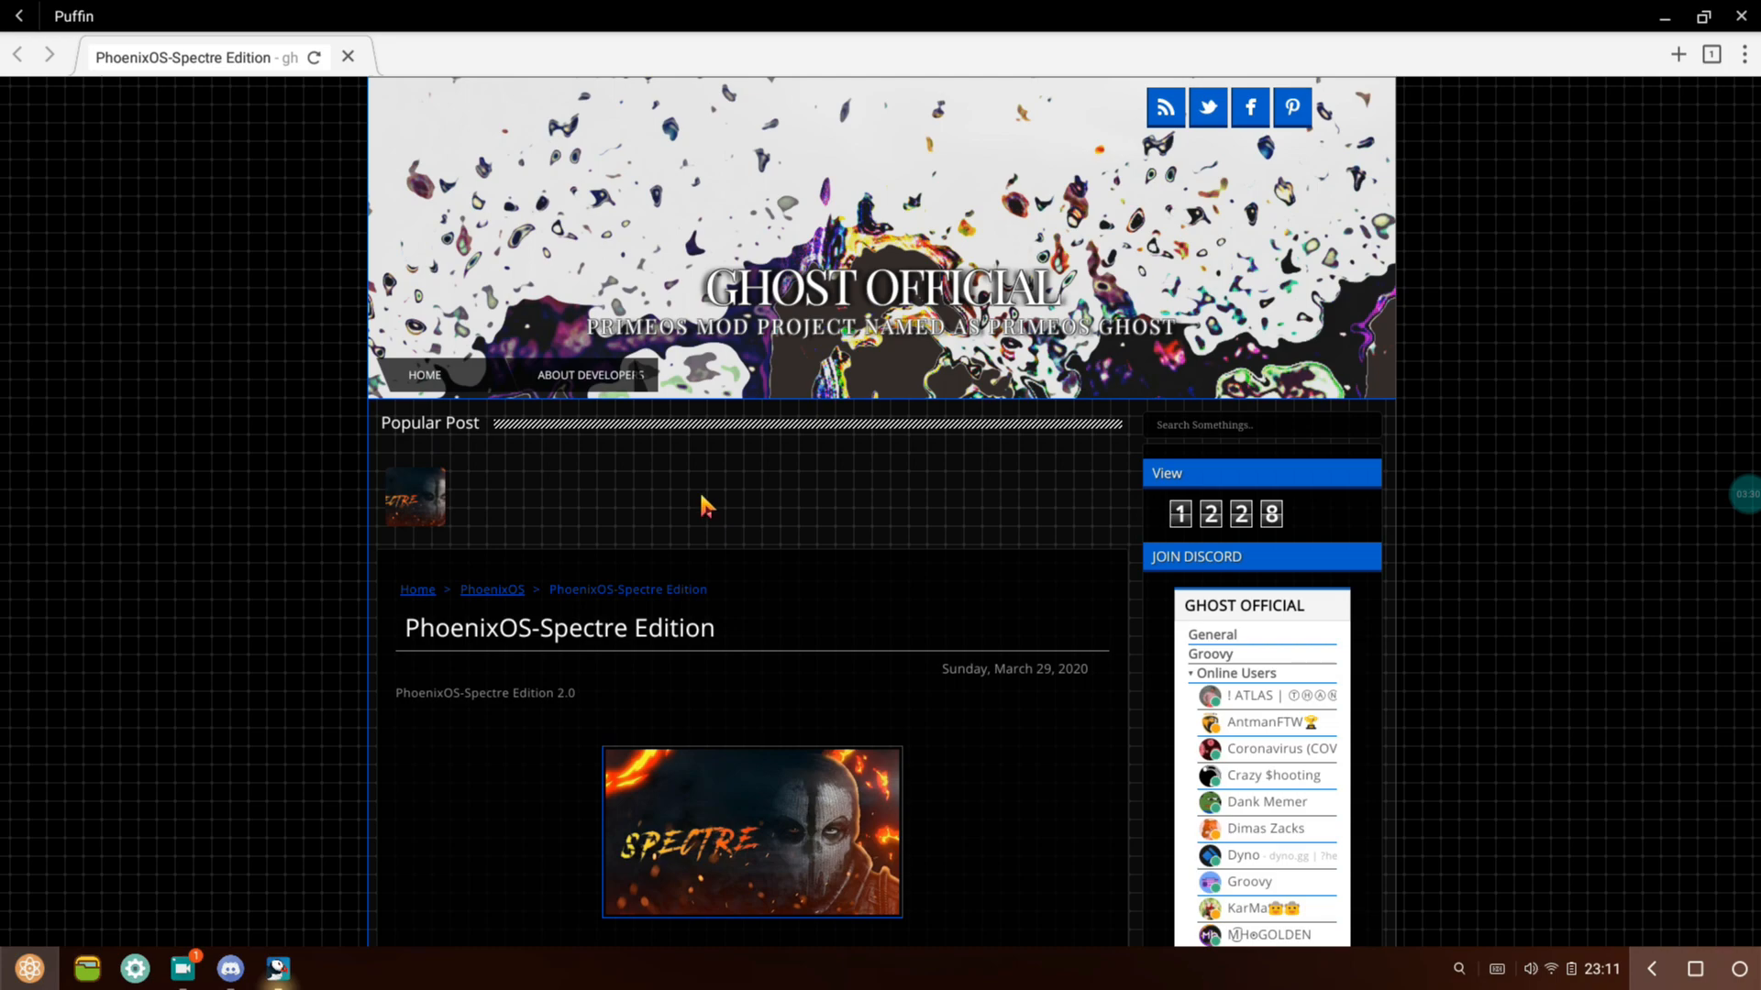
- Scroll the Spectre Edition 2.0 post's changelog down to item 15
scroll(down, 3)
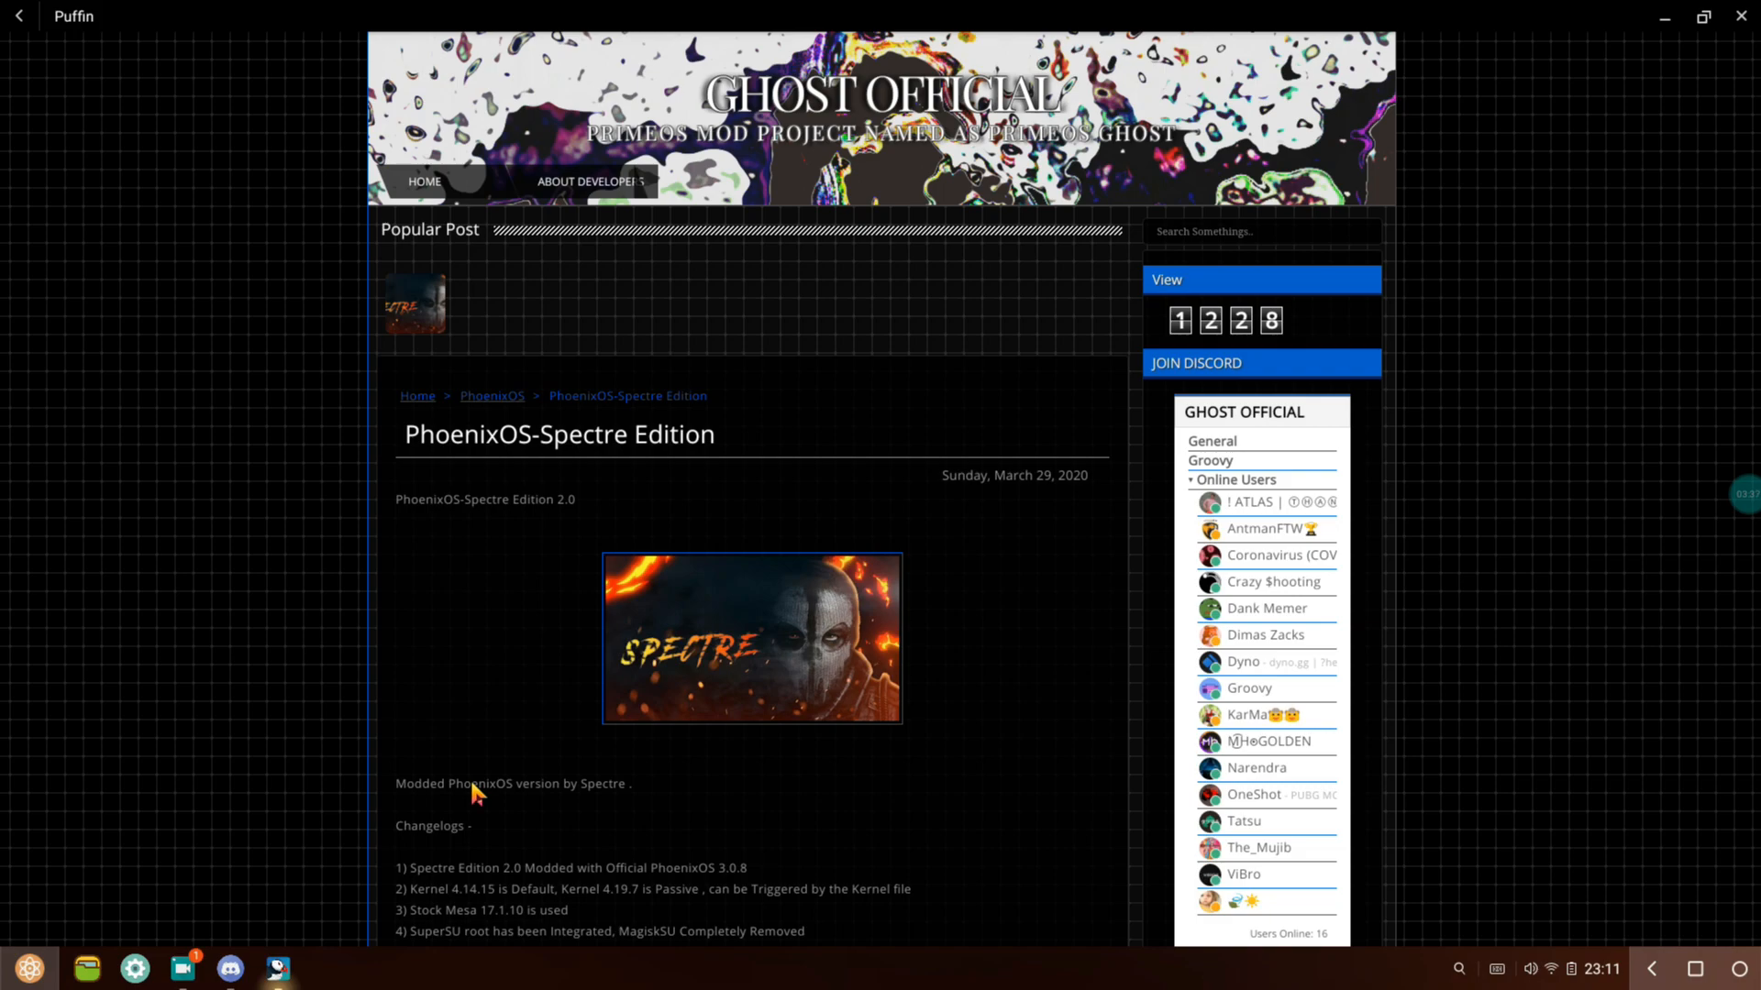
scroll(down, 3)
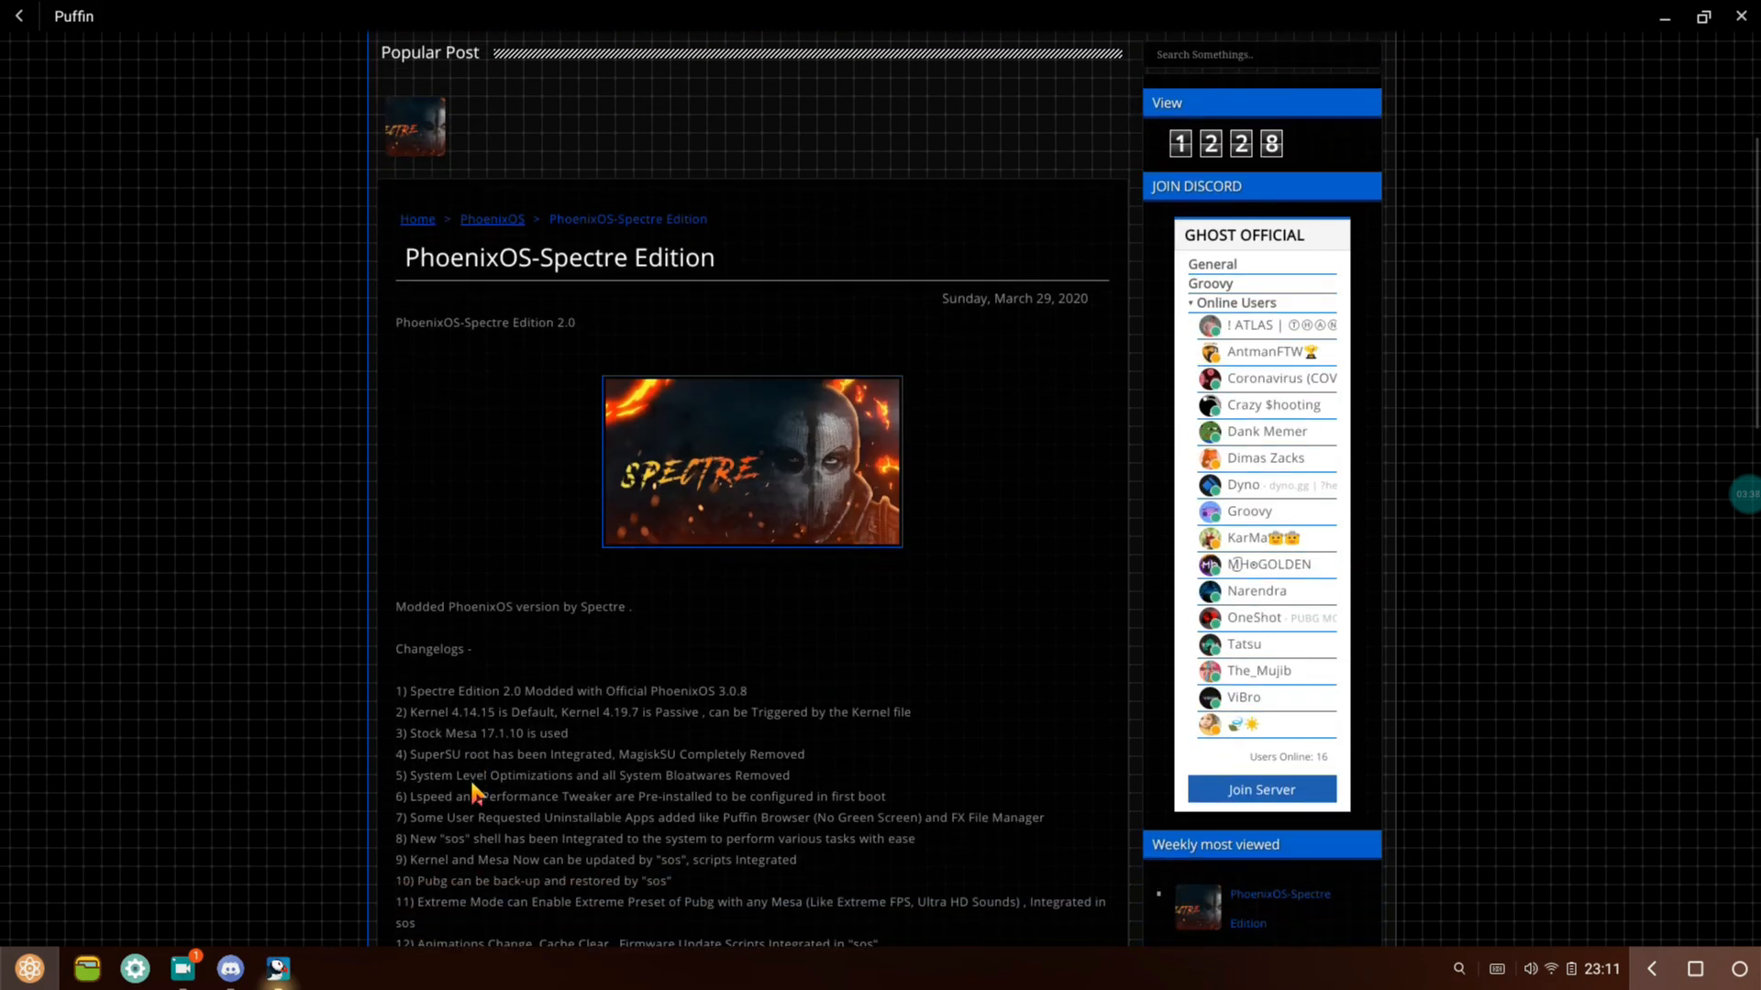
scroll(down, 3)
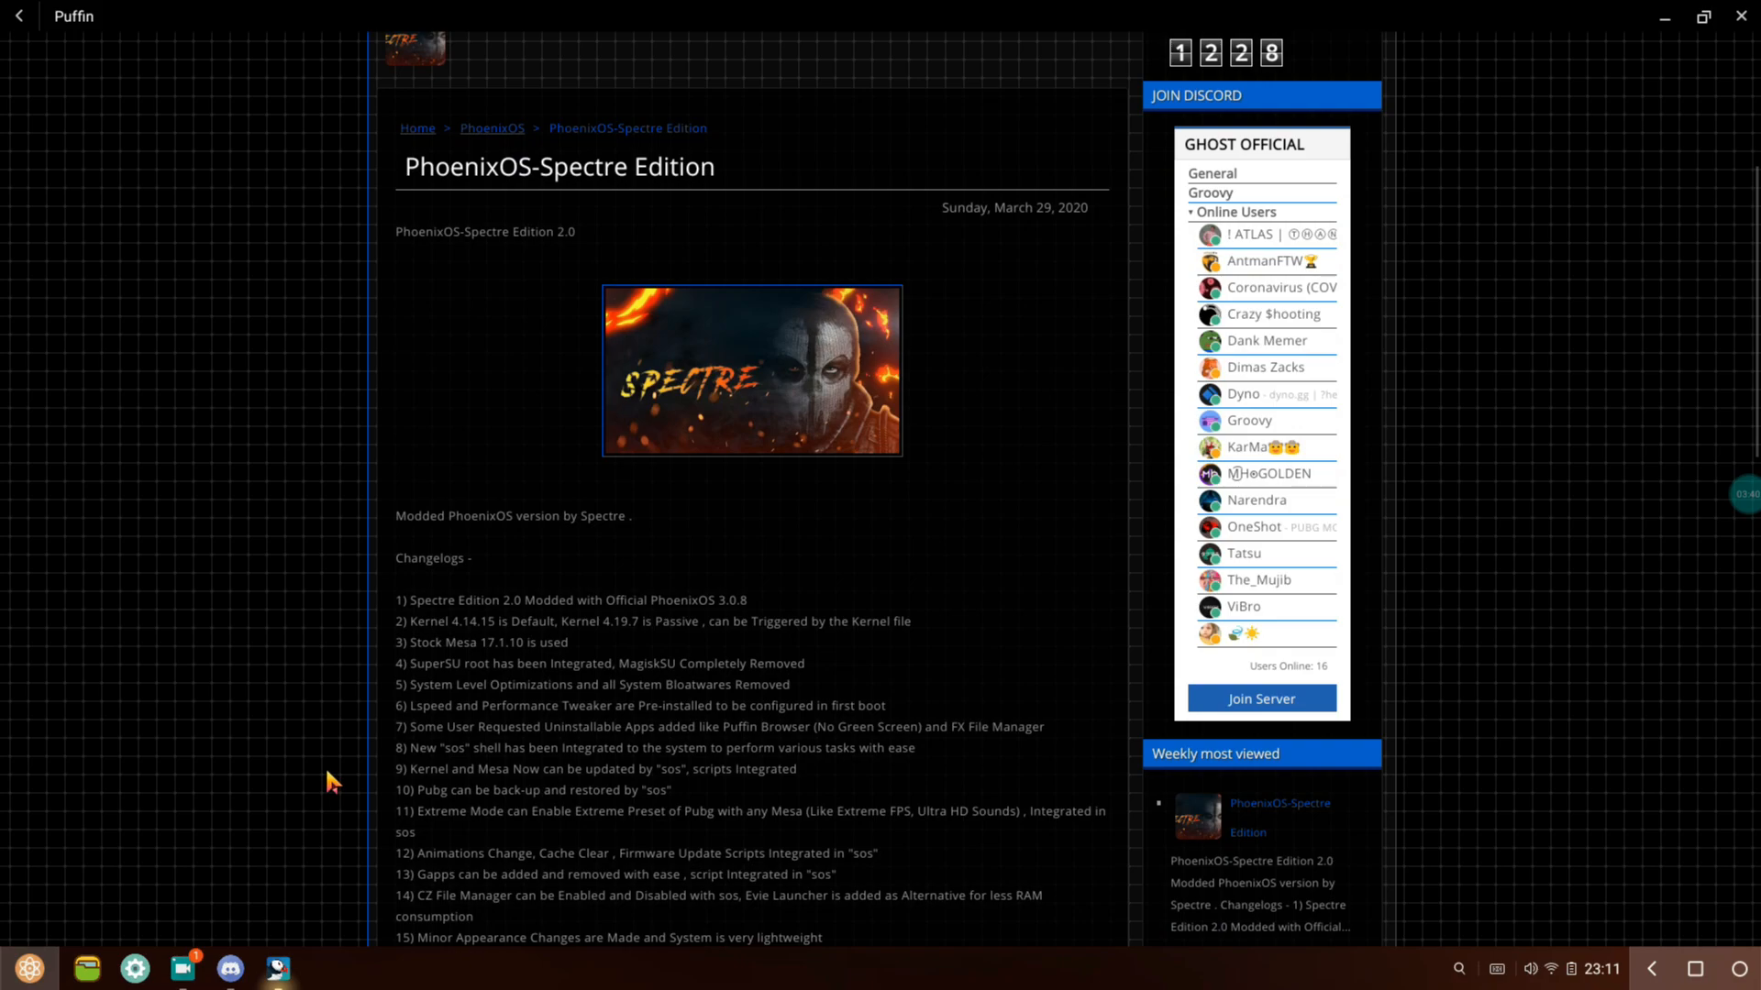
mouse_move(482, 733)
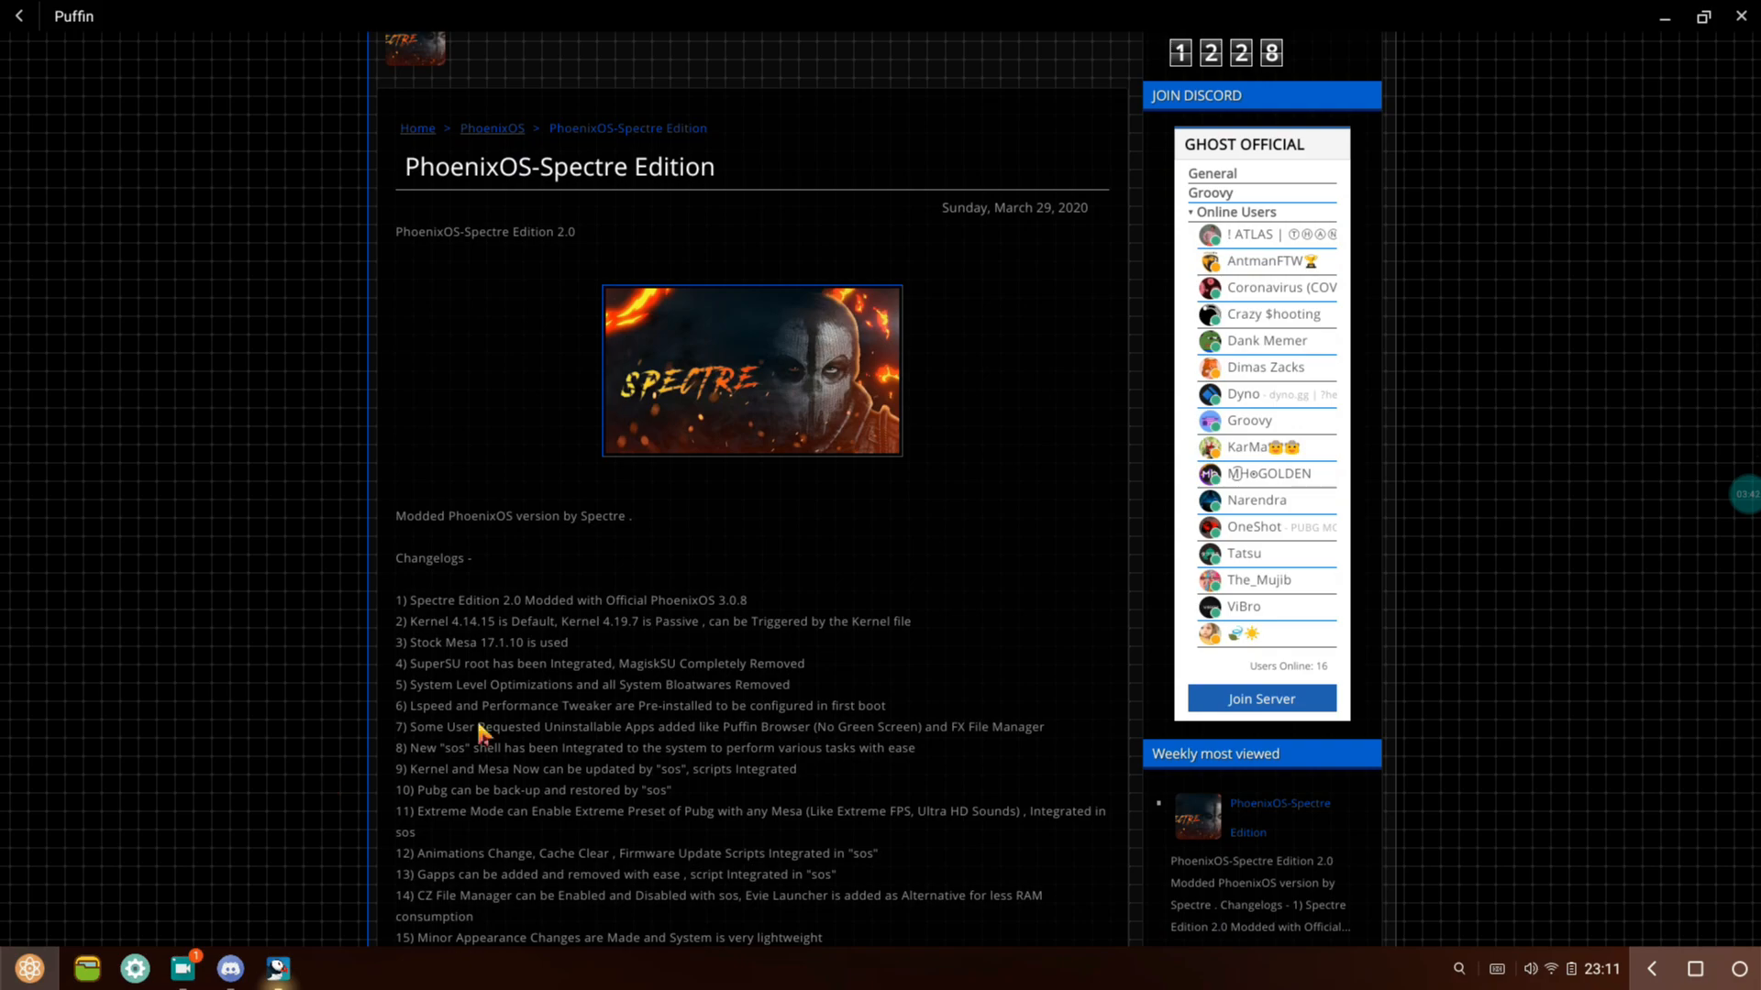
mouse_move(1229, 627)
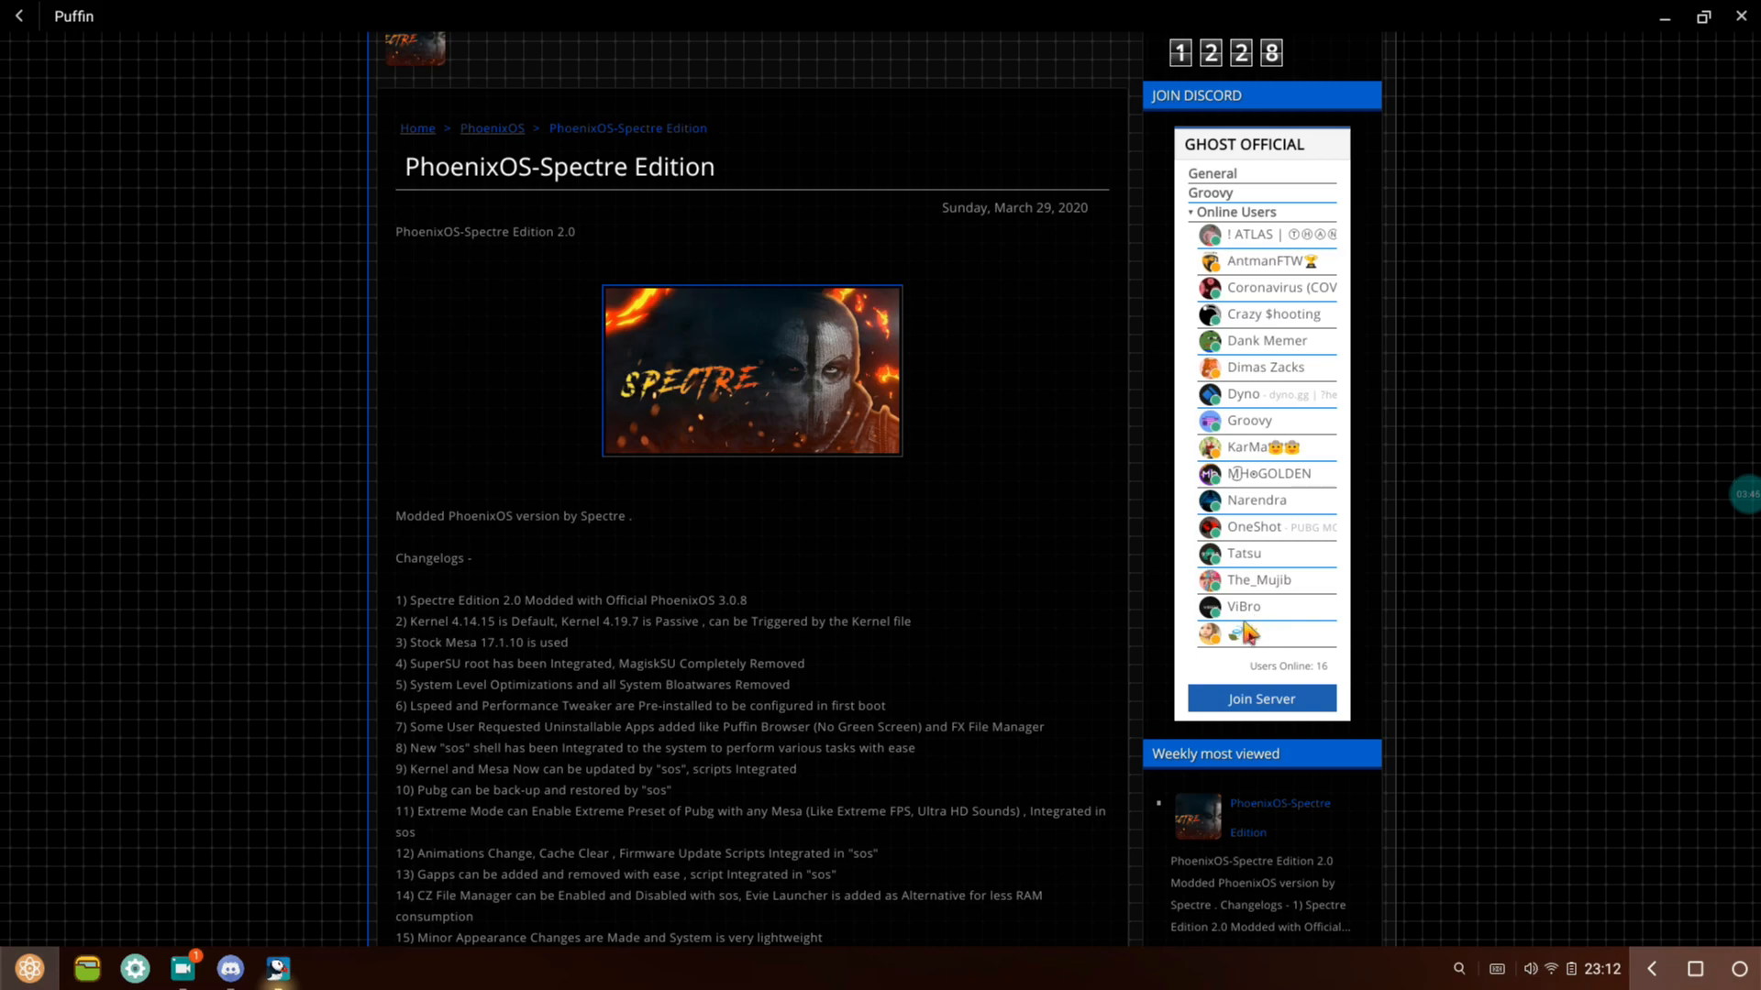
mouse_move(1188, 142)
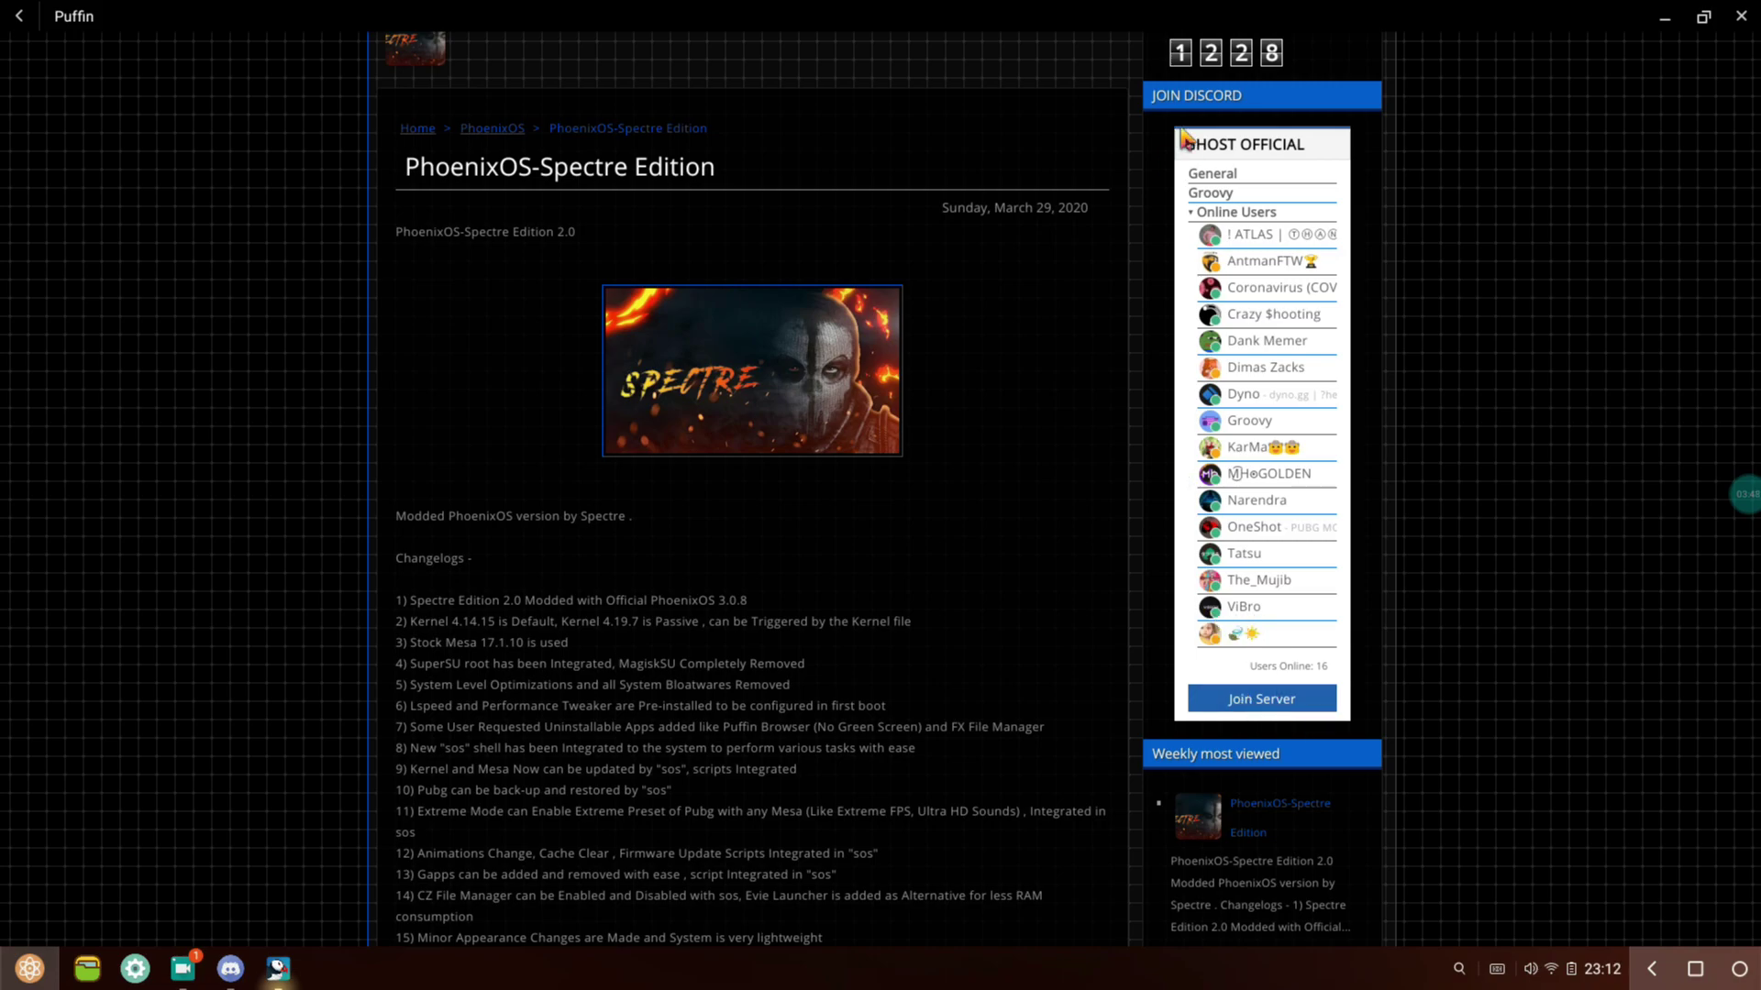
mouse_move(1280, 636)
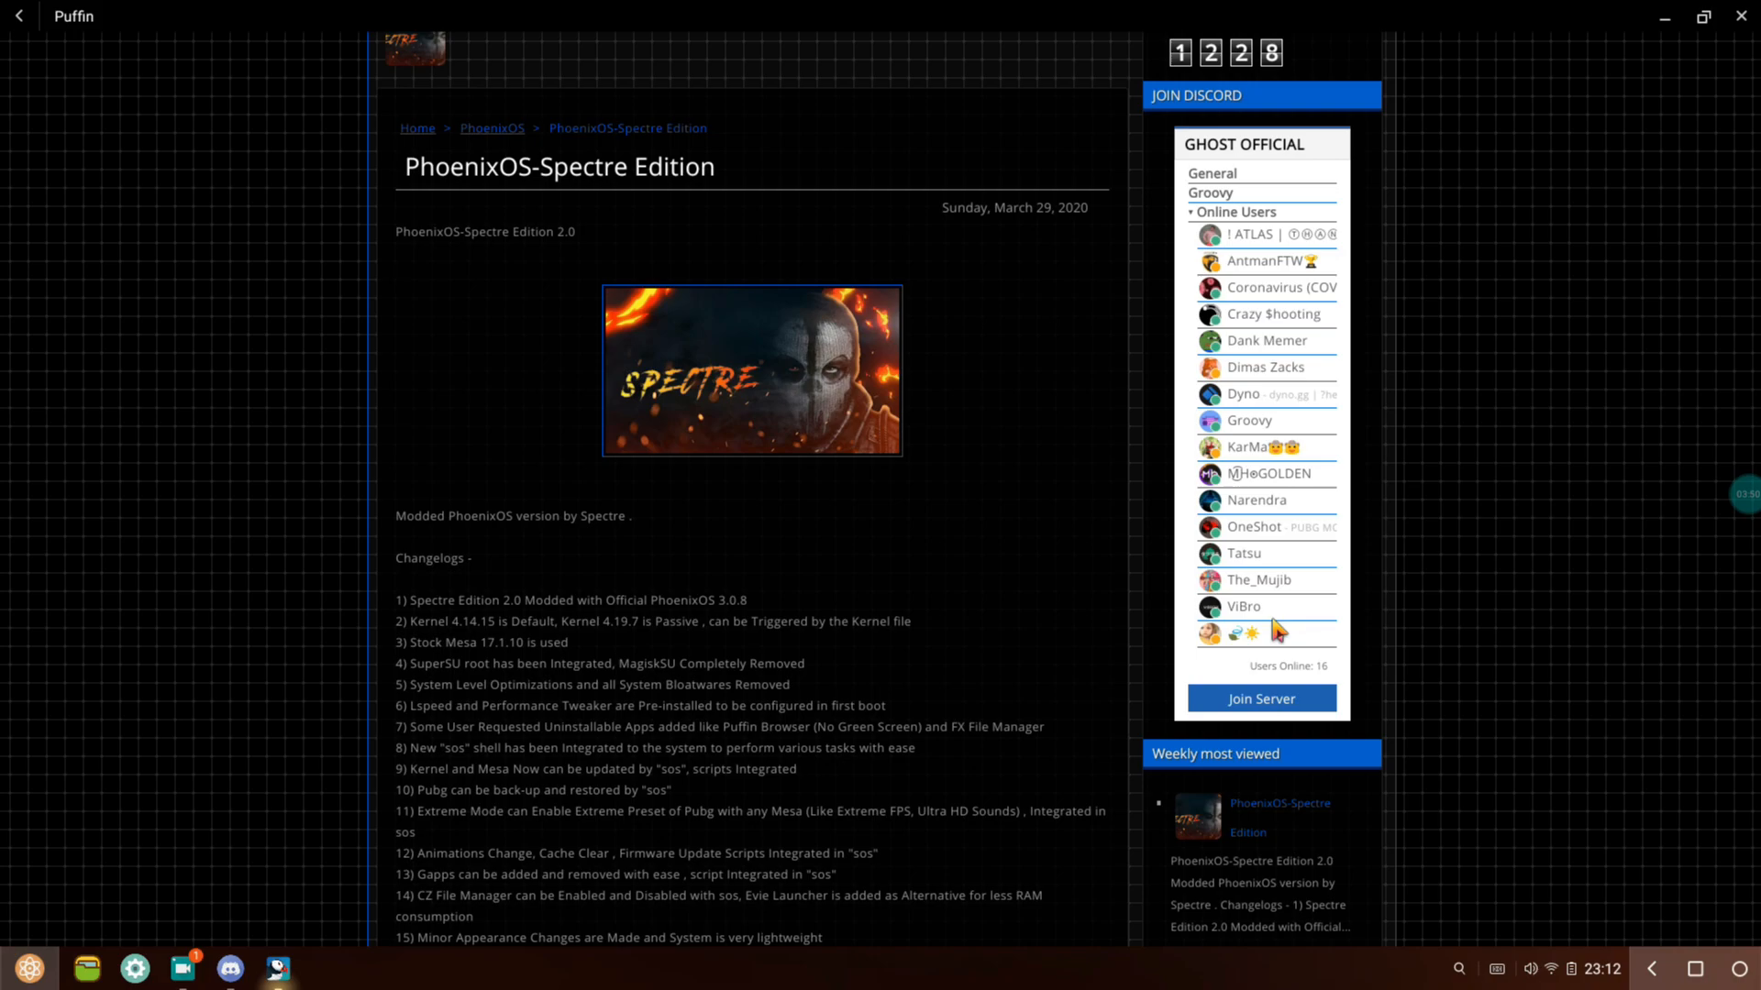
- Read through the changelog to item 18 and the start of the credits
scroll(down, 3)
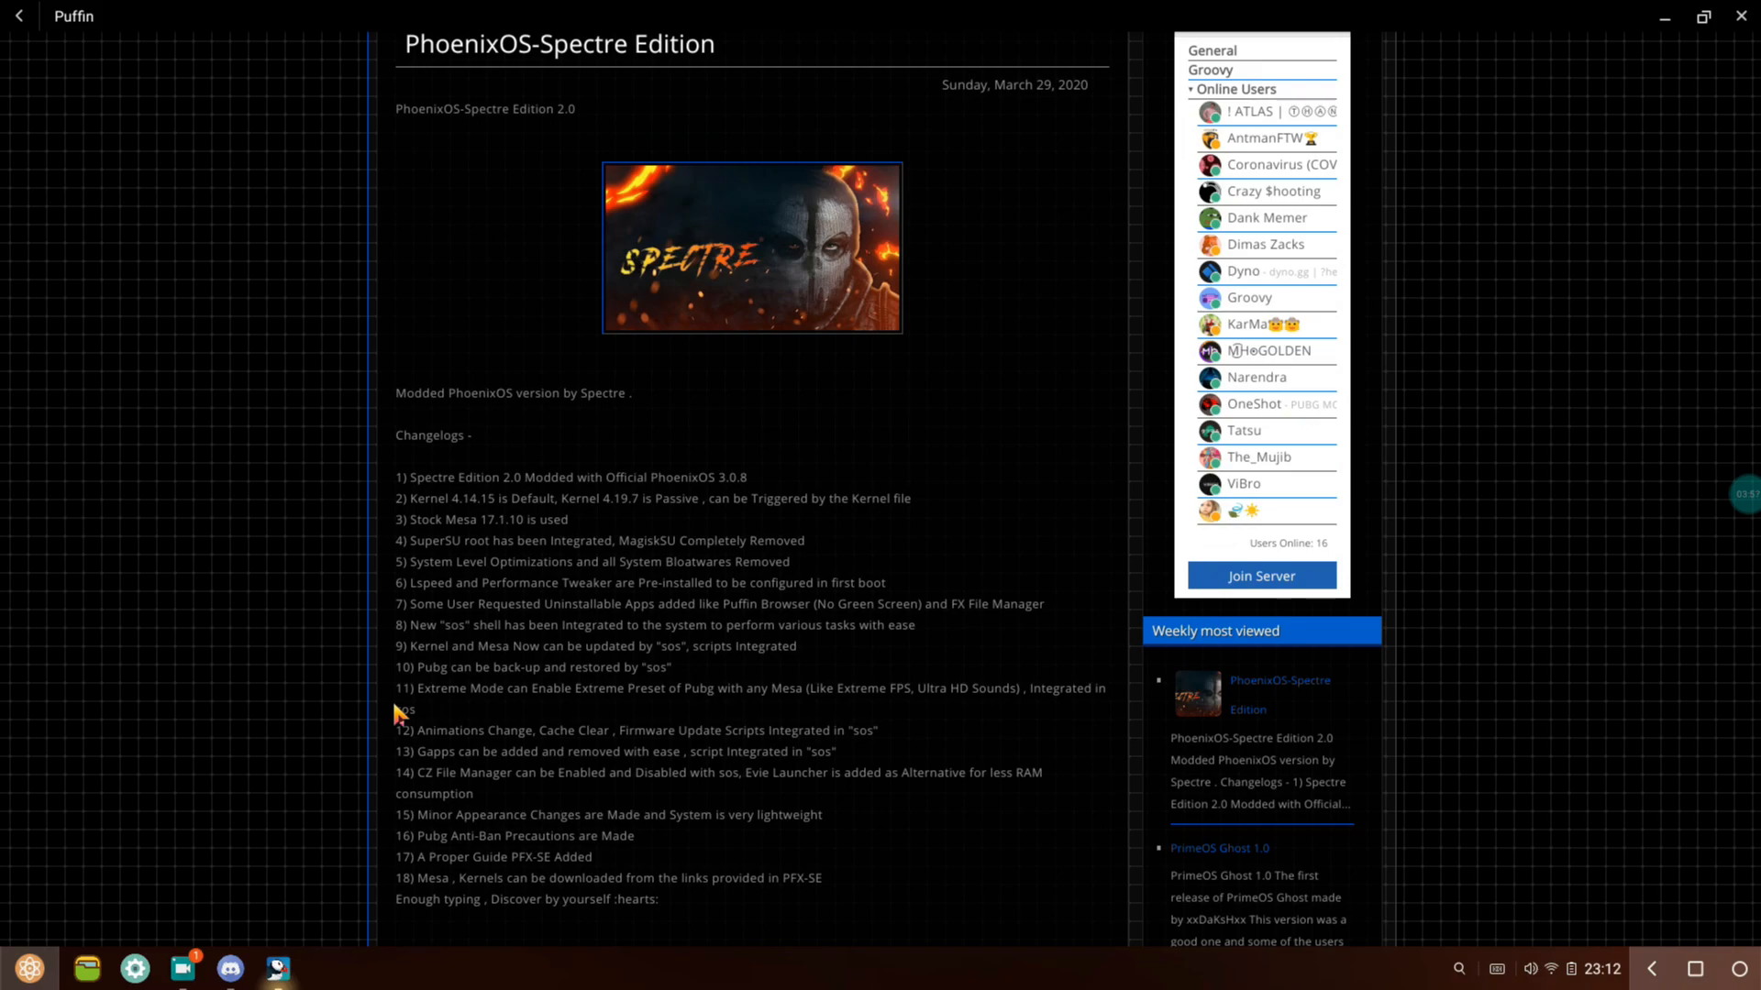
mouse_move(493, 645)
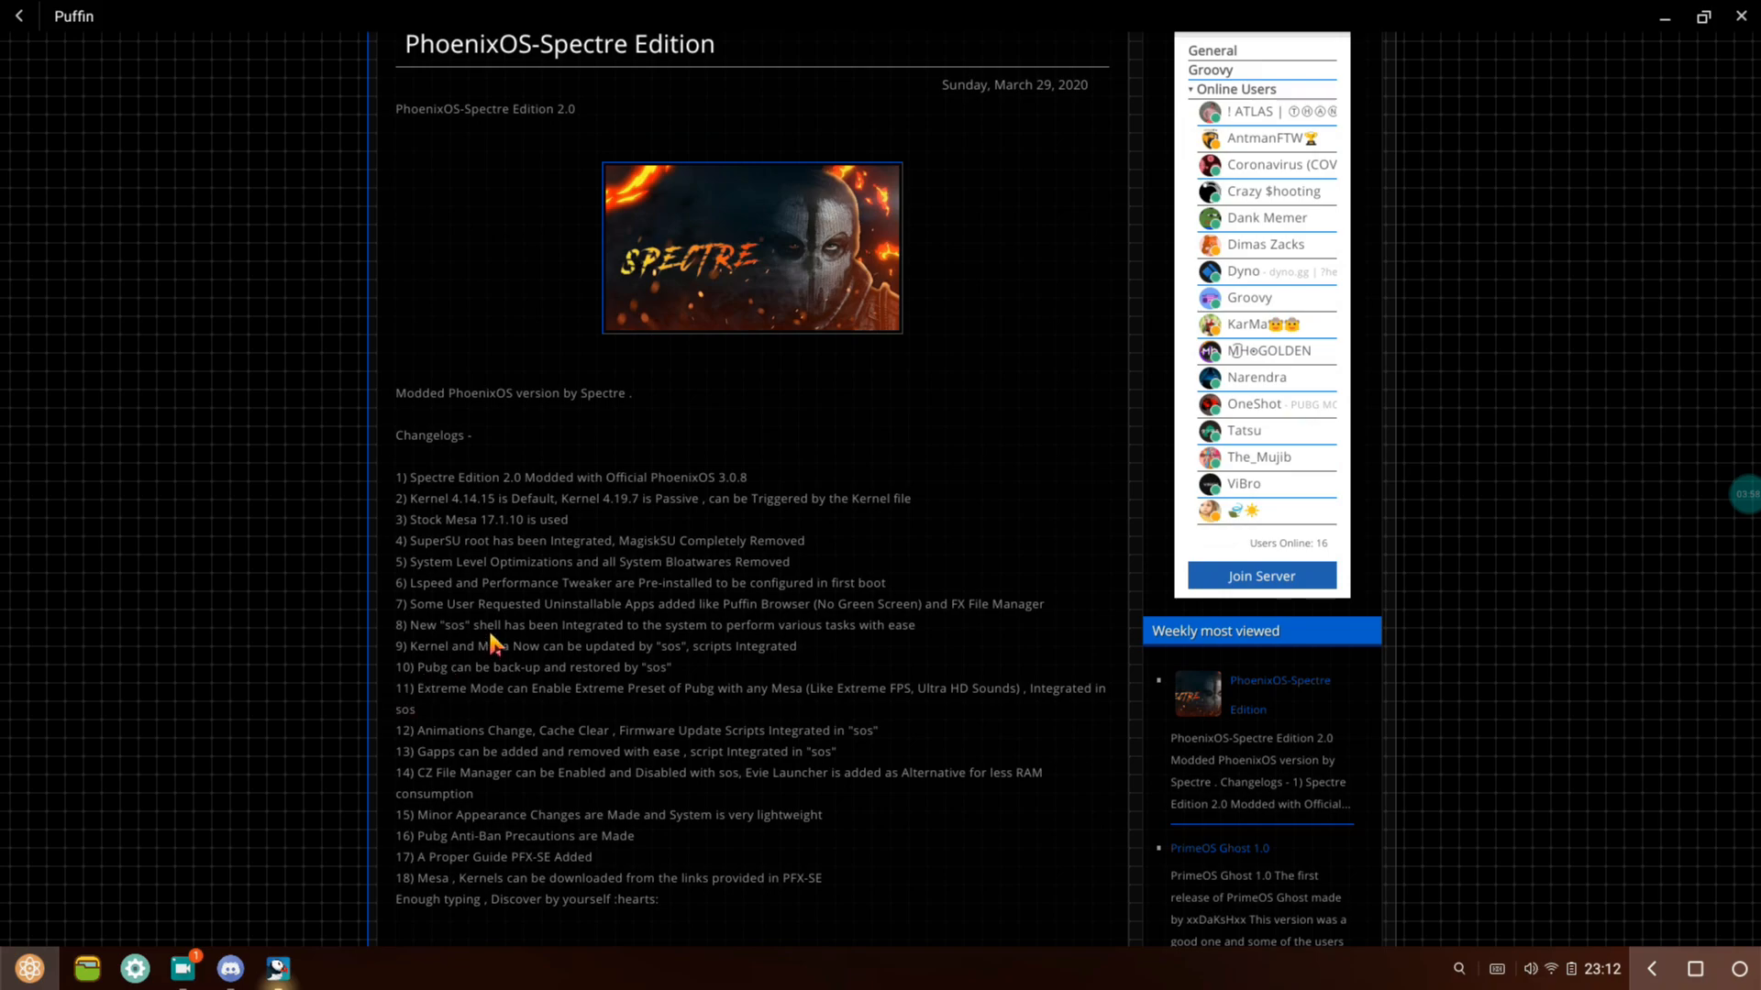
mouse_move(723, 521)
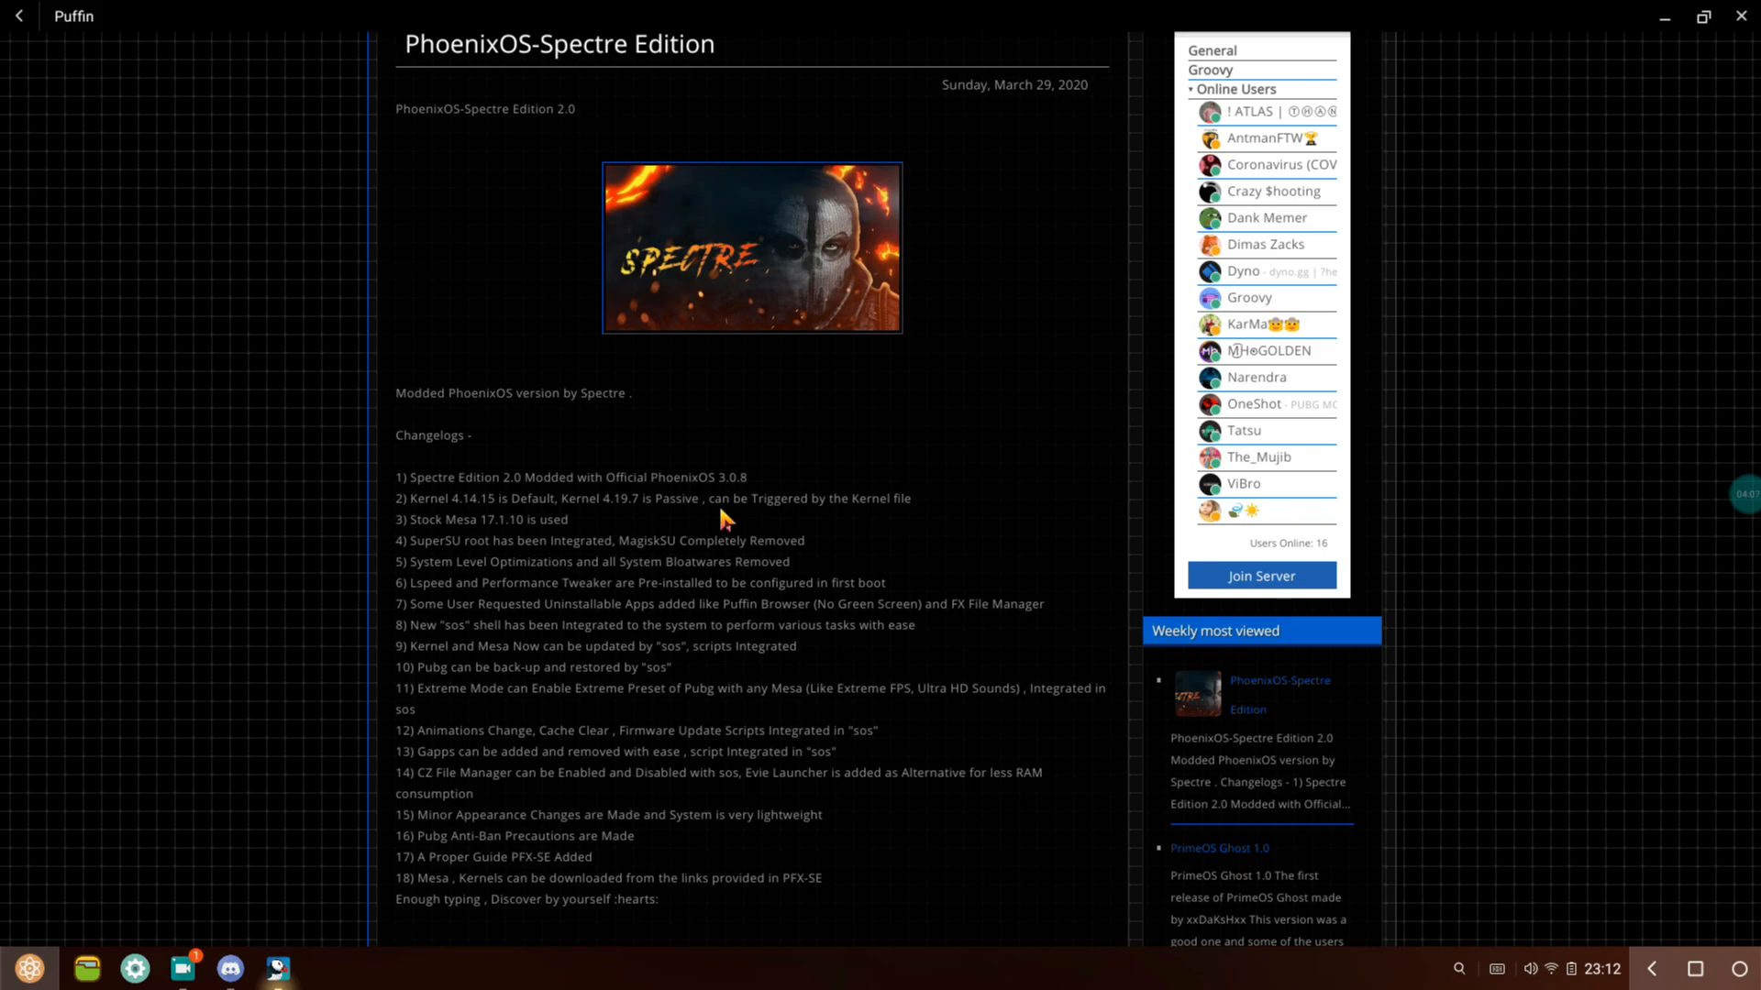
mouse_move(590, 532)
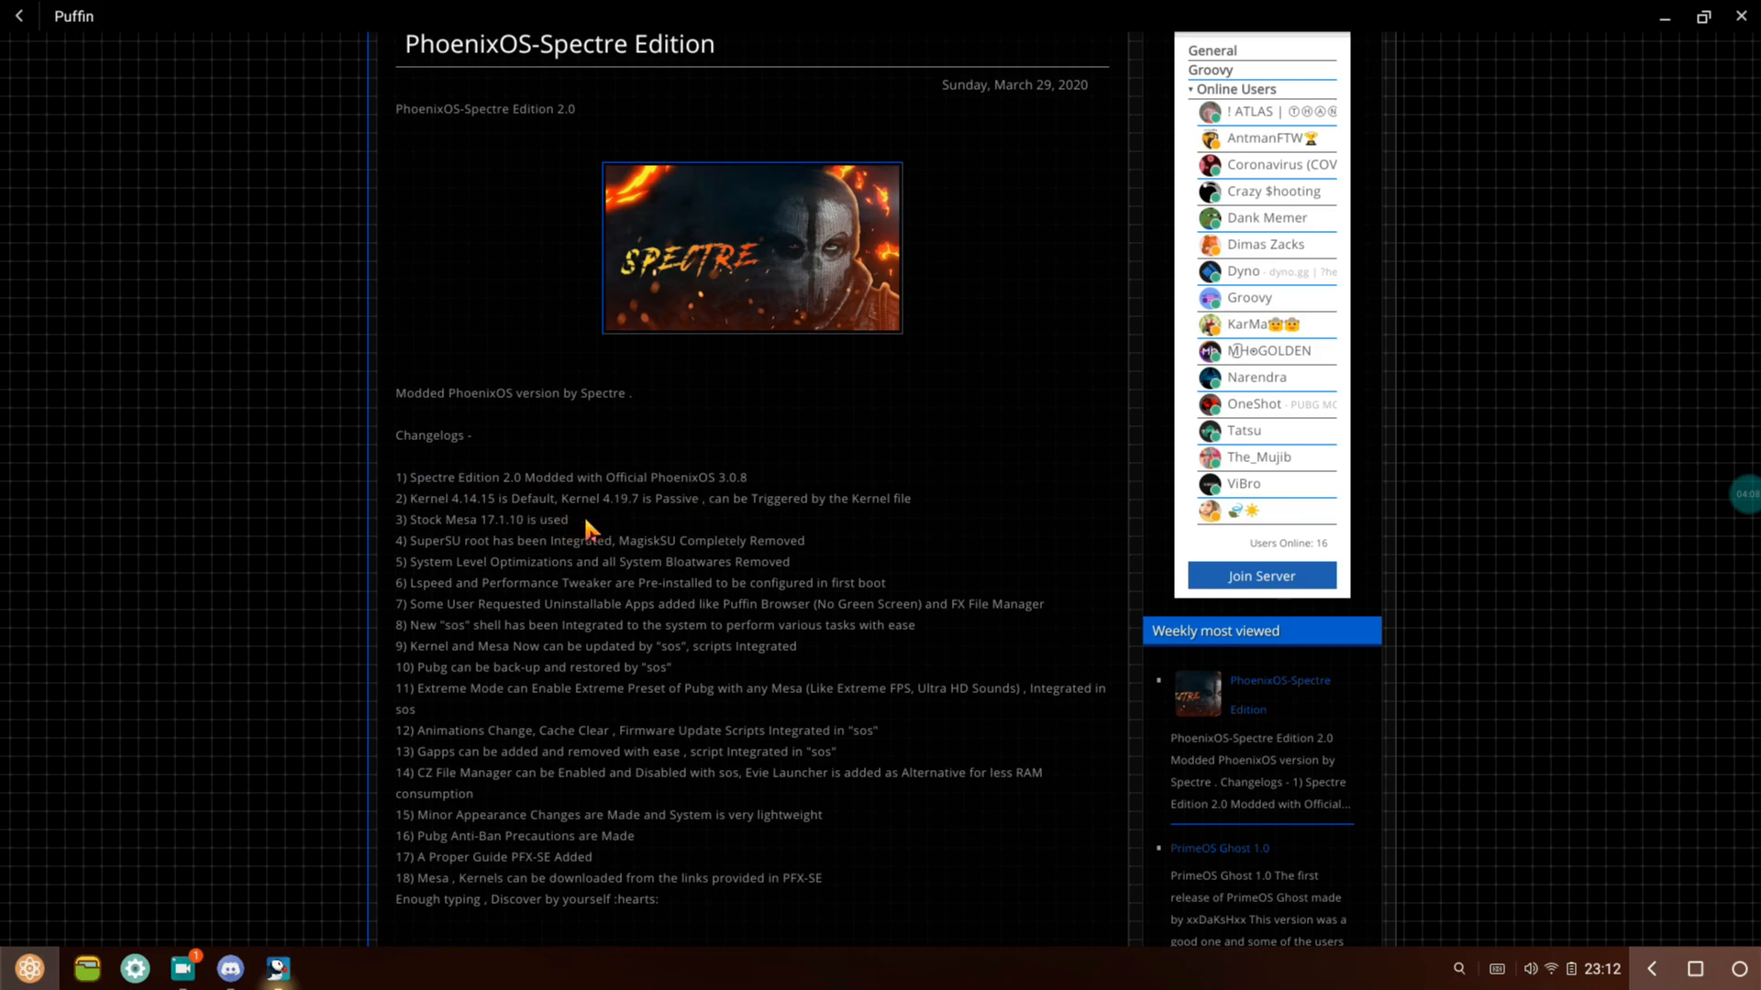
mouse_move(584, 527)
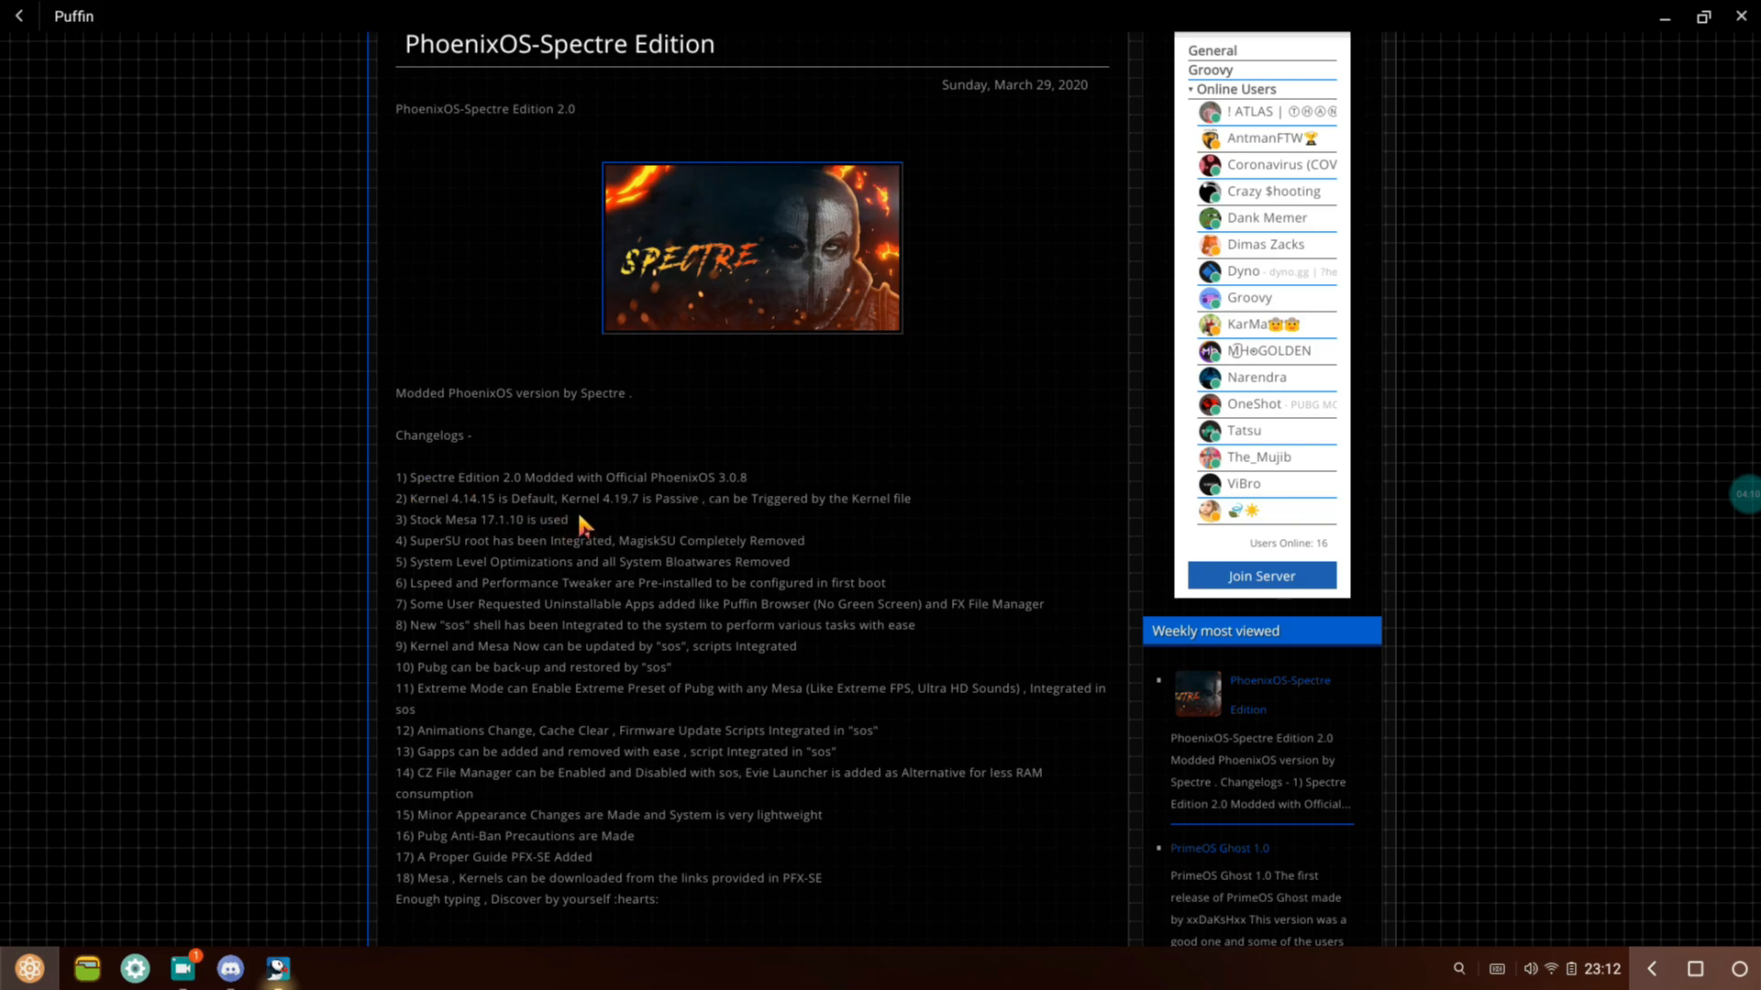
mouse_move(879, 573)
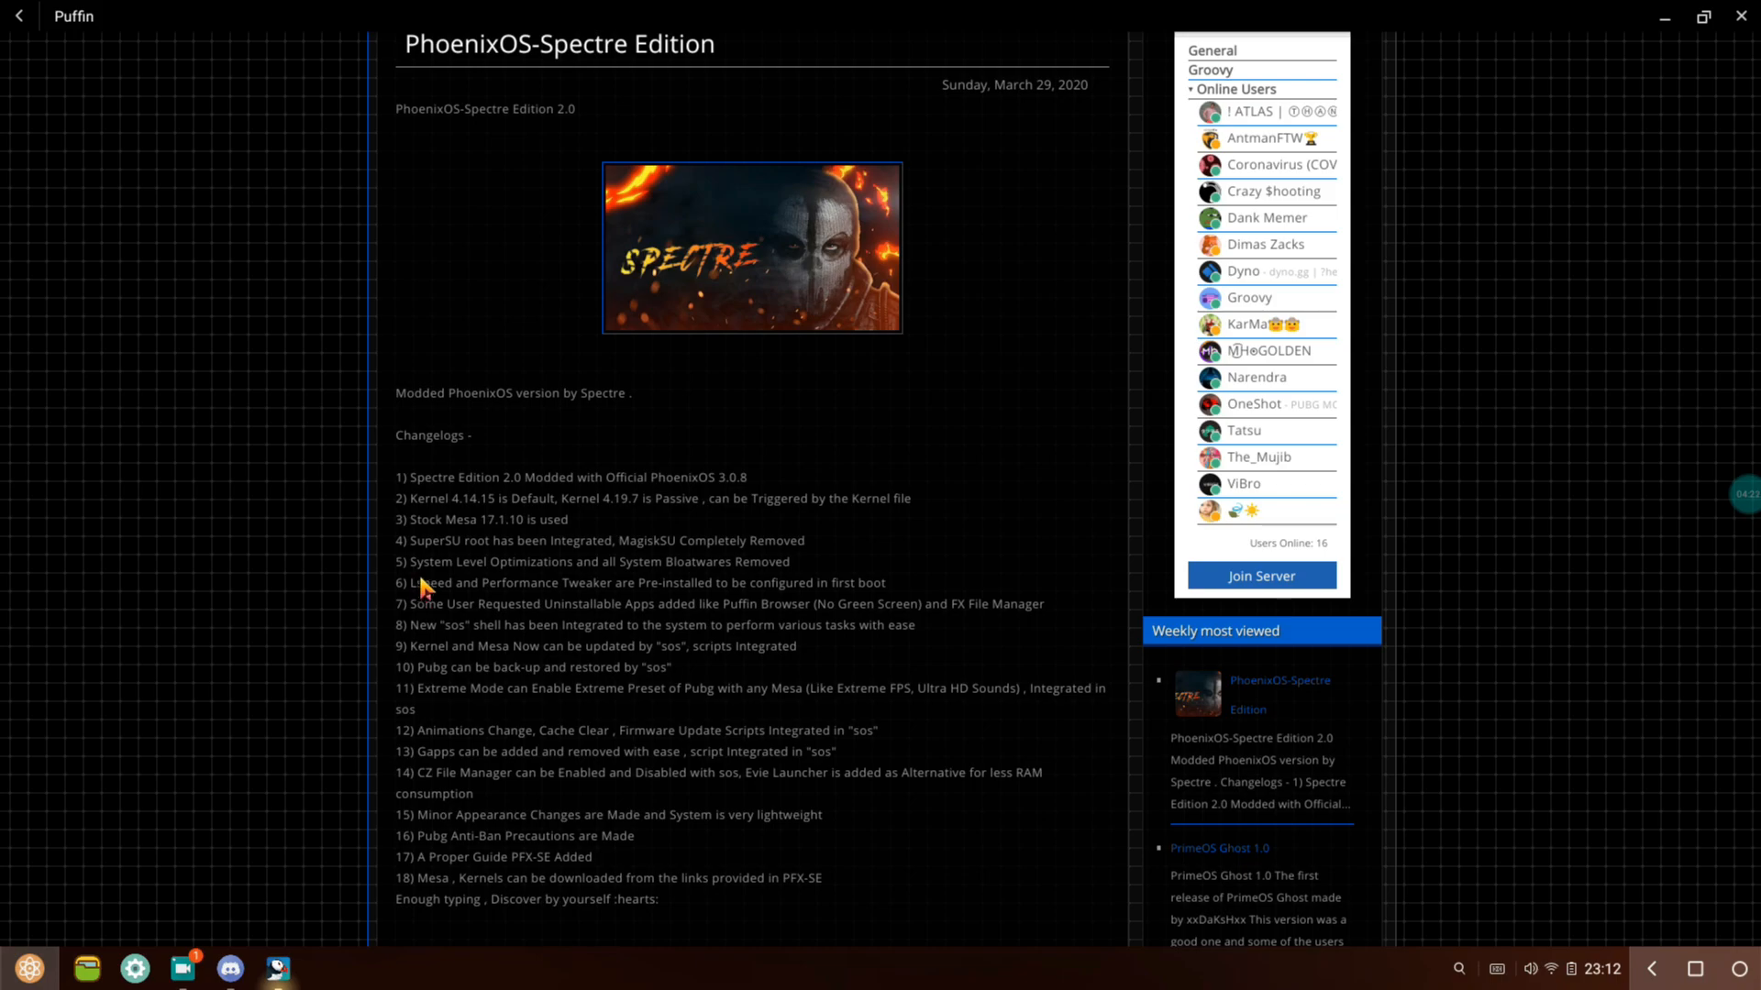
mouse_move(389, 580)
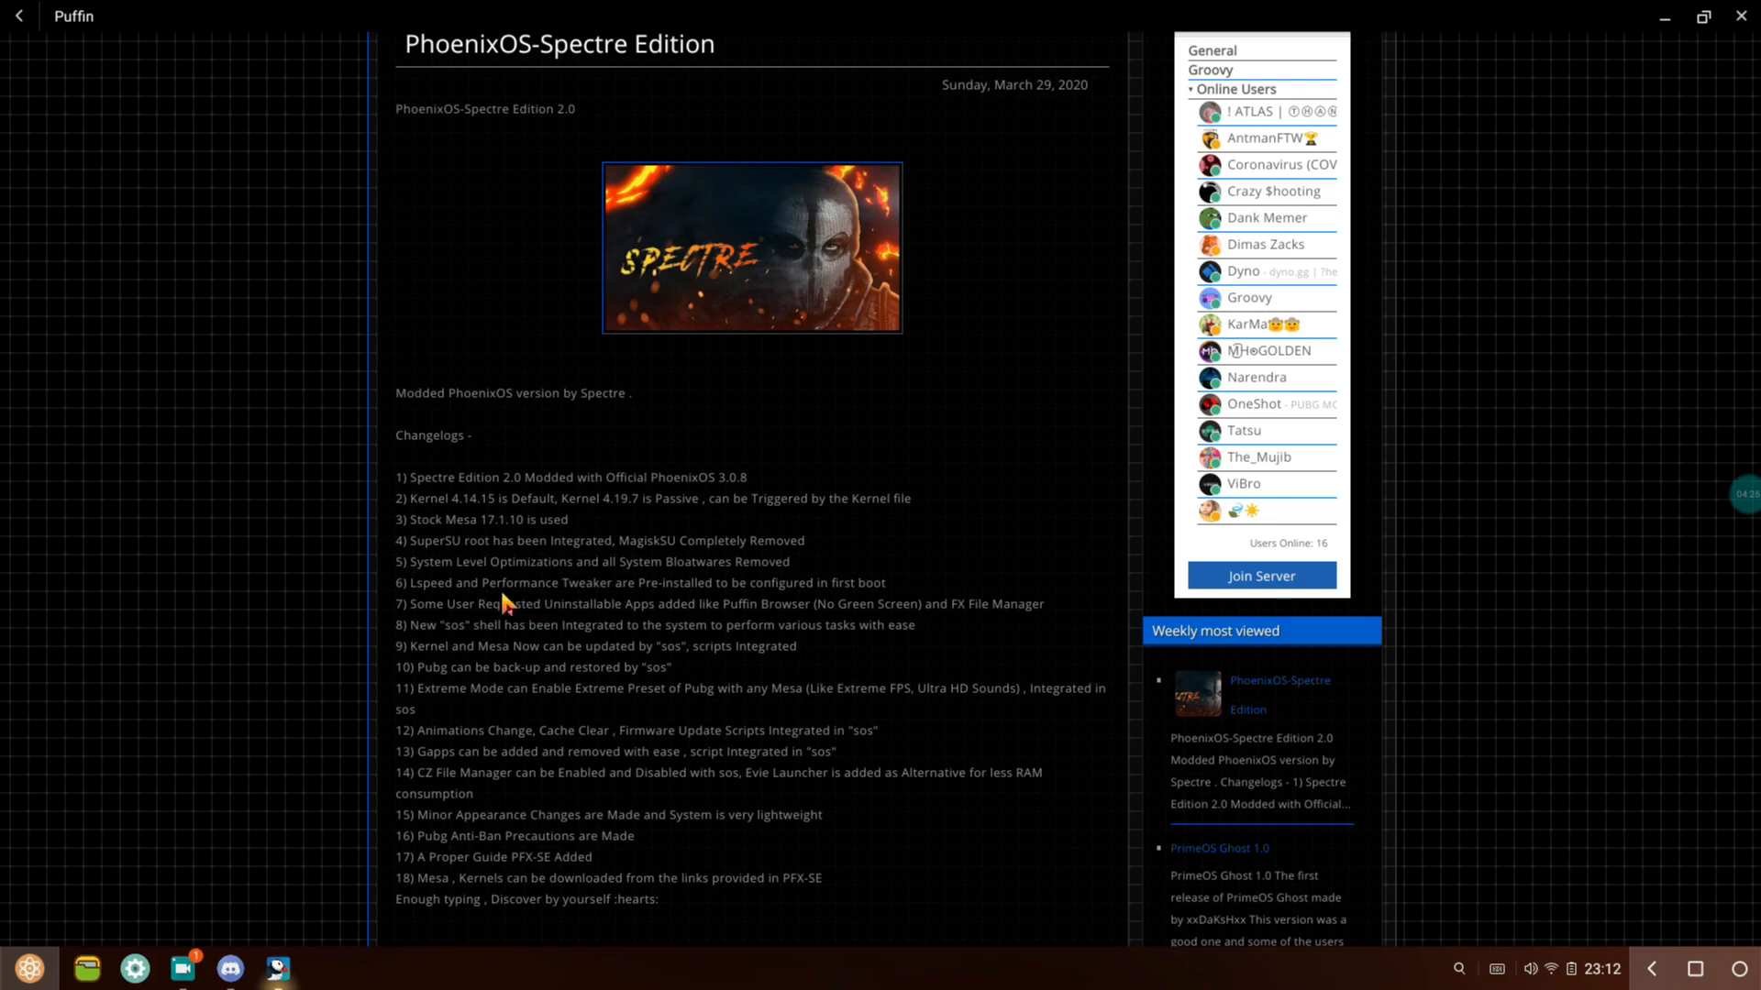
scroll(down, 3)
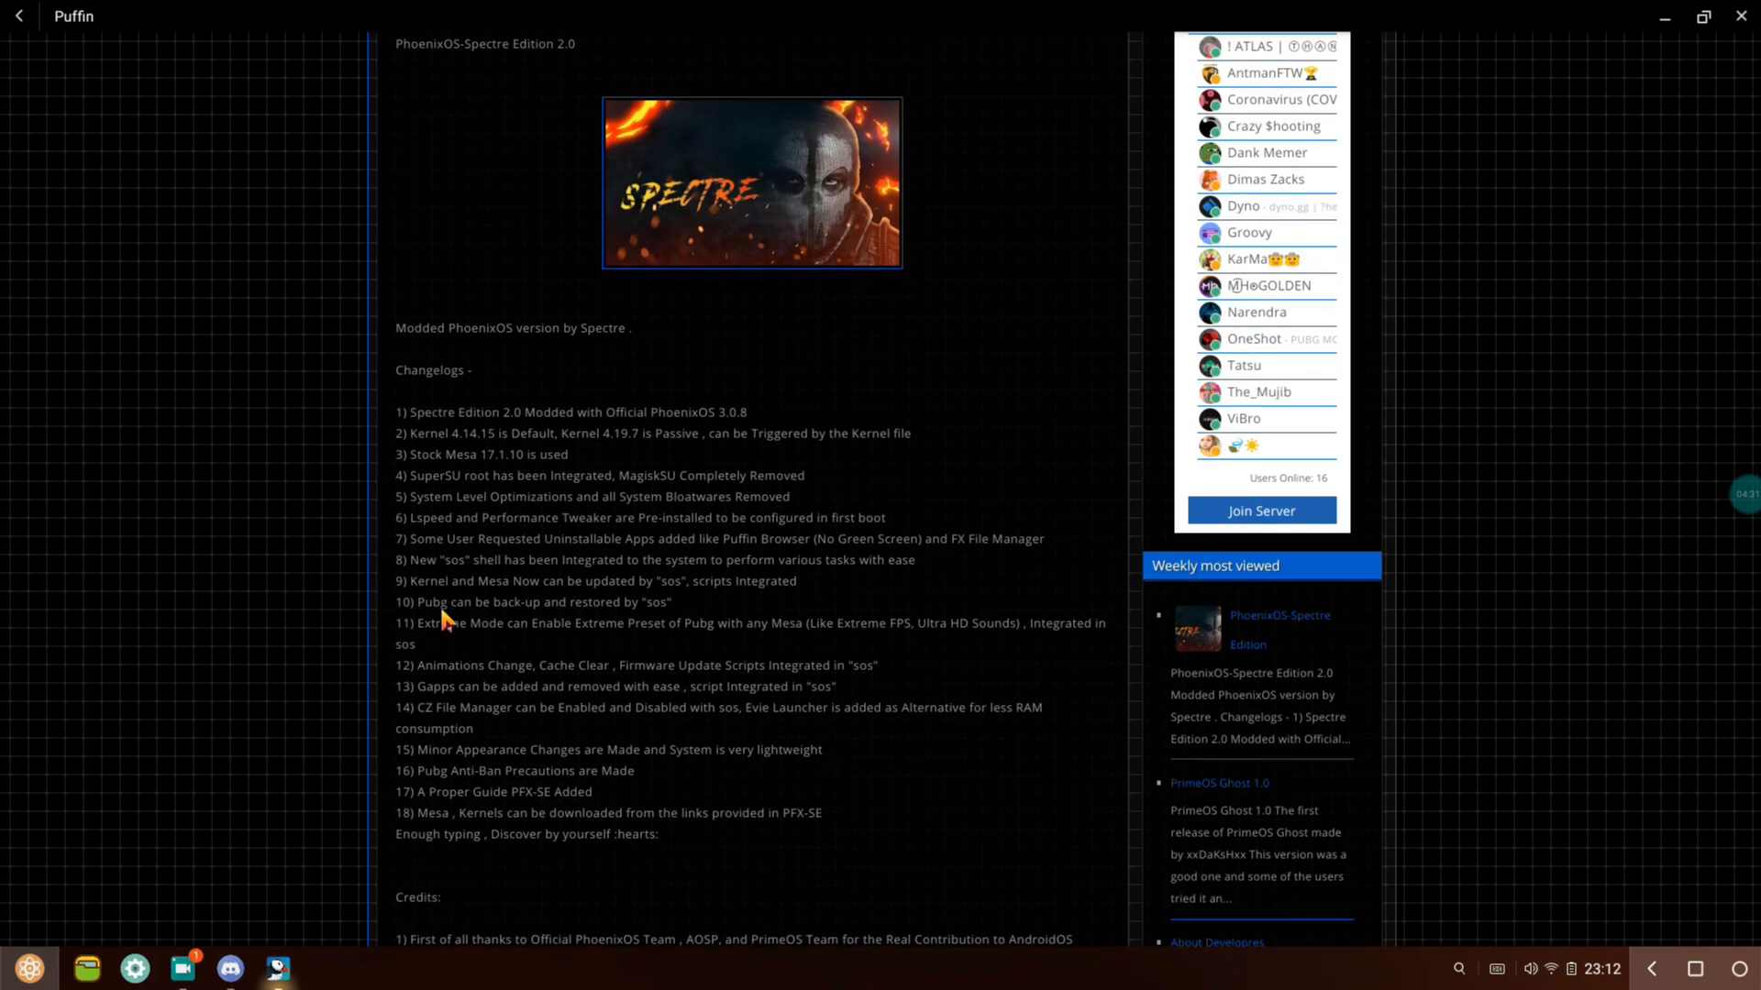
mouse_move(669, 569)
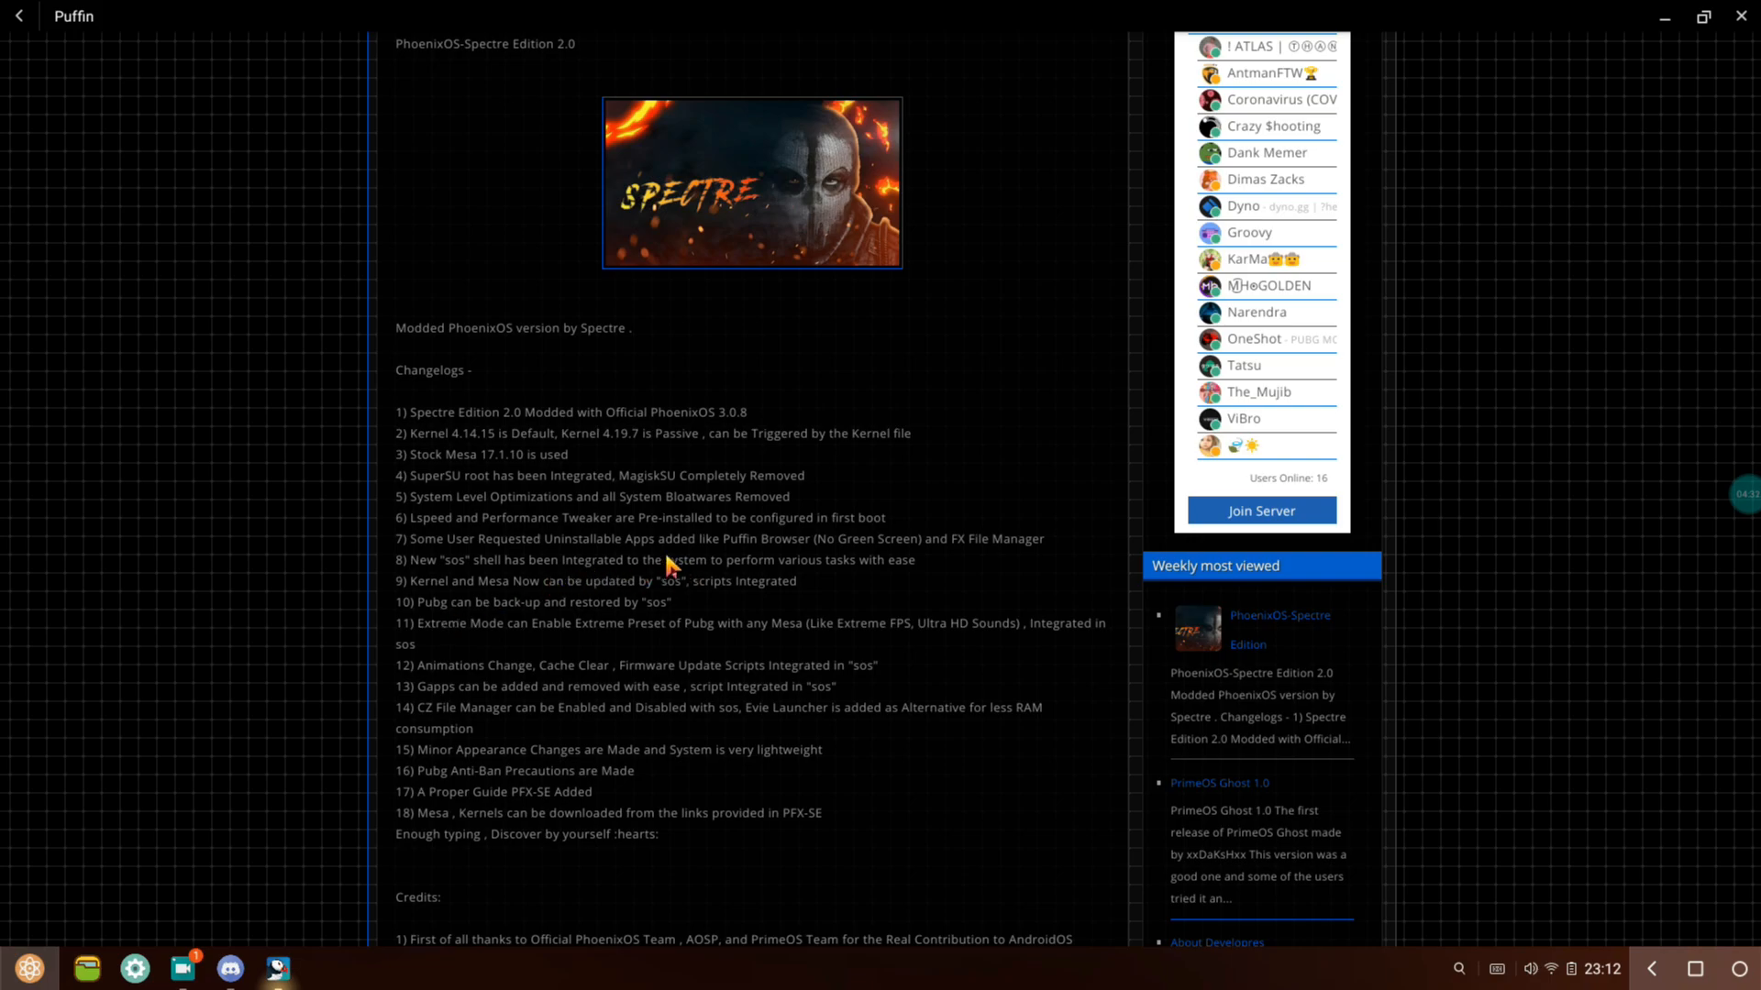
mouse_move(688, 570)
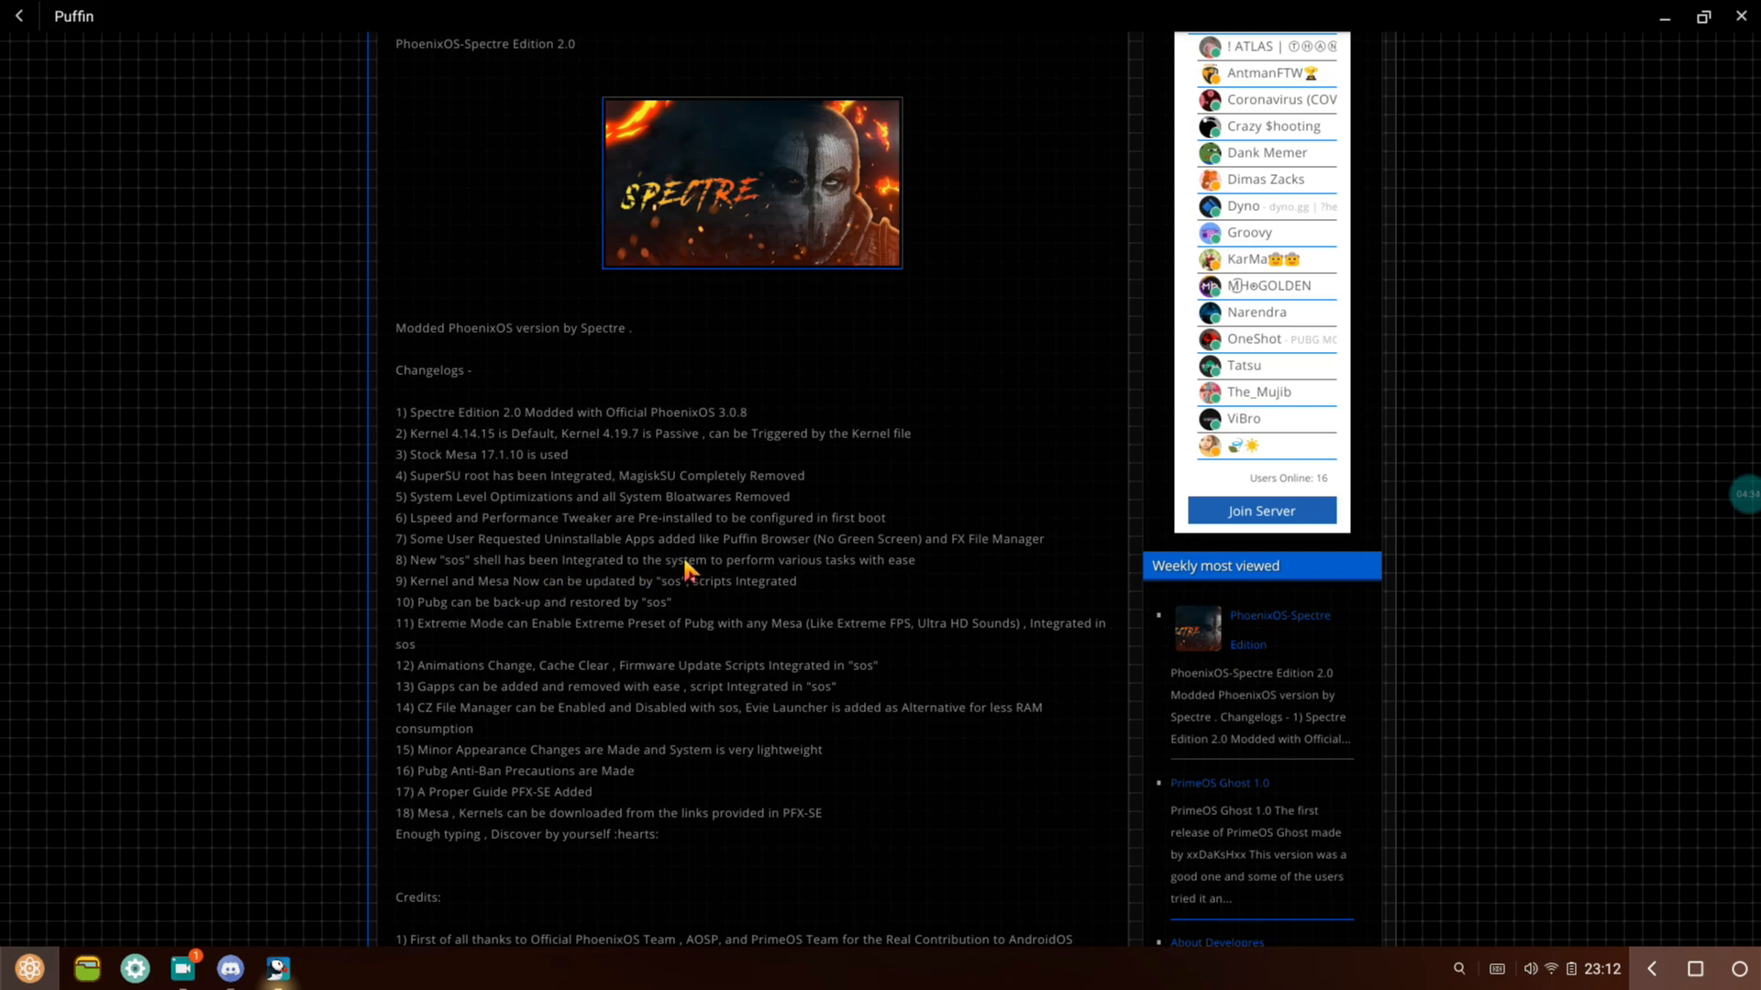
mouse_move(484, 586)
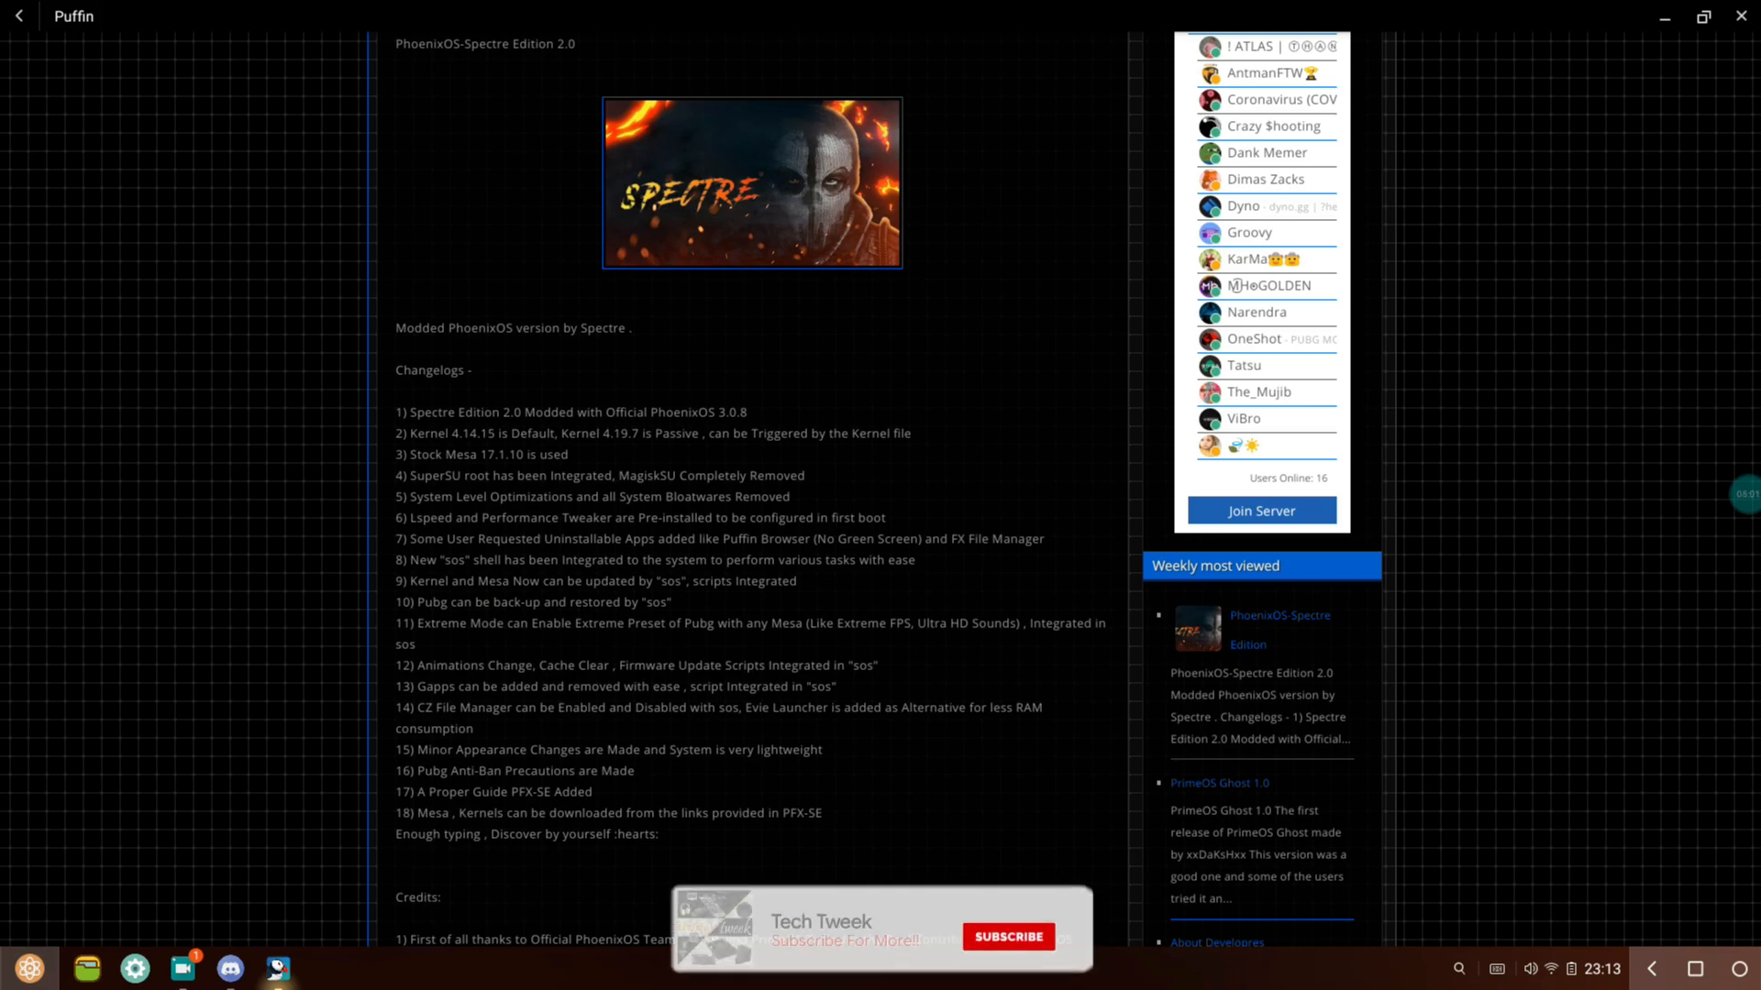
click(1009, 936)
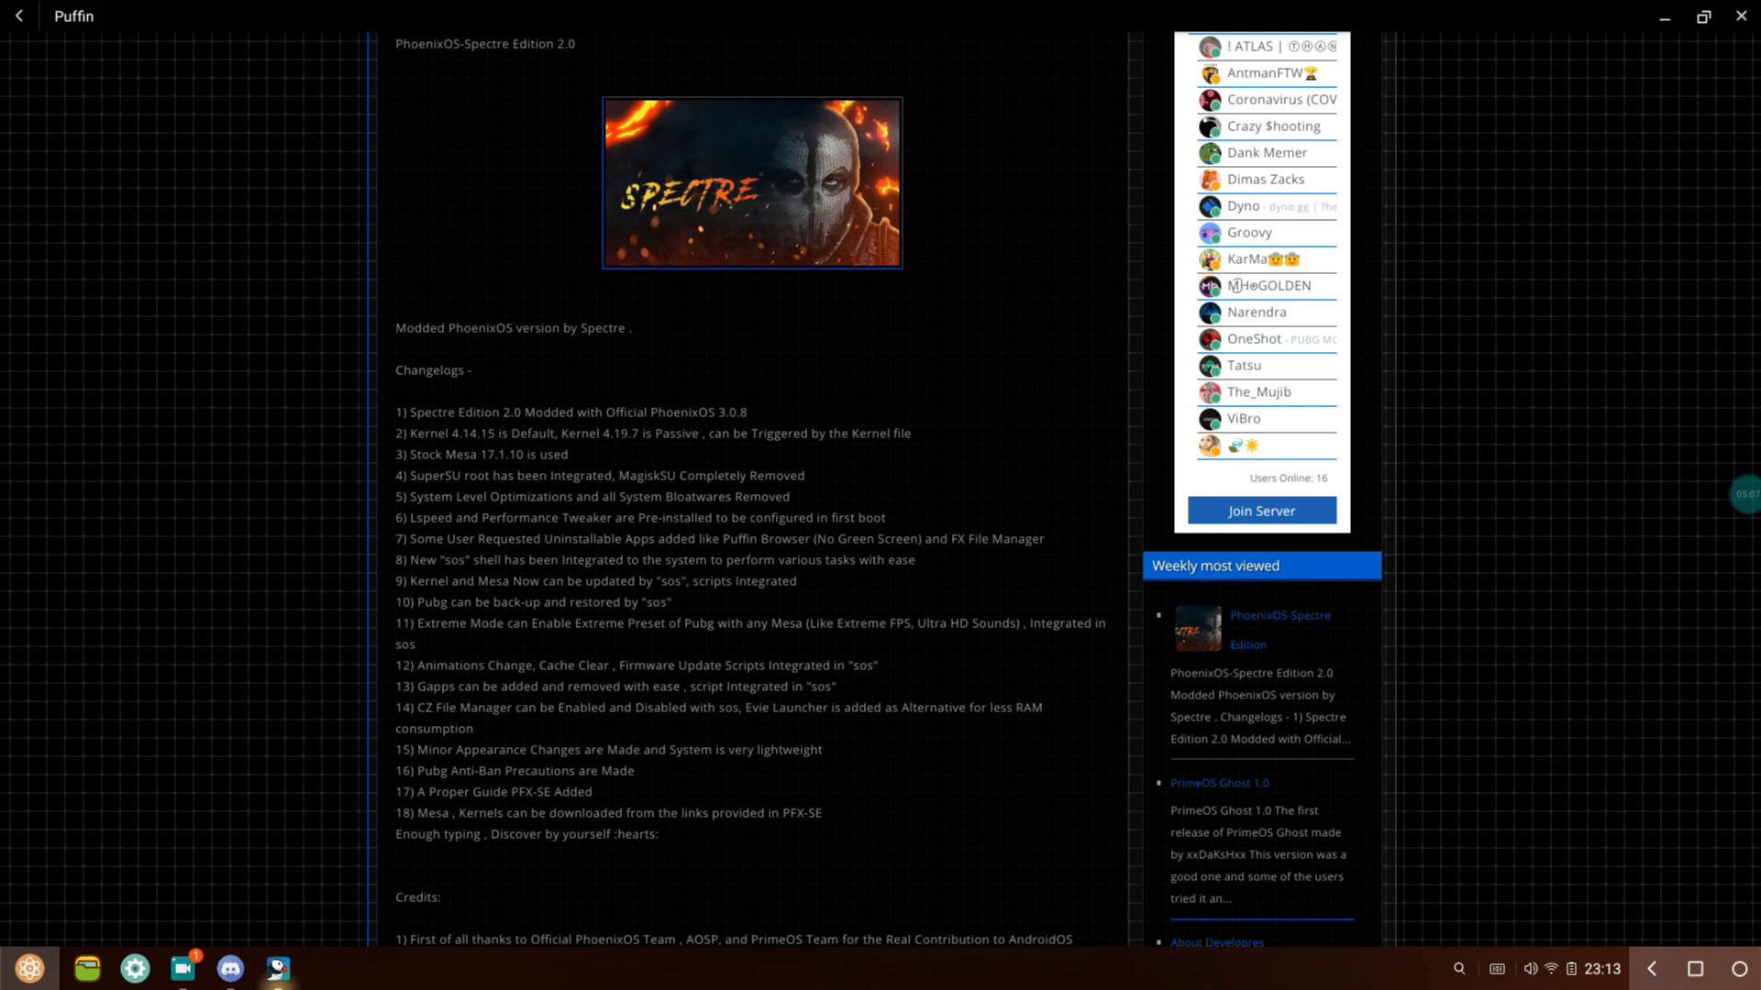
mouse_move(465, 655)
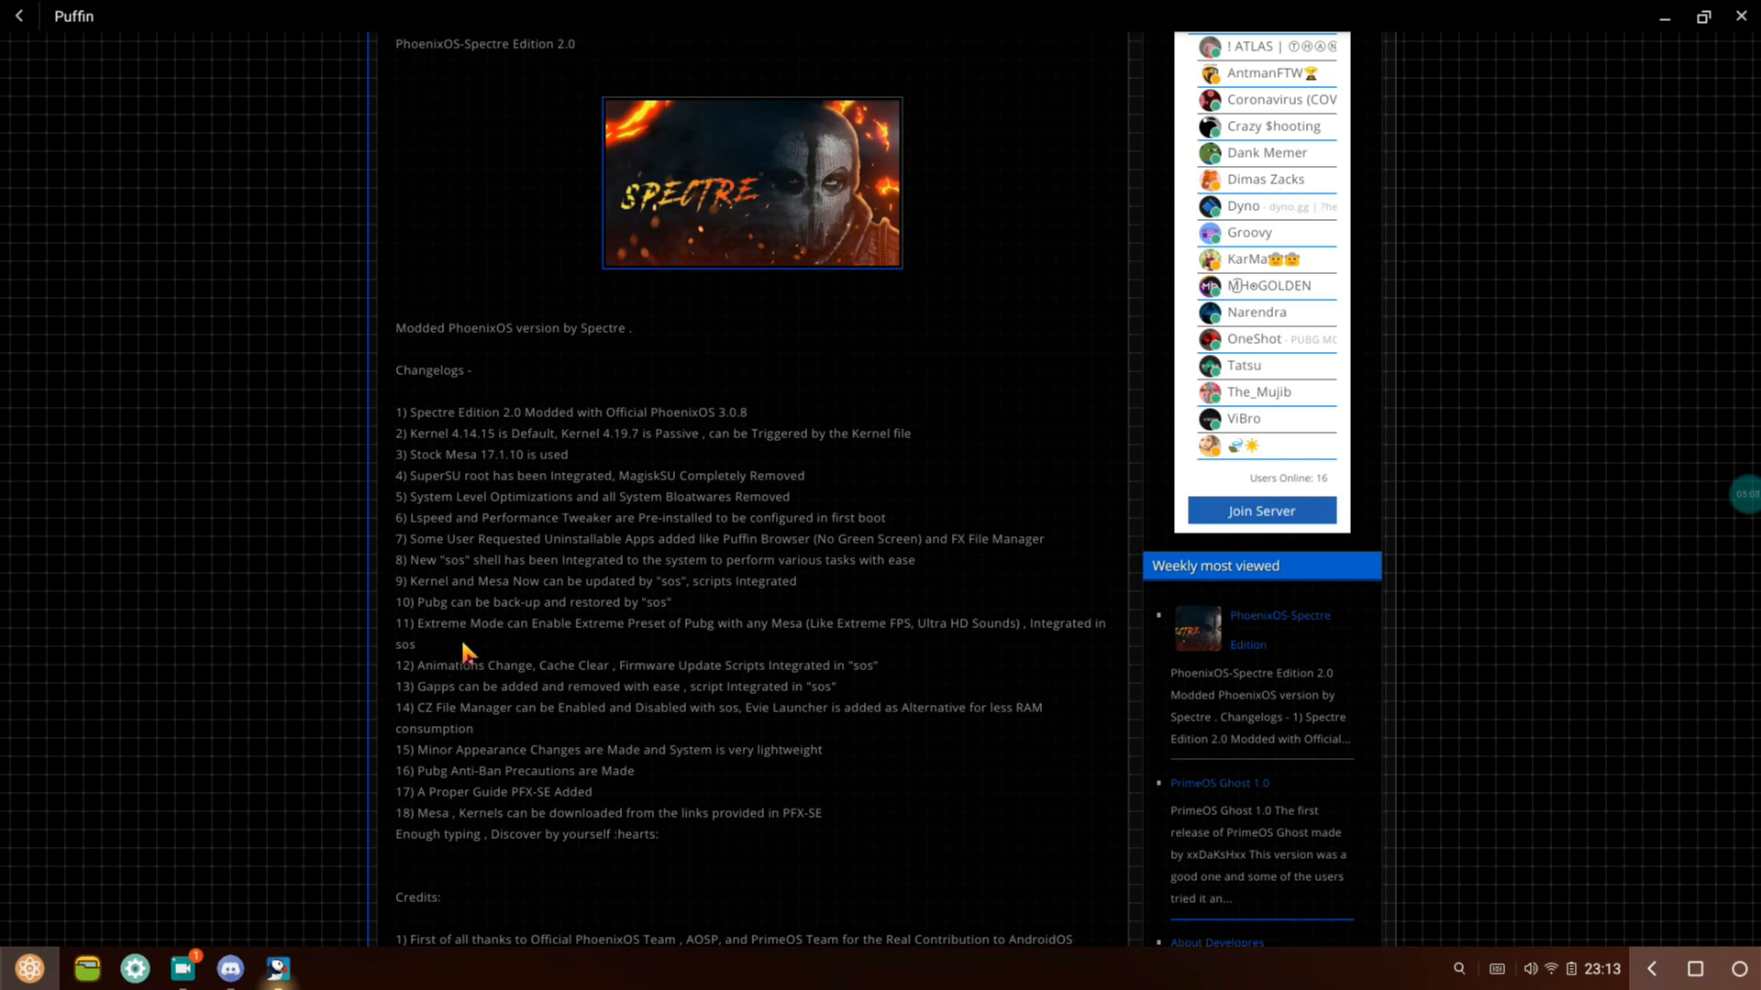
mouse_move(647, 630)
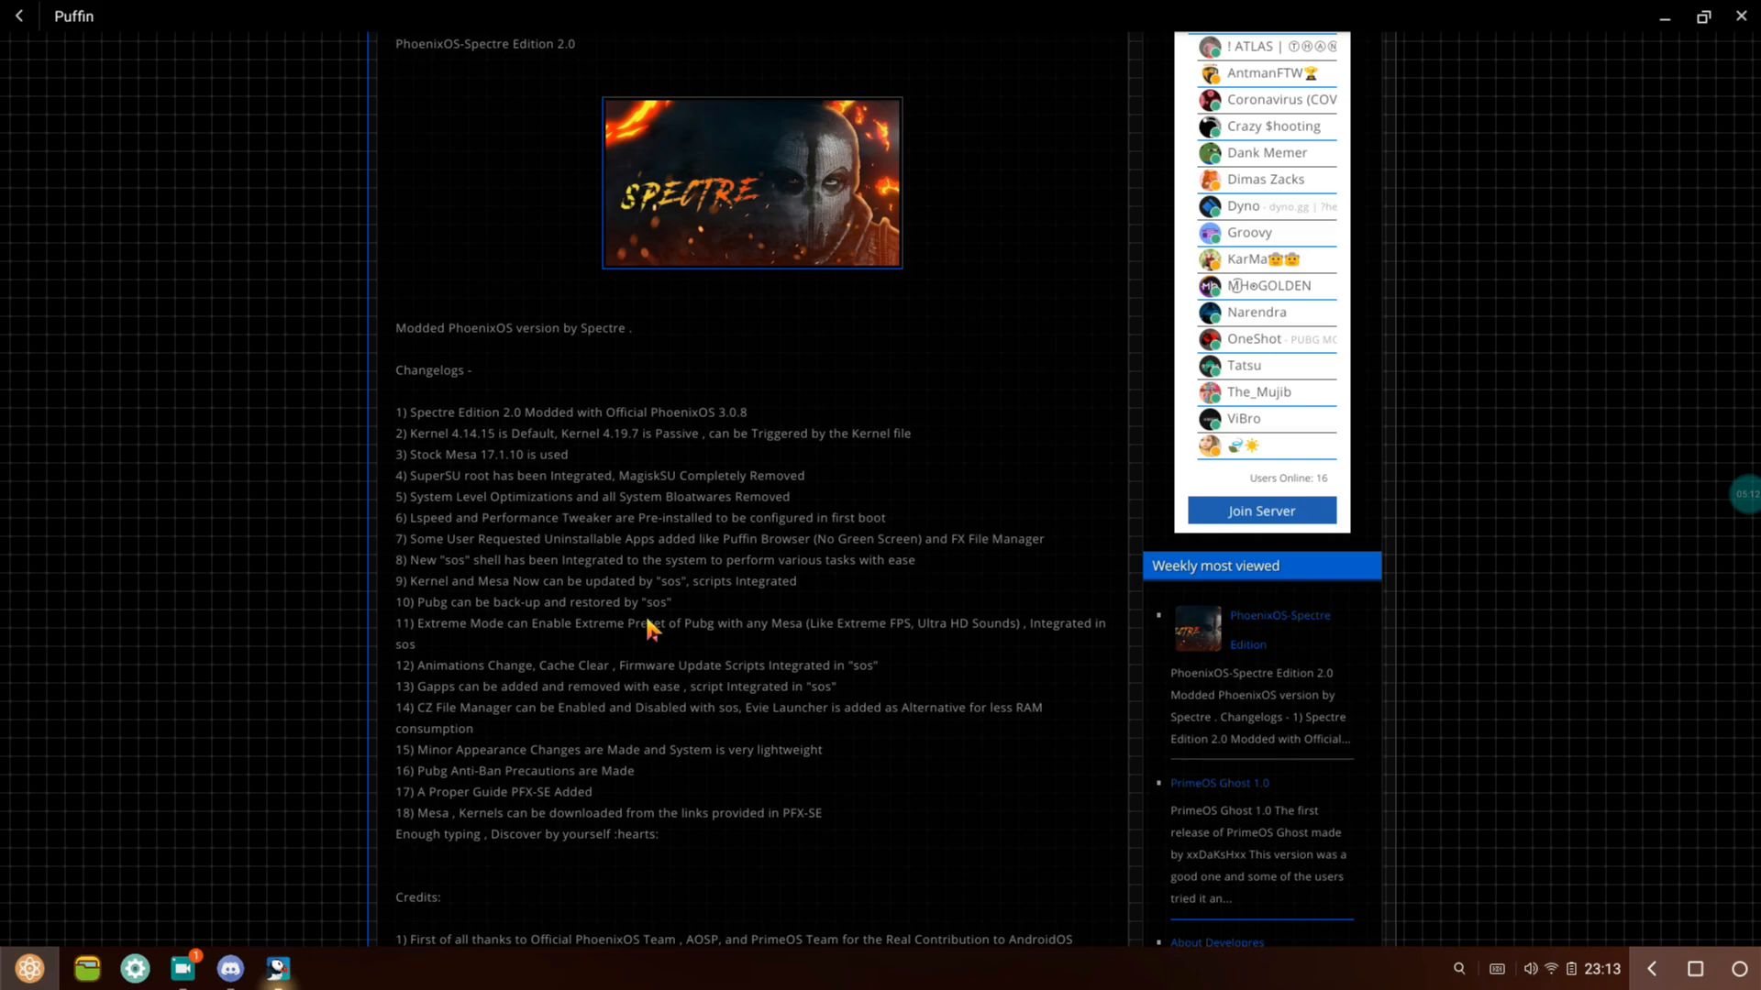
mouse_move(667, 630)
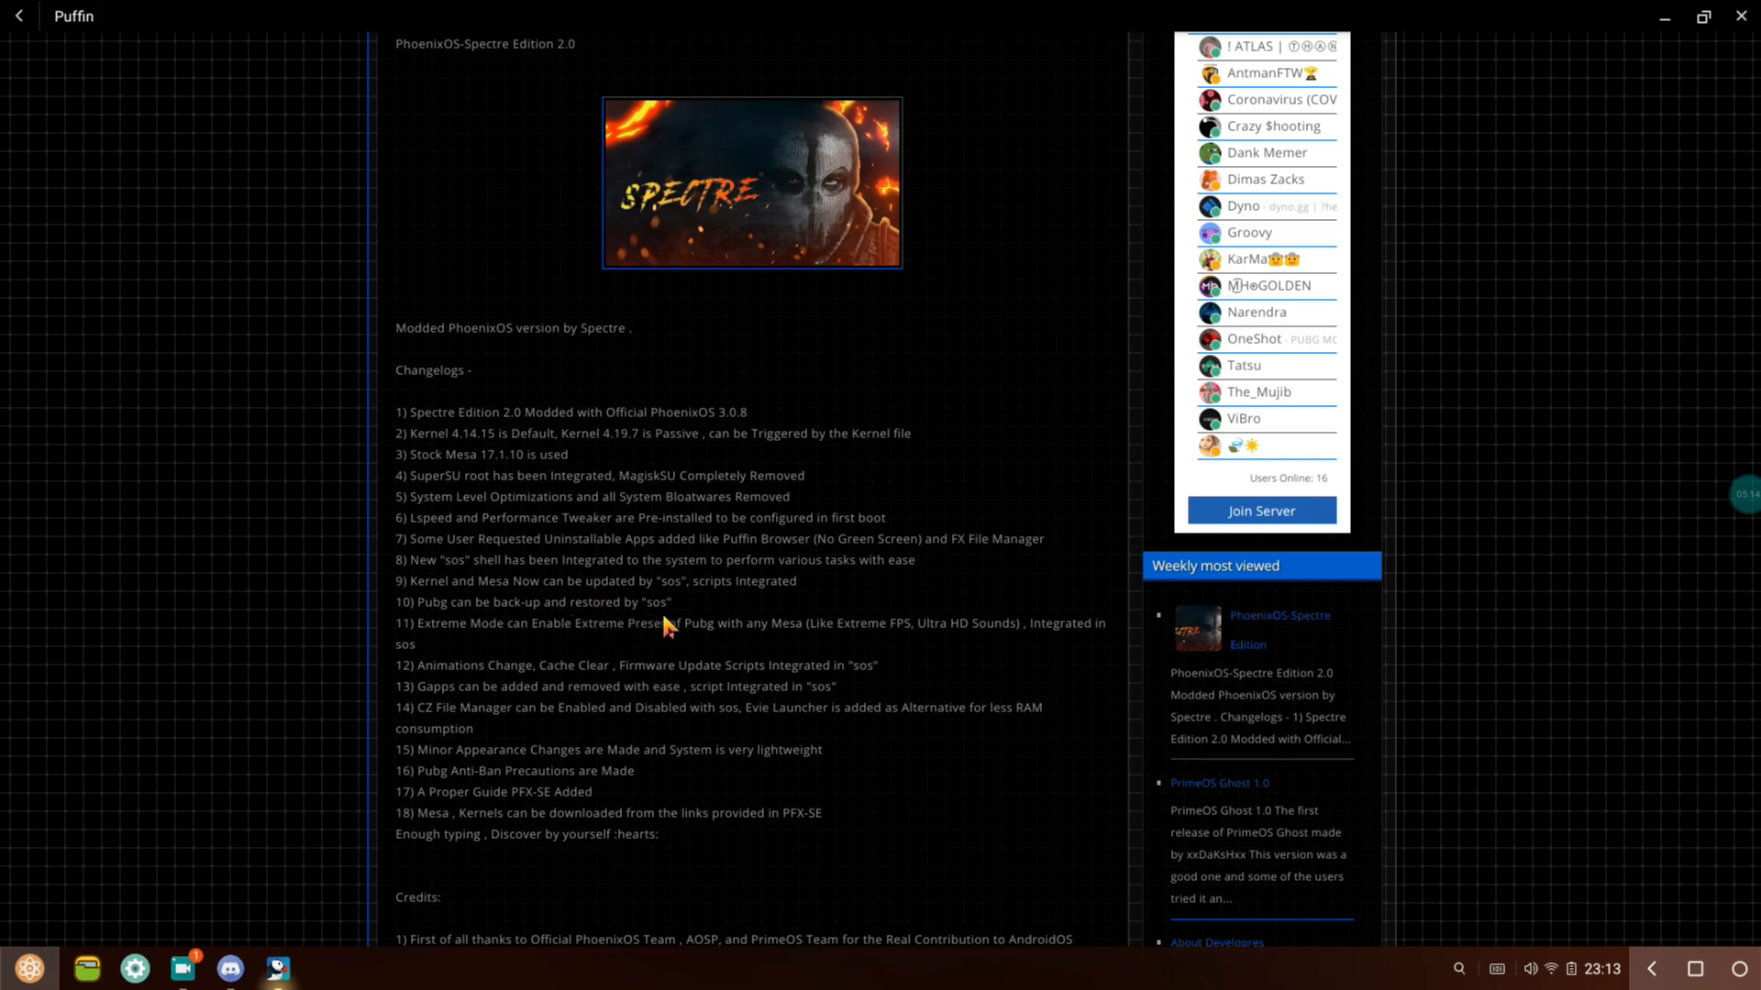
mouse_move(456, 659)
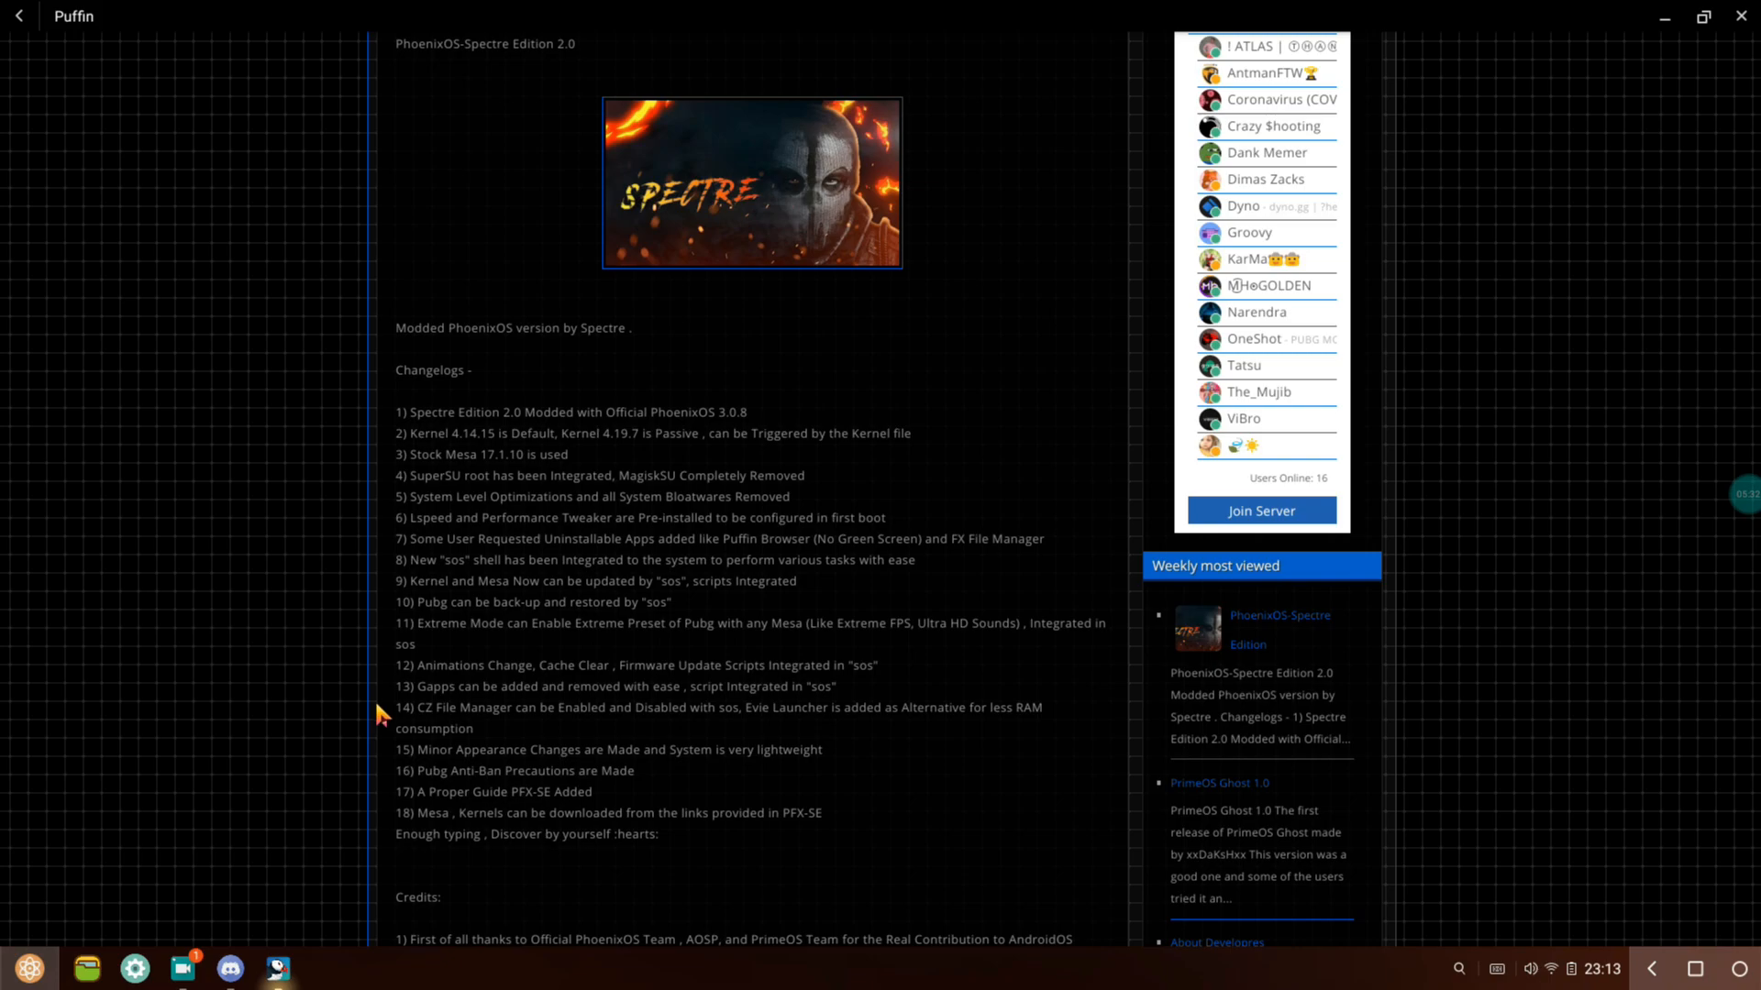
mouse_move(348, 717)
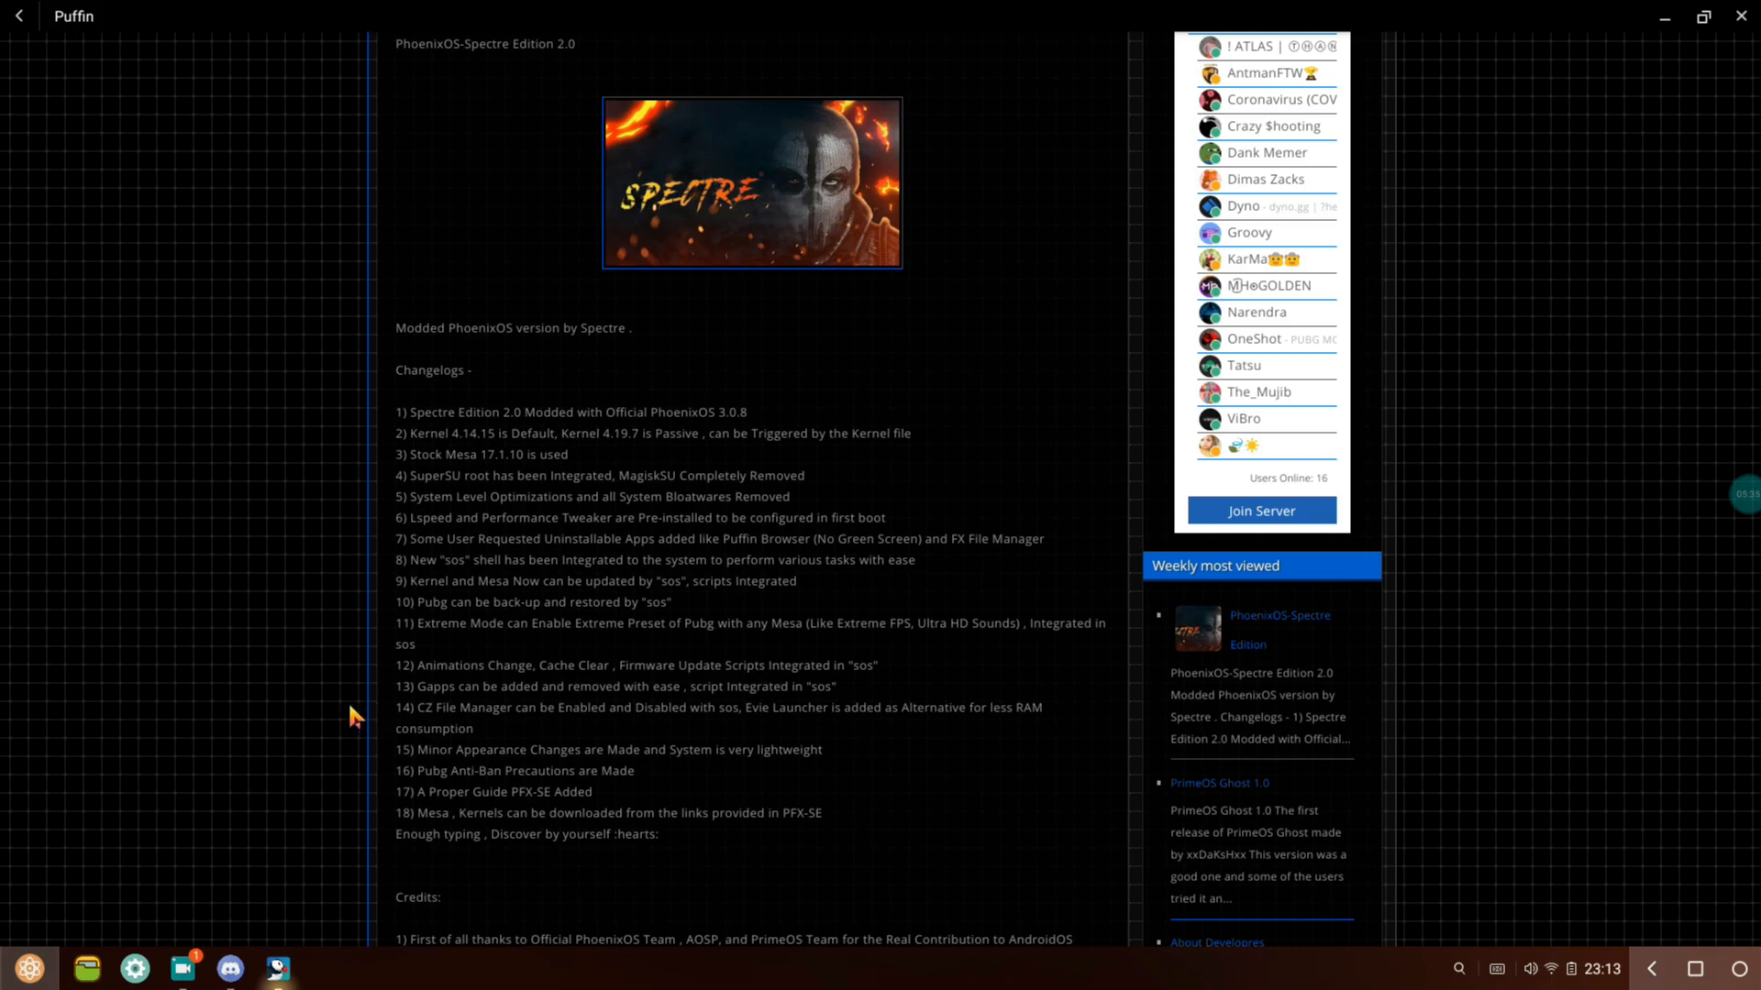
scroll(down, 3)
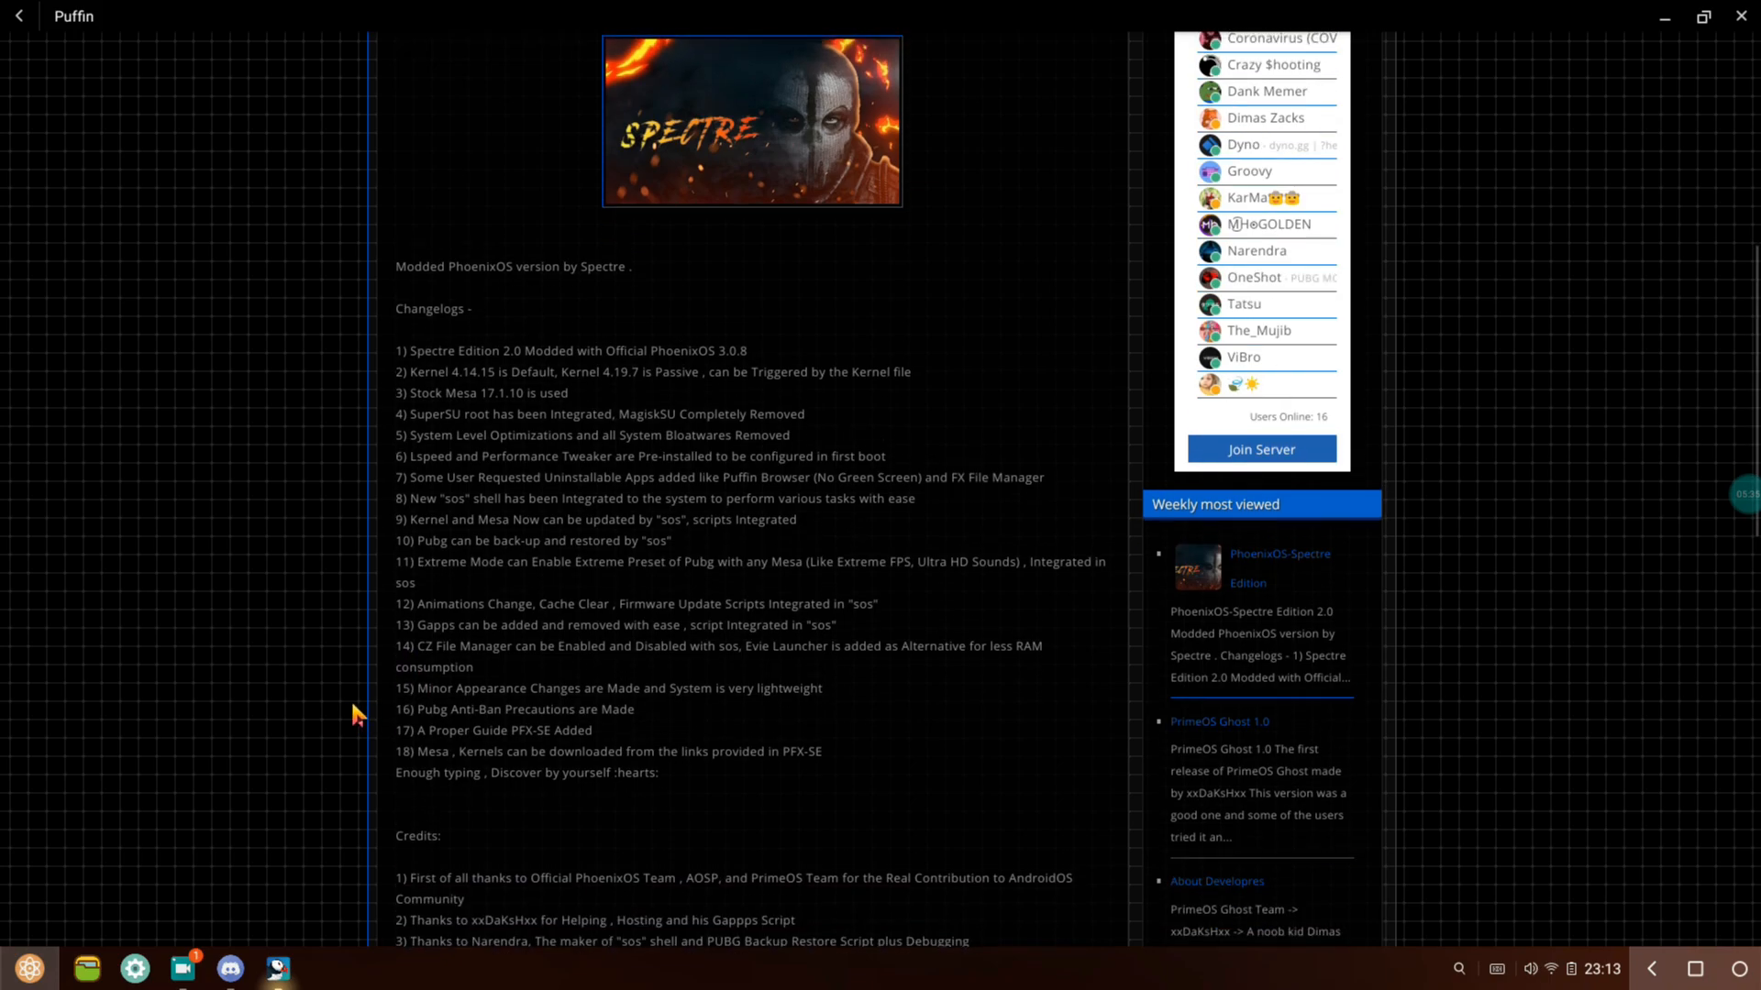
mouse_move(431, 749)
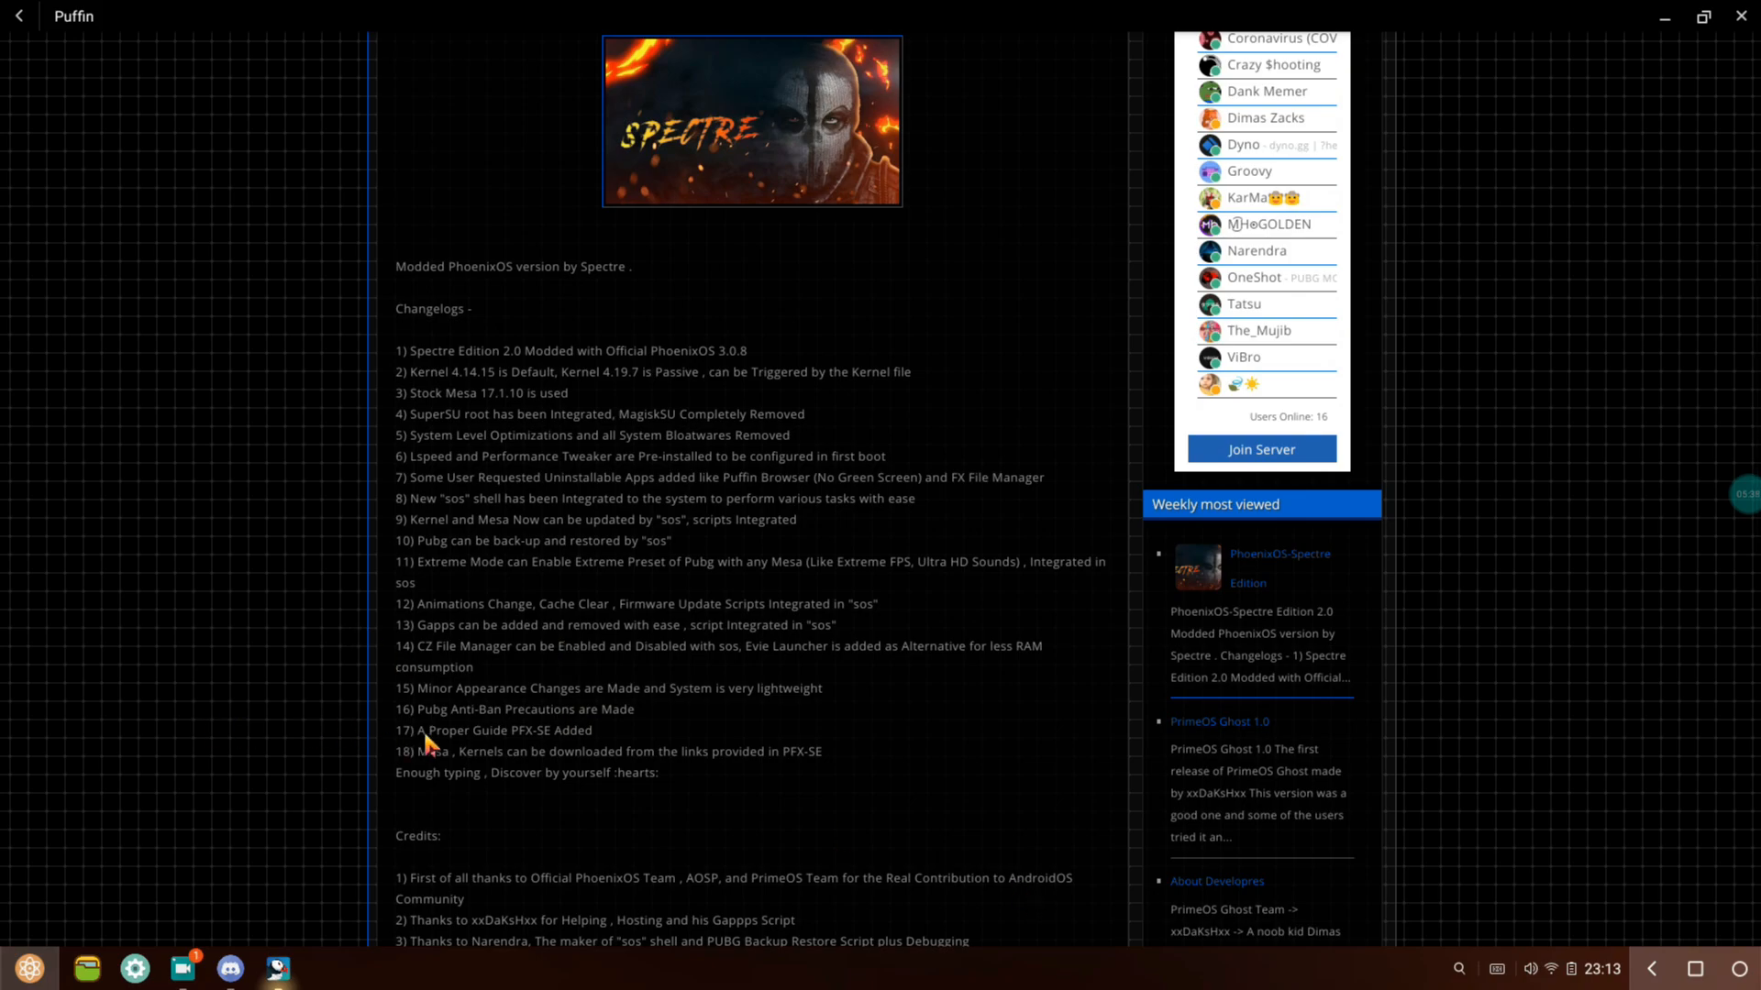
scroll(down, 3)
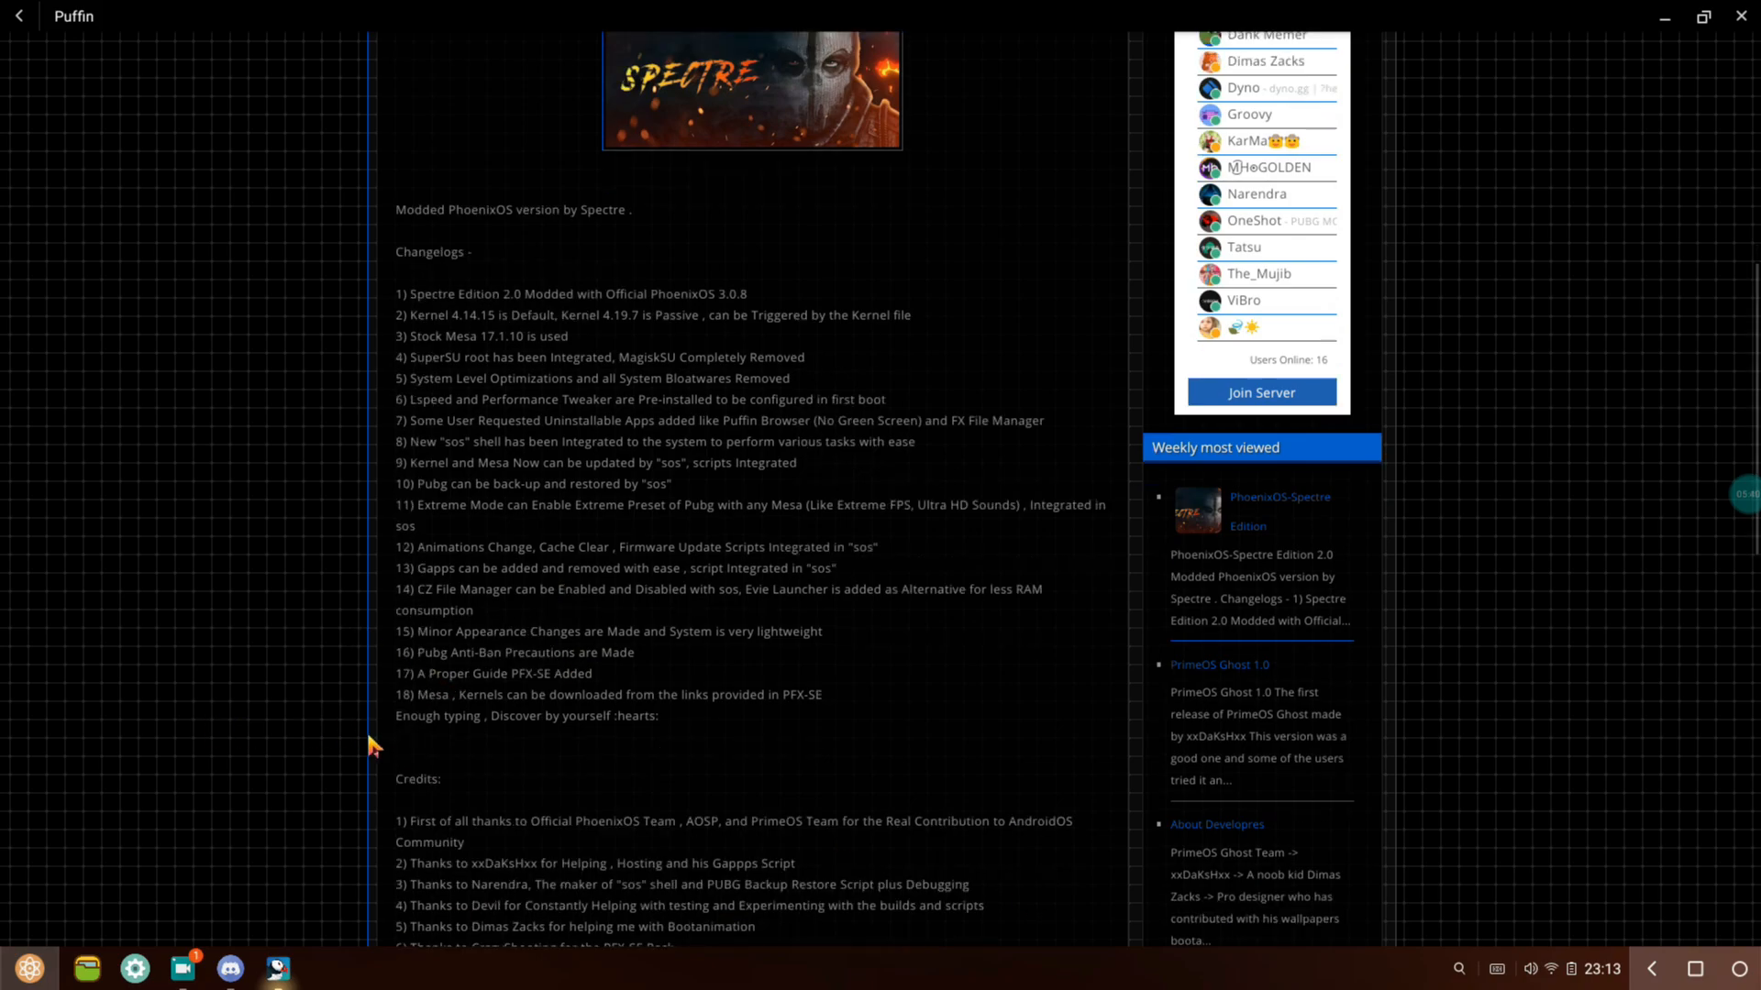
scroll(down, 3)
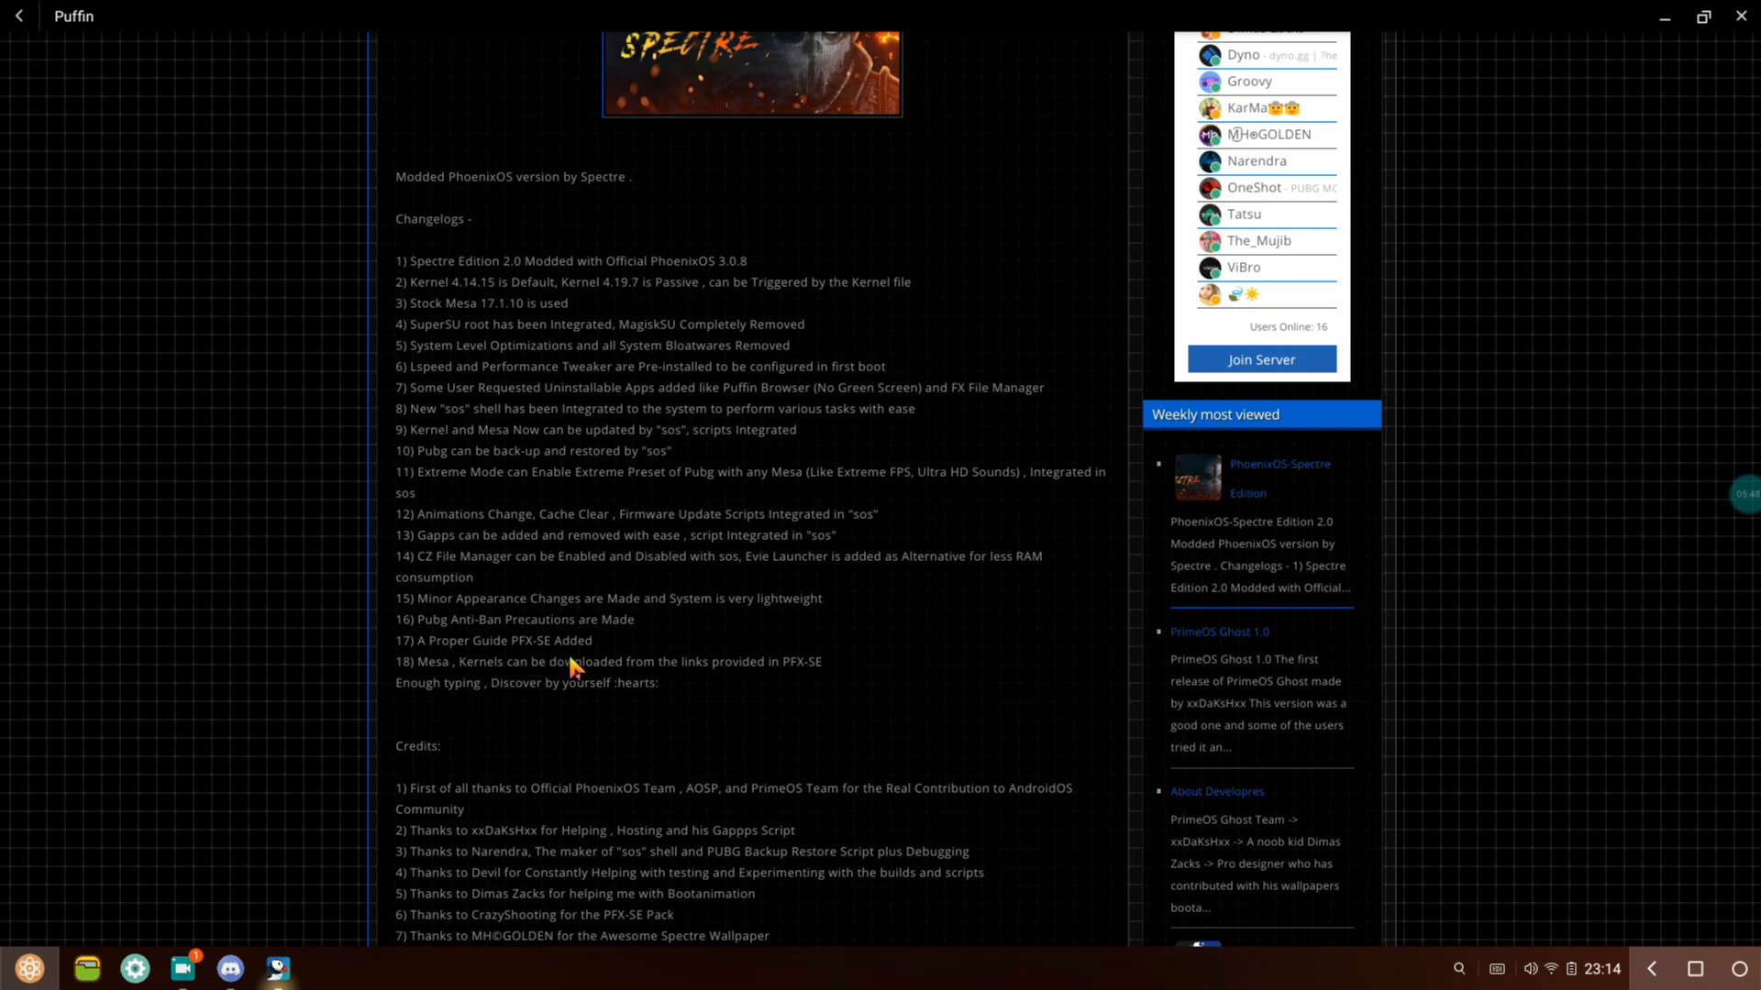
mouse_move(489, 709)
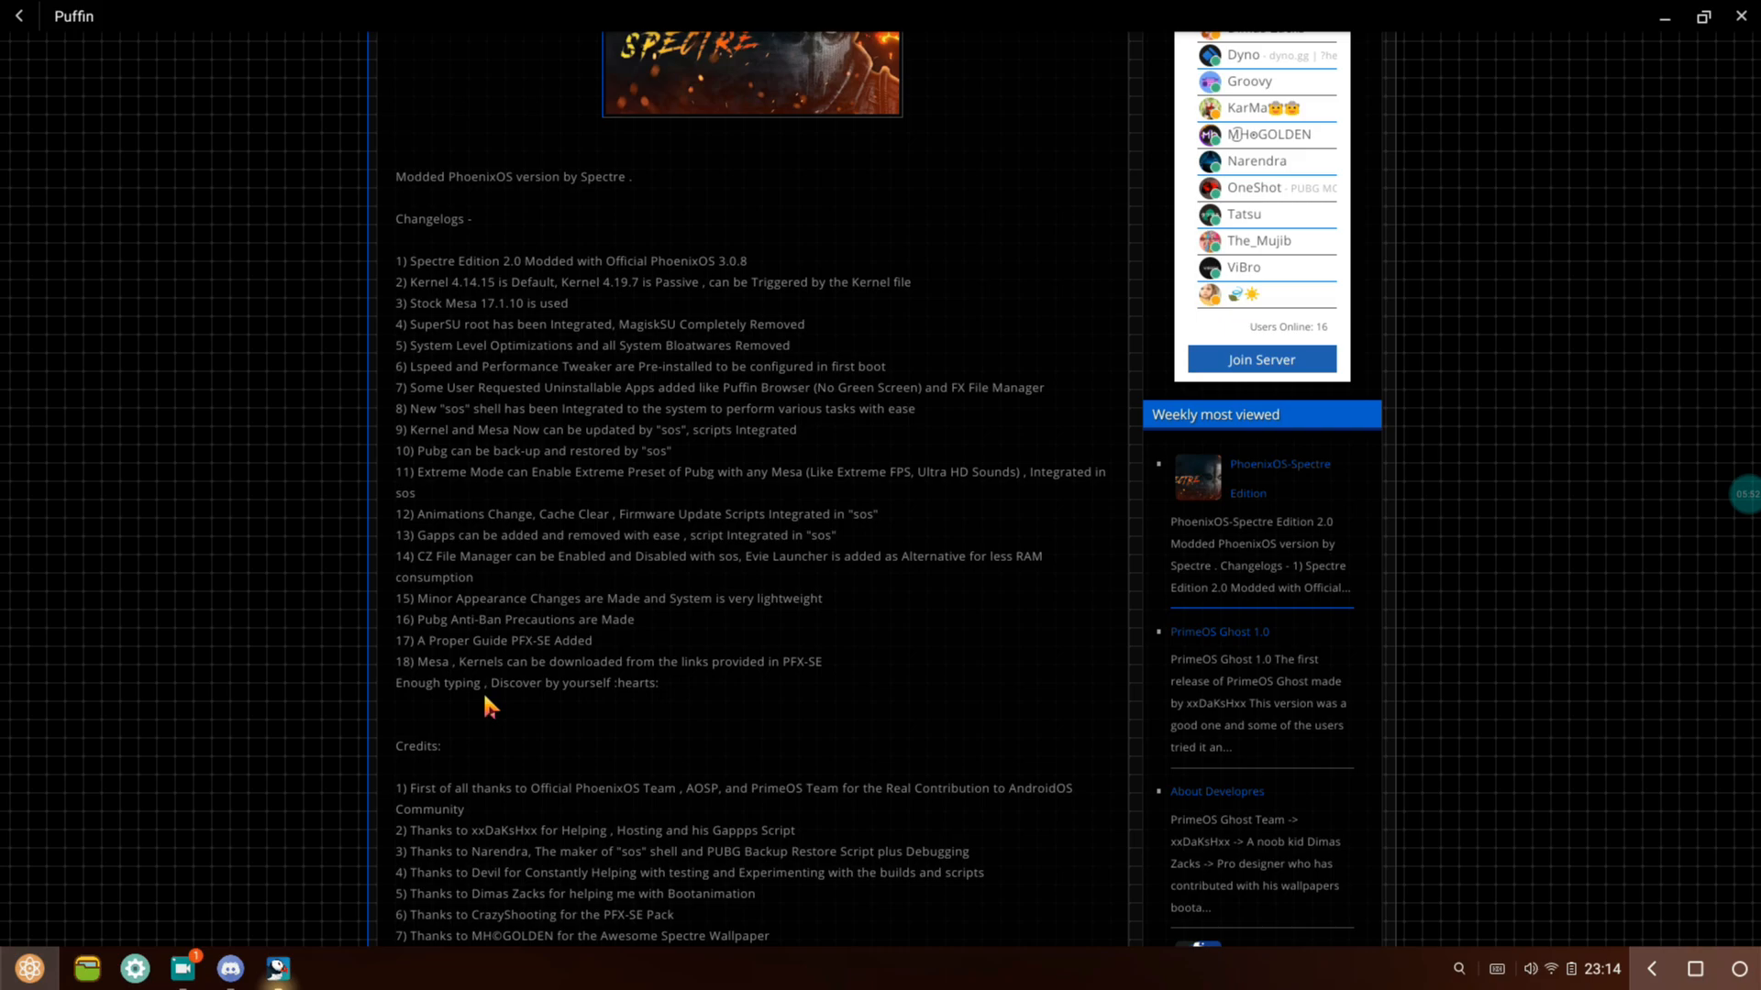
- Scroll past the full credits list to the Download link and Related Posts
scroll(down, 3)
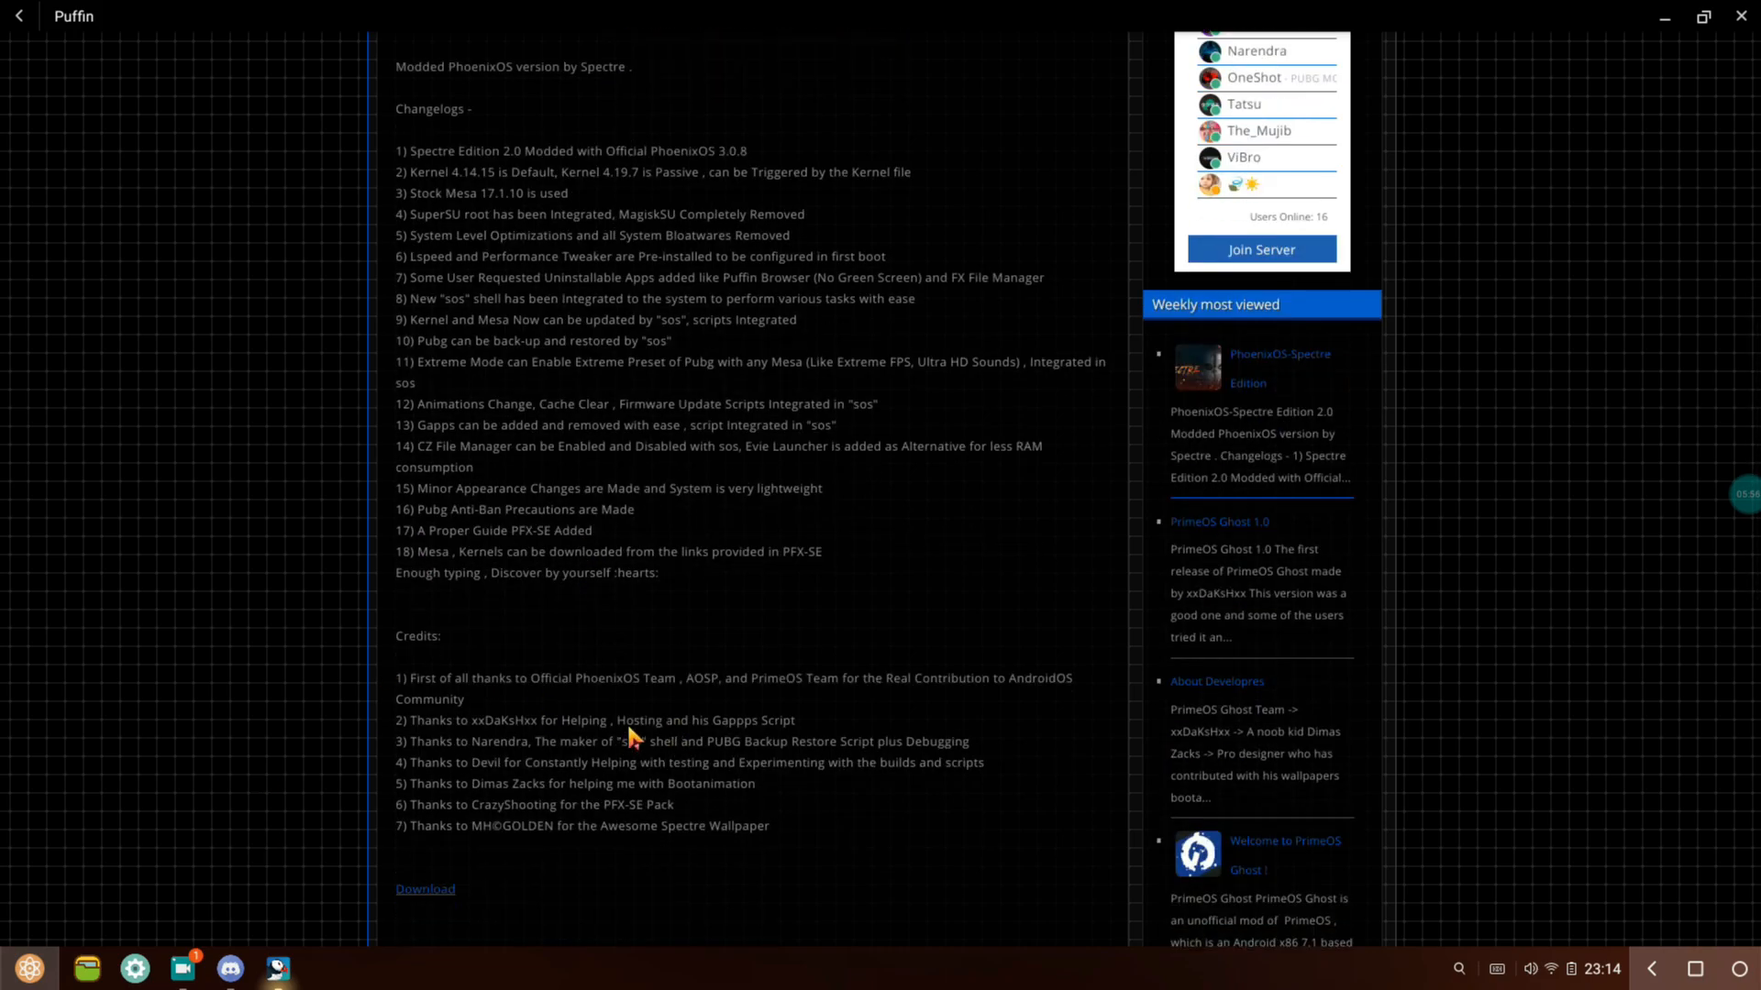
scroll(down, 3)
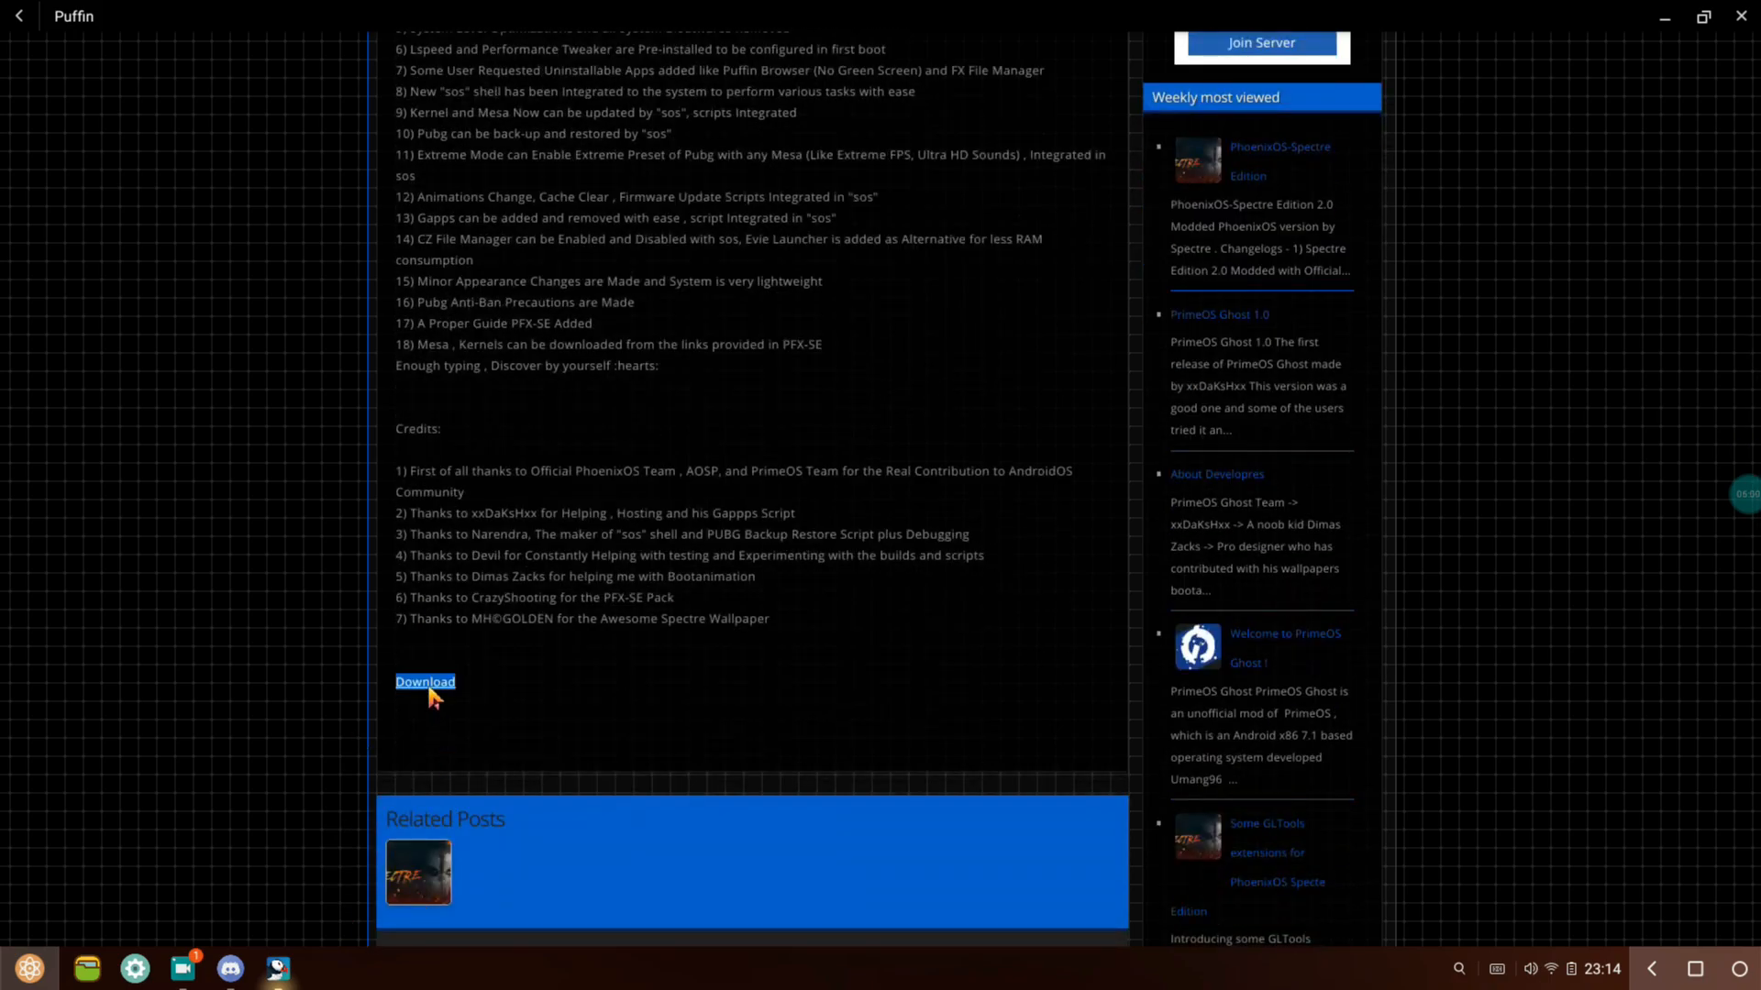
scroll(down, 3)
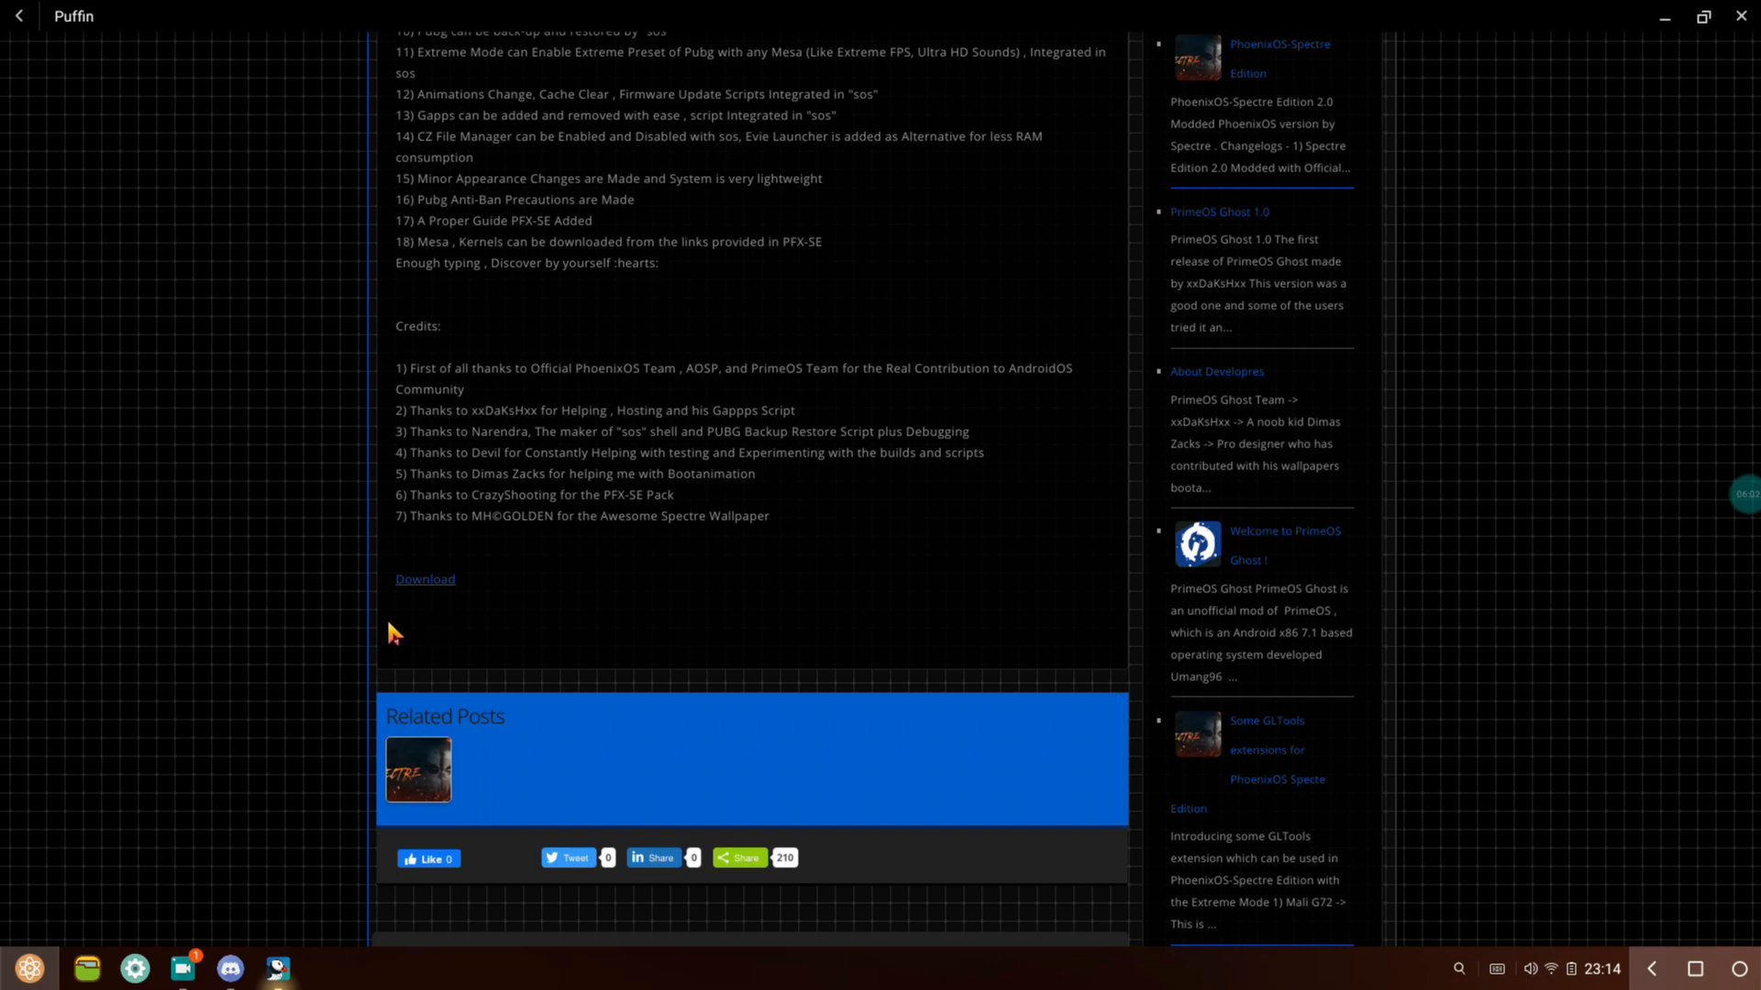
mouse_move(383, 639)
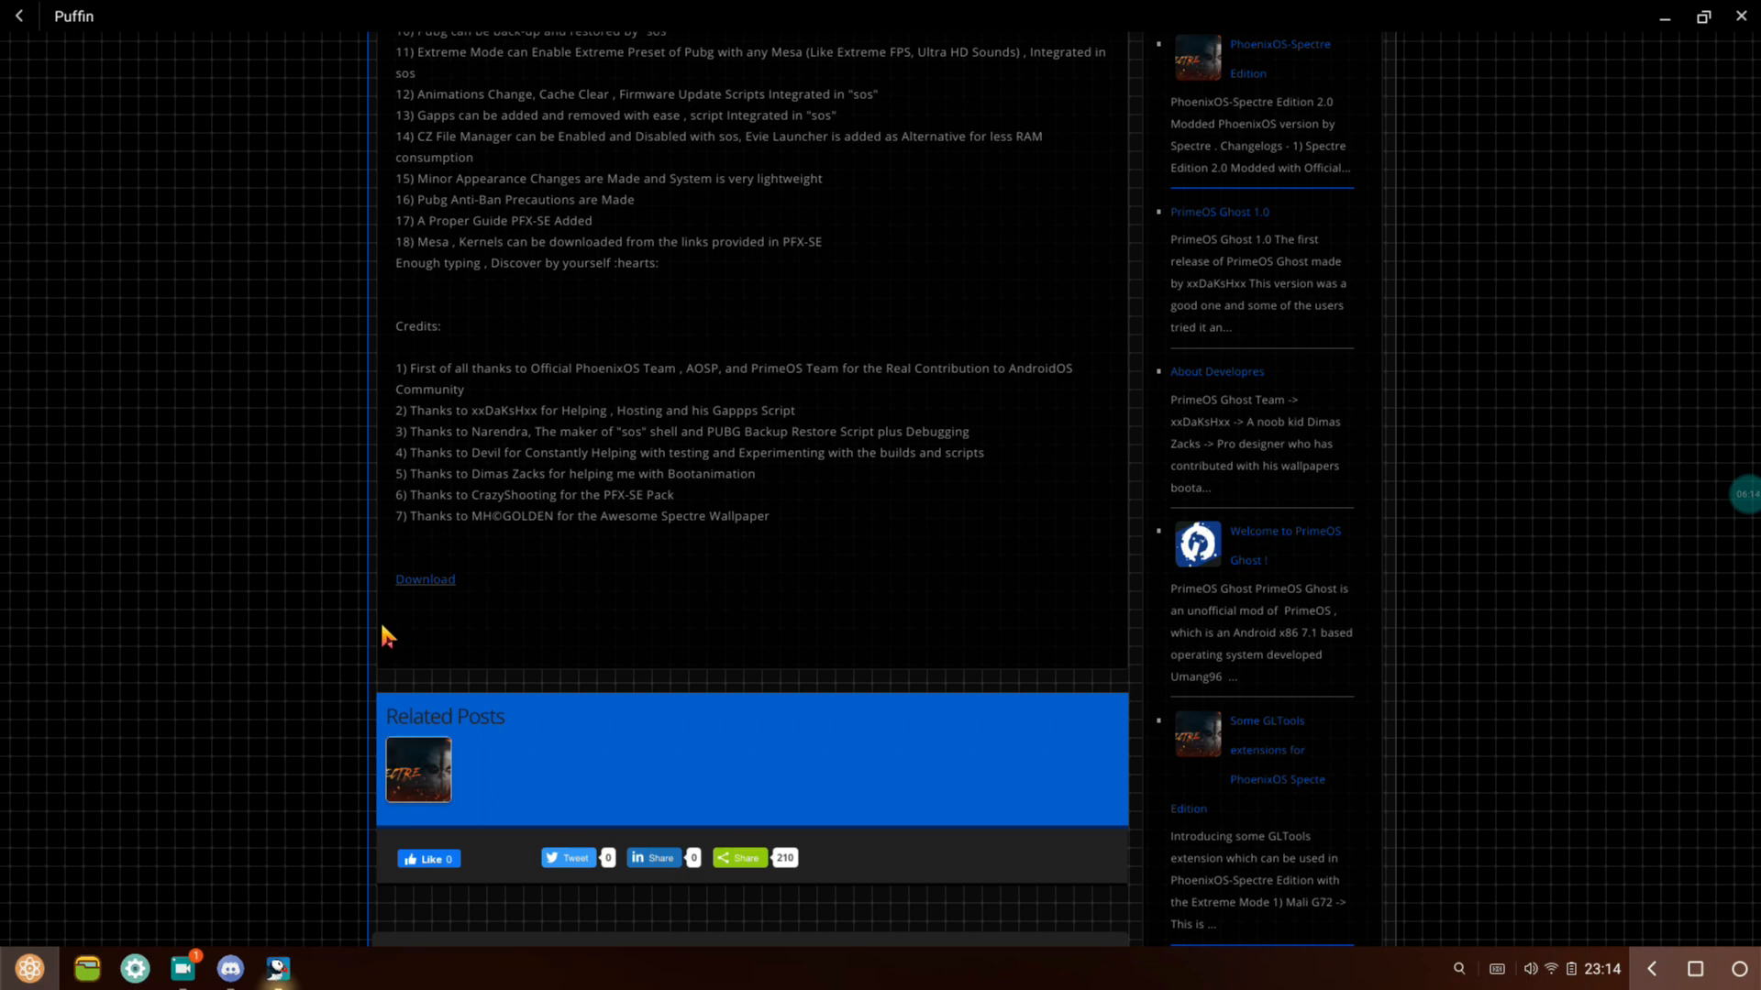
mouse_move(568, 314)
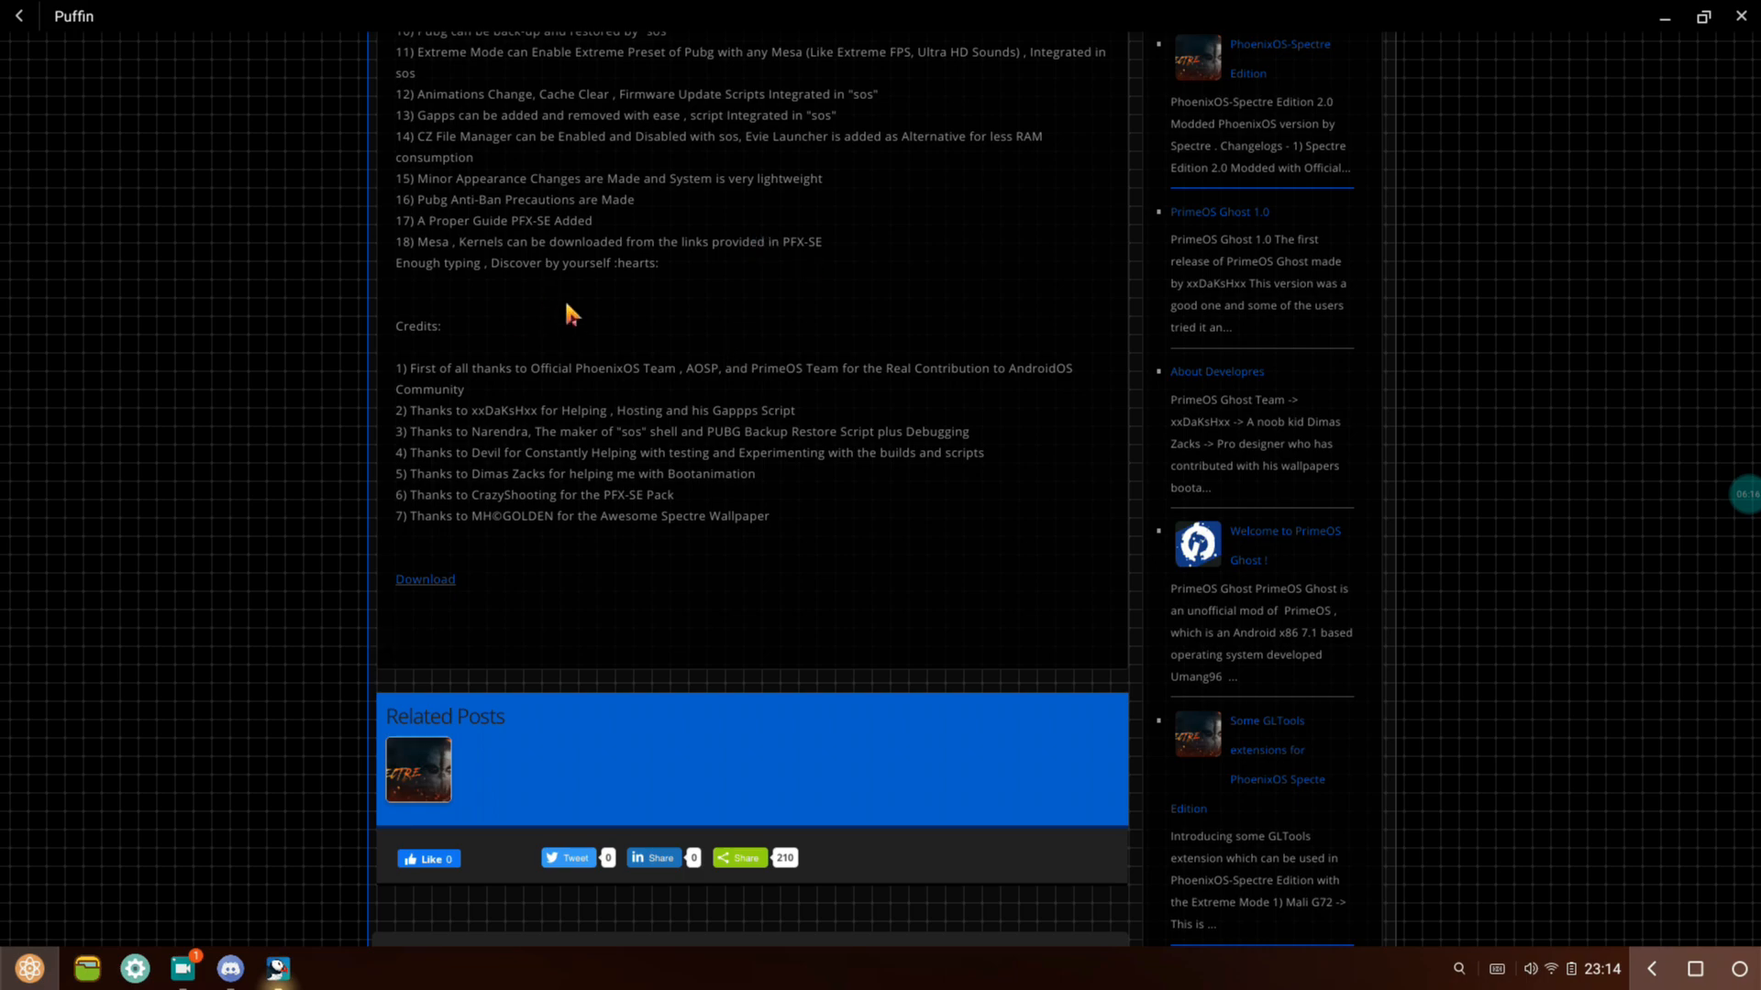
mouse_move(615, 313)
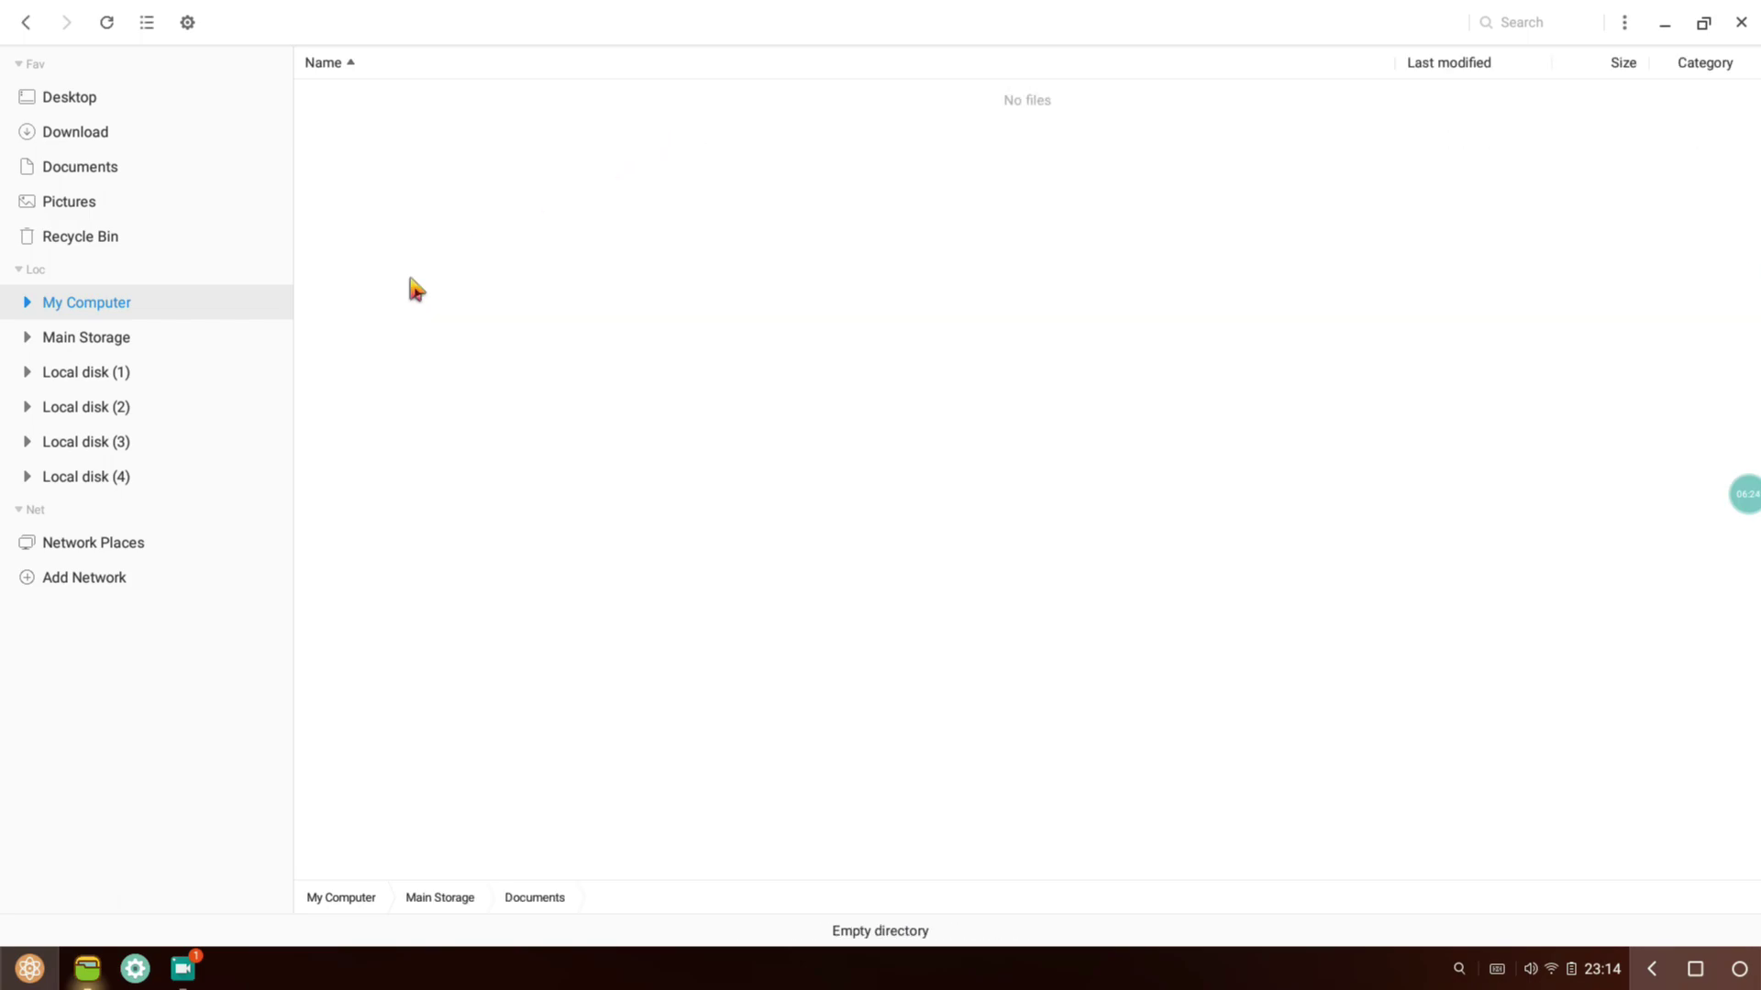
- Browse back to the main storage listing and check the empty Documents folder
click(29, 24)
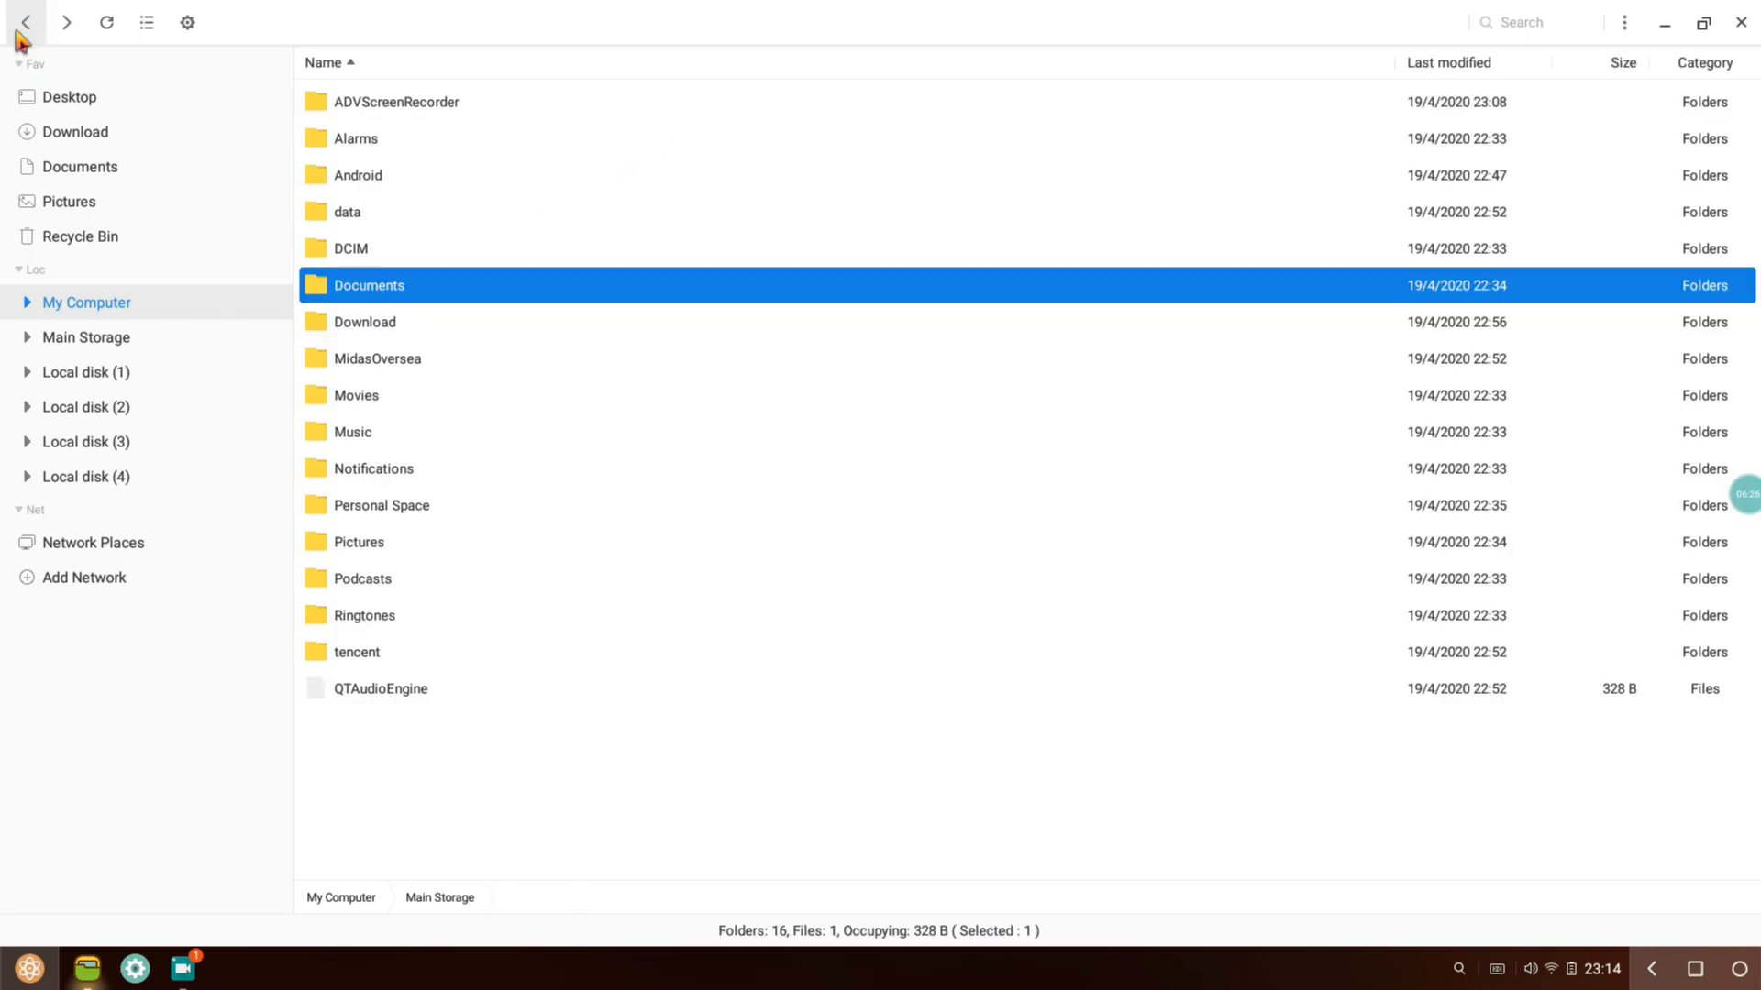
mouse_move(391, 301)
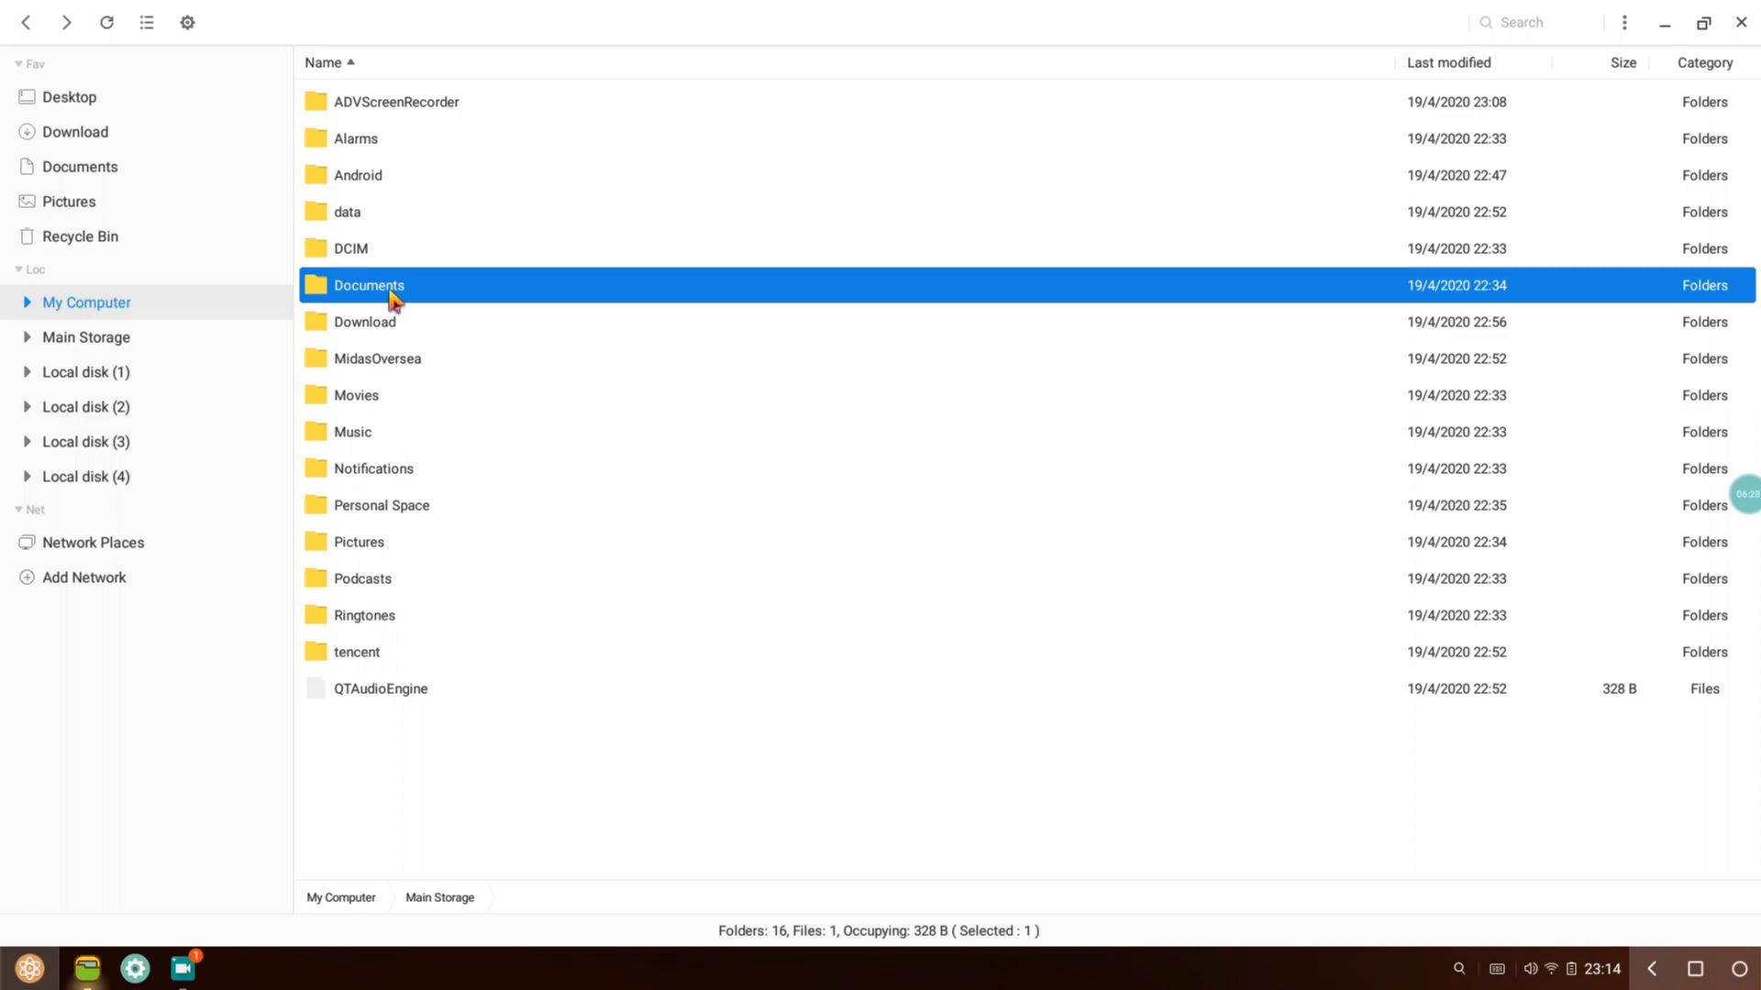
click(30, 25)
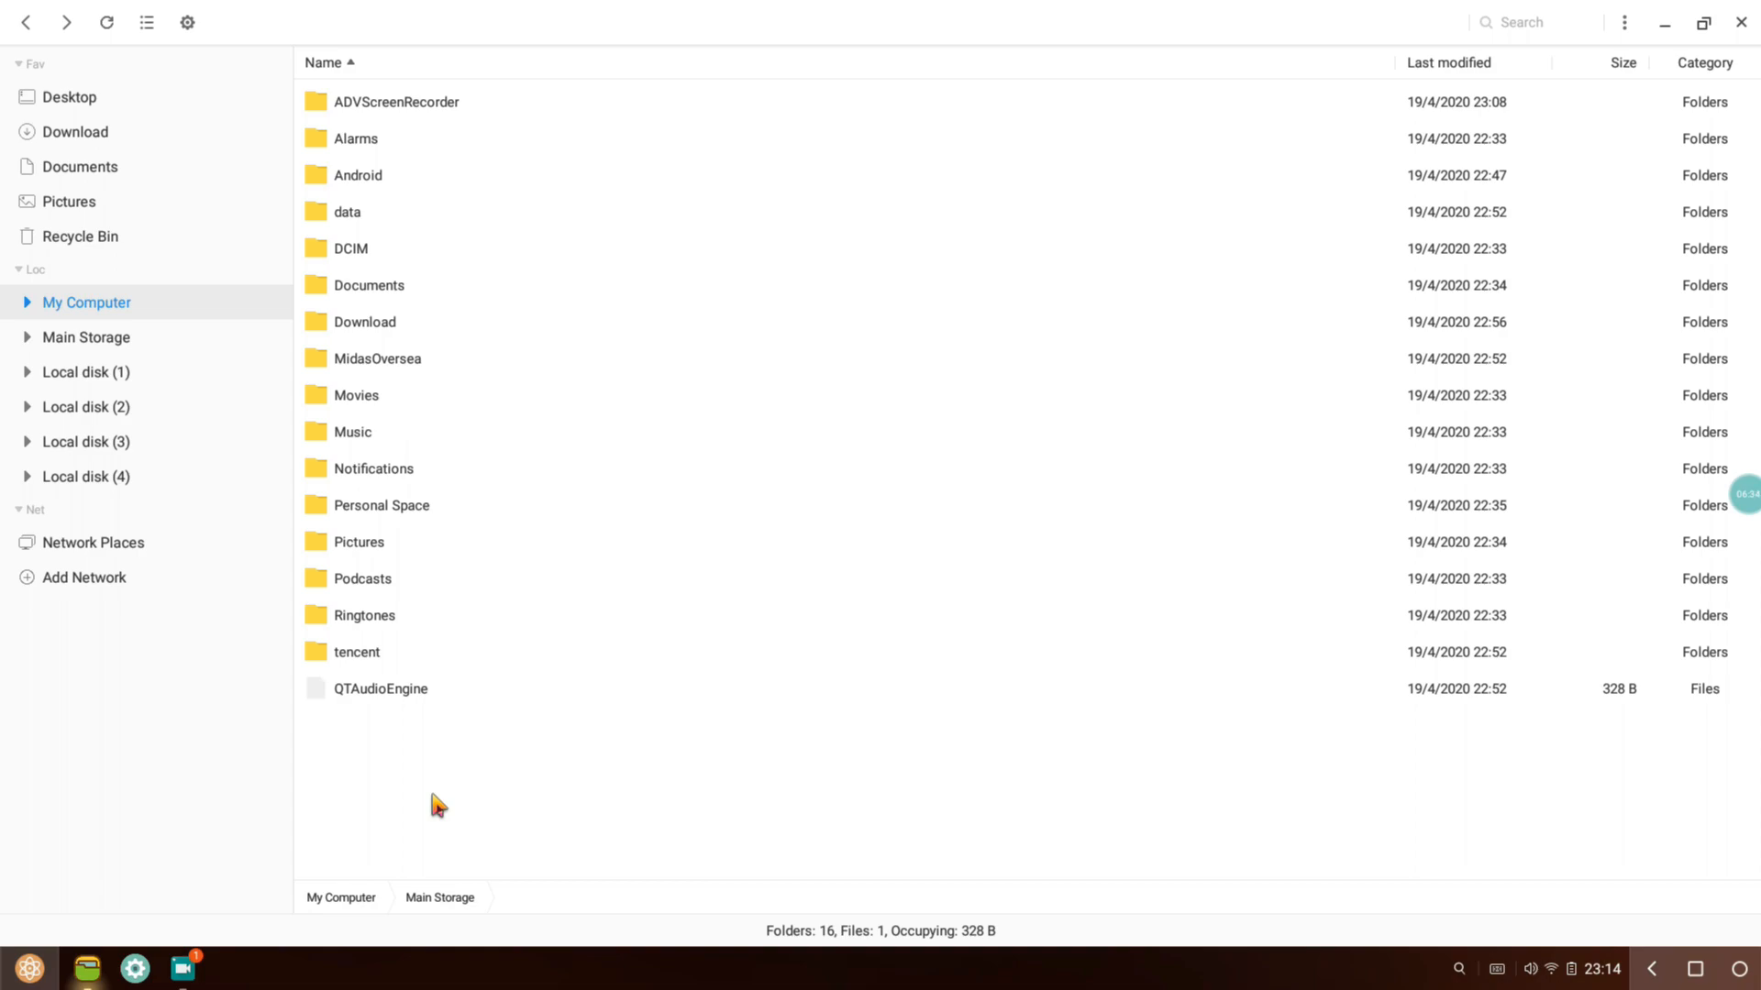
mouse_move(506, 648)
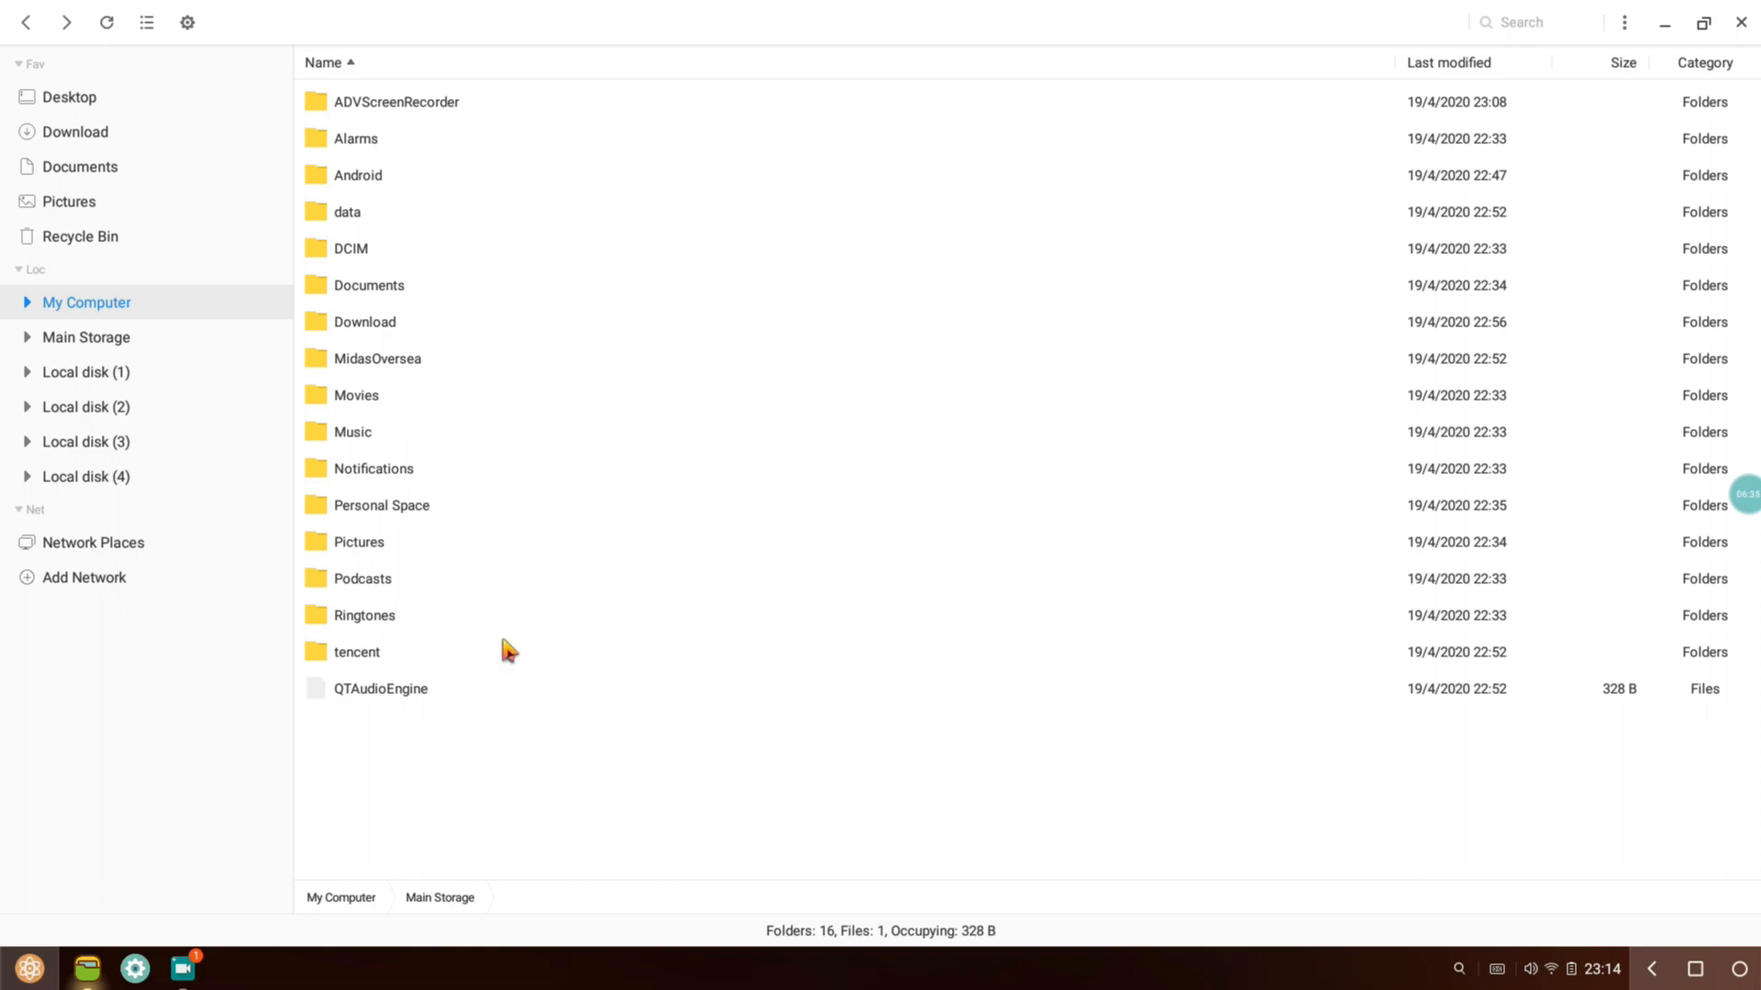
click(368, 285)
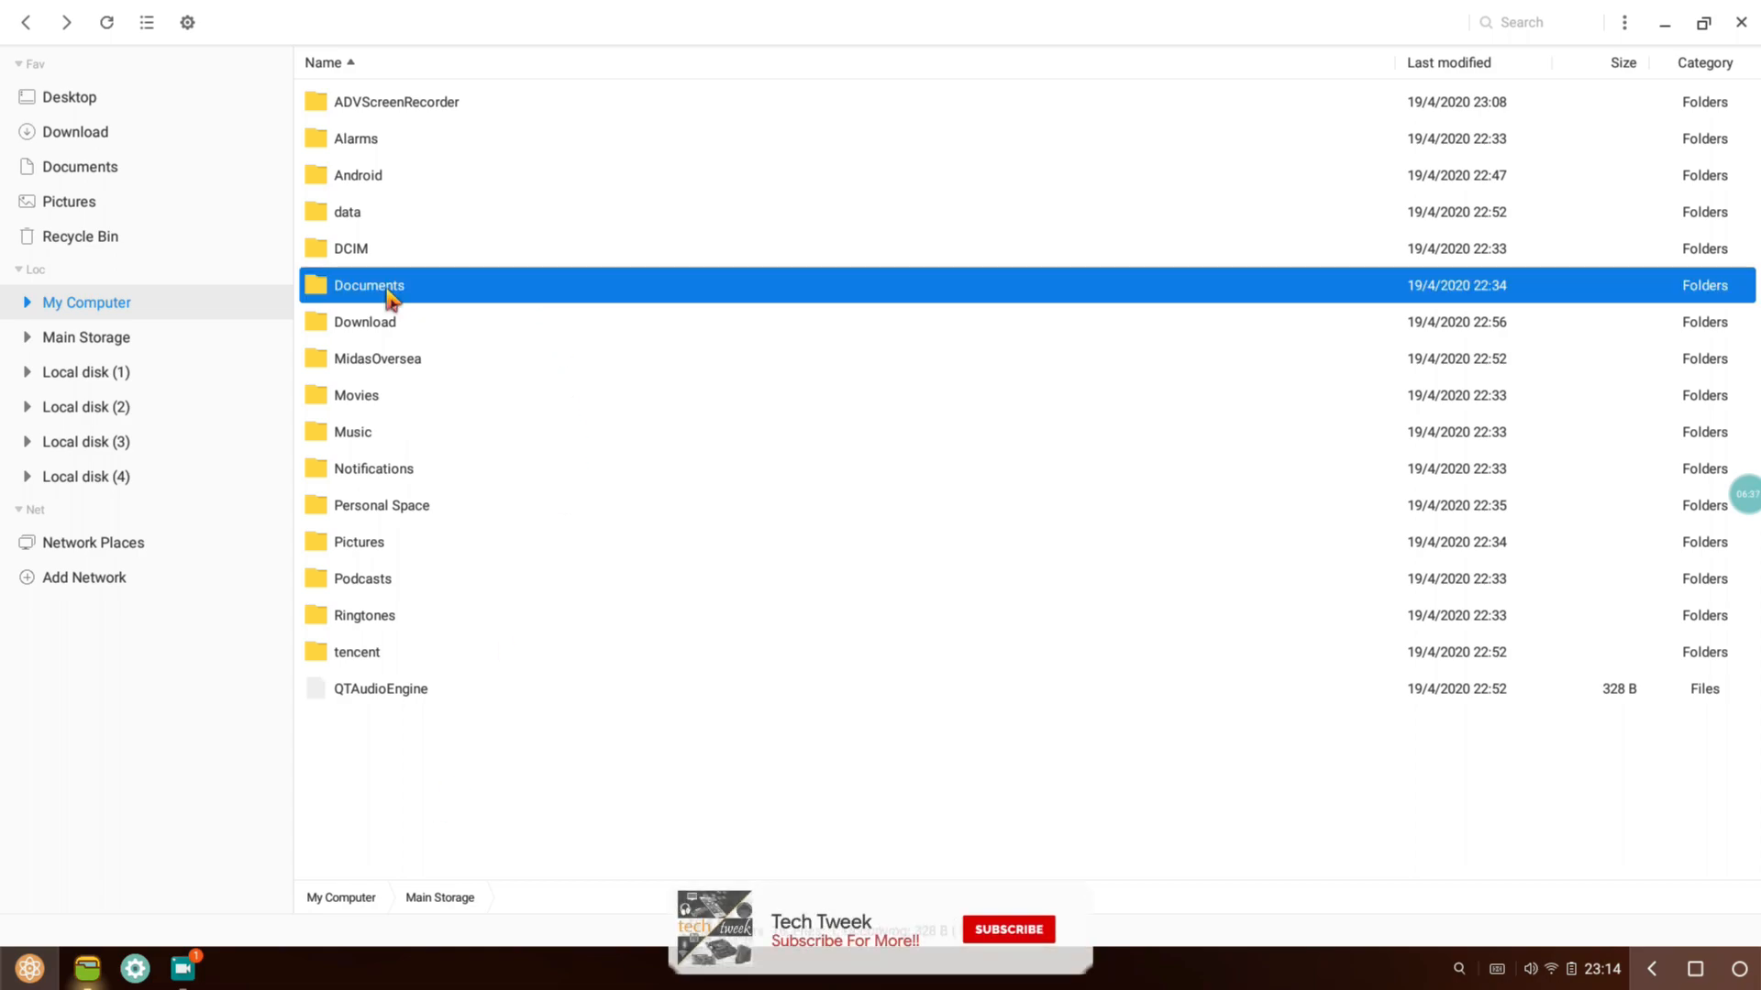
double_click(368, 285)
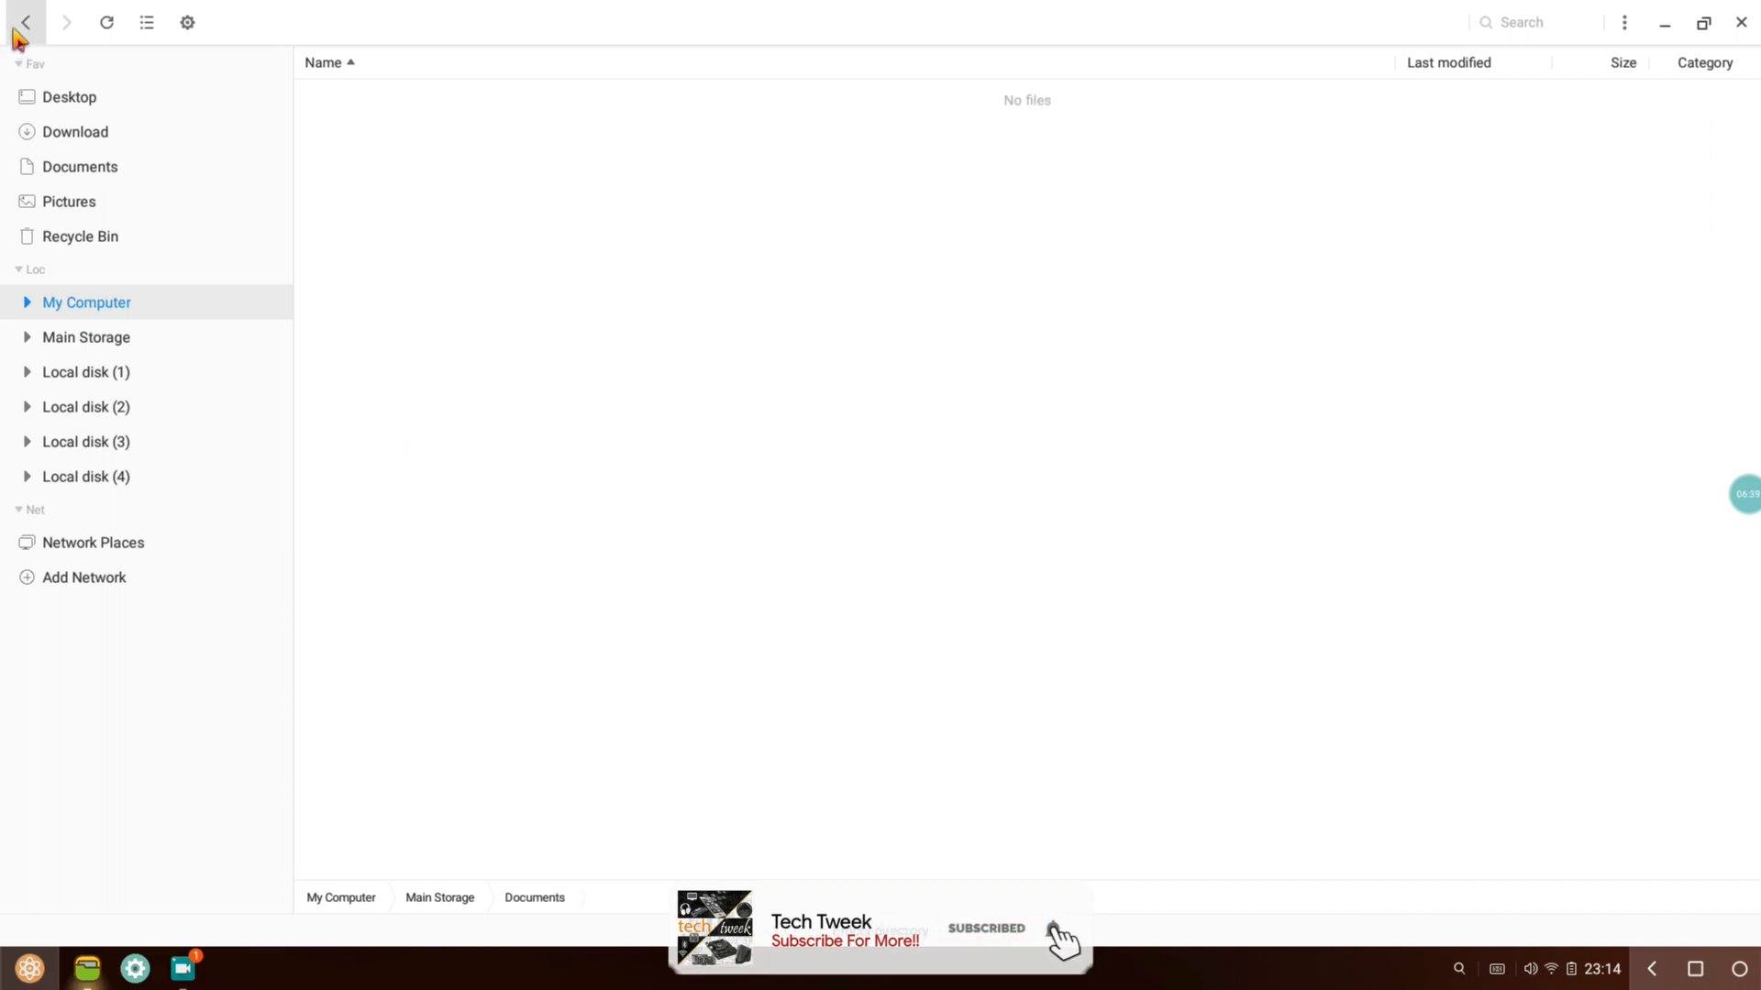
click(86, 407)
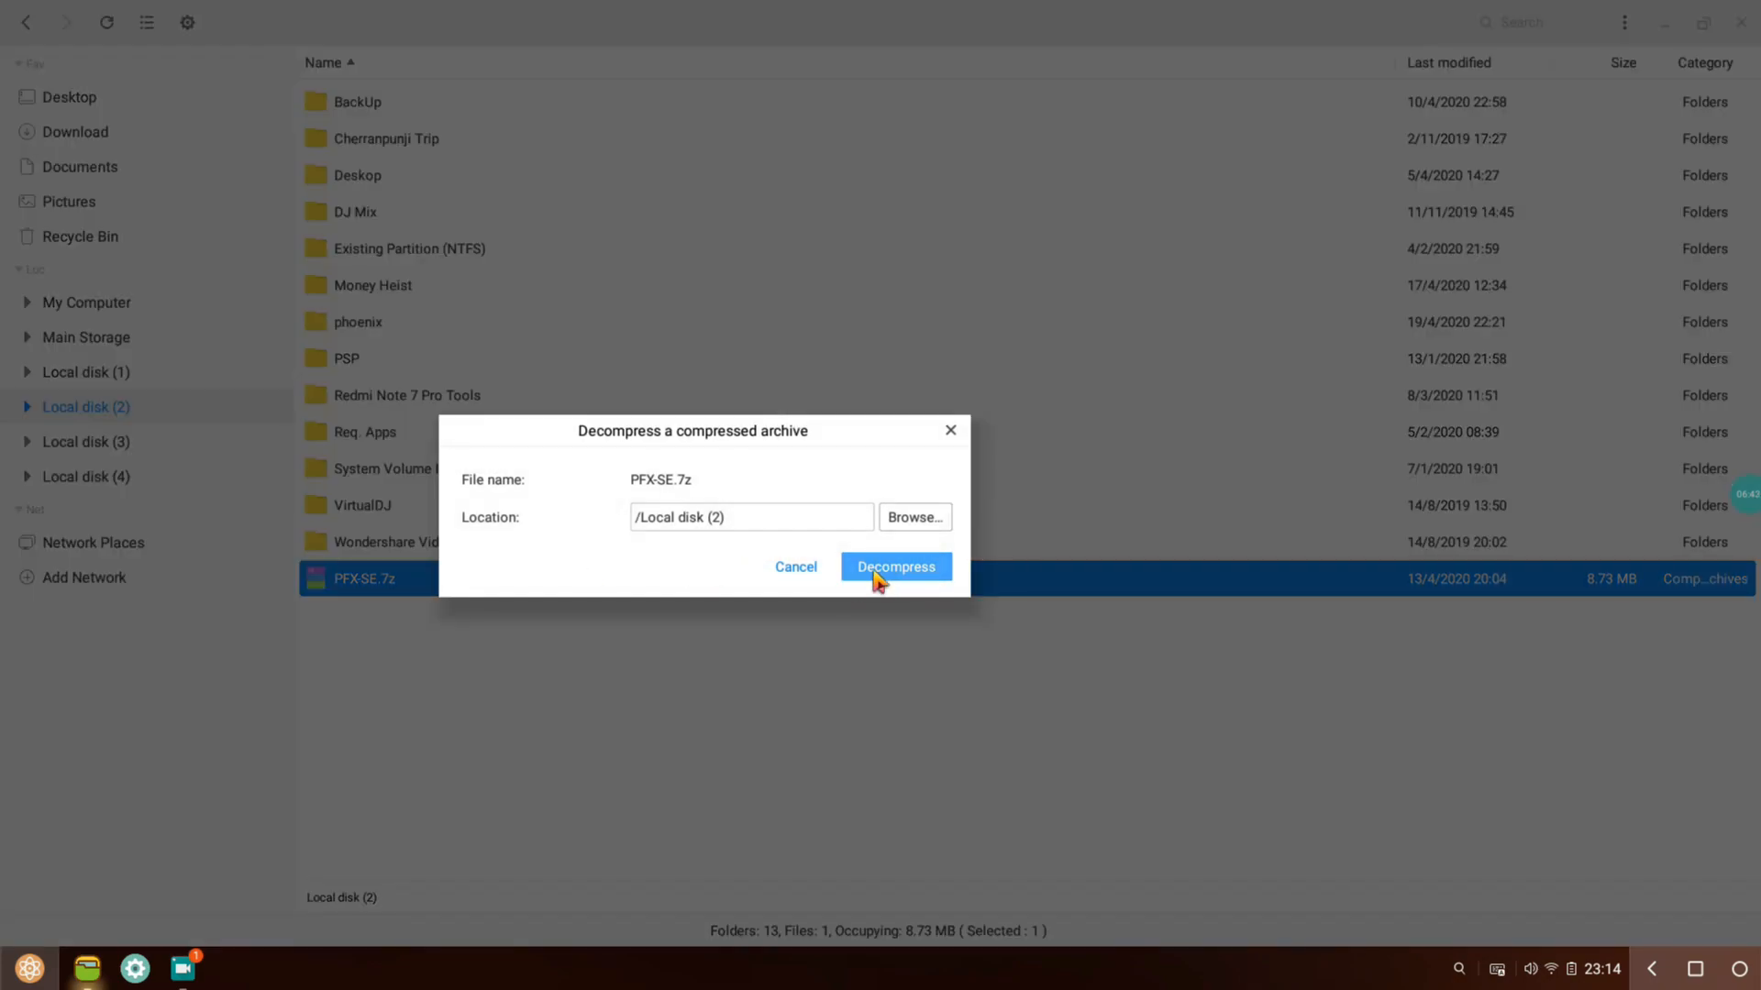
- Extract PFX-SE.7z into Local disk (2), then open the PFX-SE folder's sos.txt
click(896, 567)
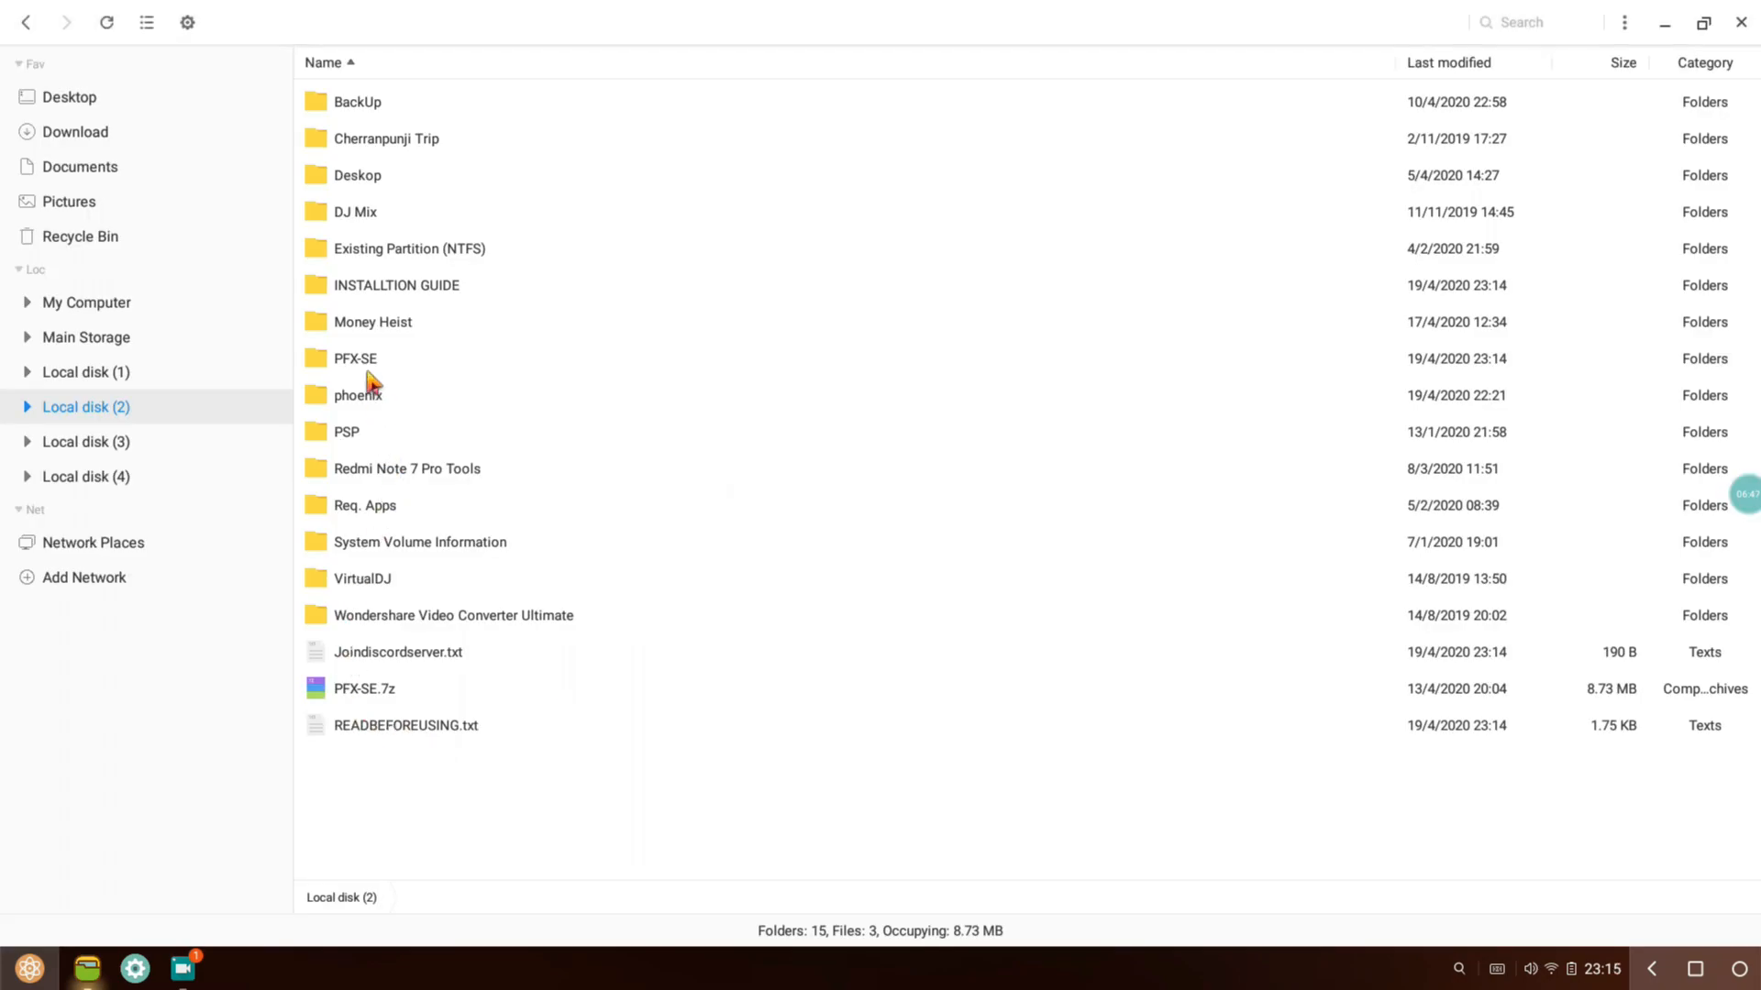
double_click(355, 358)
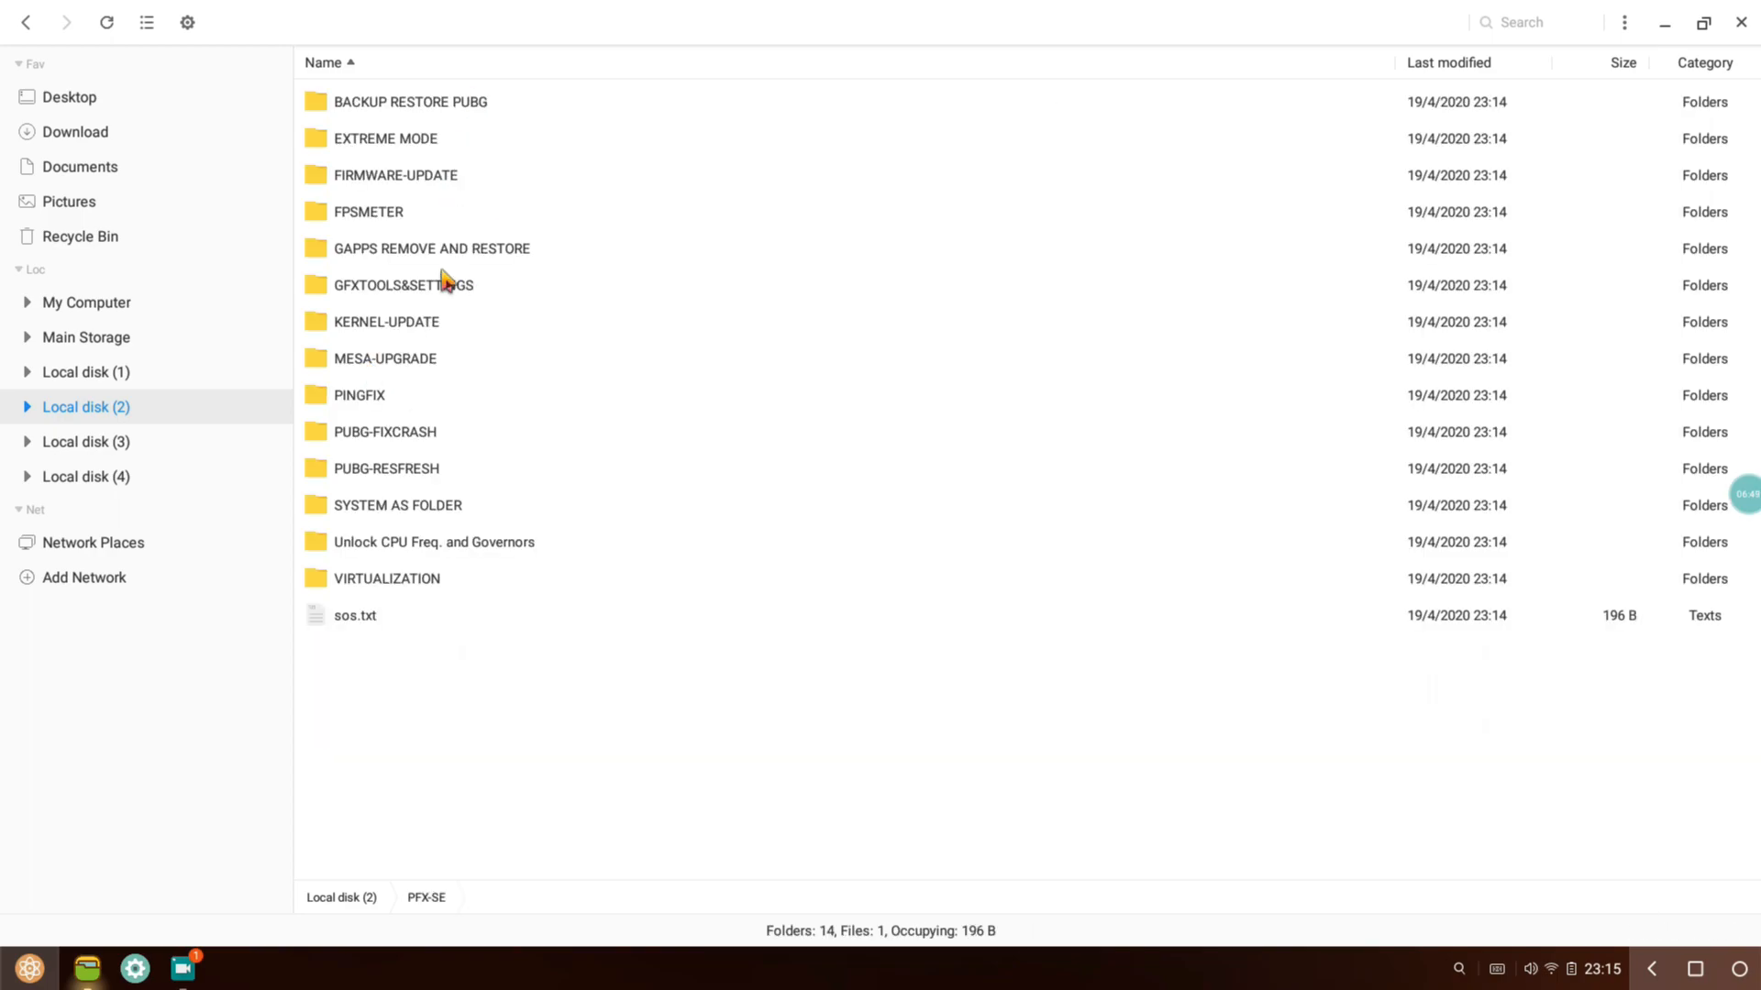
double_click(355, 616)
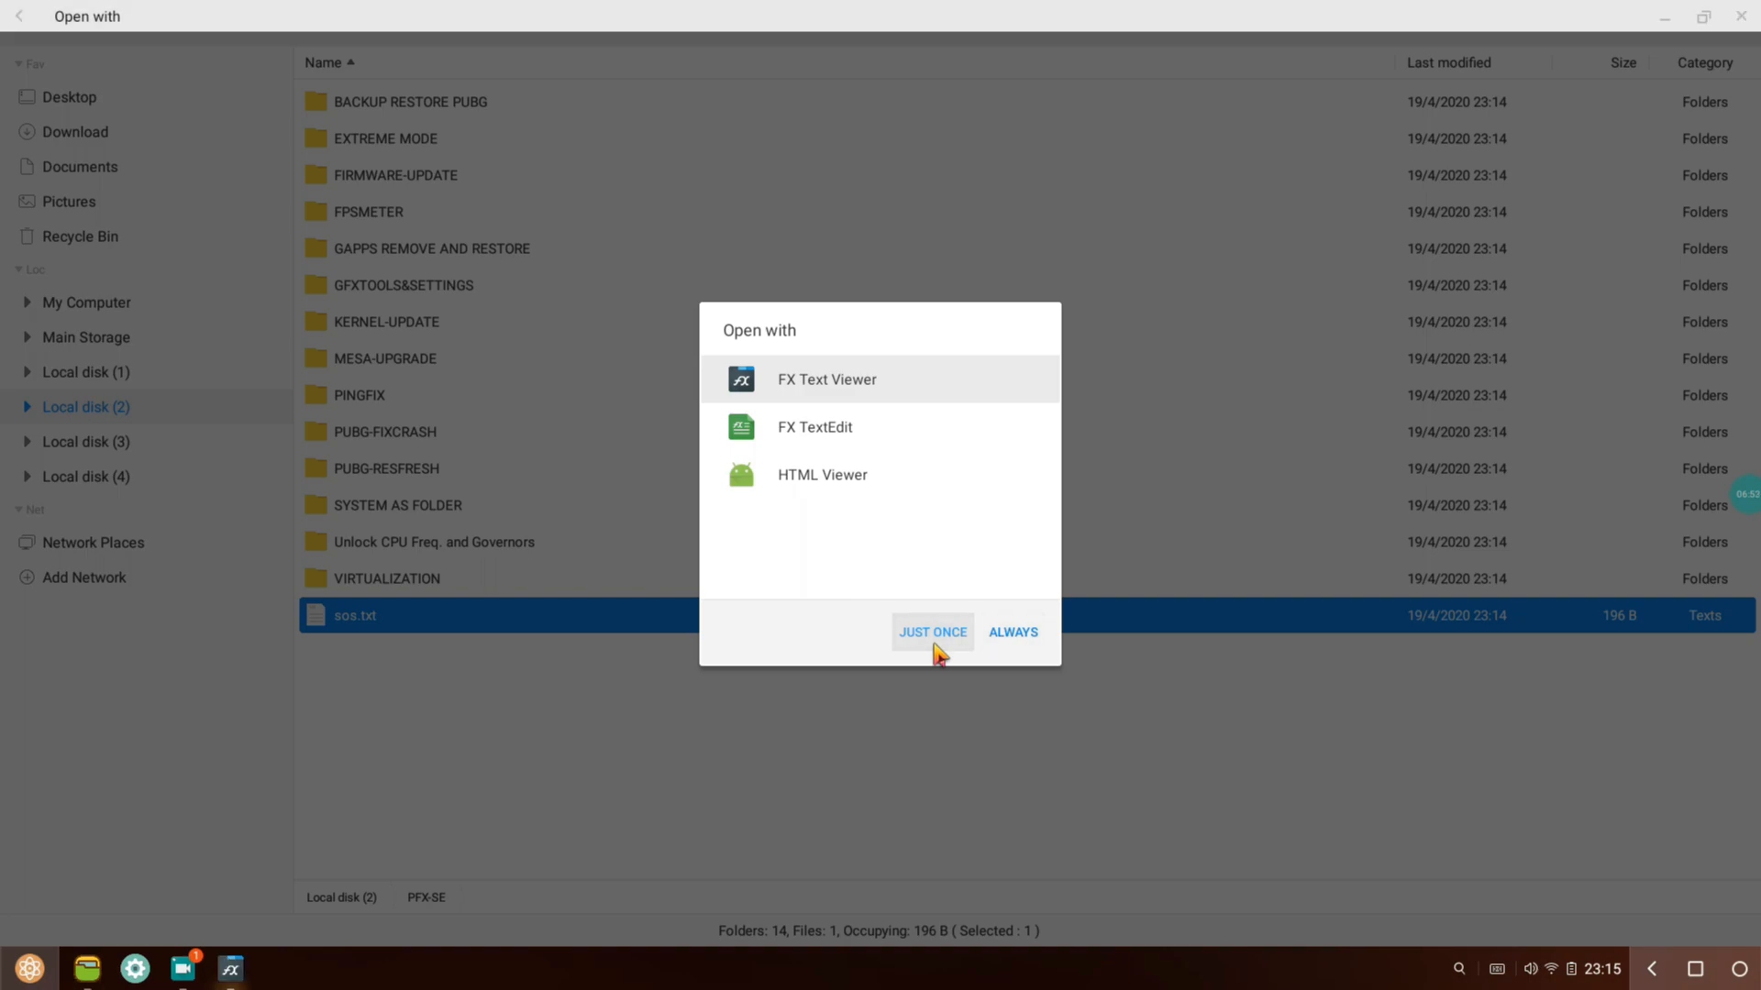
click(933, 632)
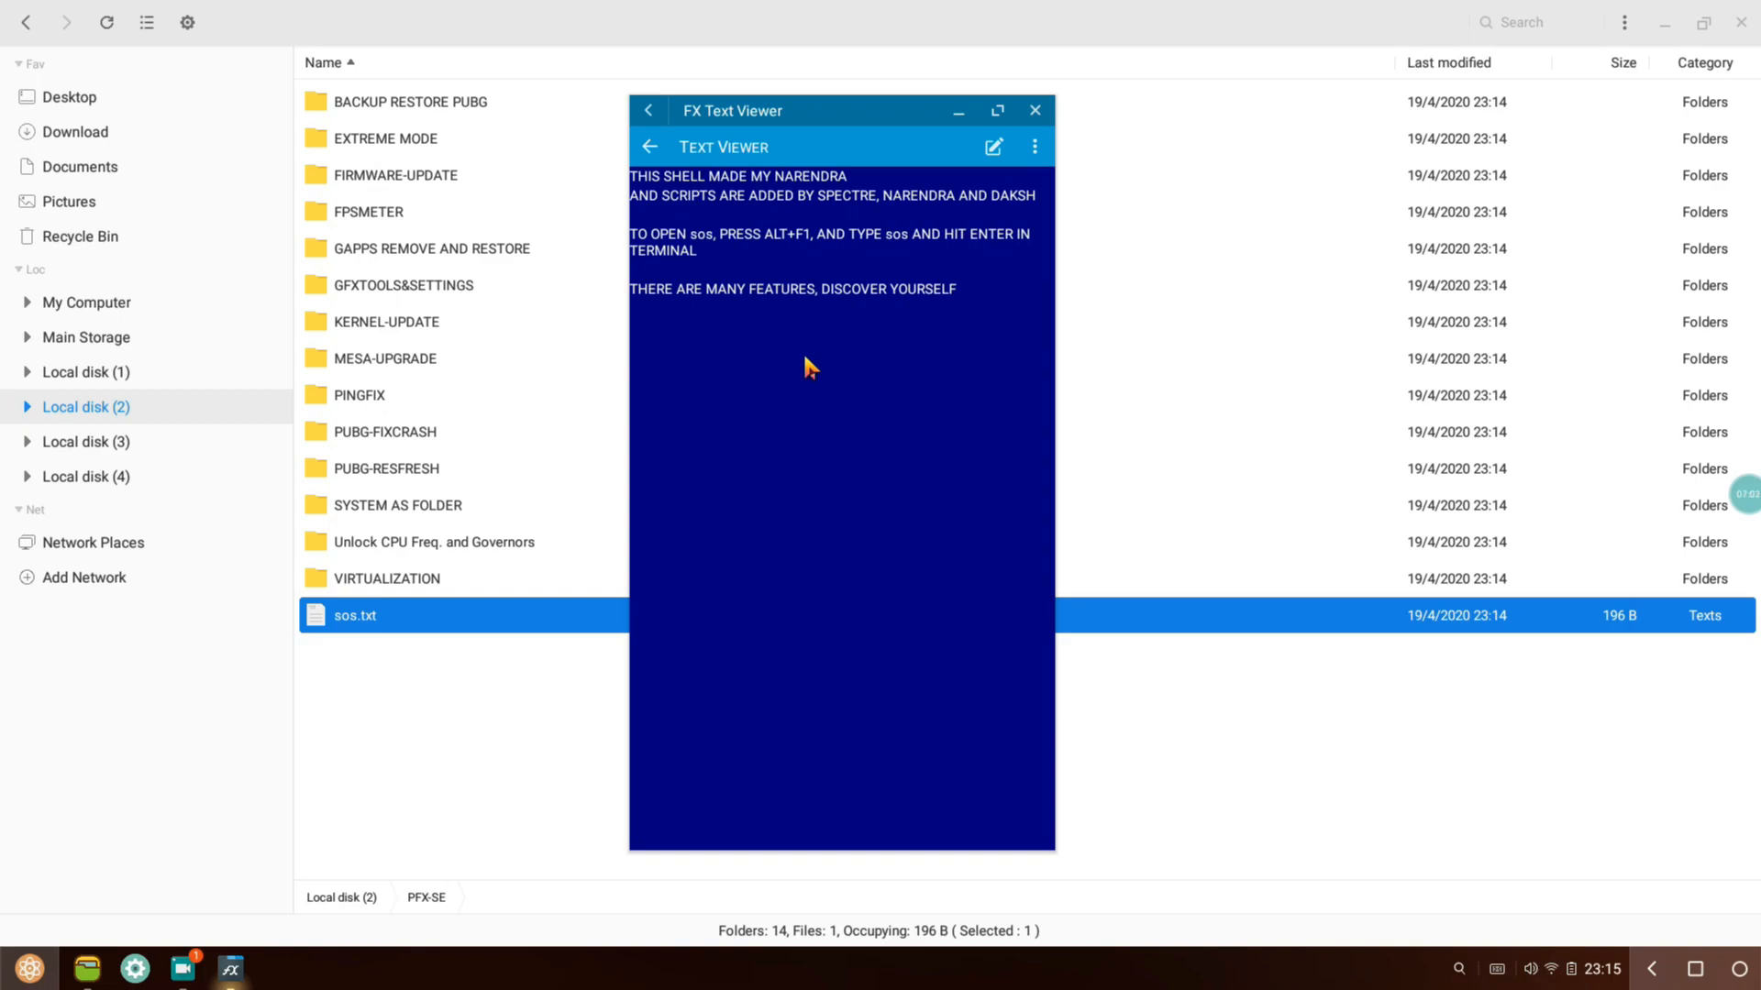
mouse_move(826, 346)
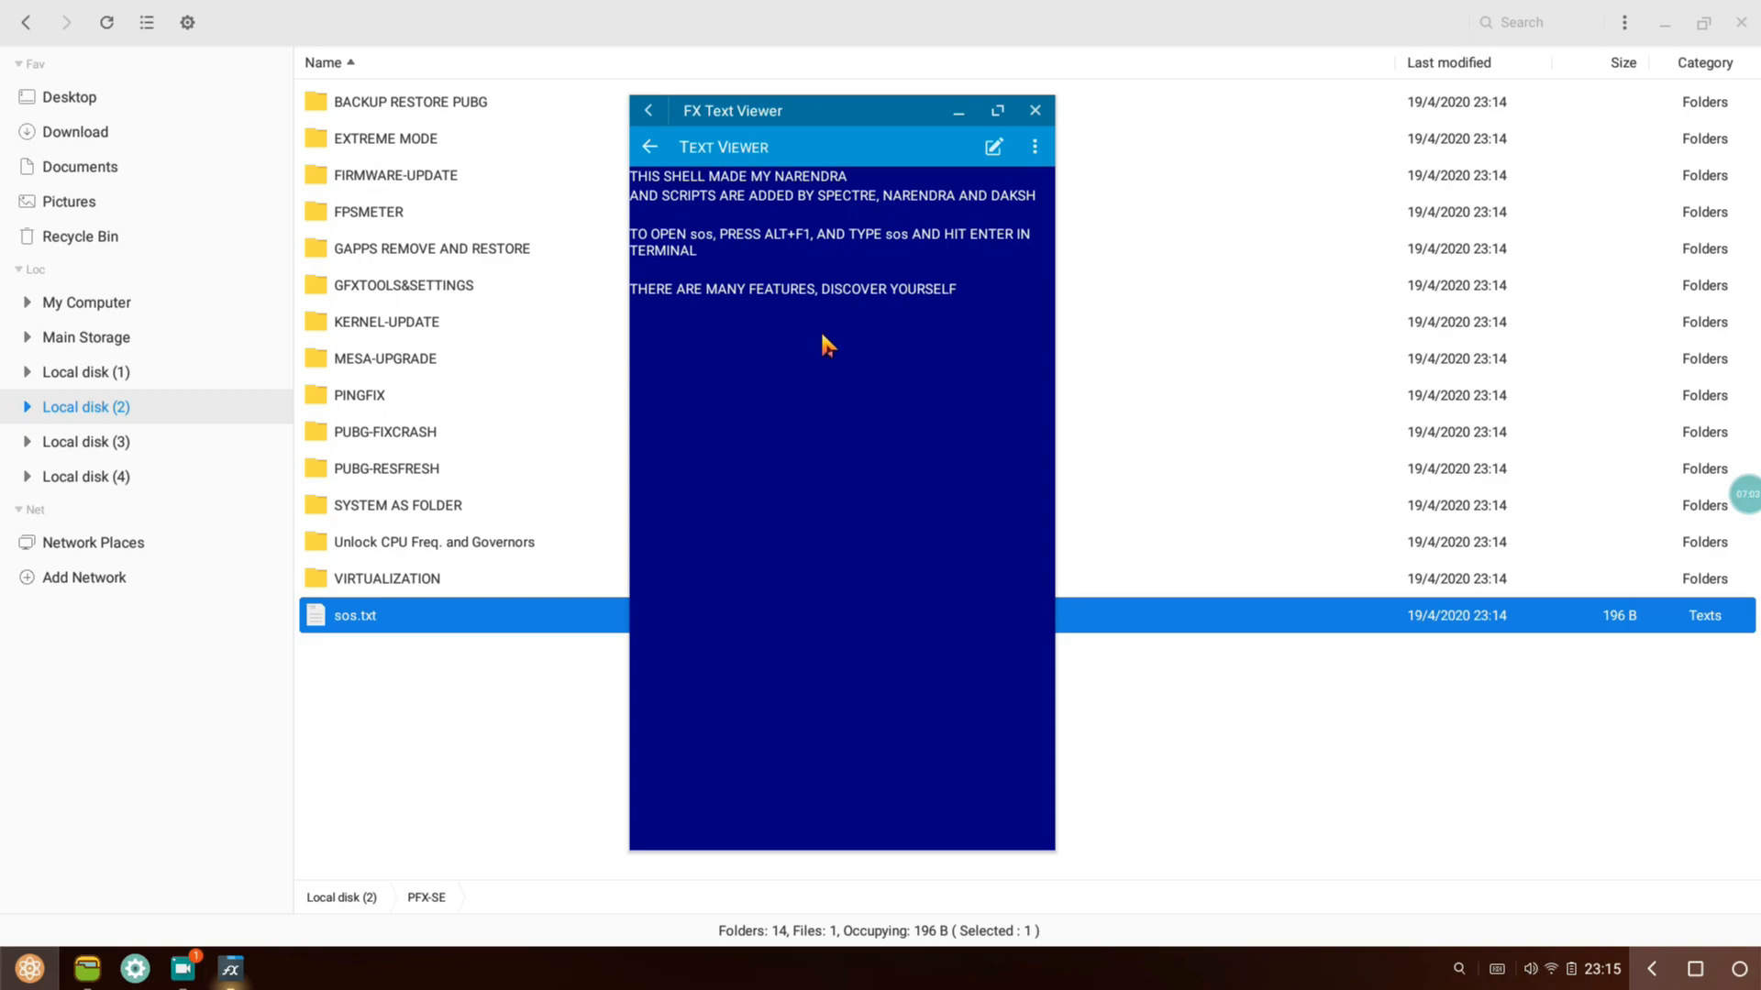
mouse_move(988, 249)
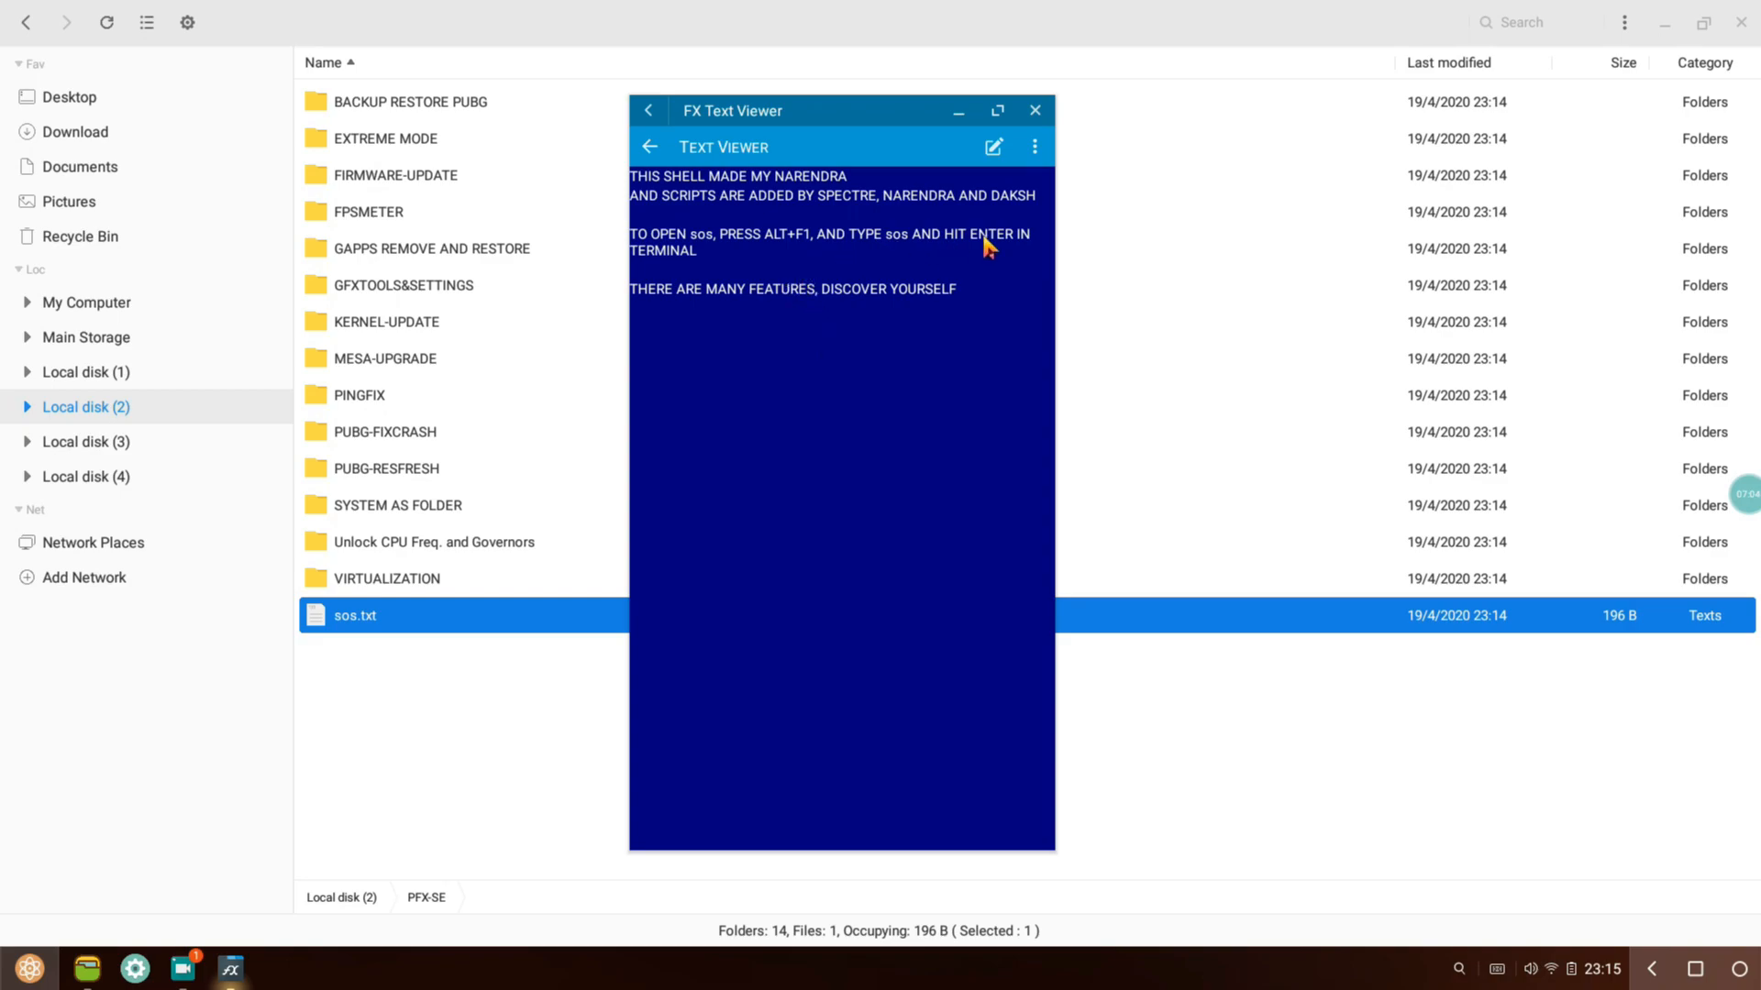
mouse_move(844, 345)
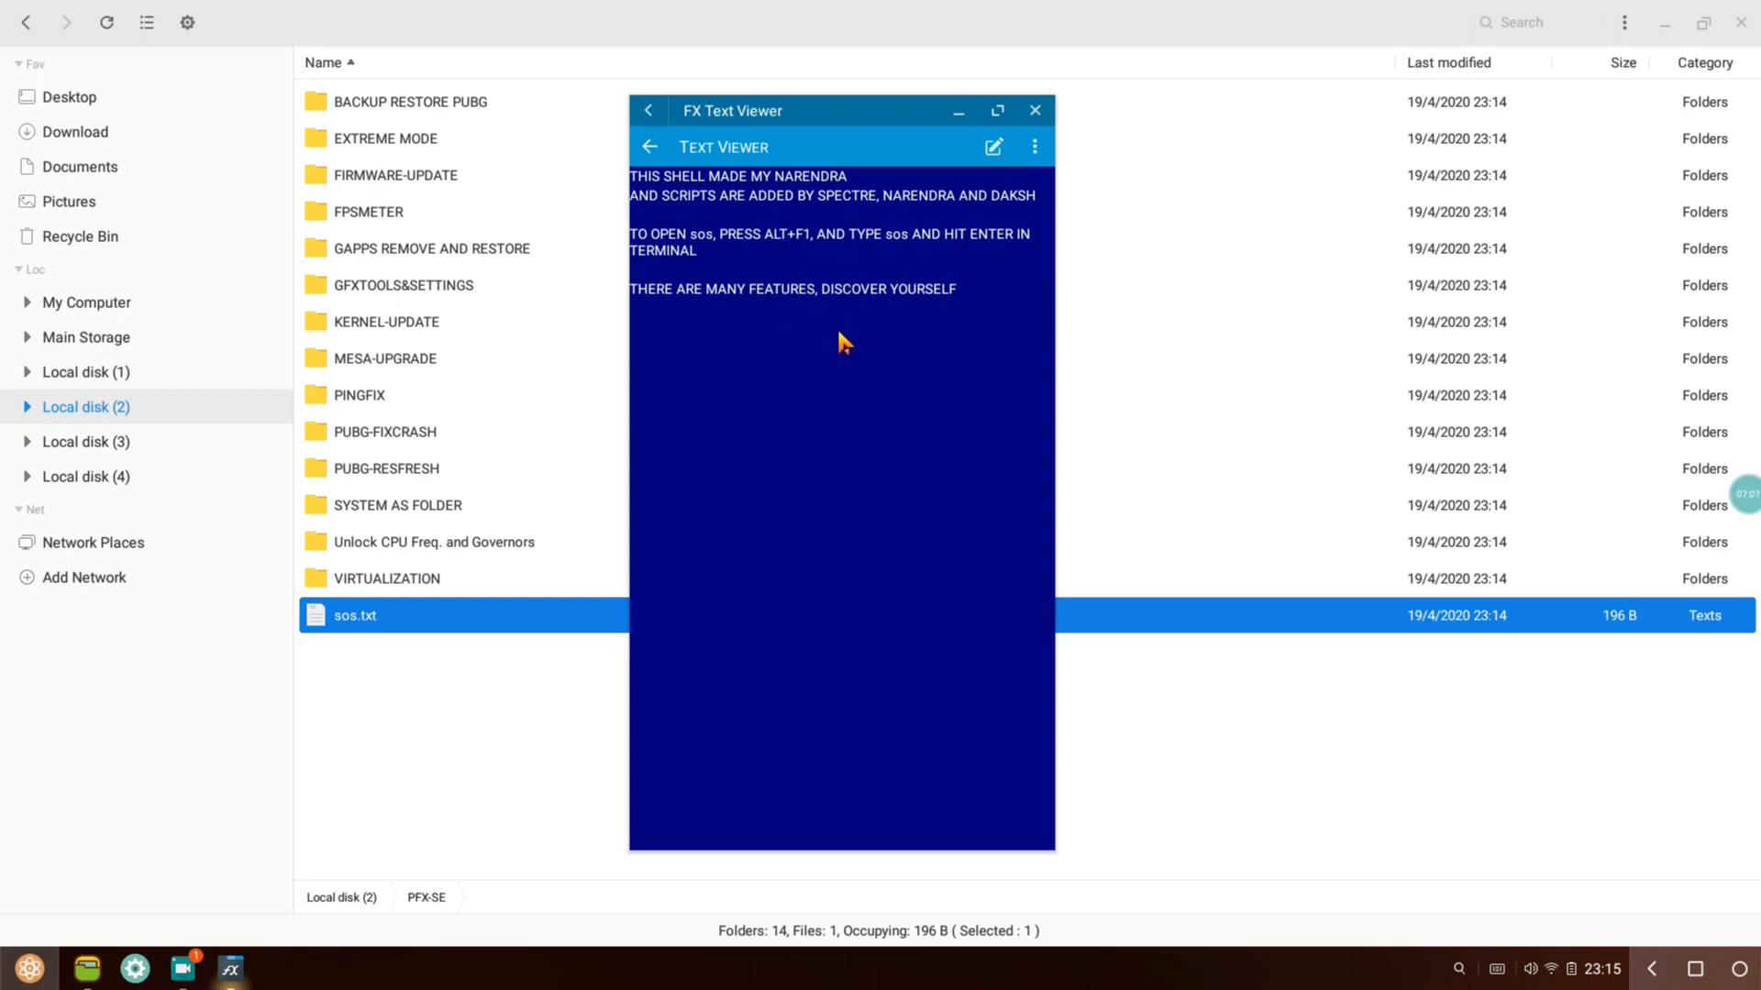
click(1034, 110)
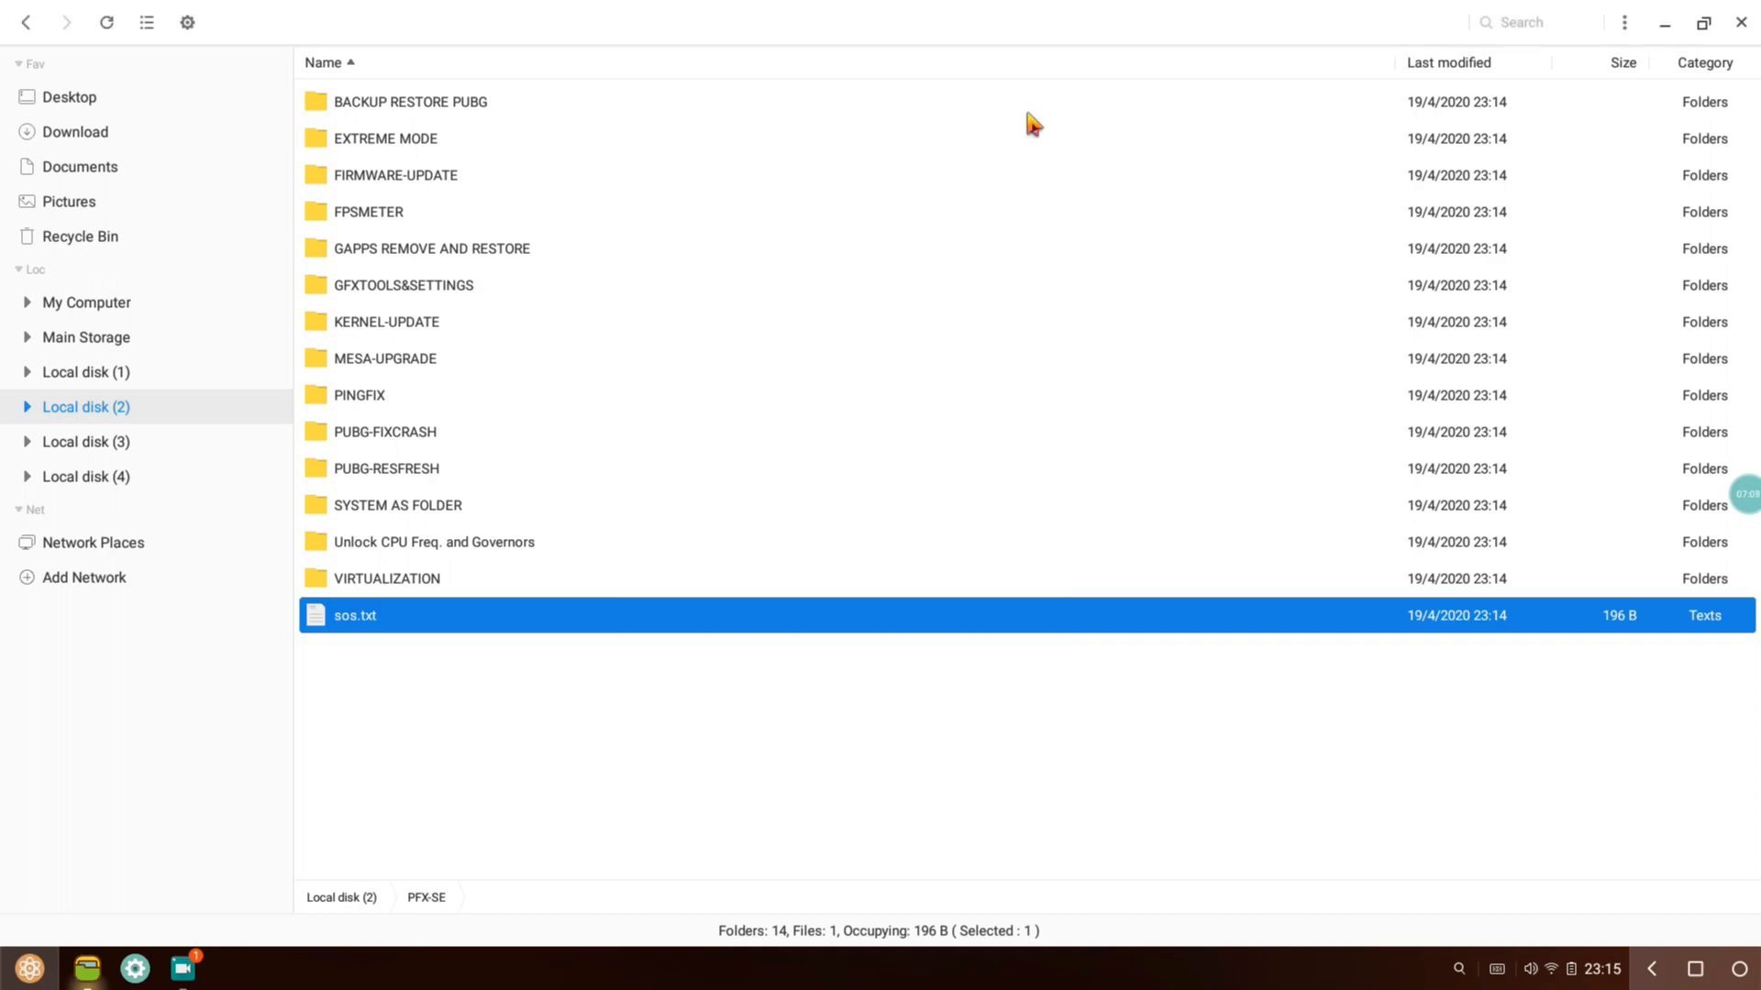
click(745, 747)
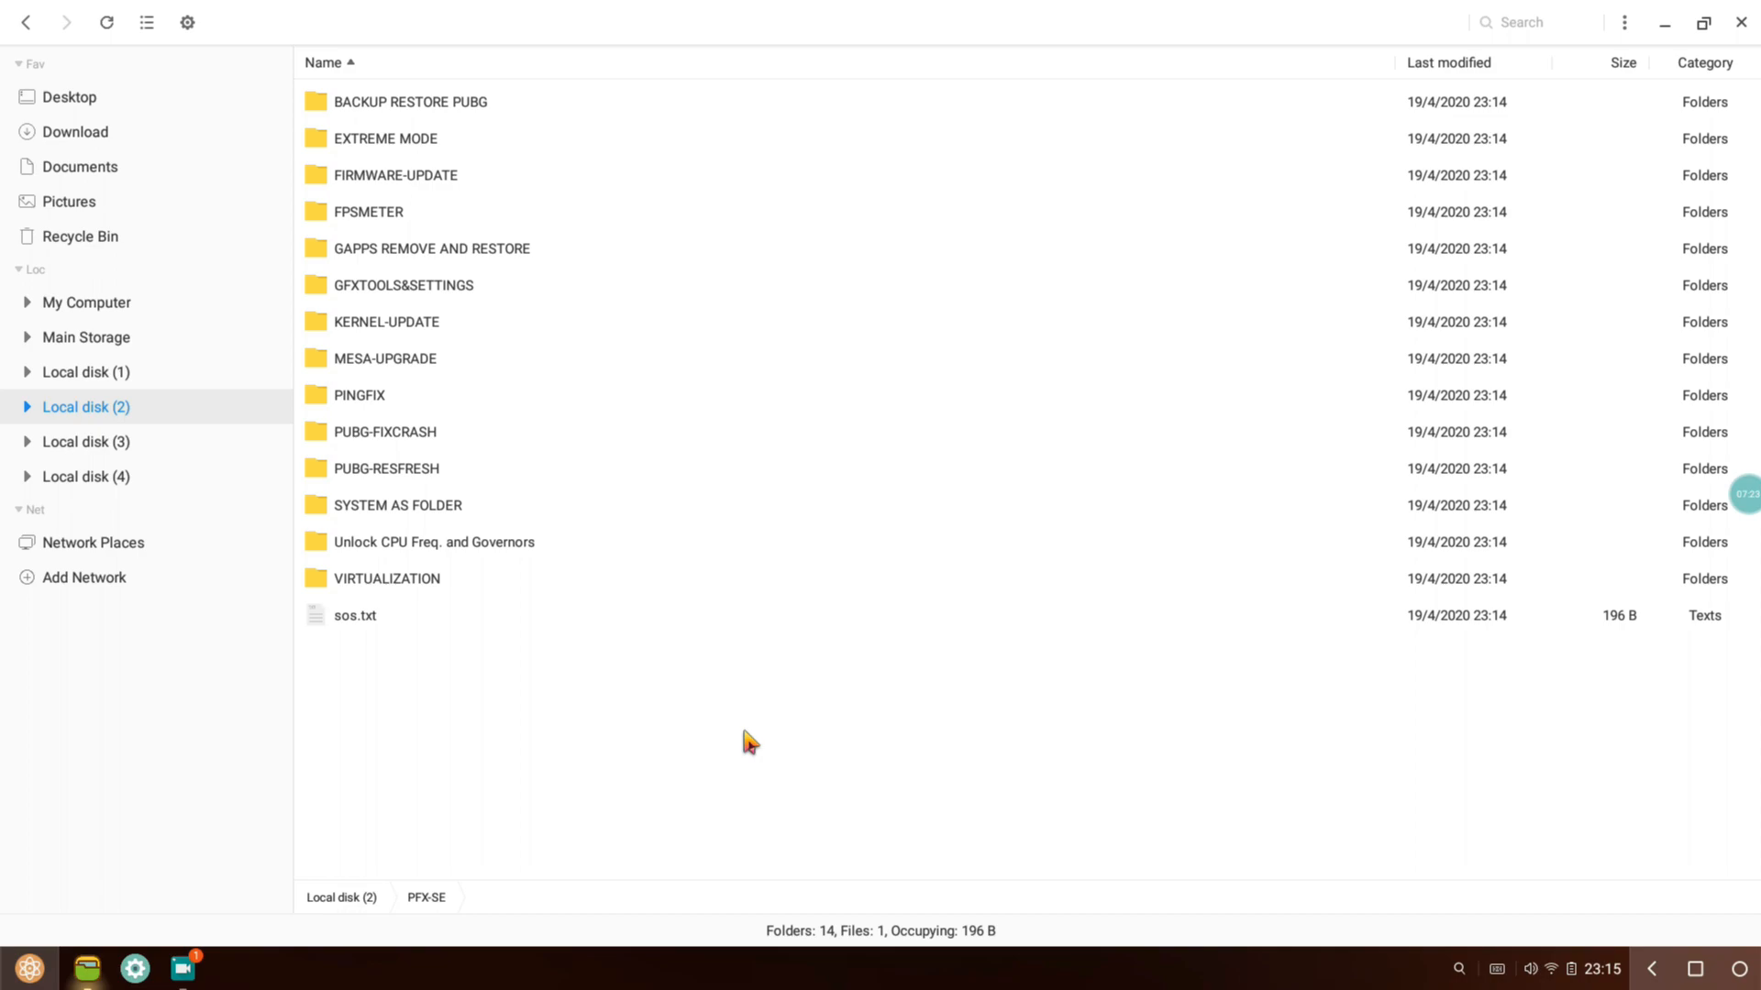
mouse_move(1737, 22)
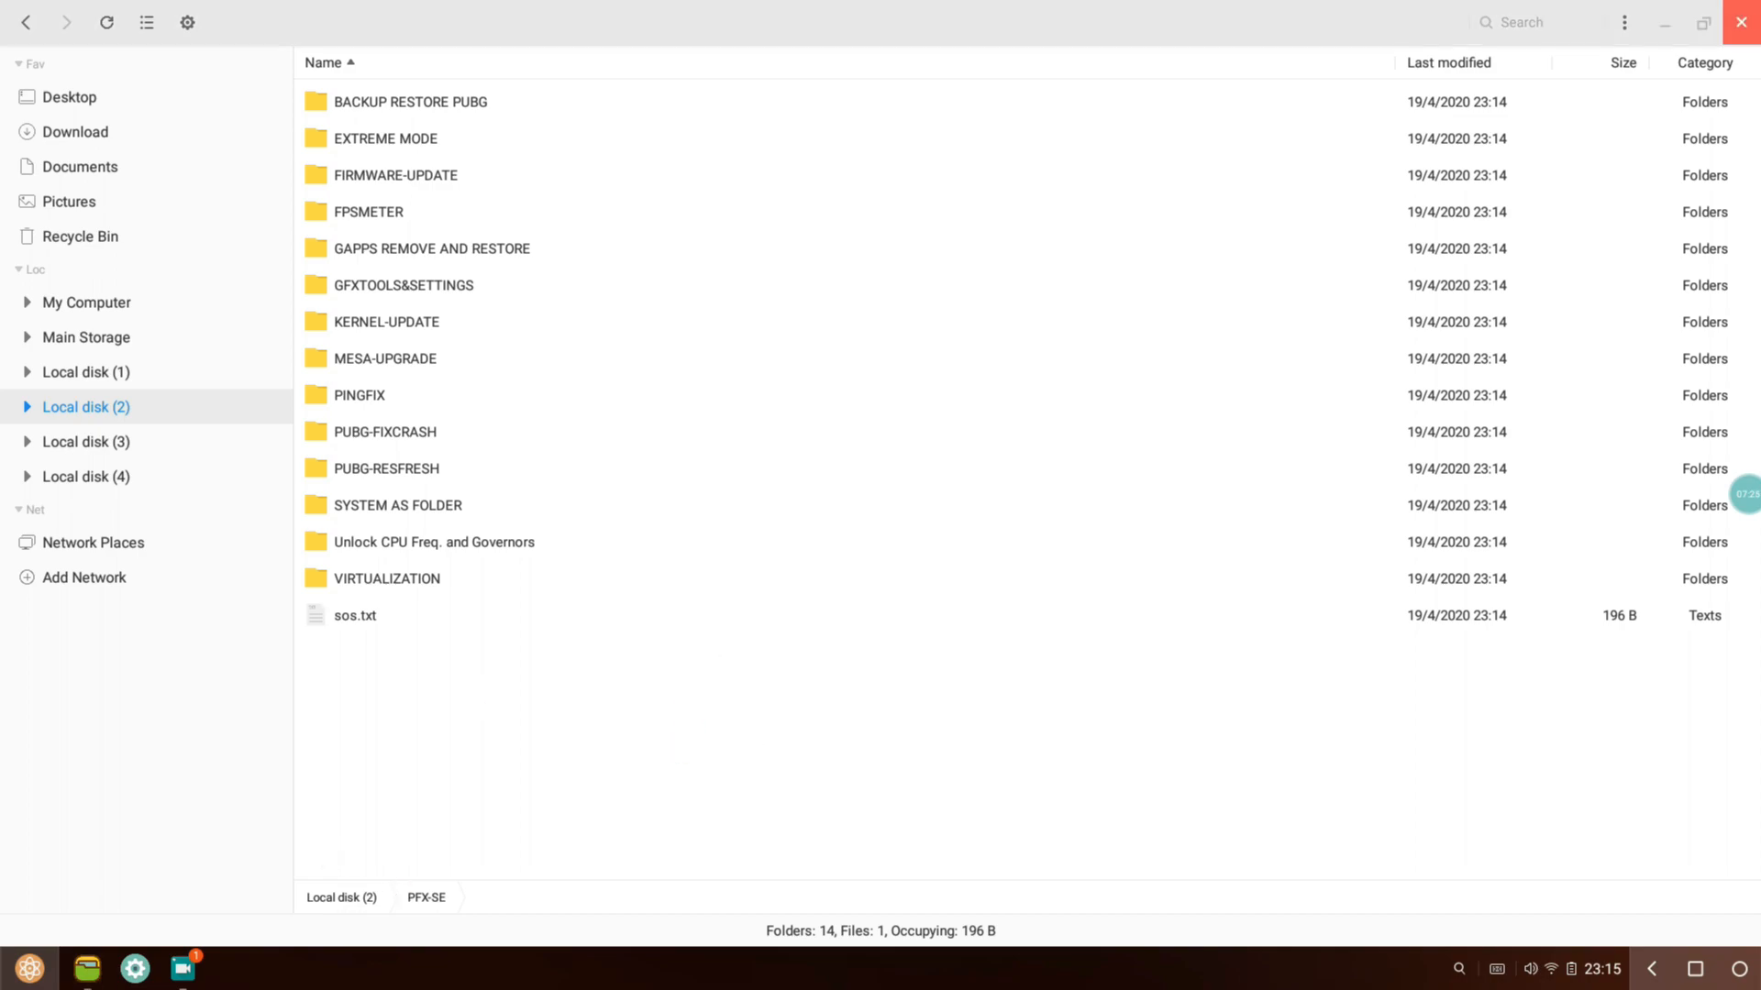
- Close the file manager window, leaving the Spectre desktop with no apps open
click(1735, 23)
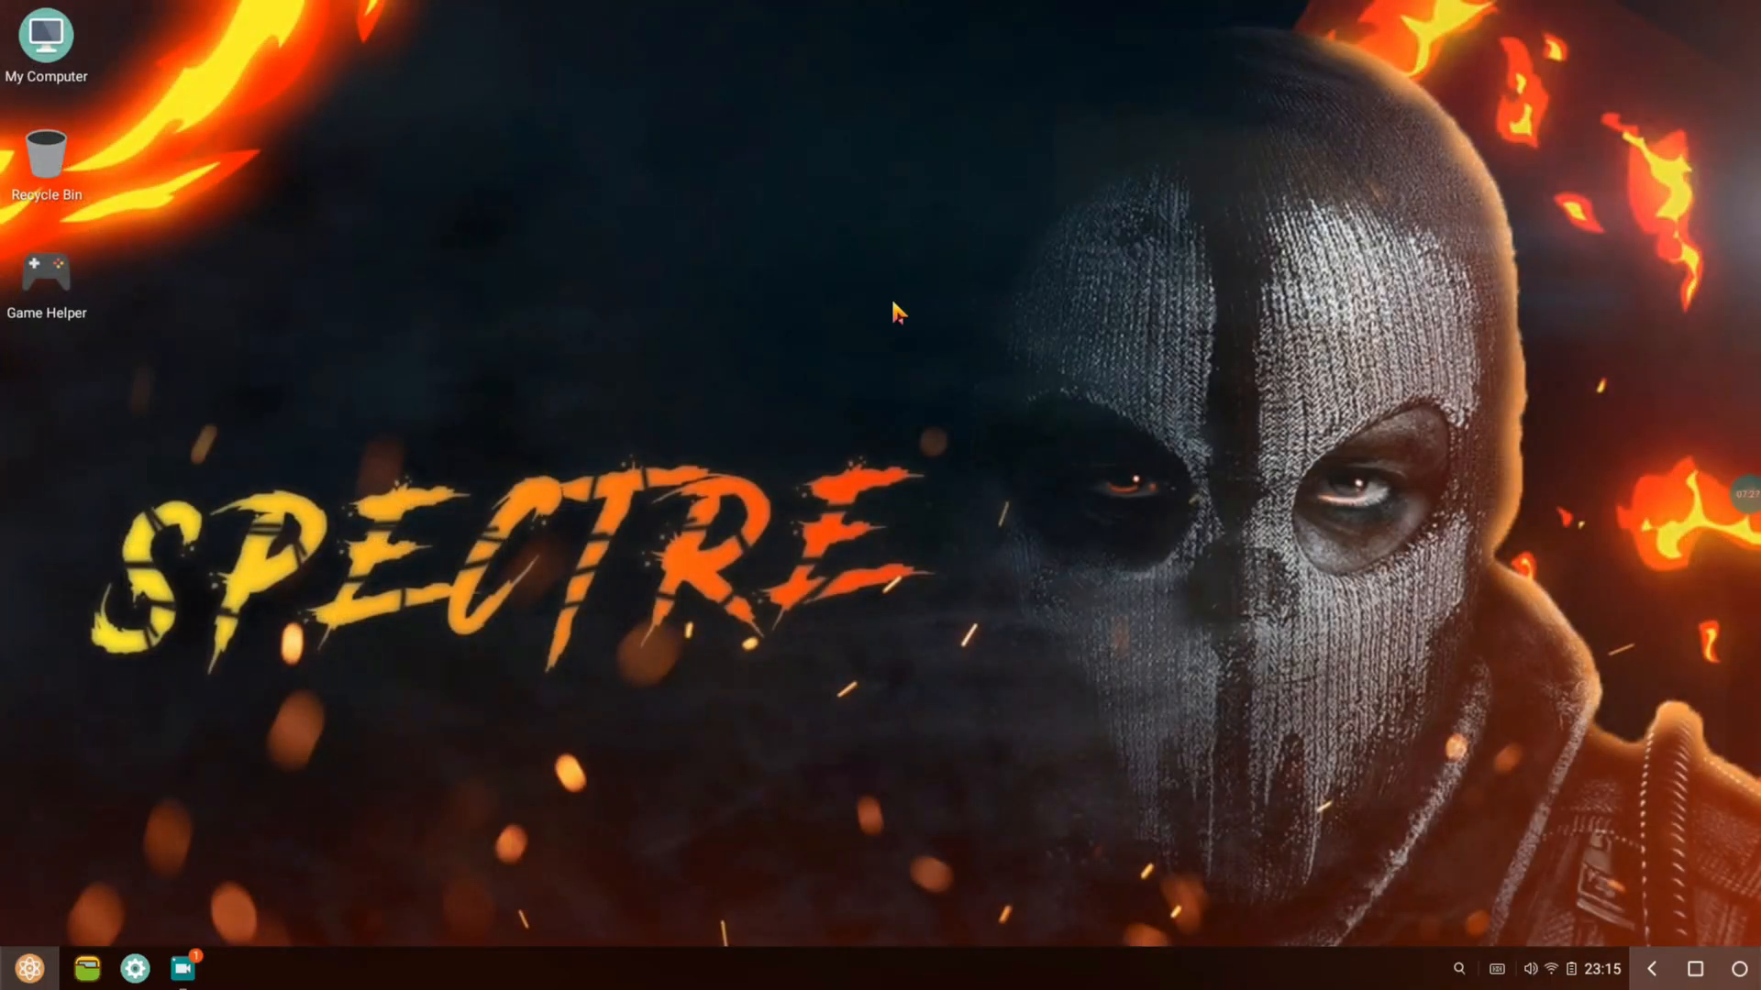
mouse_move(720, 452)
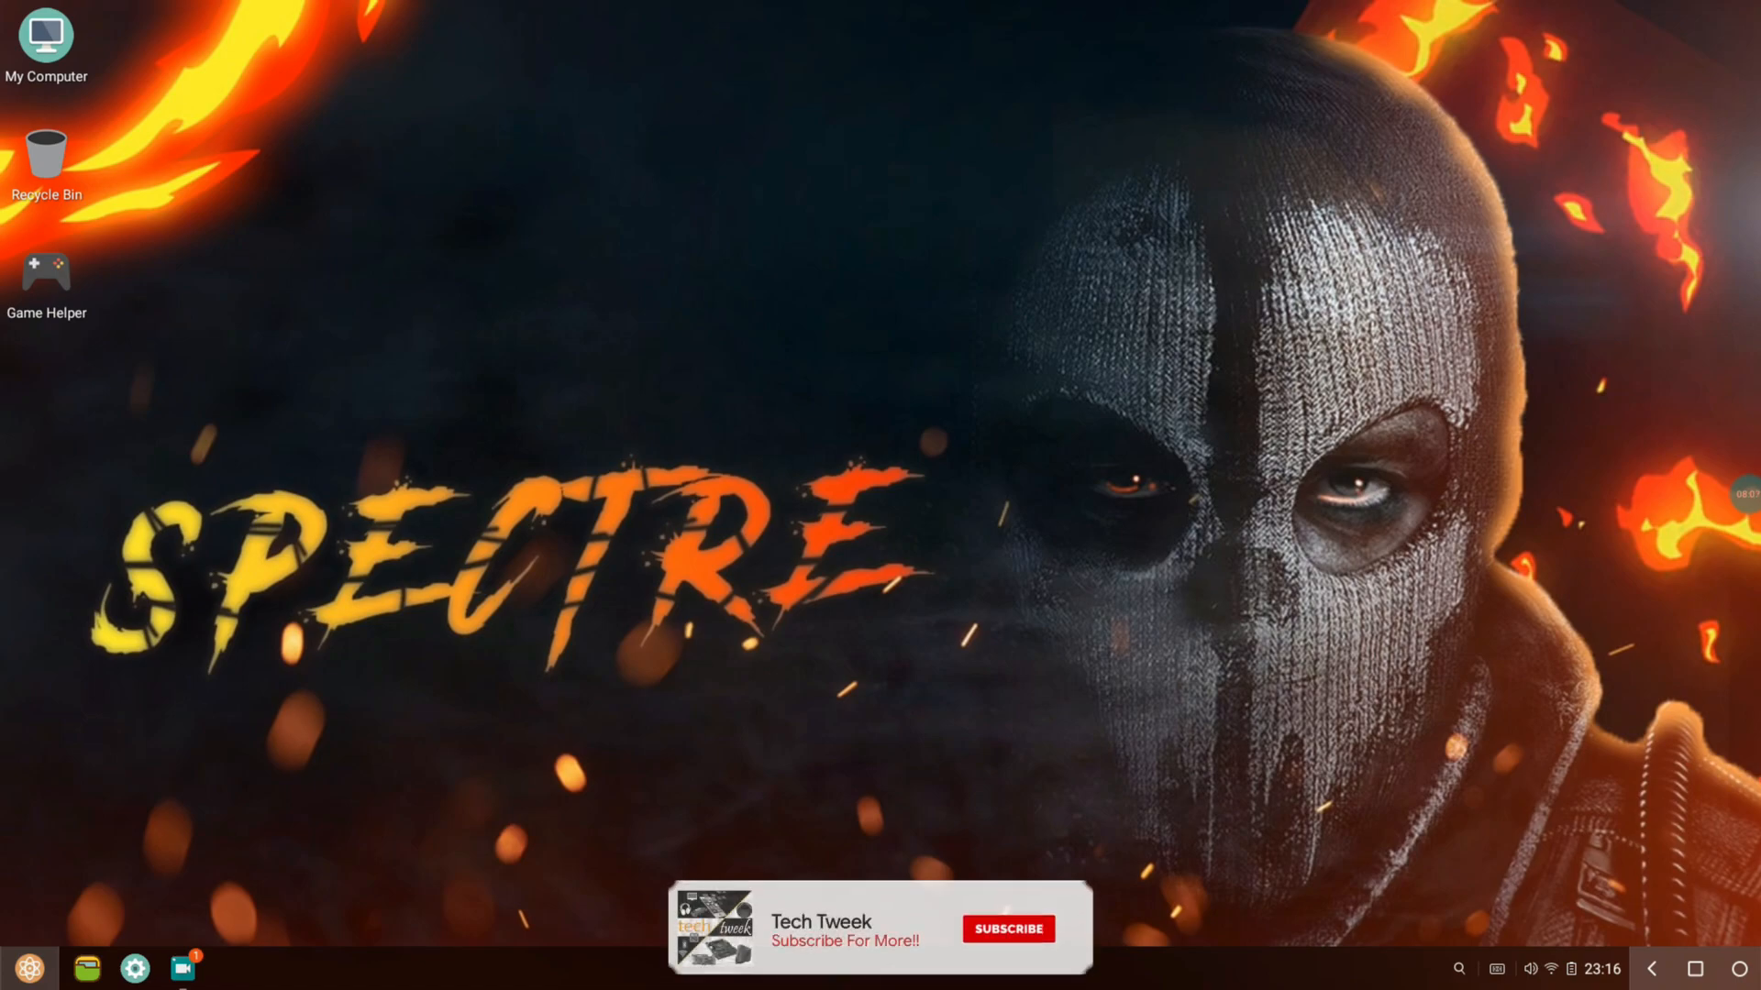
click(1009, 954)
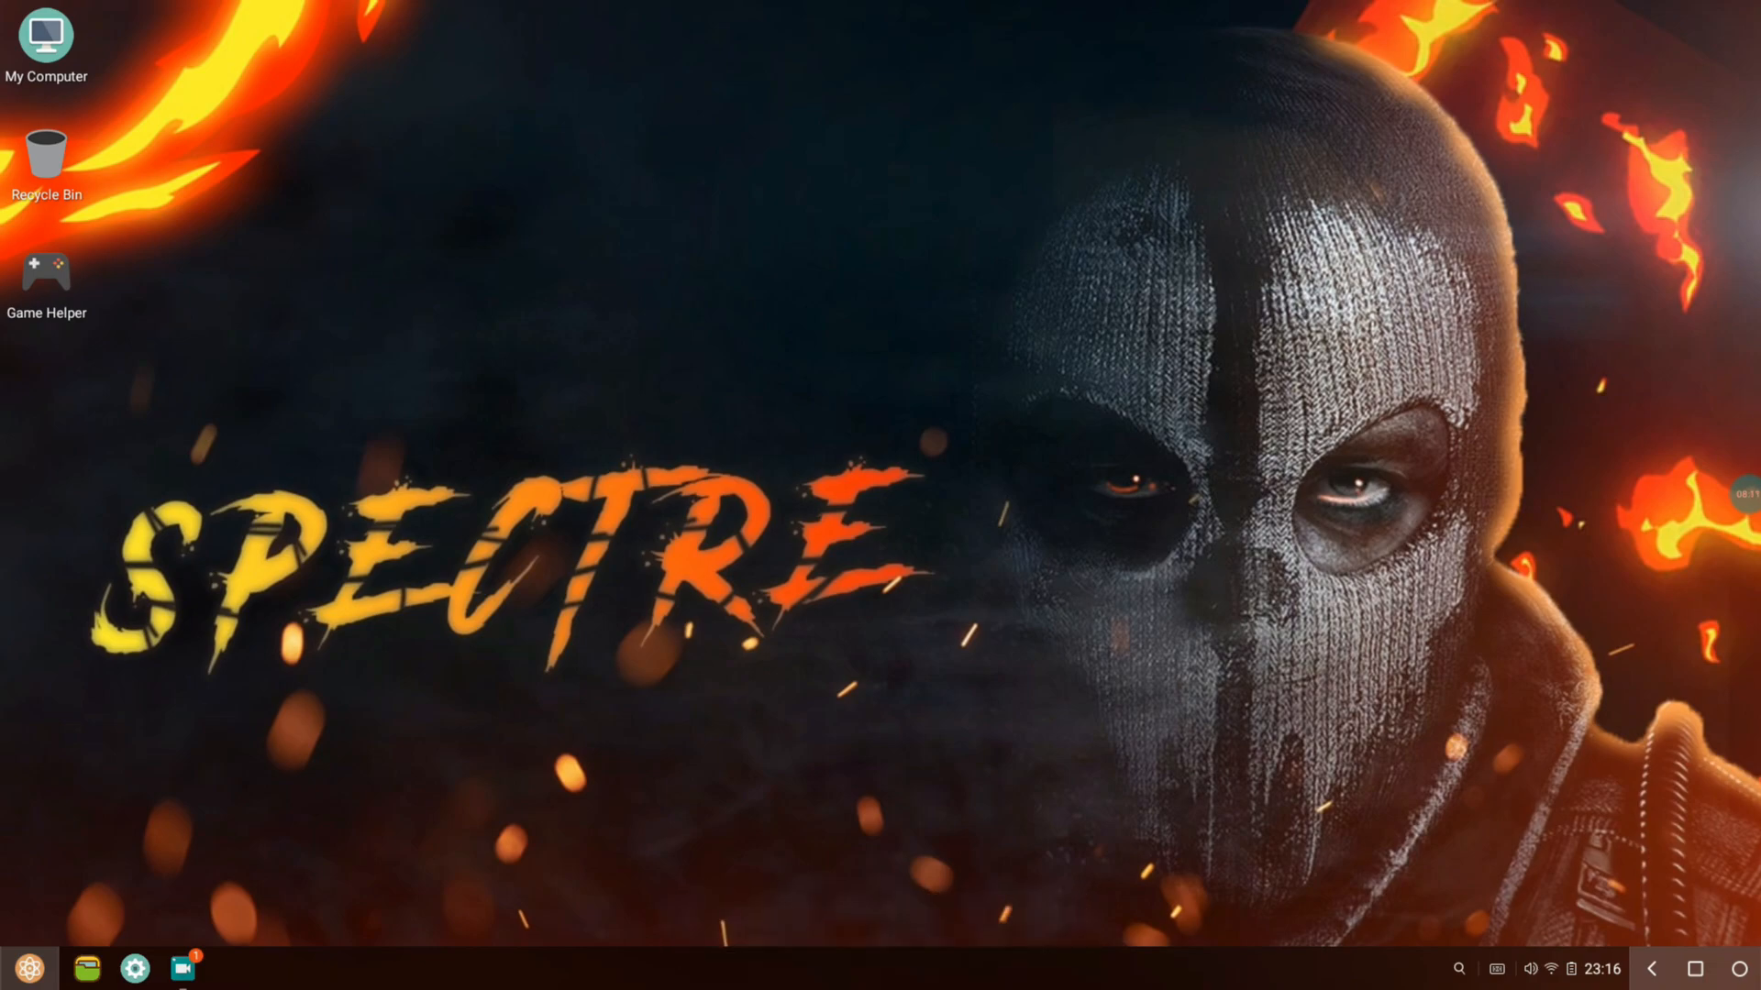
mouse_move(819, 373)
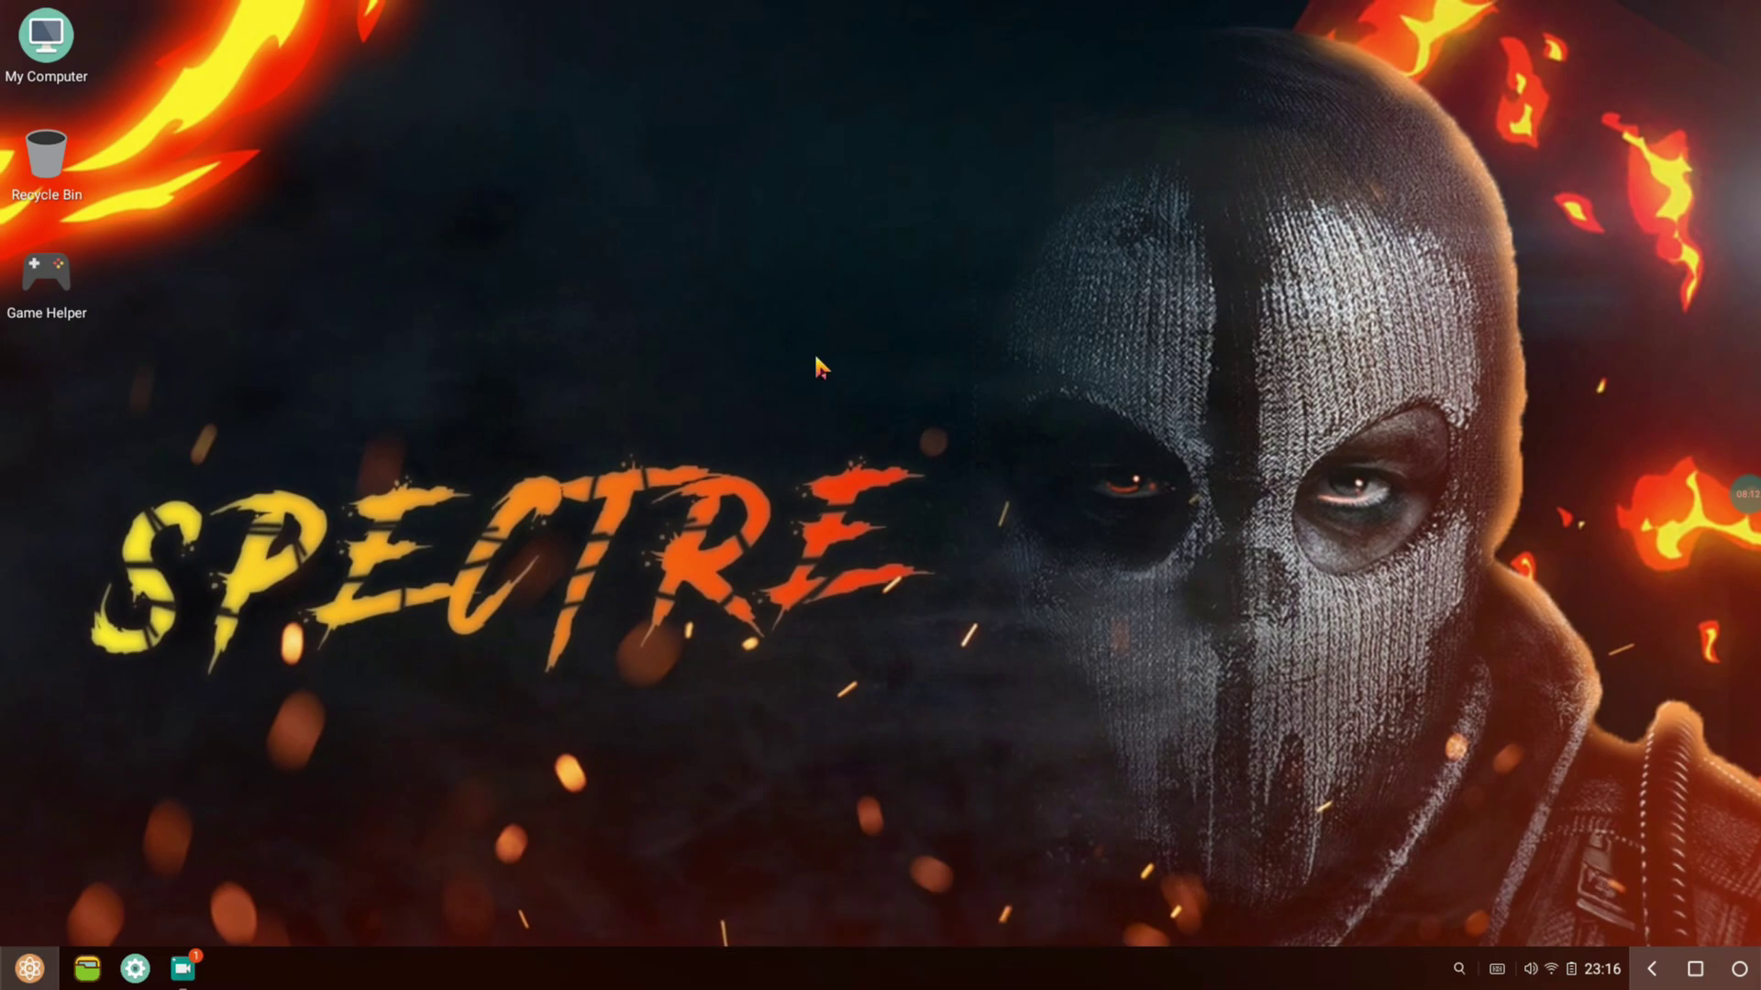
mouse_move(671, 404)
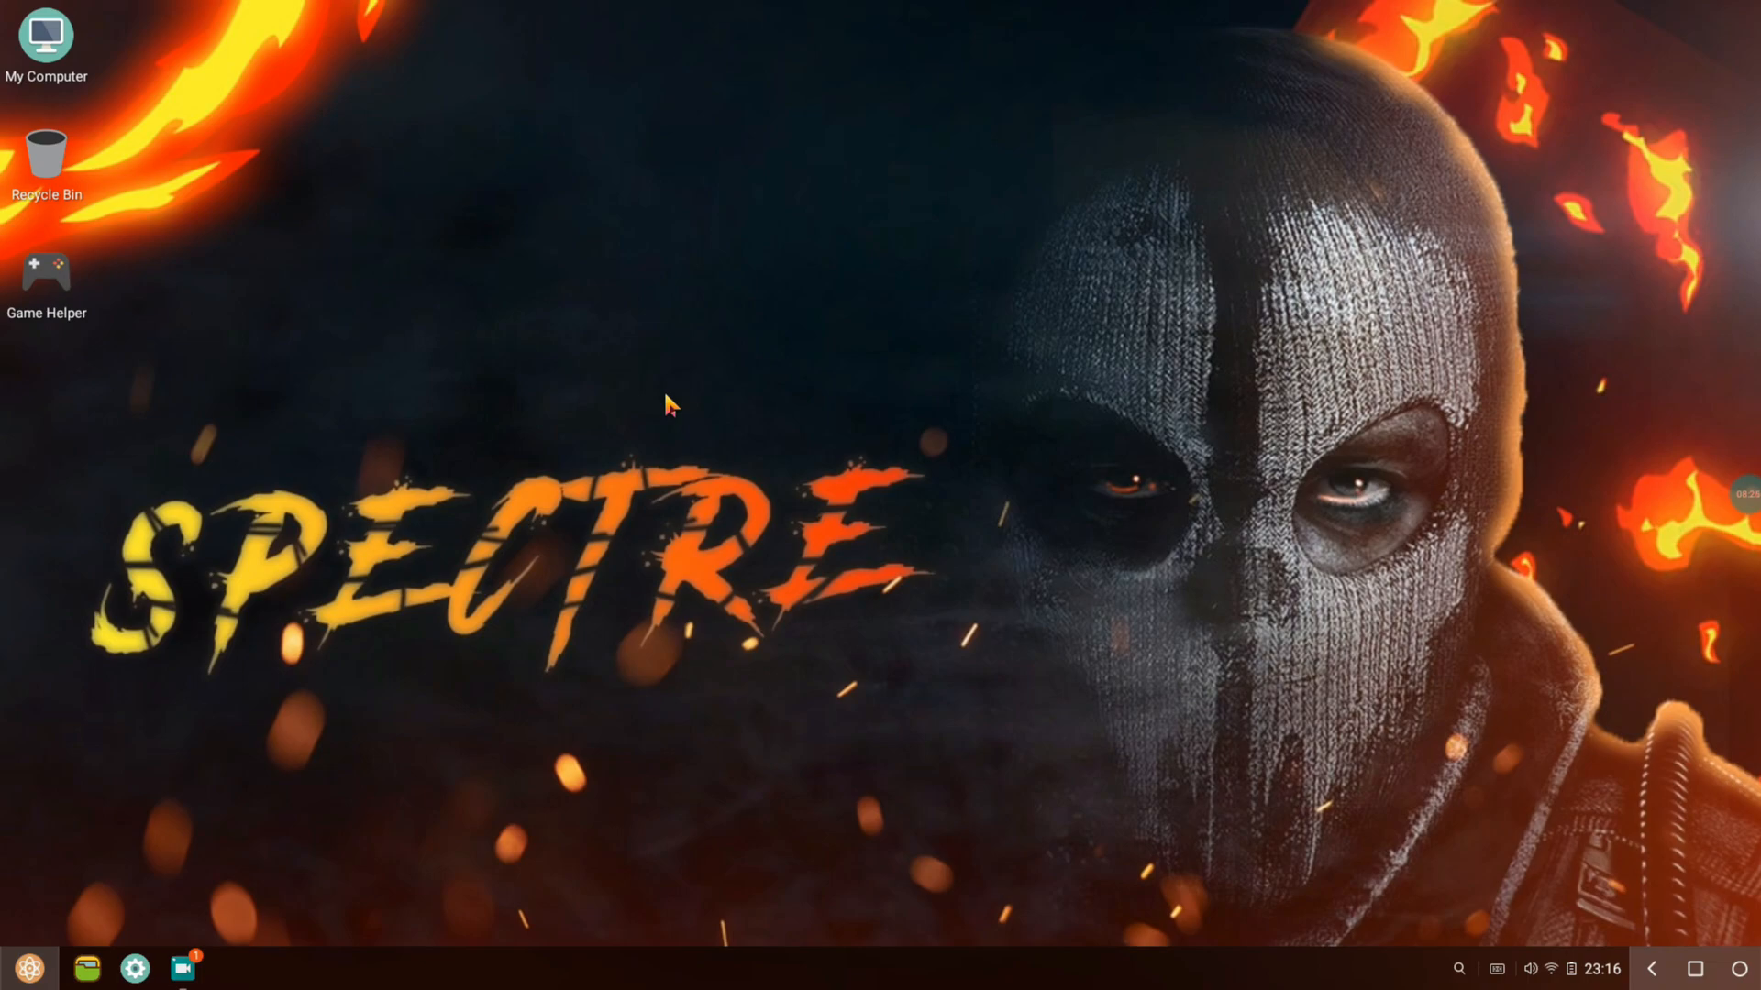
- Launch PUBG MOBILE from the app menu
click(27, 961)
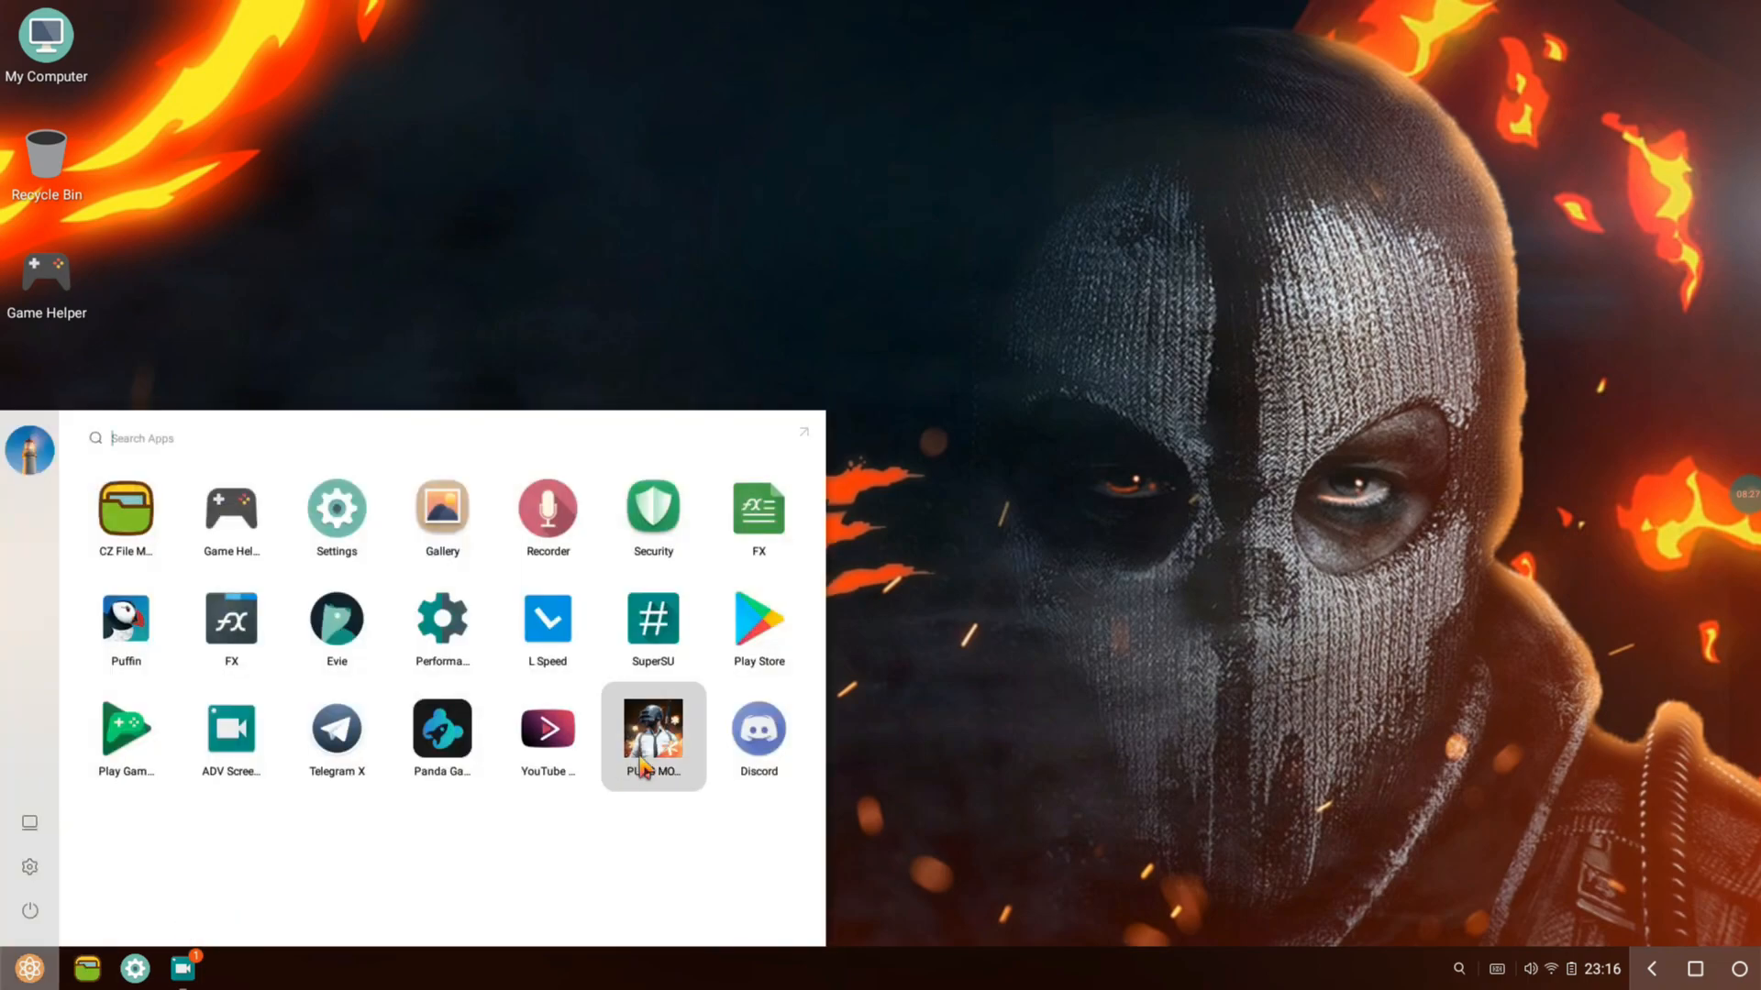
click(652, 729)
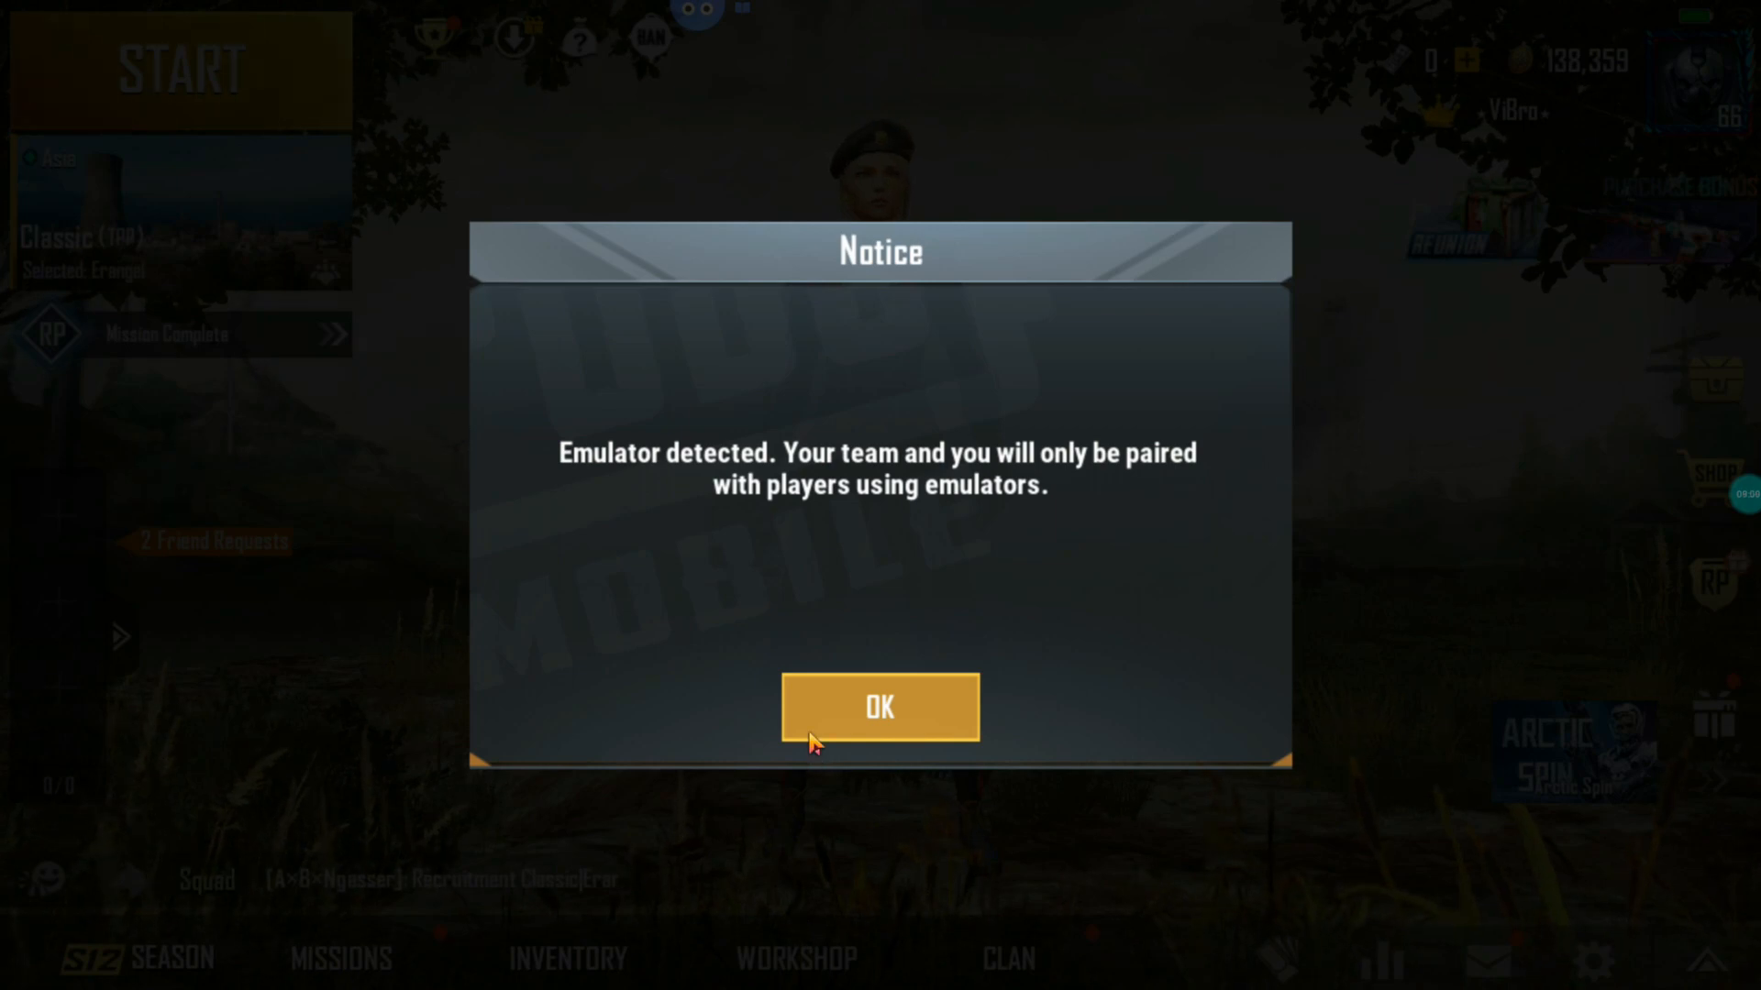
- Dismiss the emulator notice and switch the Graphics frame rate from Extreme to Ultra
click(879, 708)
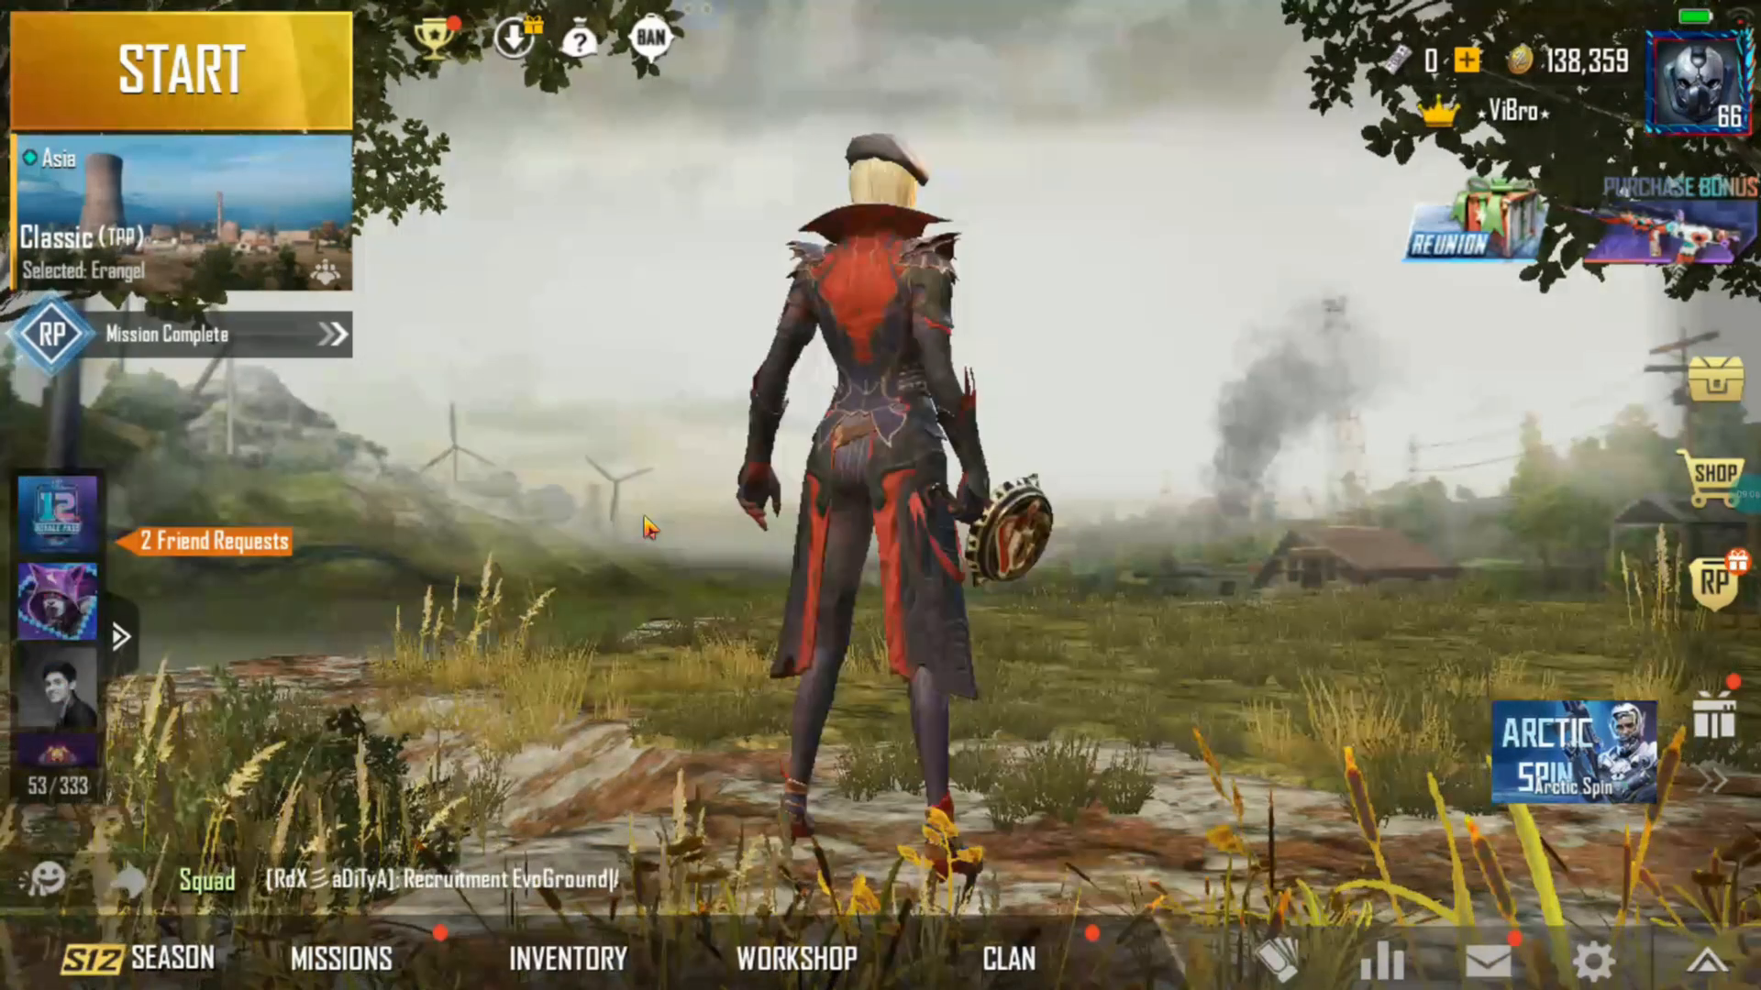
click(1597, 963)
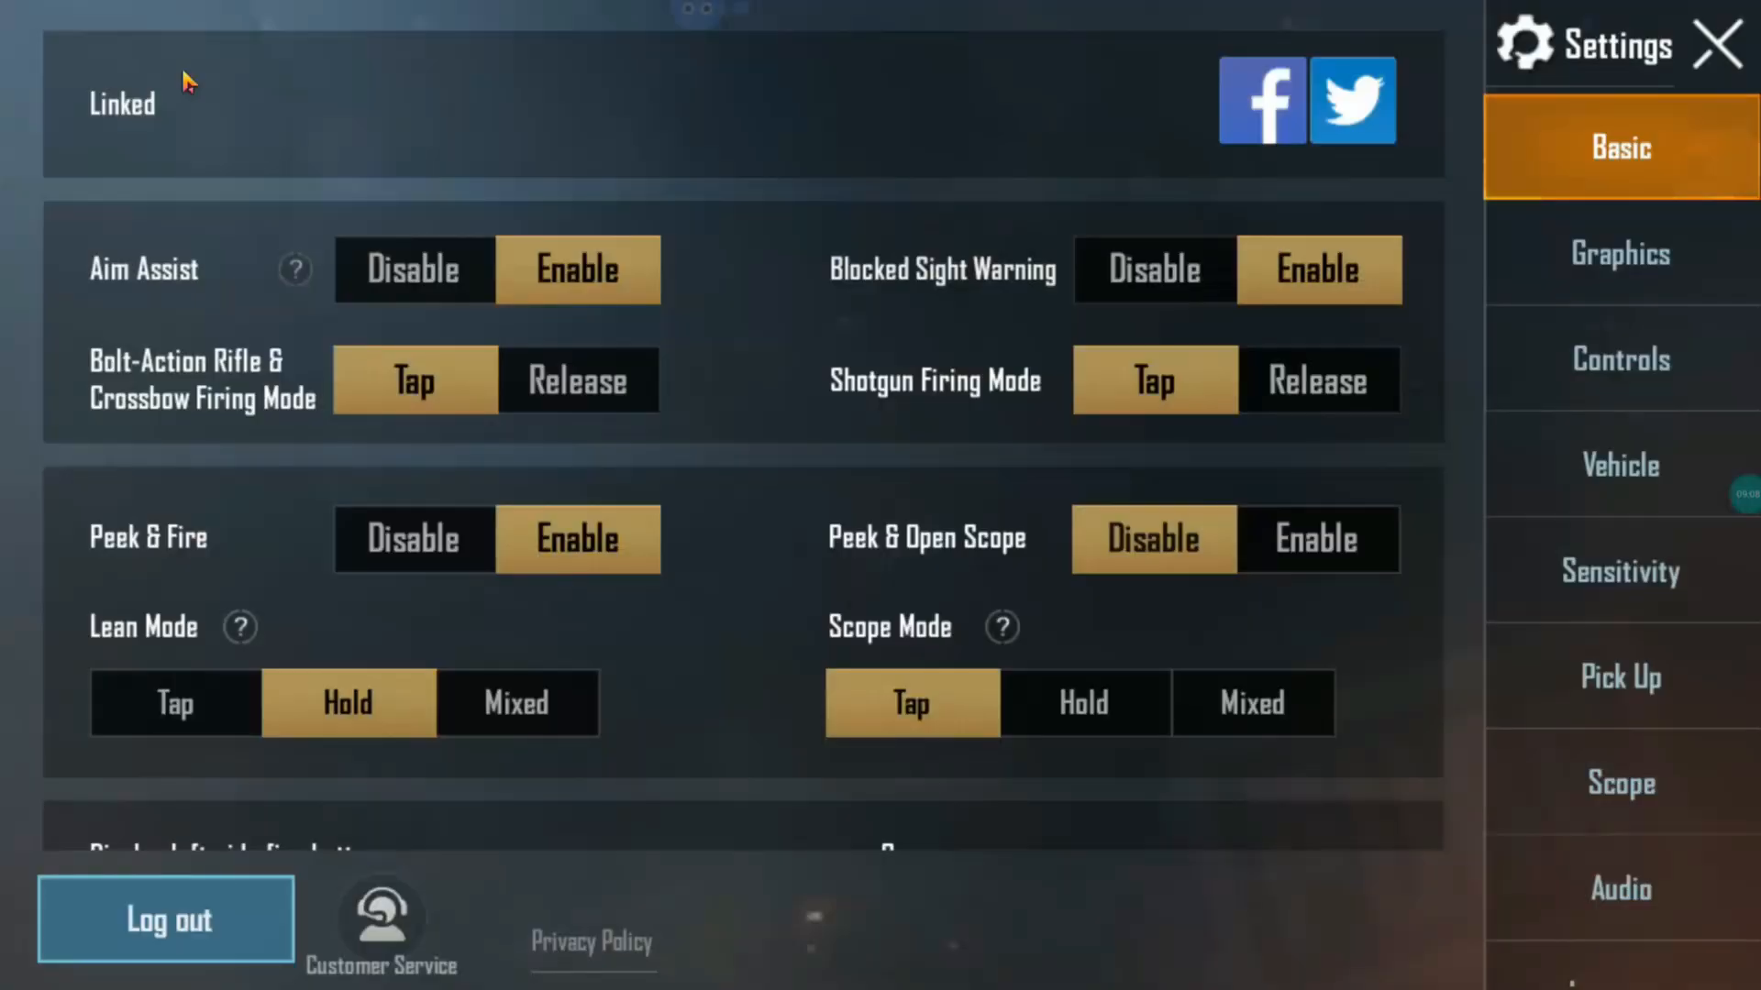
click(1620, 254)
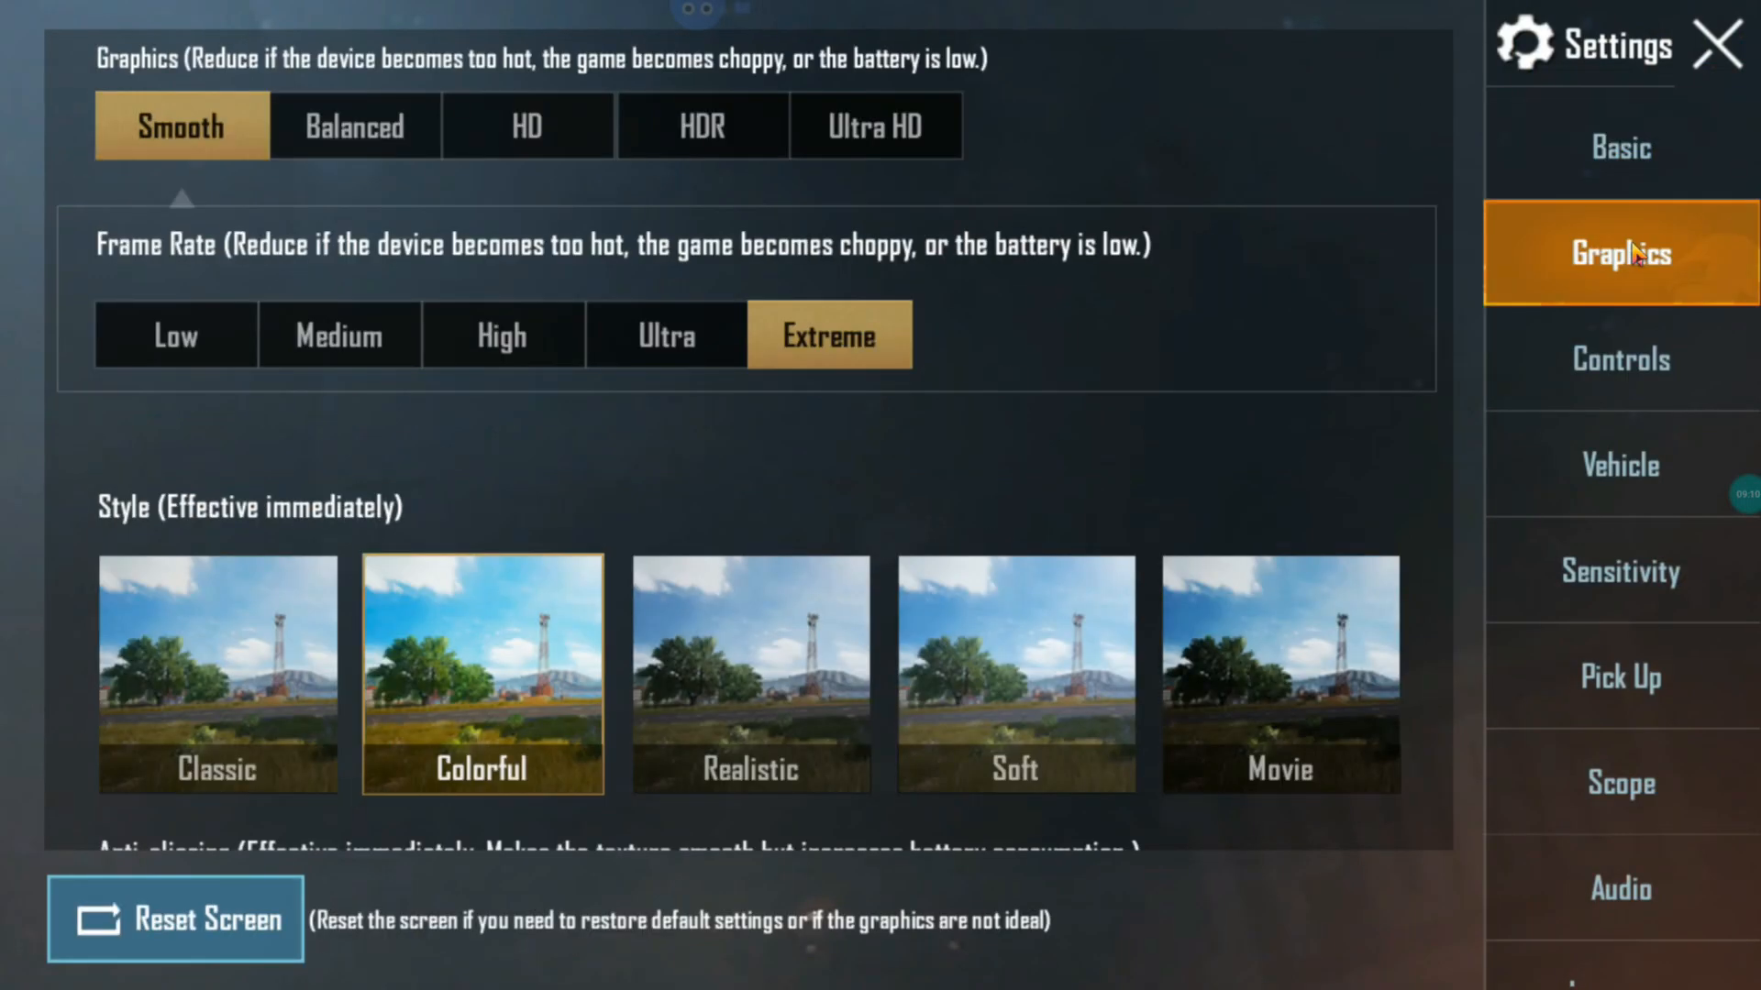
mouse_move(242, 223)
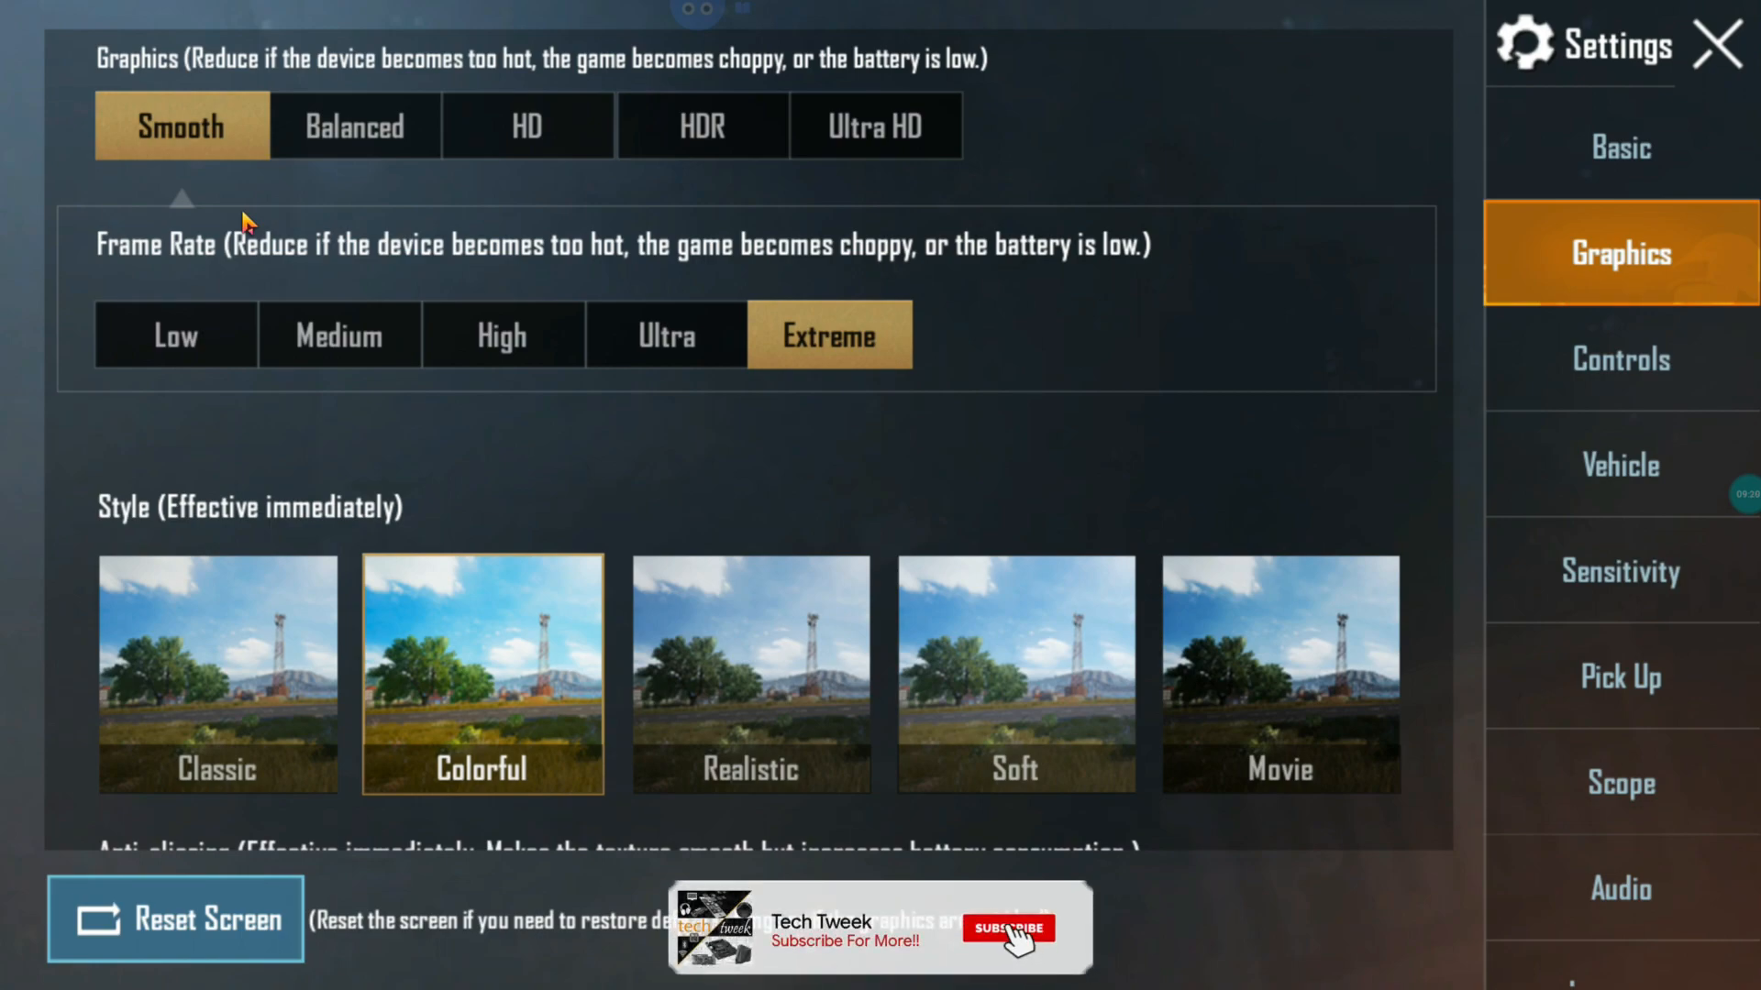
click(1008, 953)
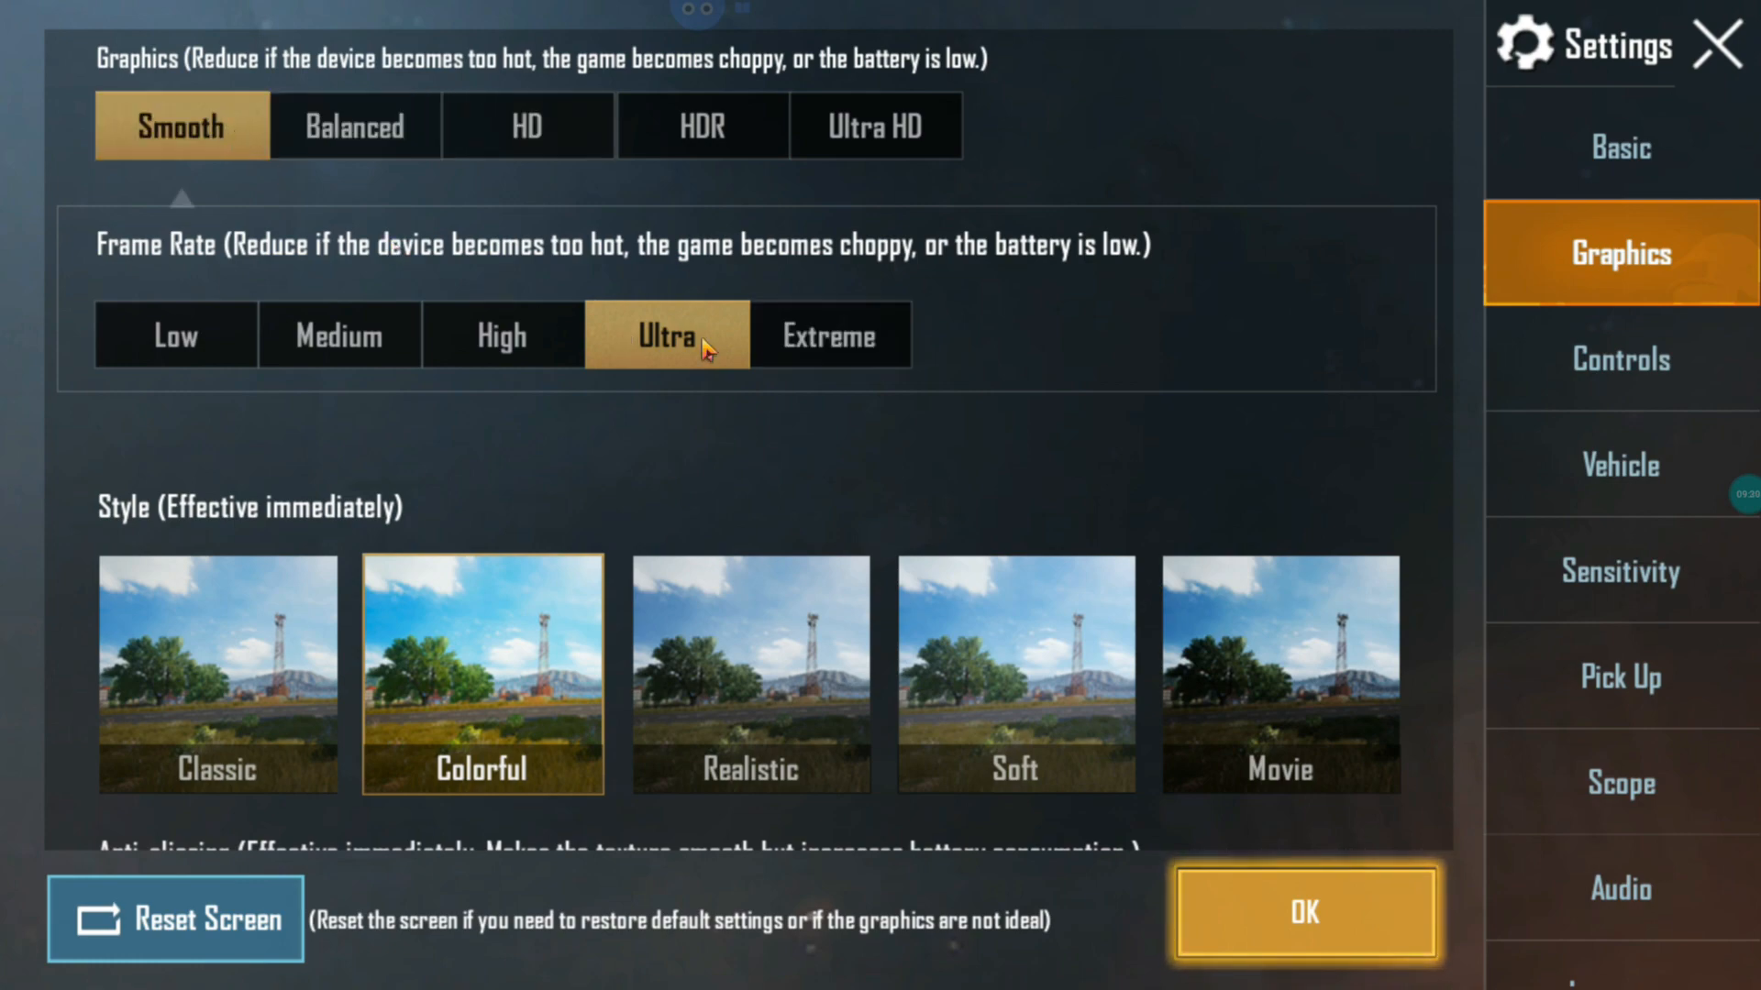
- Confirm the Ultra frame rate and close Settings back to the lobby
click(1303, 910)
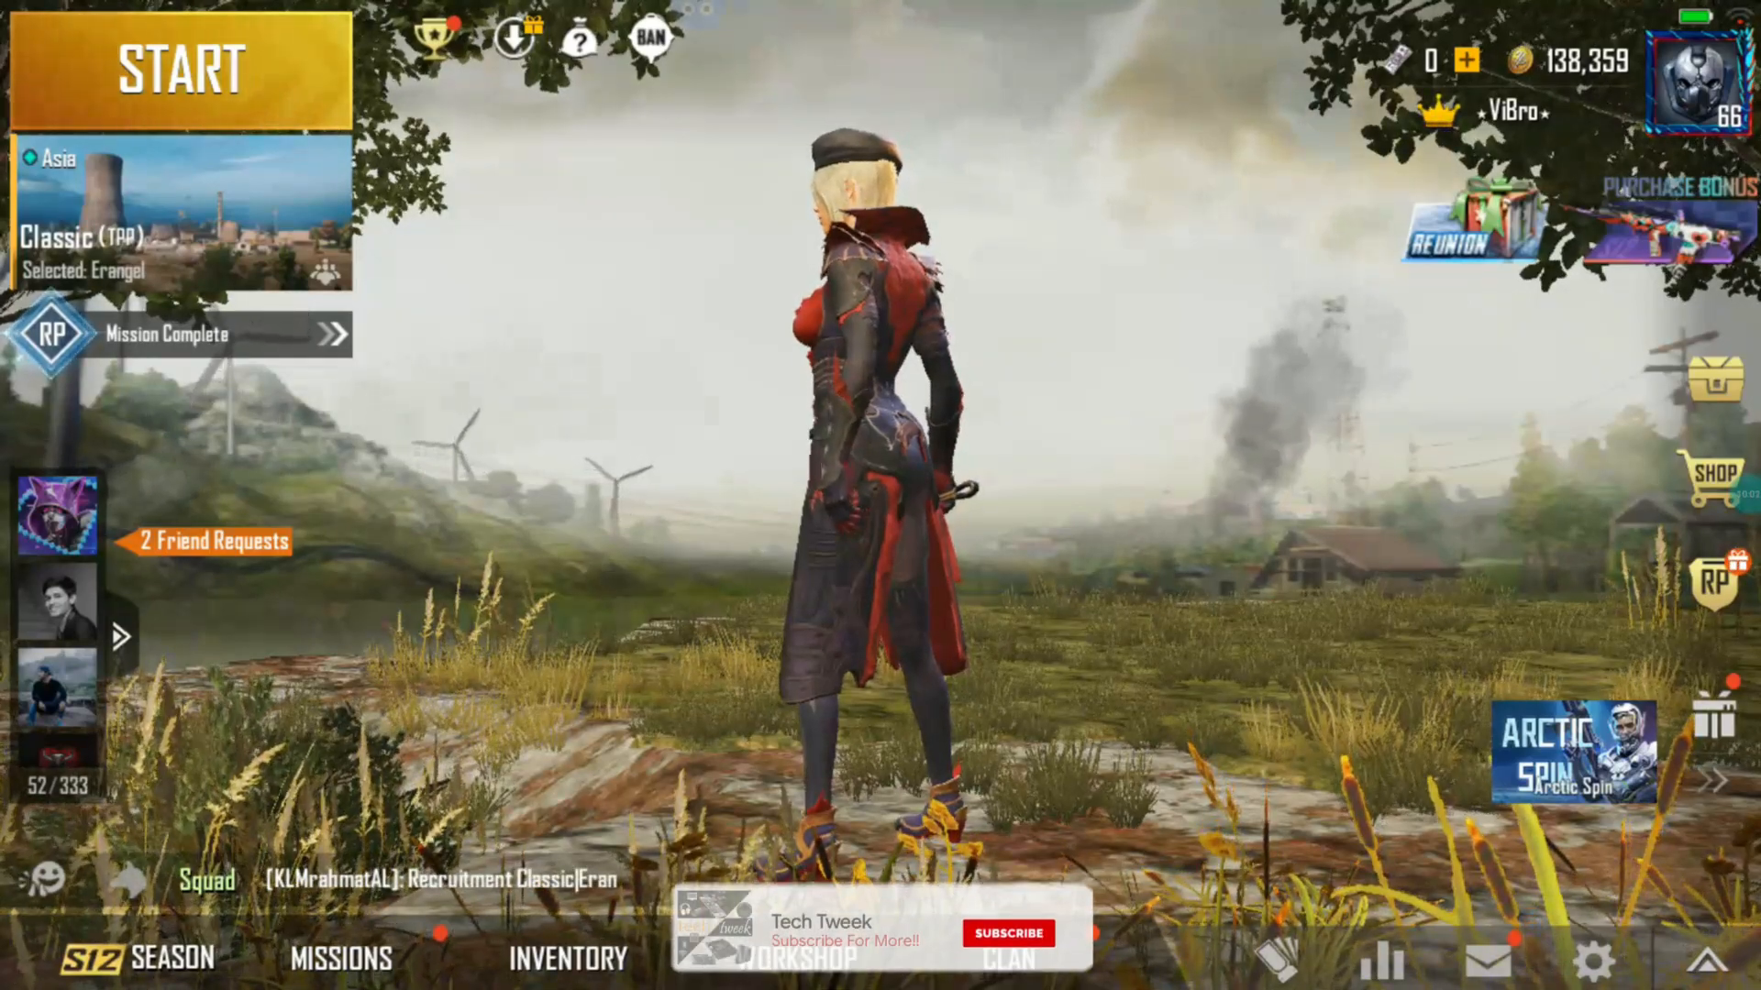
click(1009, 934)
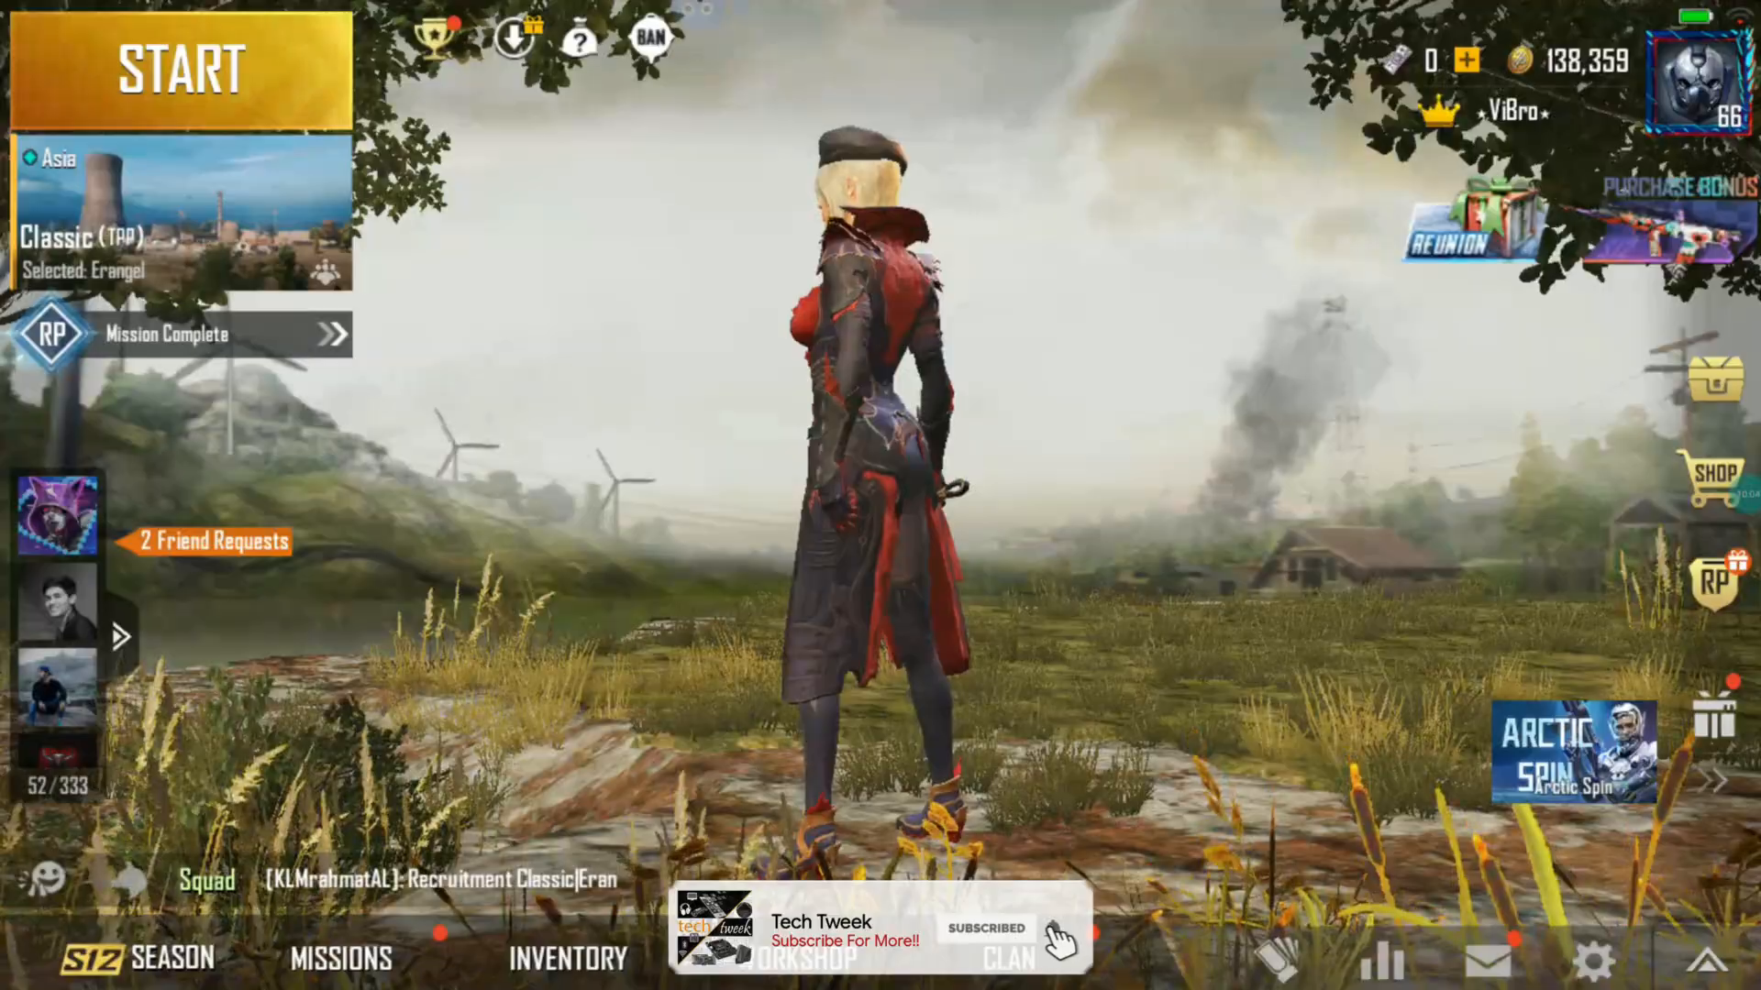